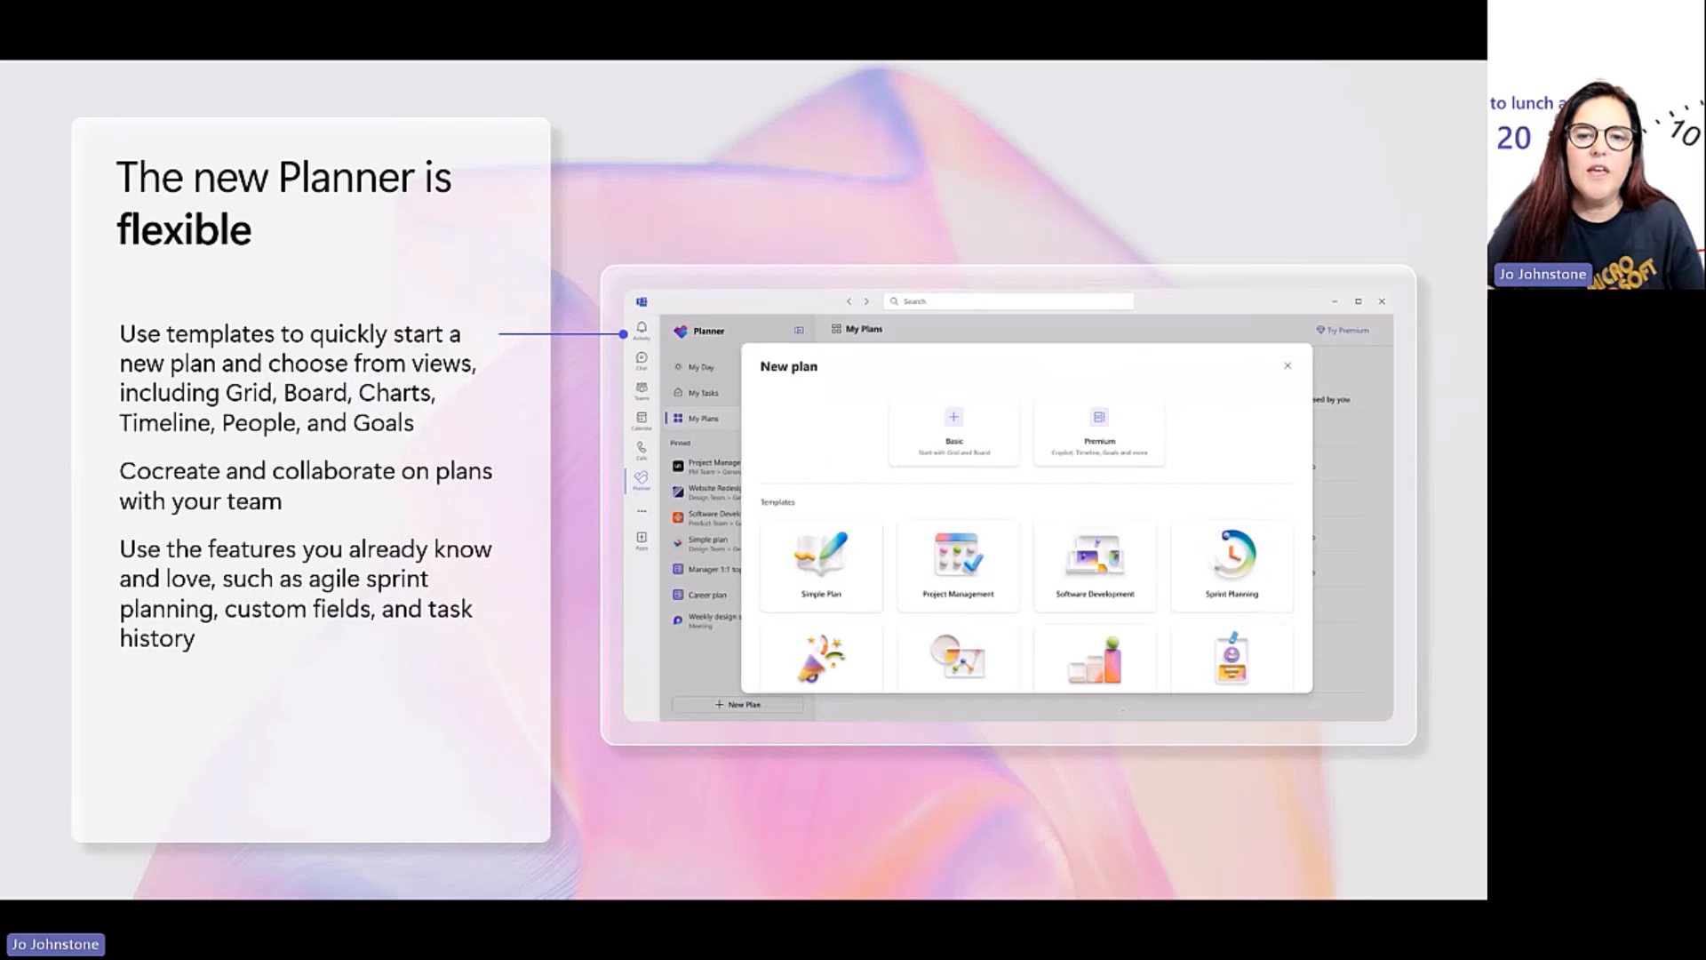
Step: Step through the grid, board and charts view screenshots to the new plan screen
click(1095, 554)
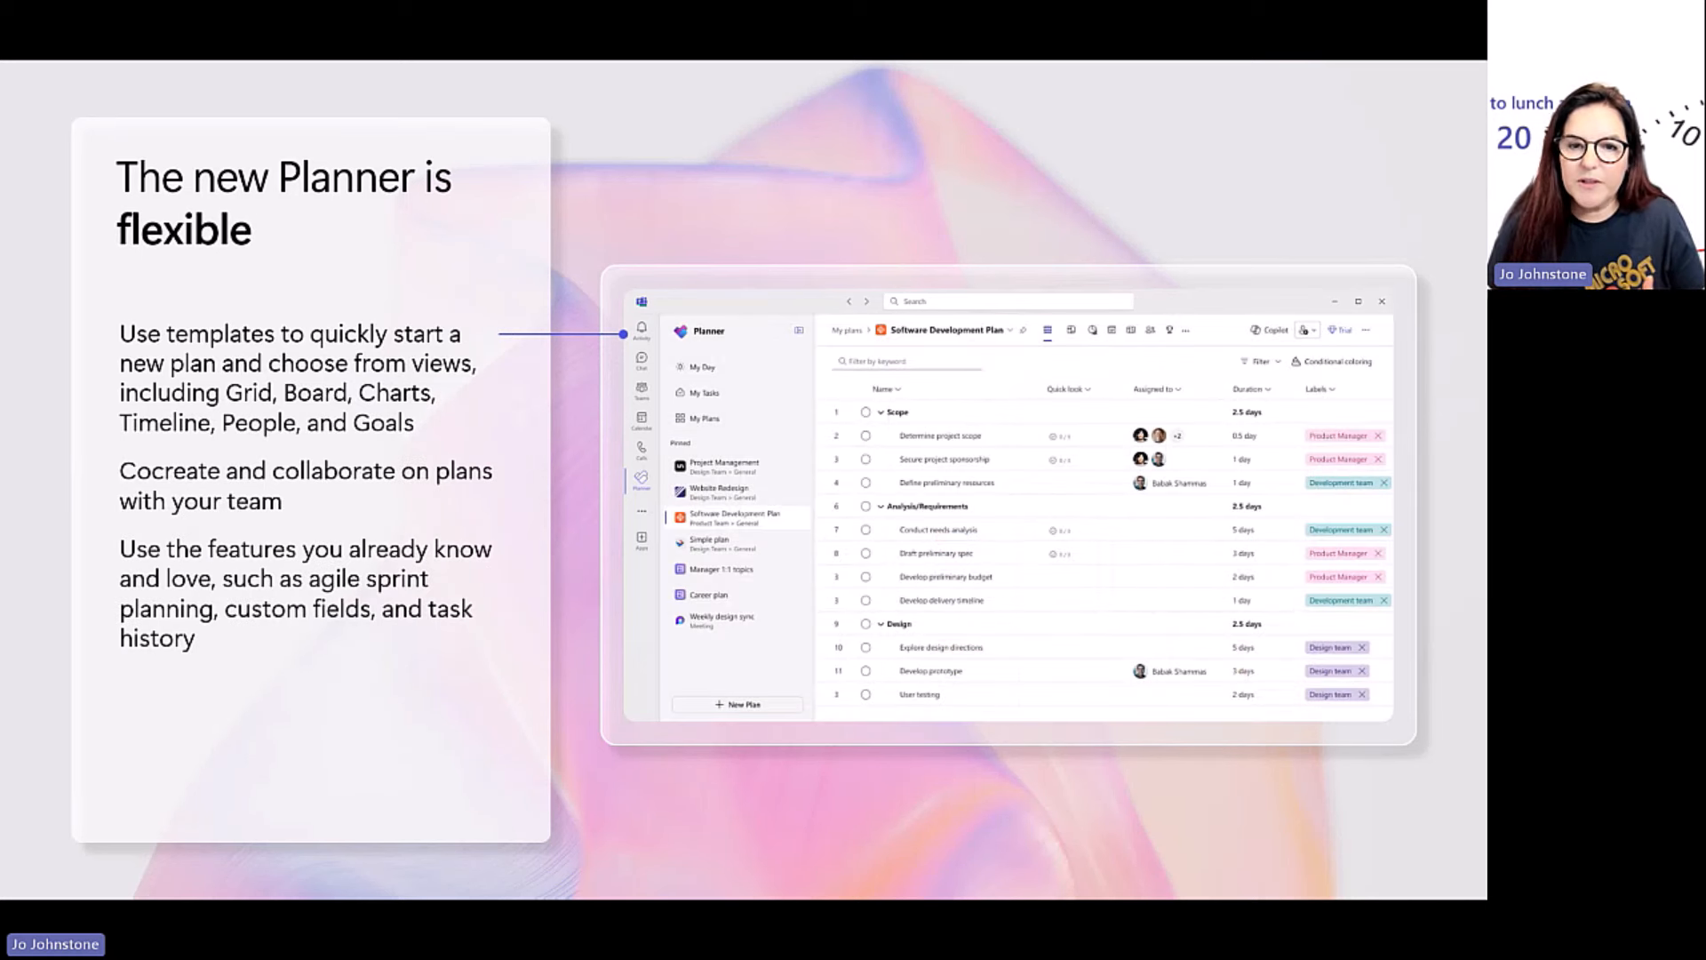
click(1071, 330)
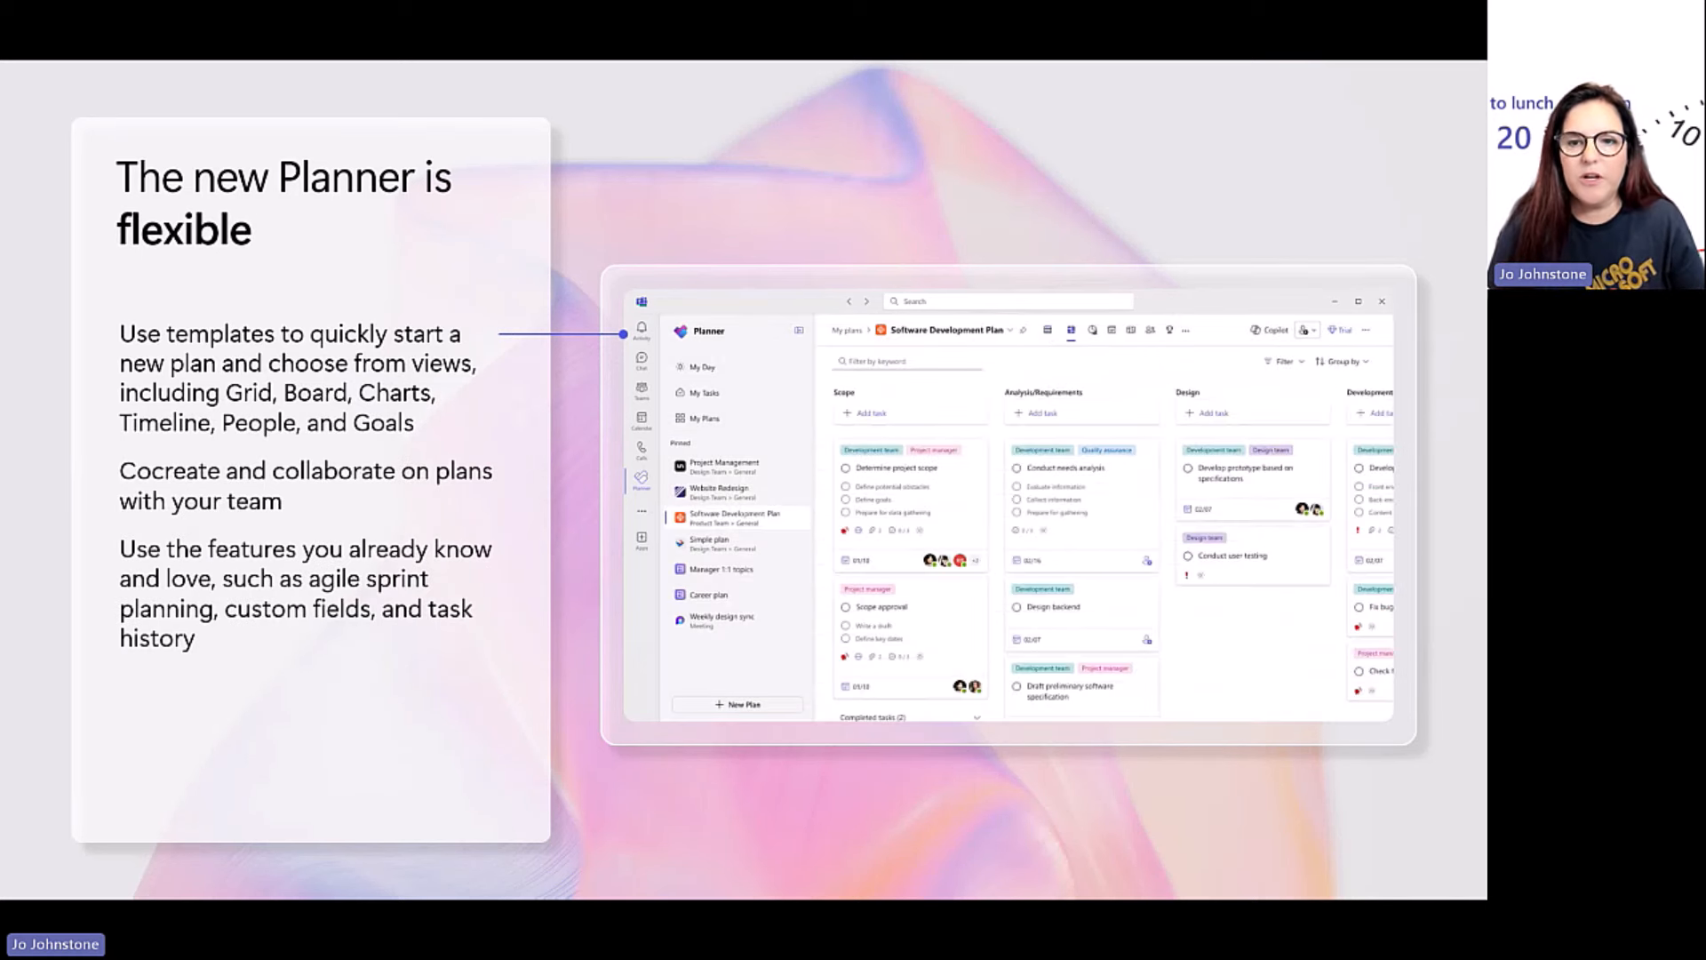
click(1091, 329)
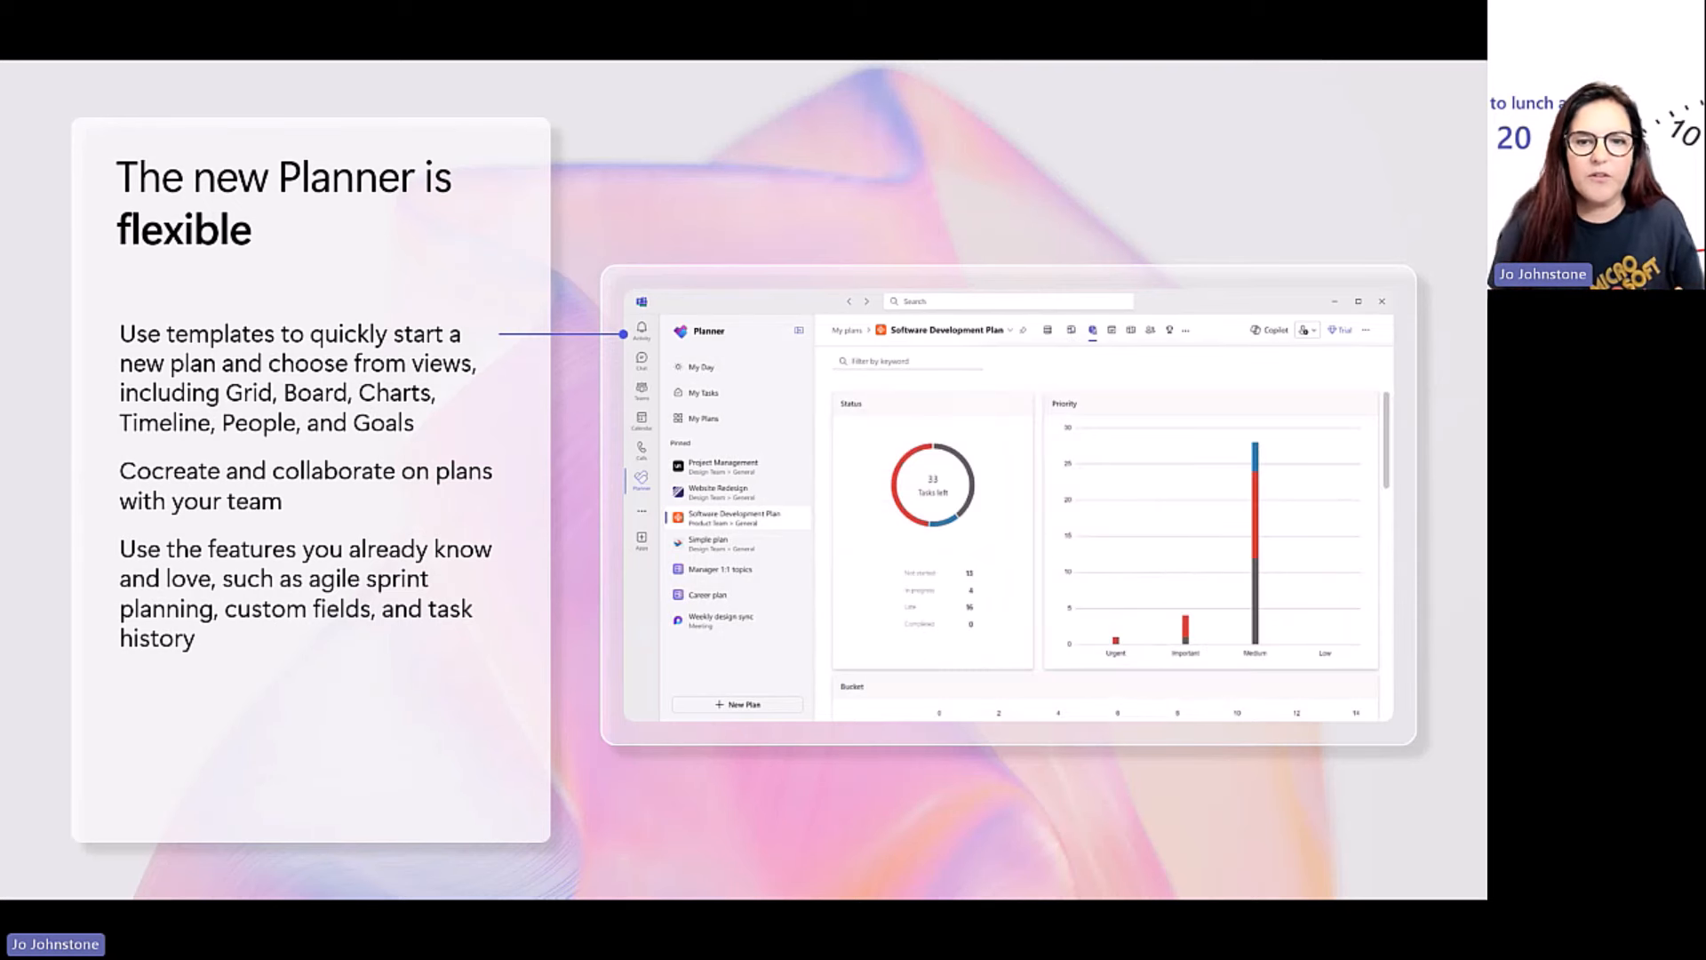
click(1130, 330)
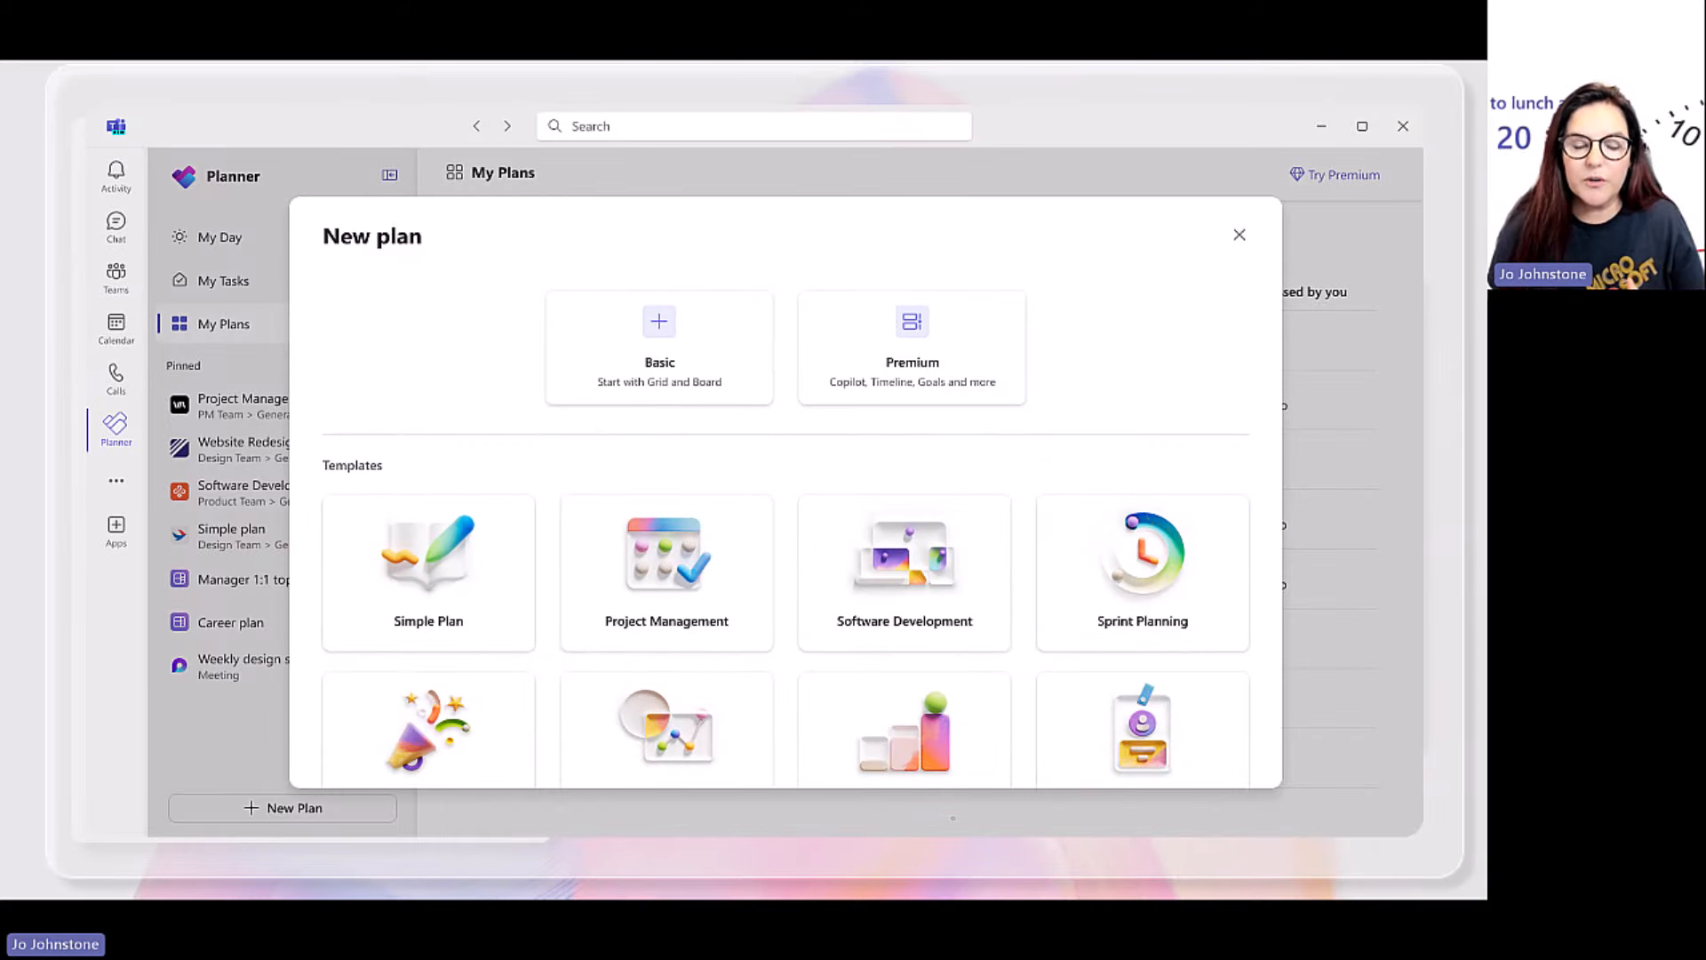
Step: Reveal enlarged grid, board, people and timeline screenshots, returning to new plan
click(903, 554)
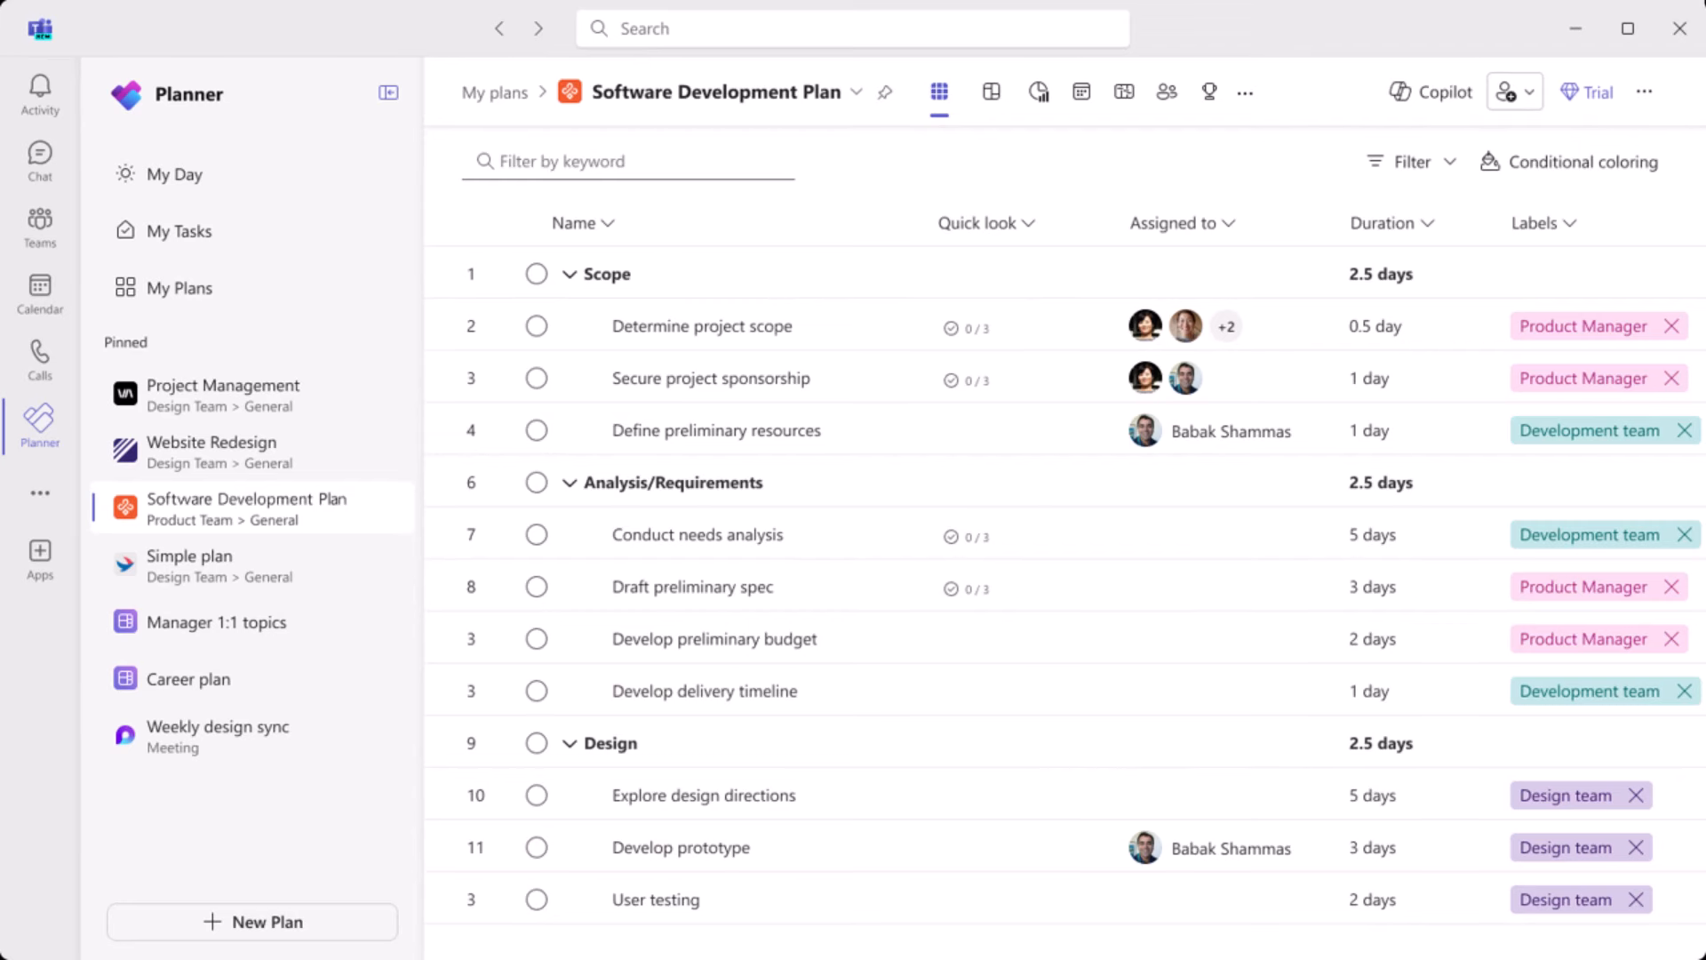
click(990, 92)
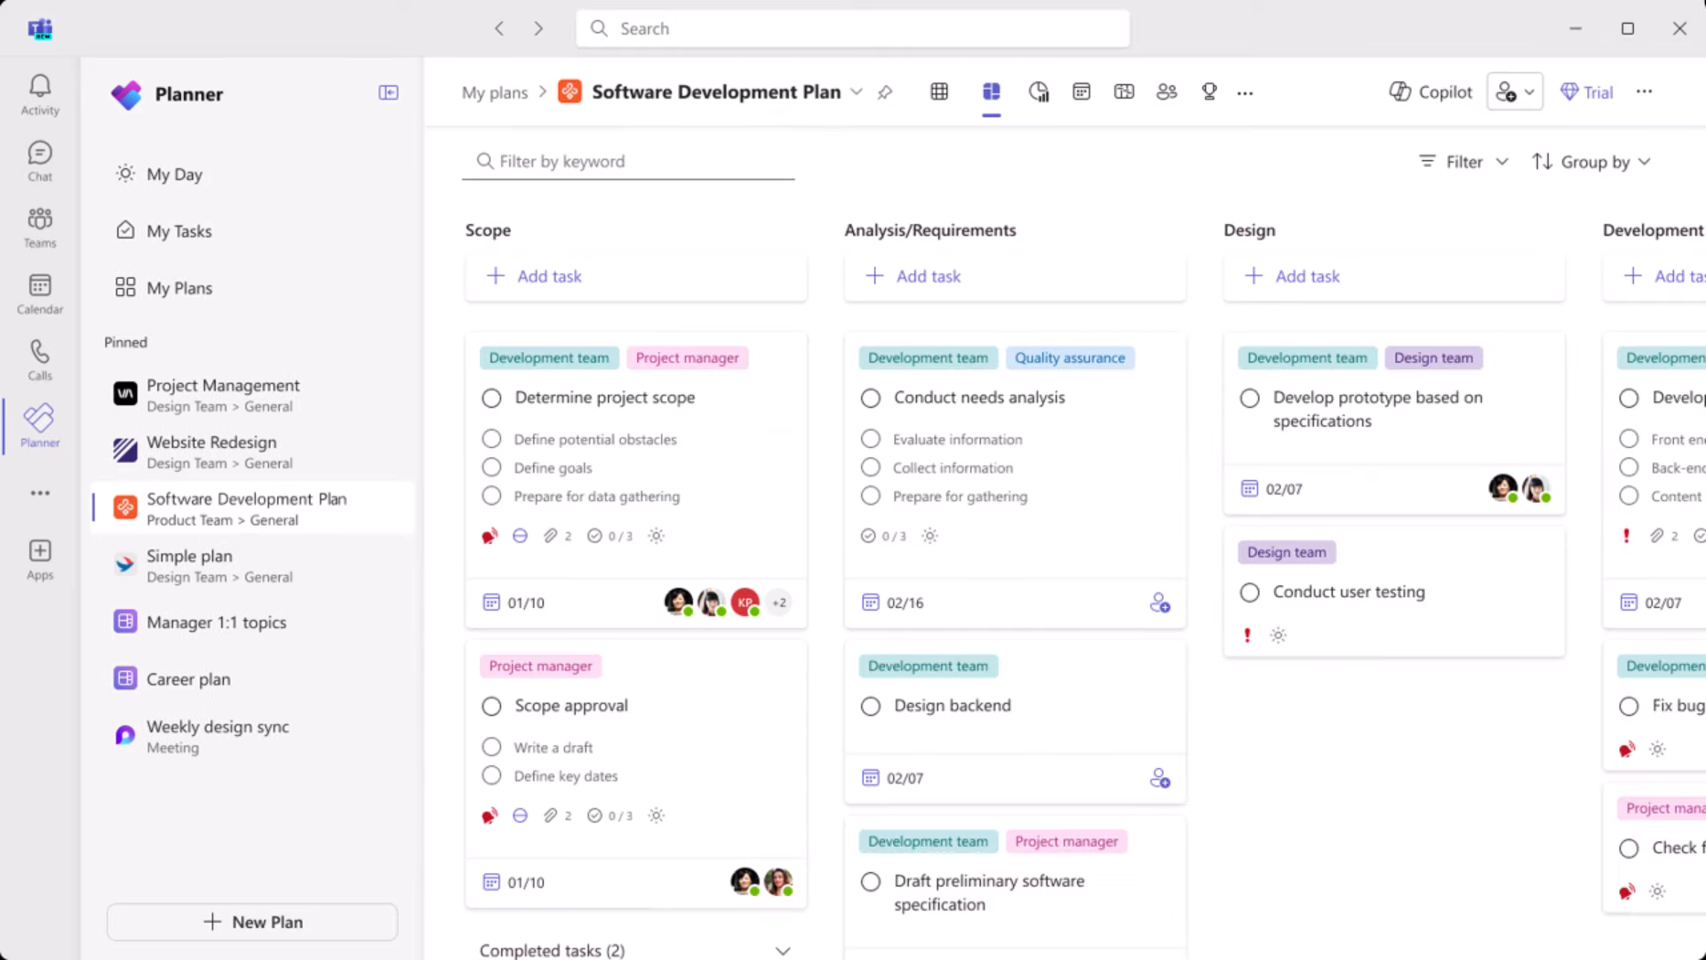
click(1167, 91)
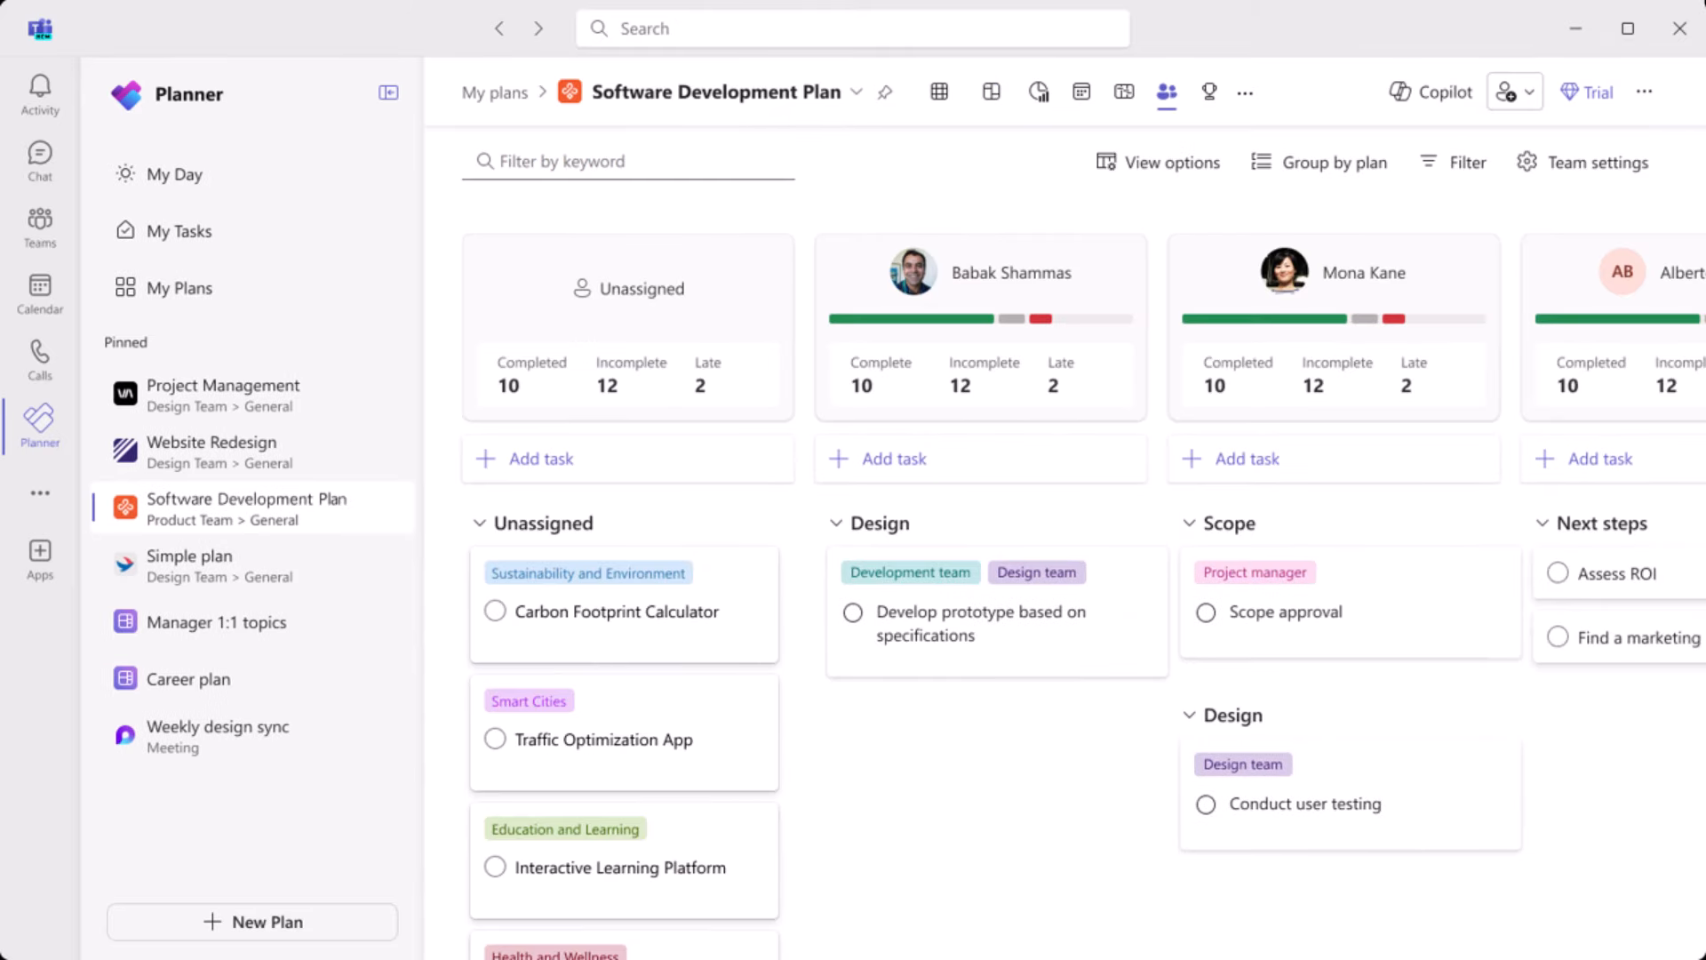
click(1124, 92)
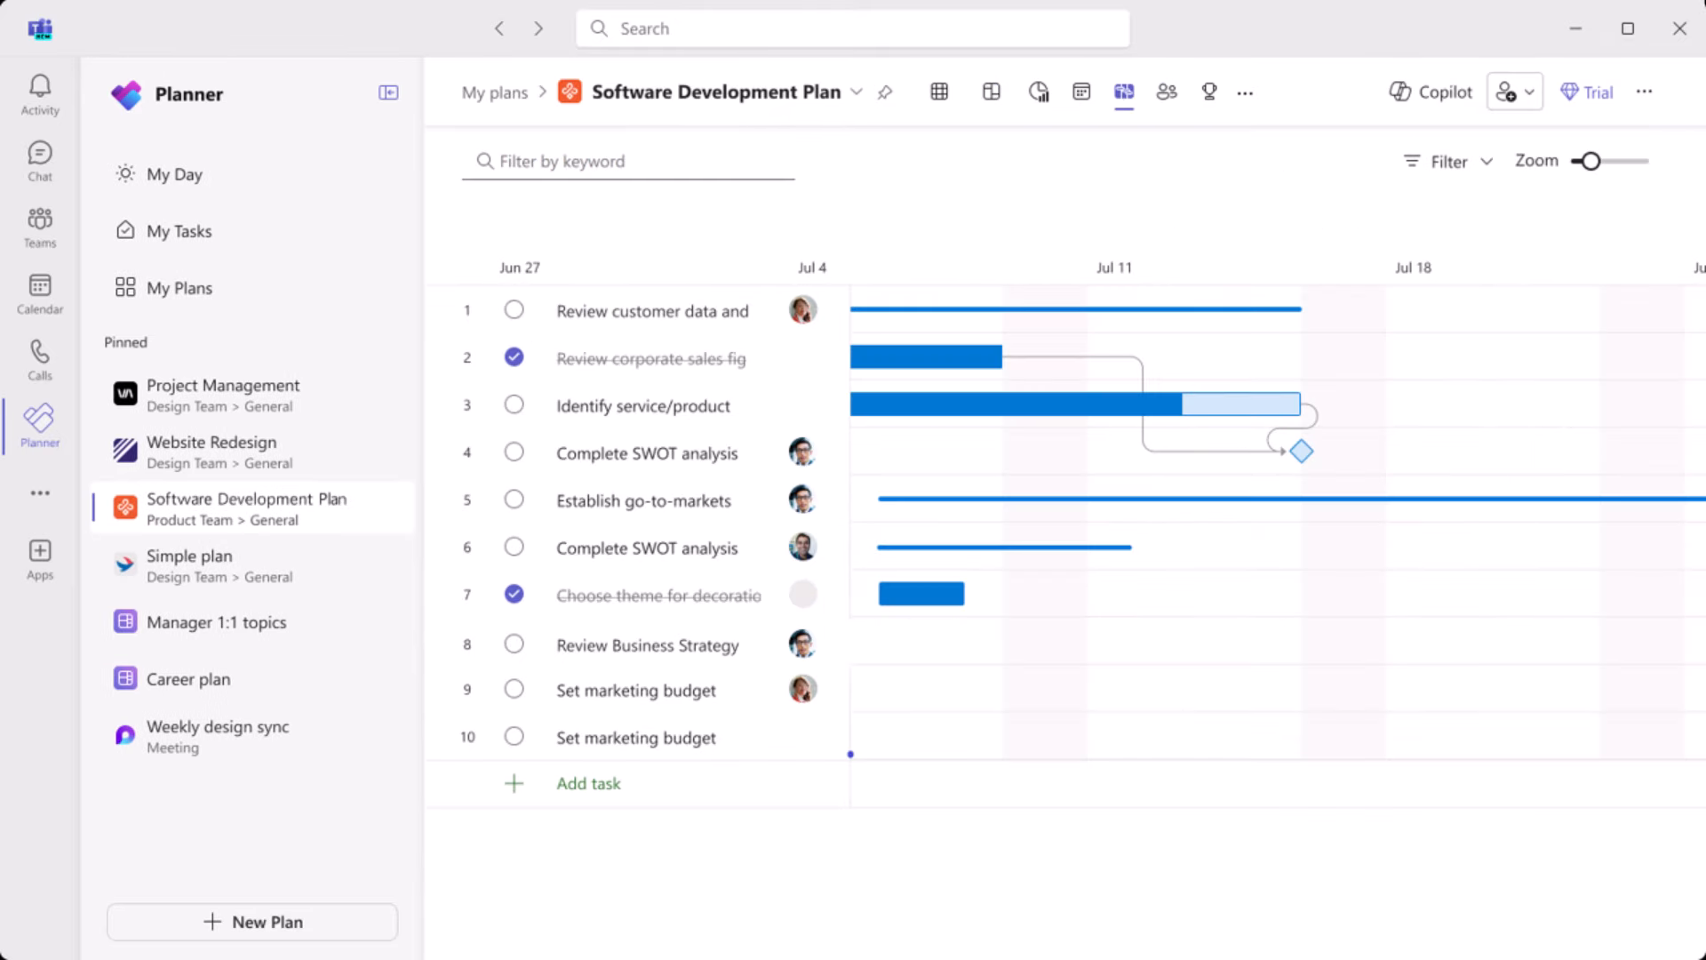
click(1166, 91)
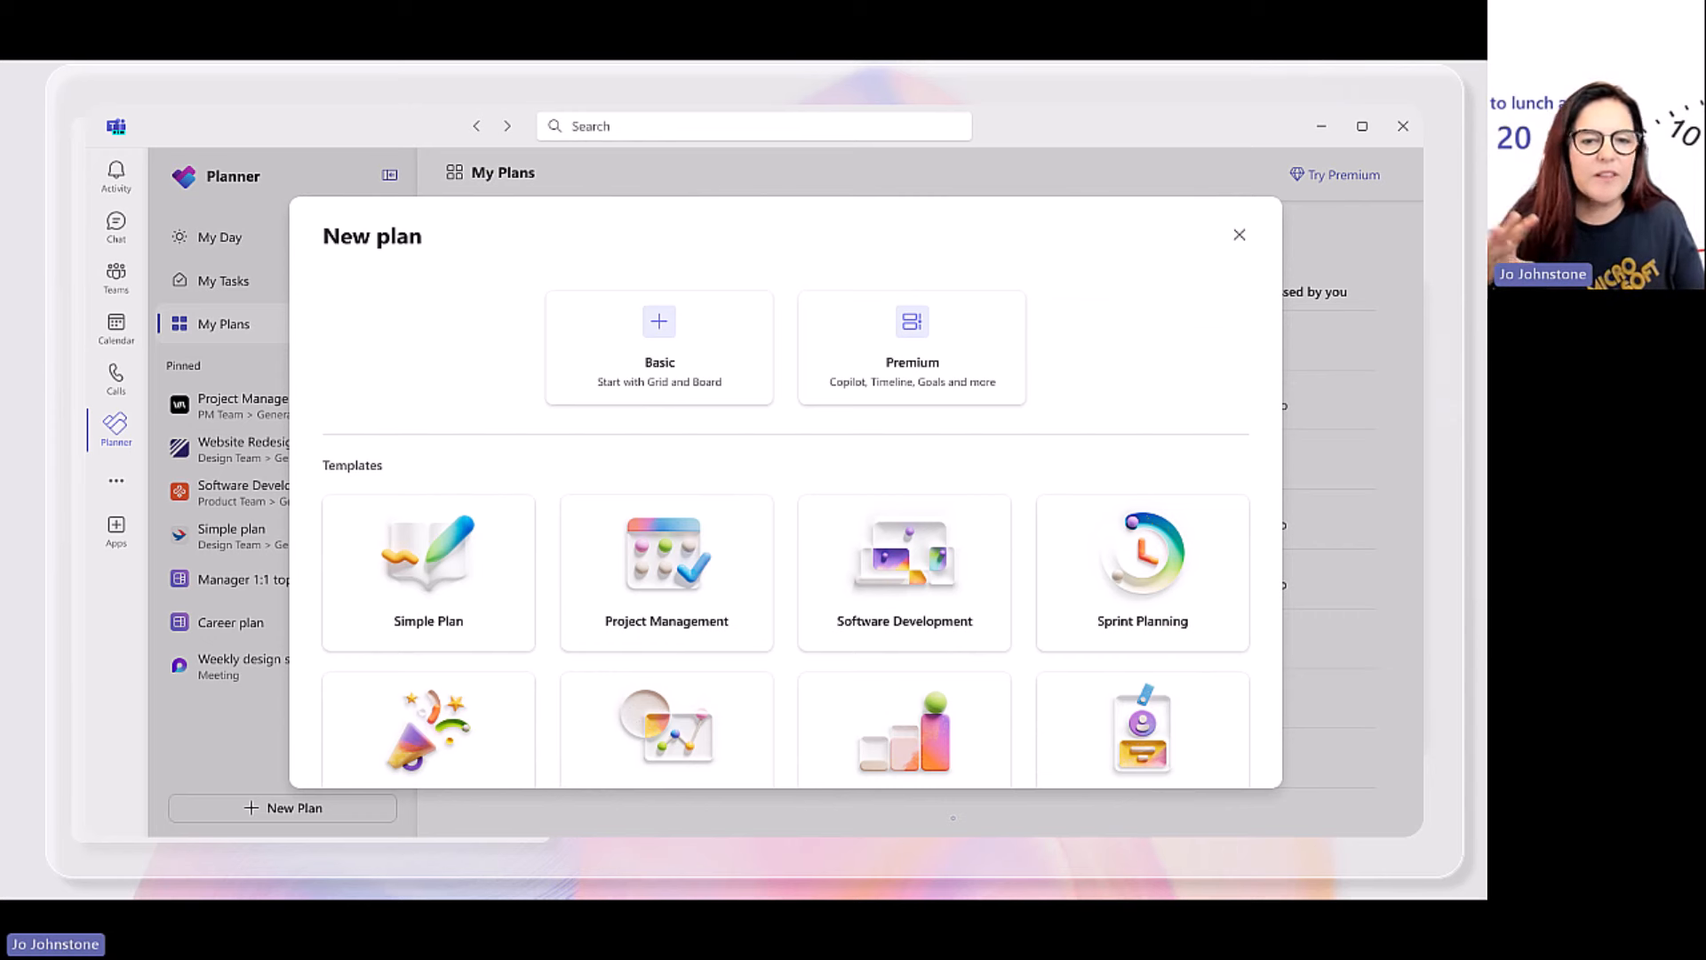
Step: Revisit the board, people and grid views, then advance past the demo
click(903, 554)
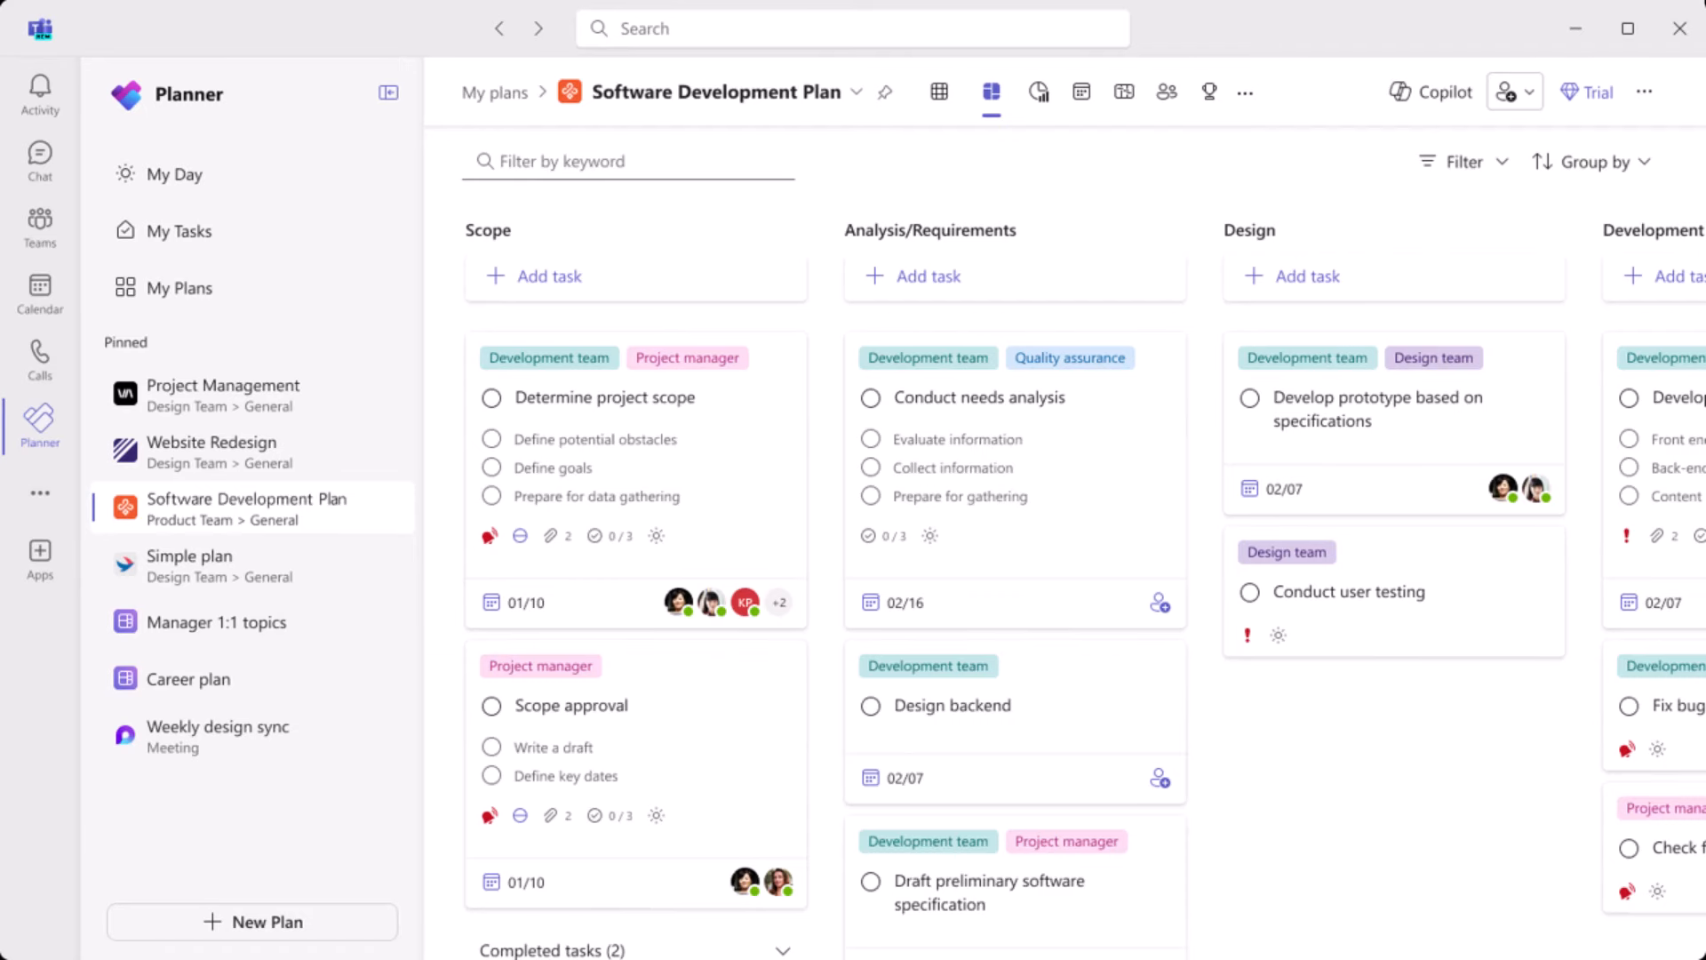
click(1167, 92)
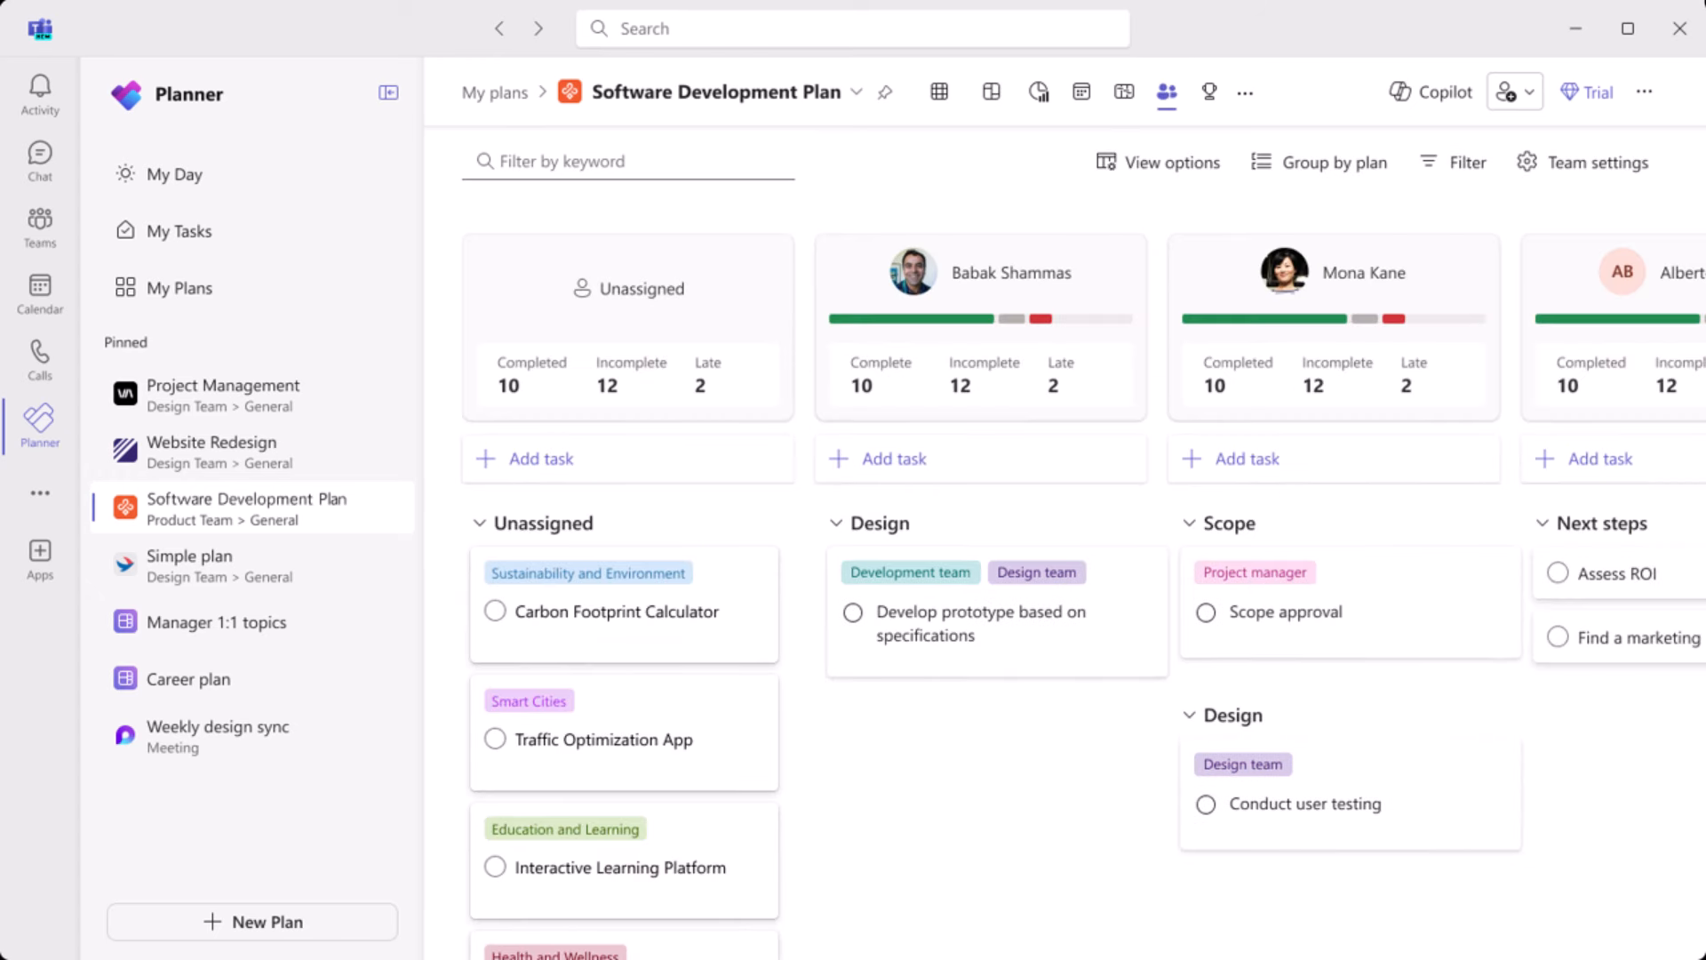
click(939, 92)
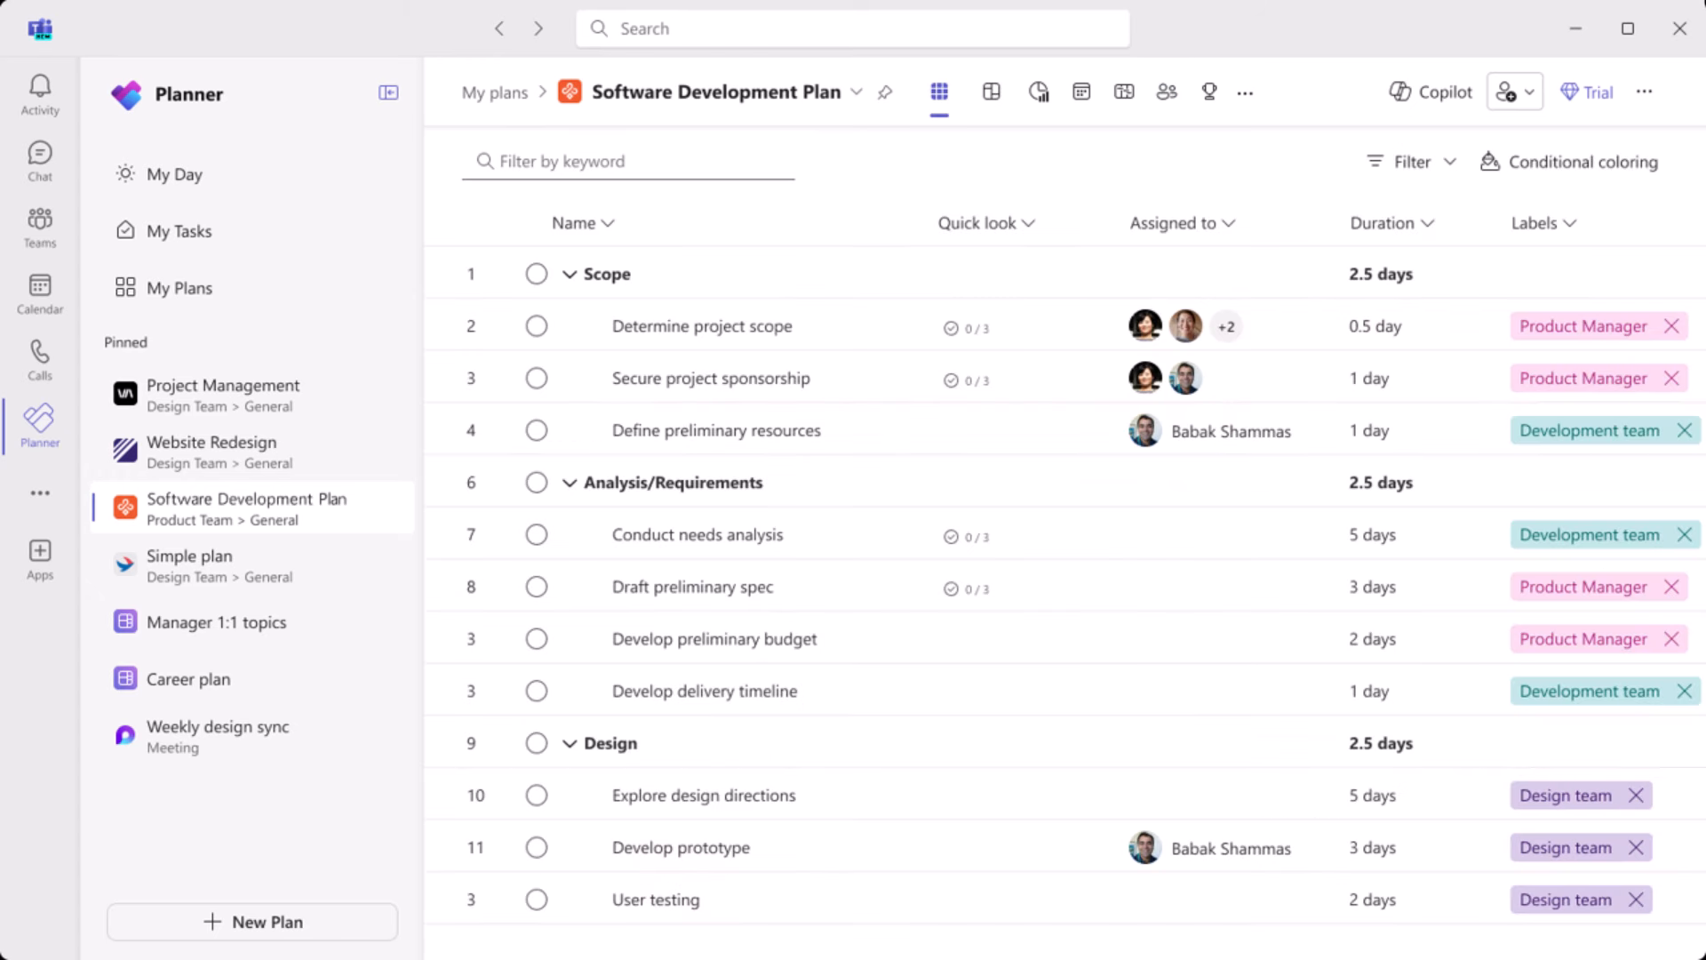
click(1167, 92)
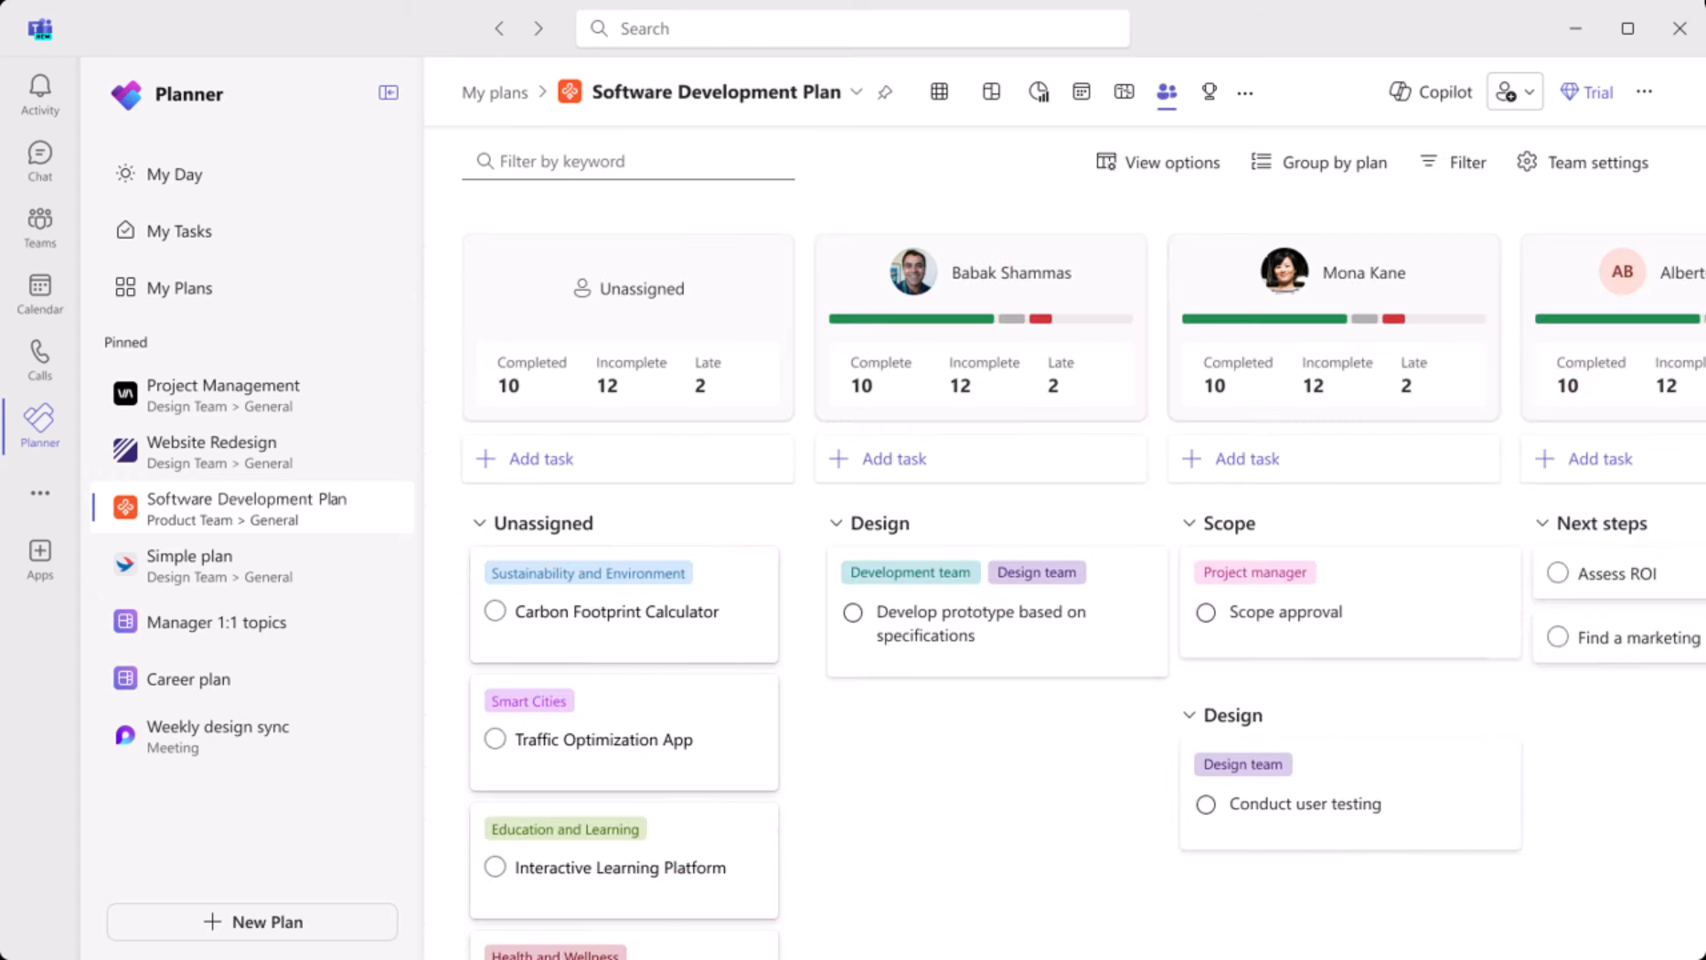
click(1039, 92)
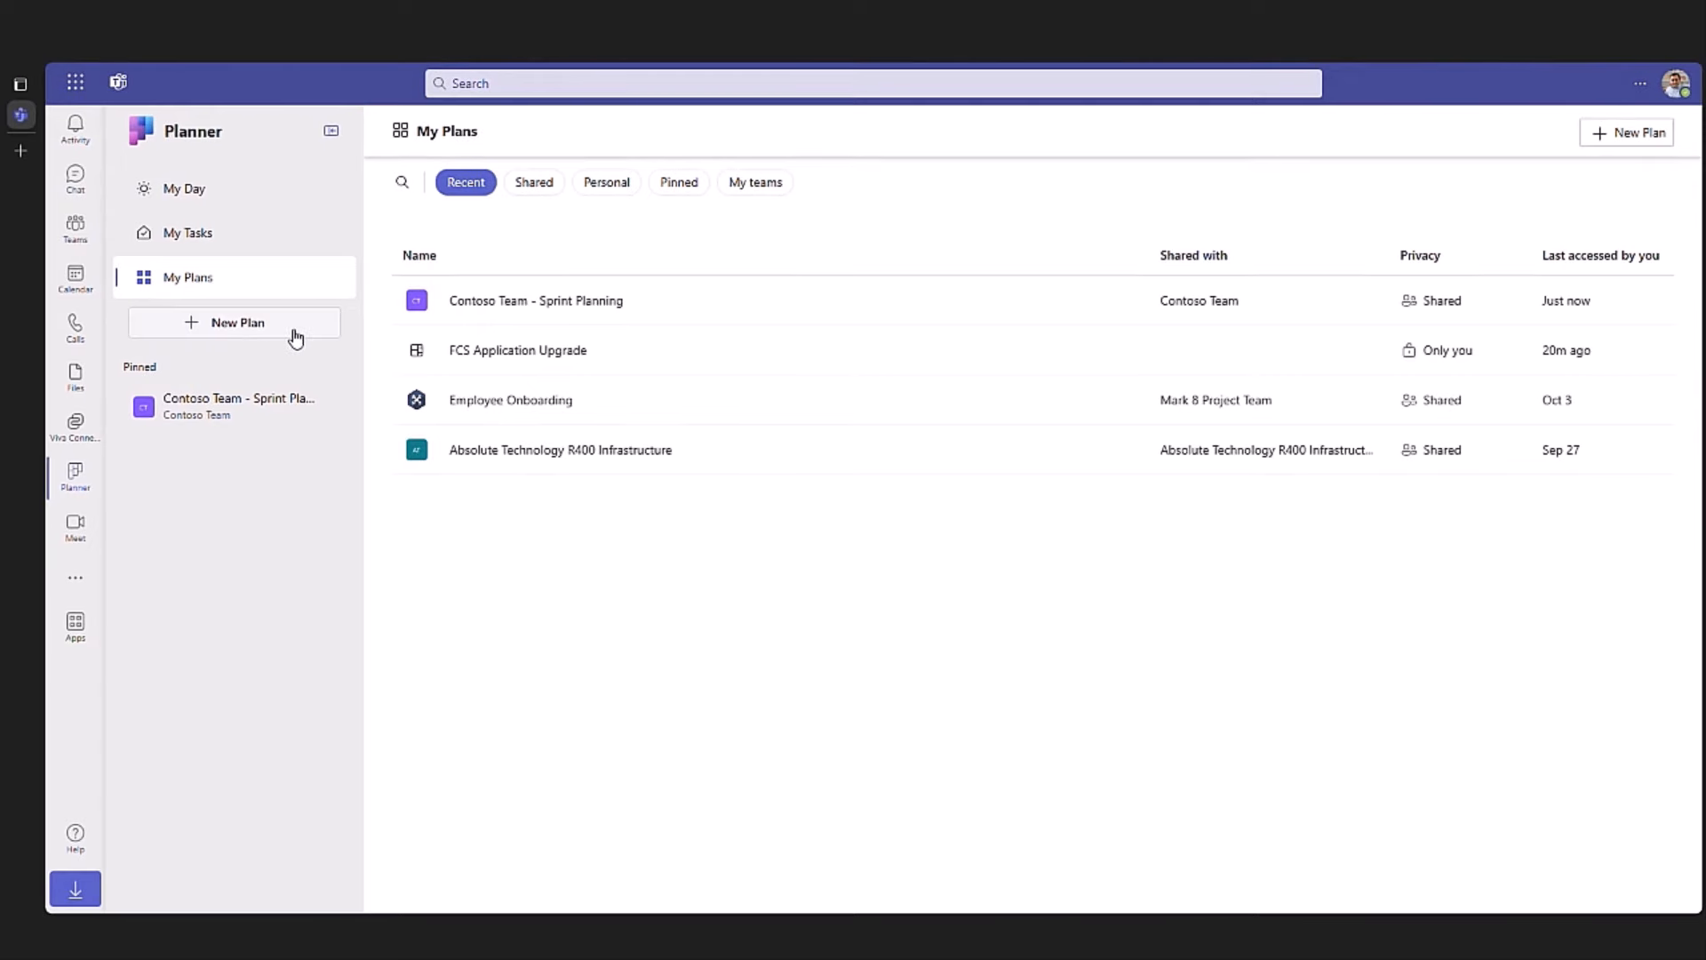
Step: Browse all plan templates, previewing Sprint Retrospective and Goals and Objectives
click(236, 322)
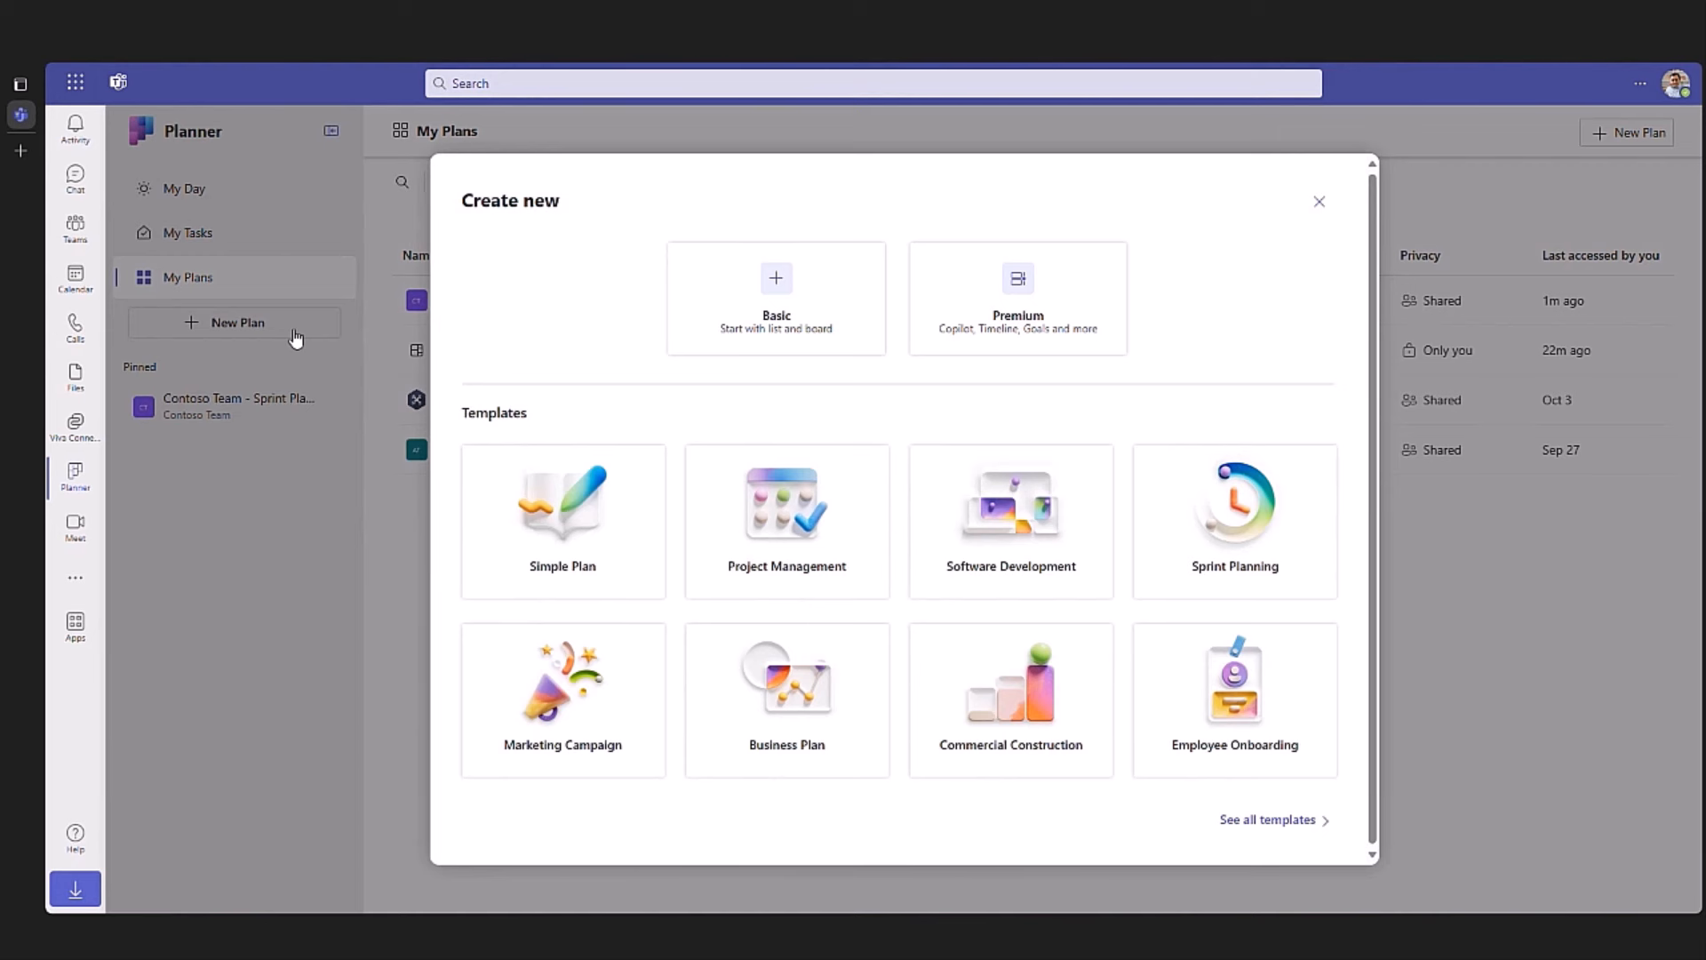
mouse_move(367, 354)
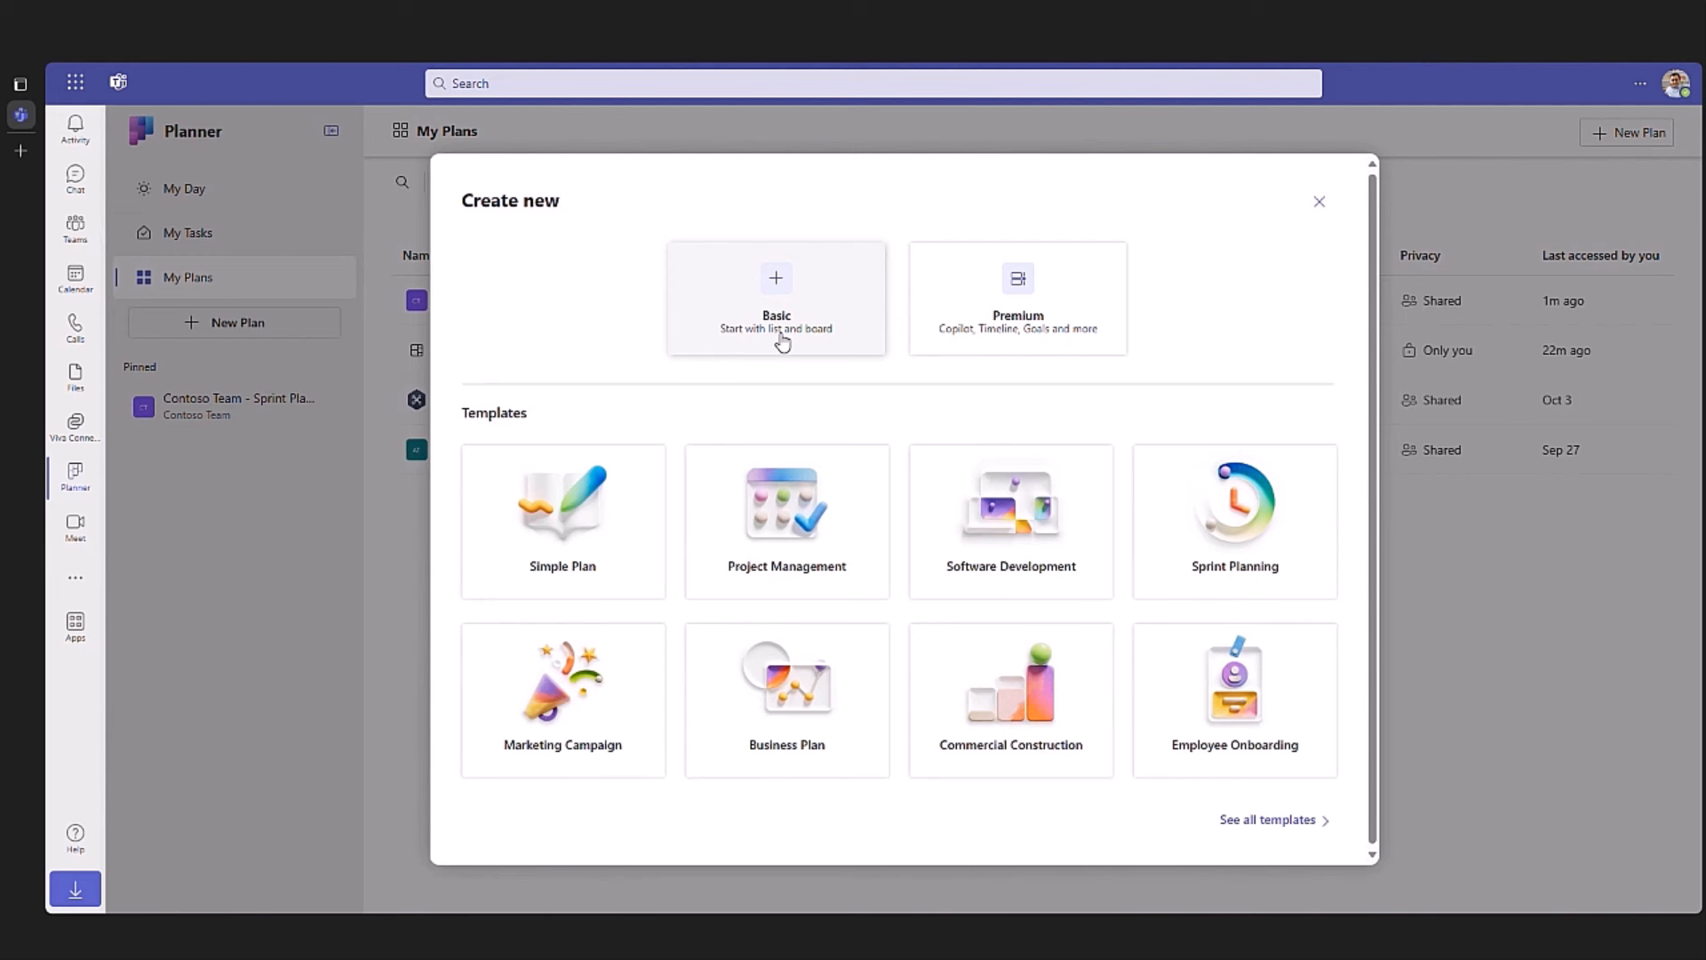
mouse_move(1017, 340)
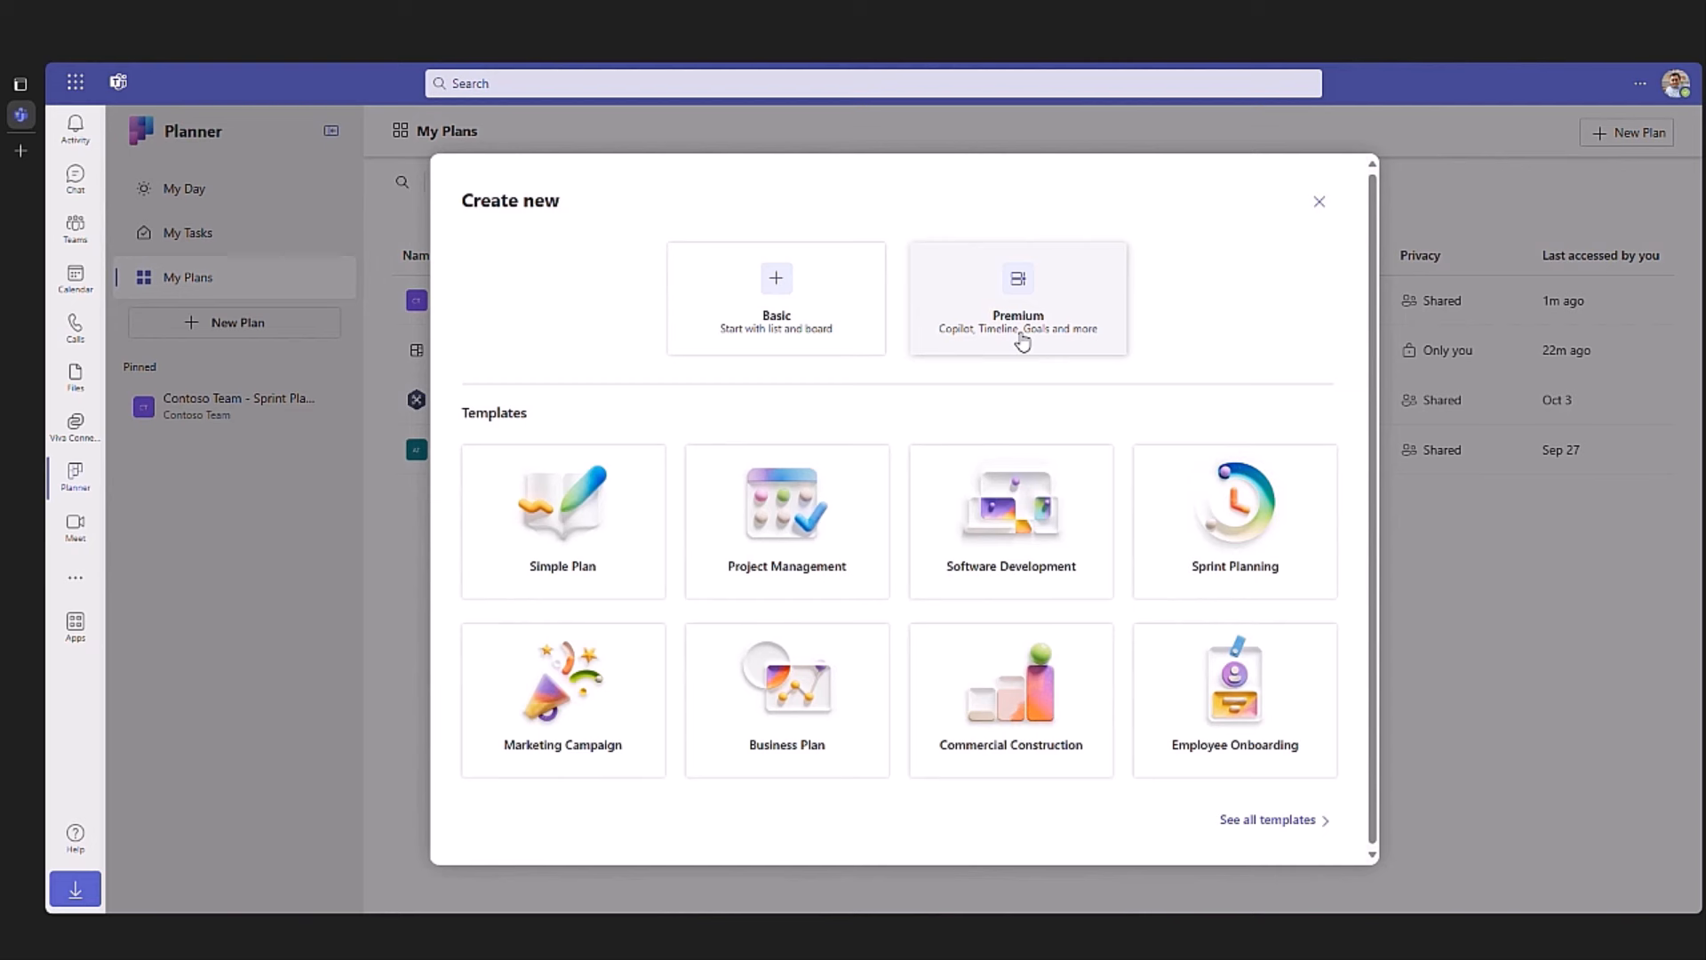
mouse_move(1282, 821)
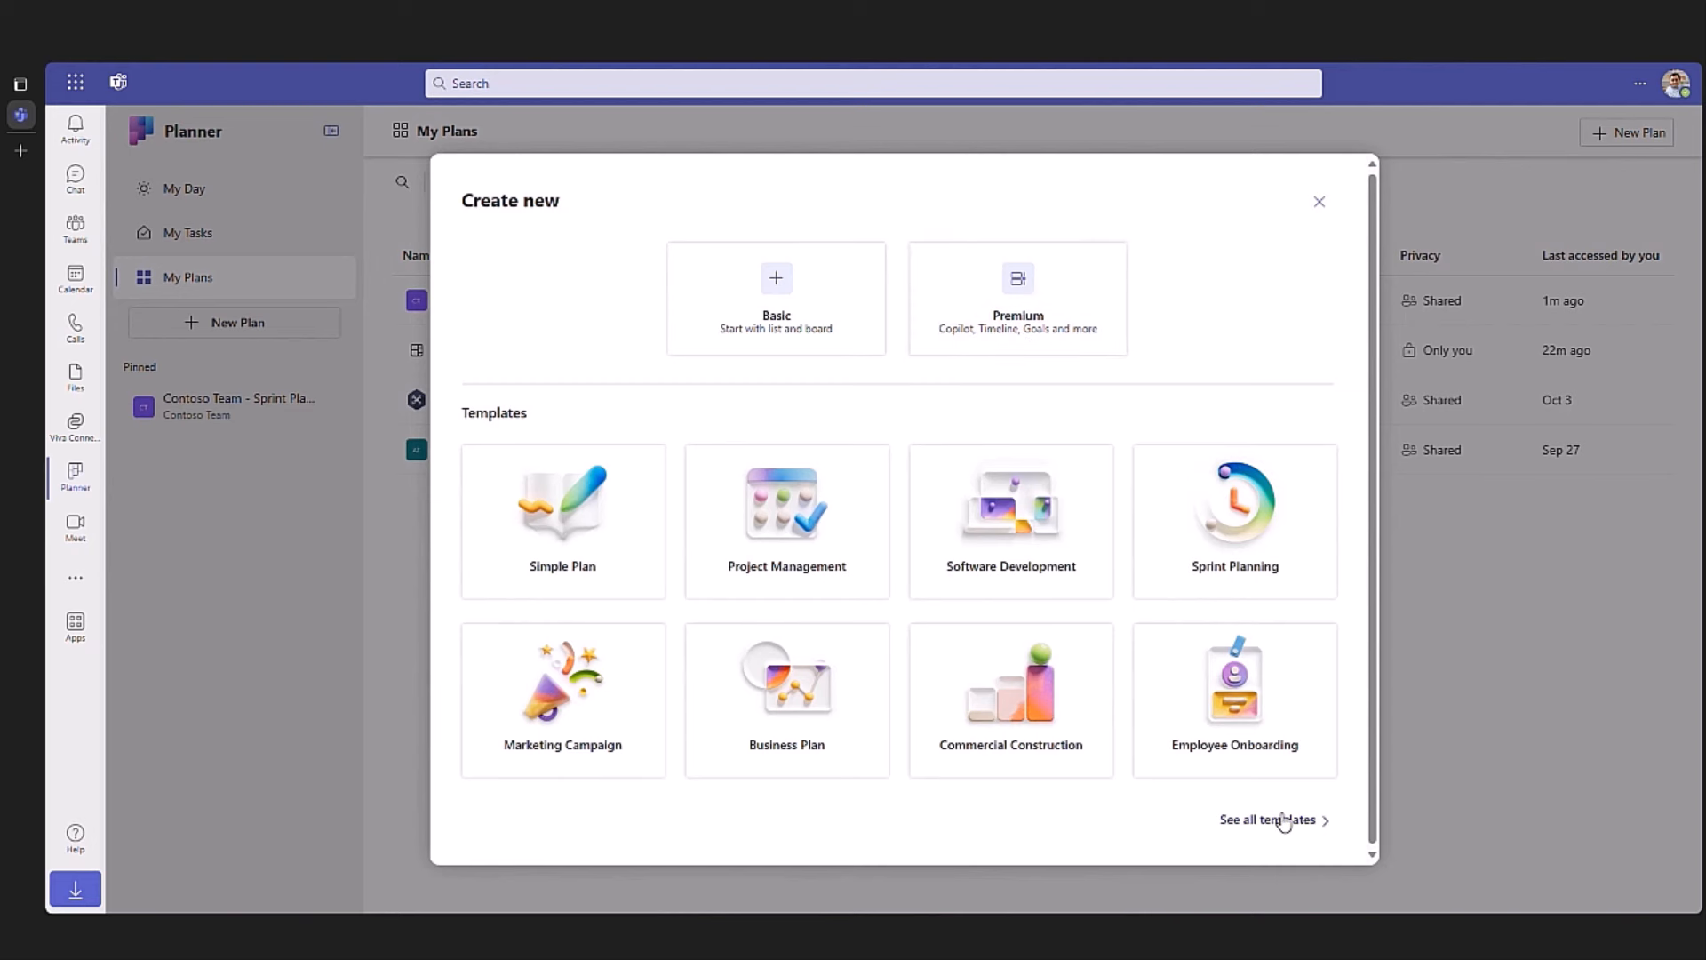
click(1268, 820)
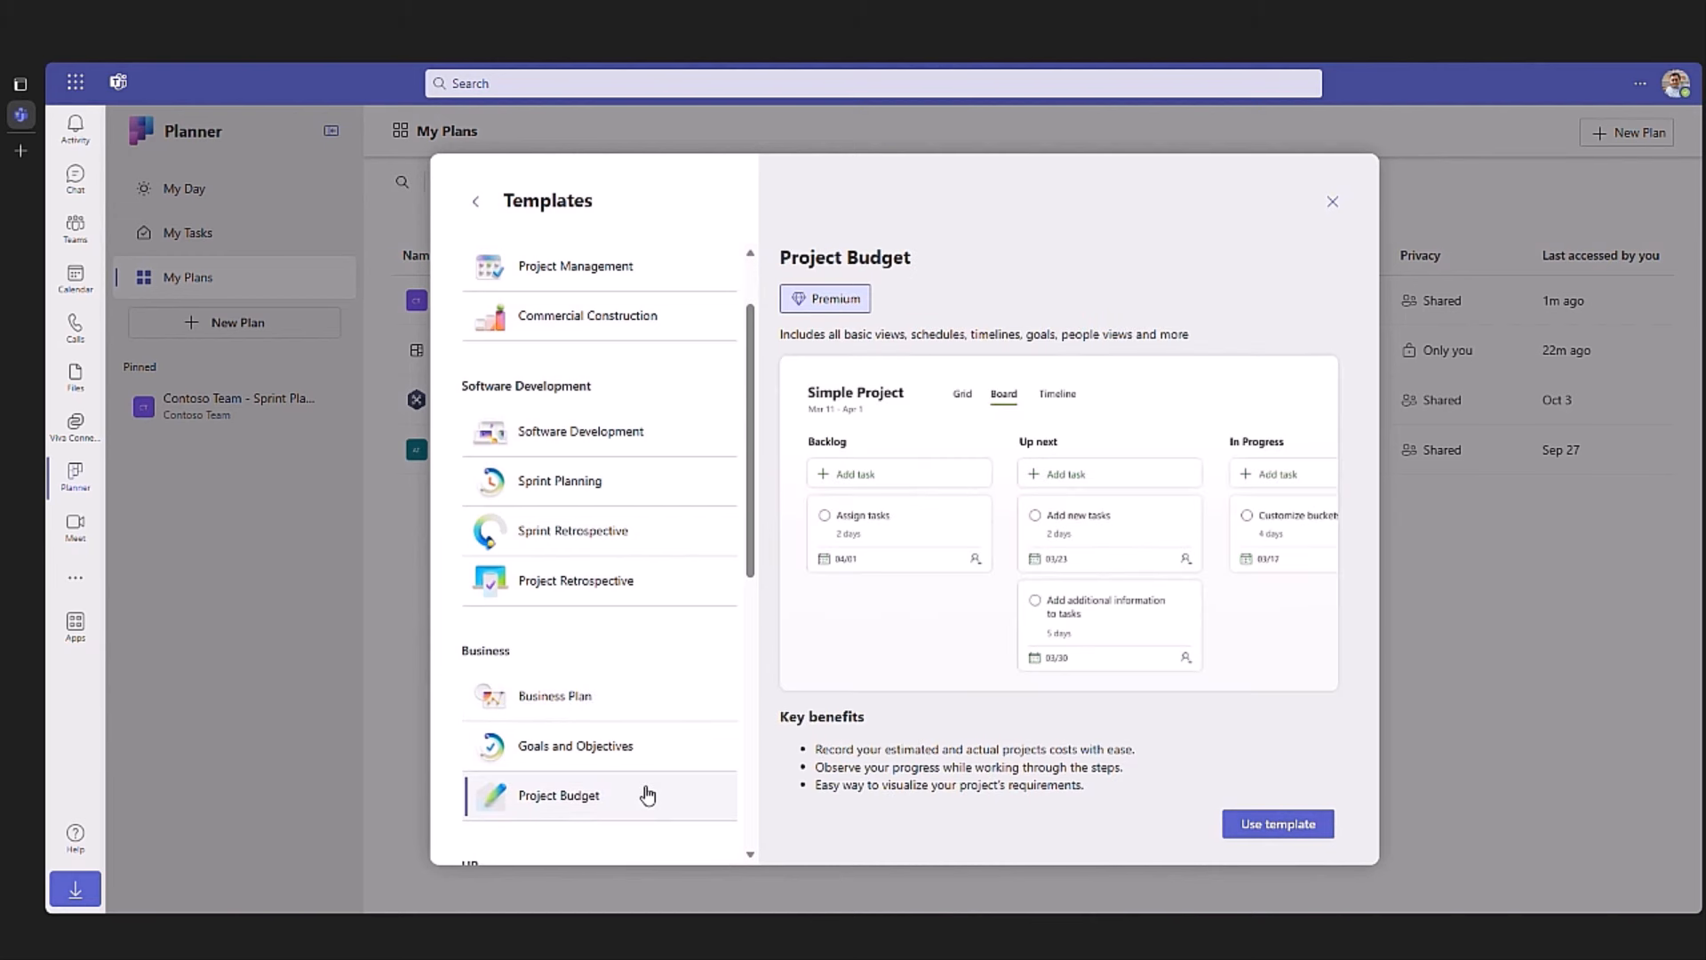
click(572, 532)
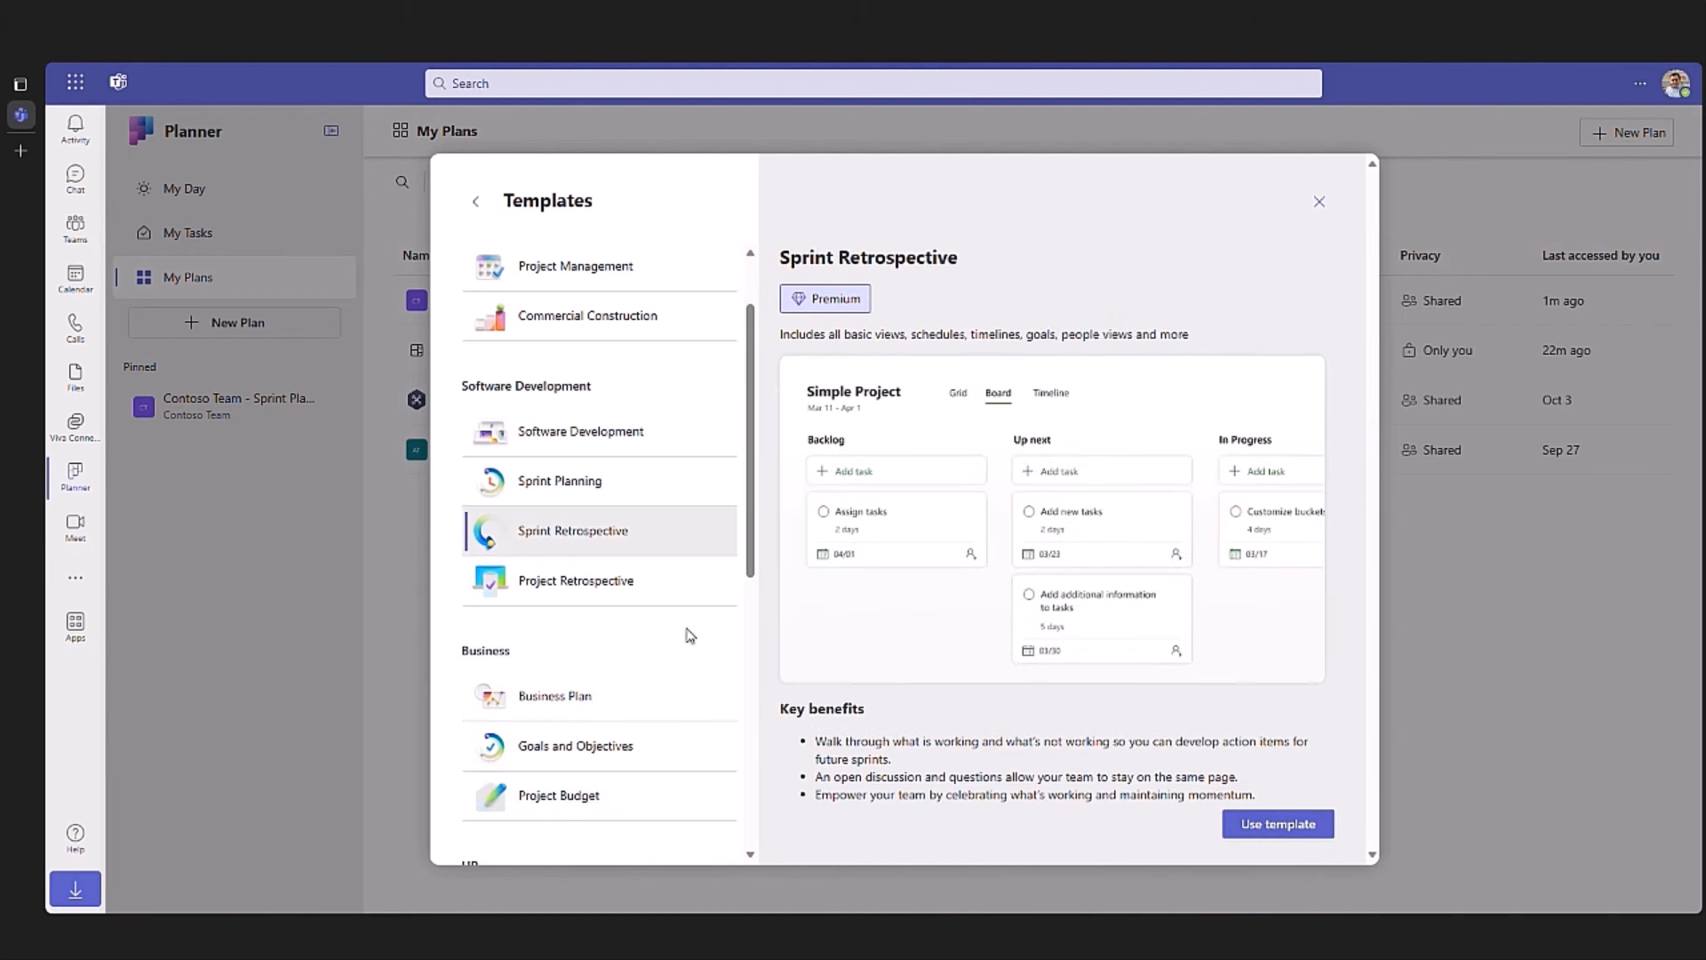
click(575, 745)
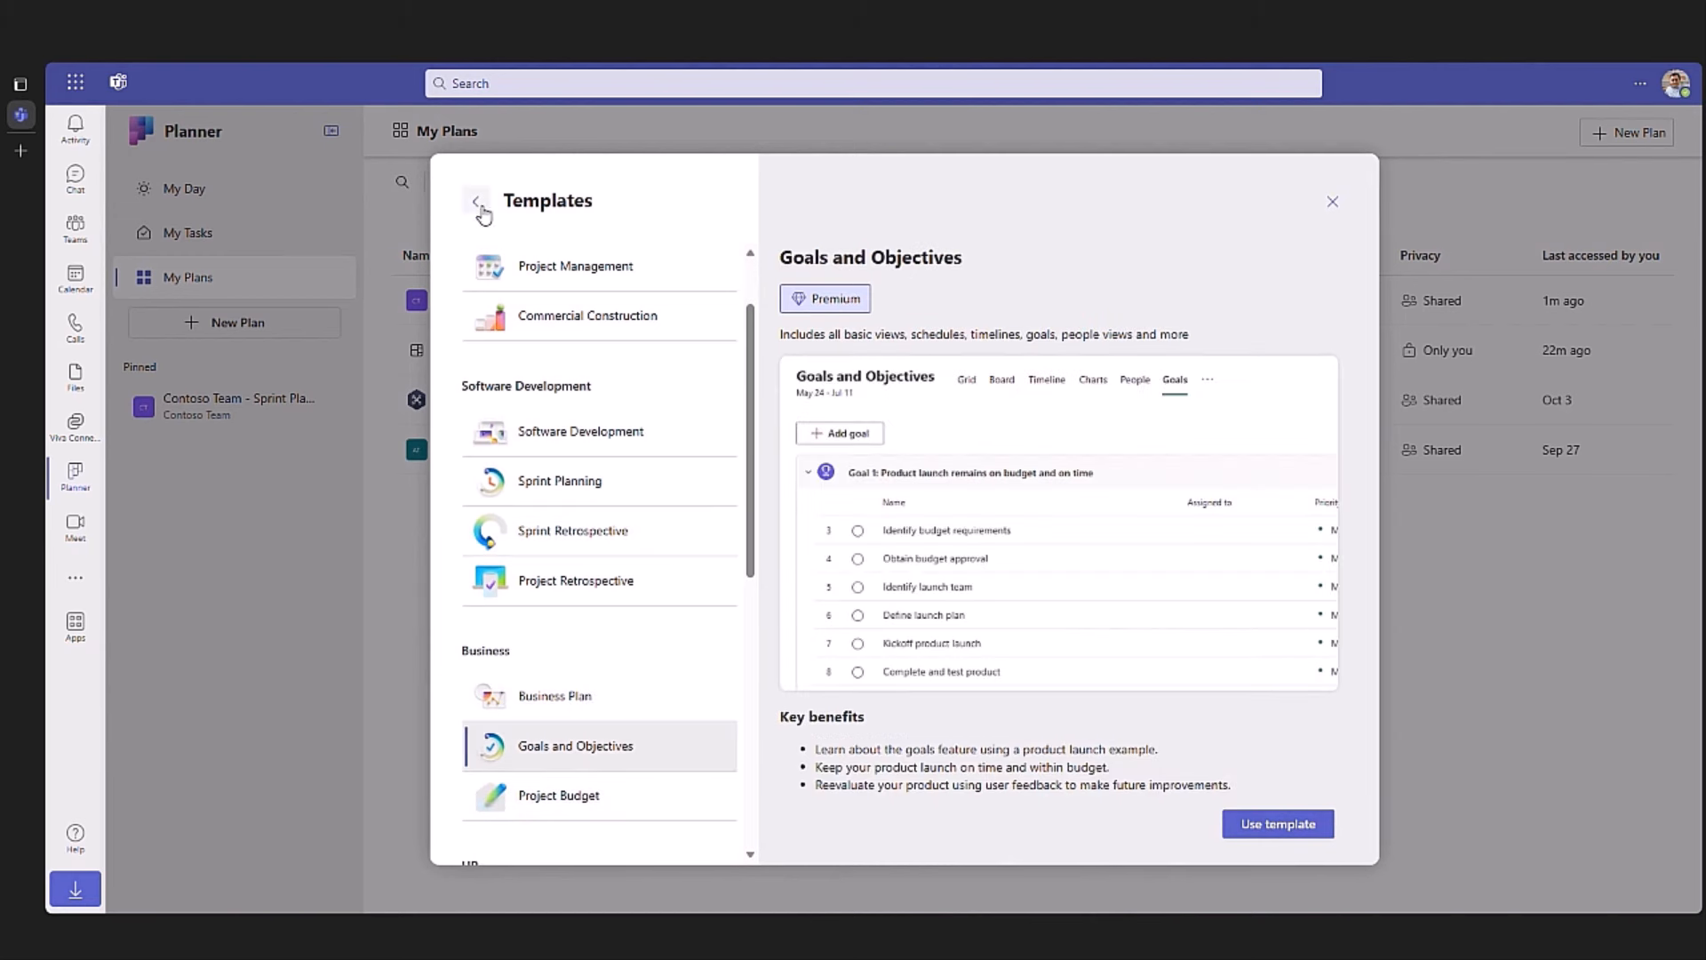
Step: Create a blank basic plan named 'Marketing Campaign'
click(476, 201)
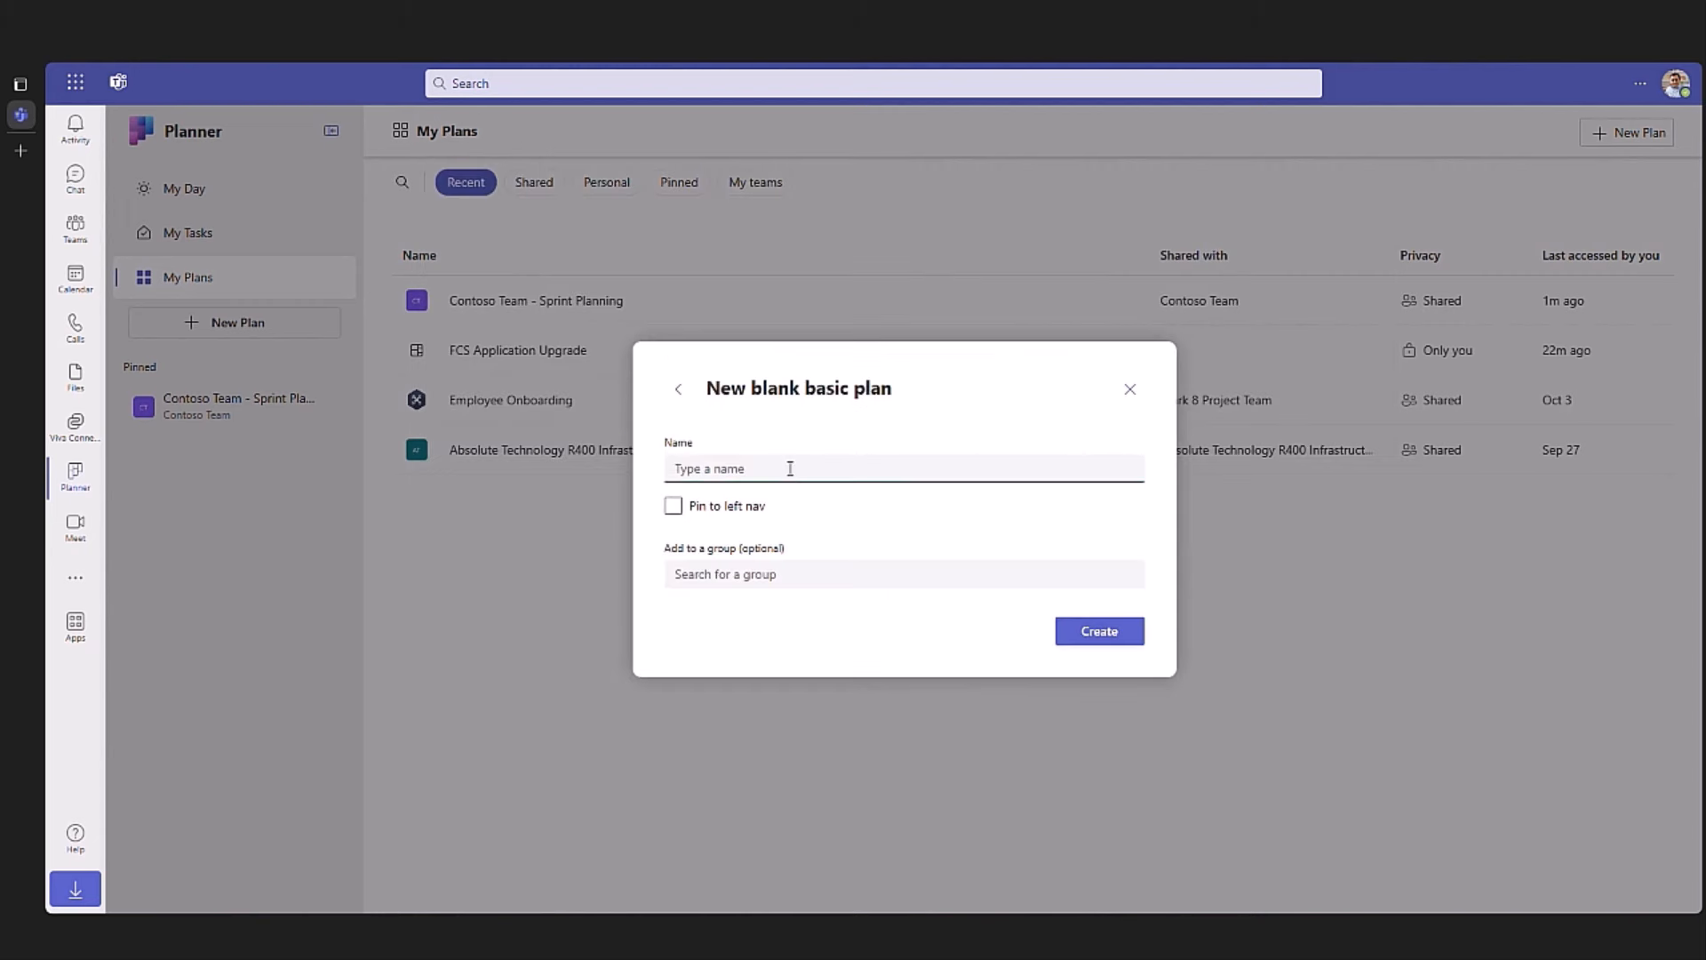
text(Marketing Campaign)
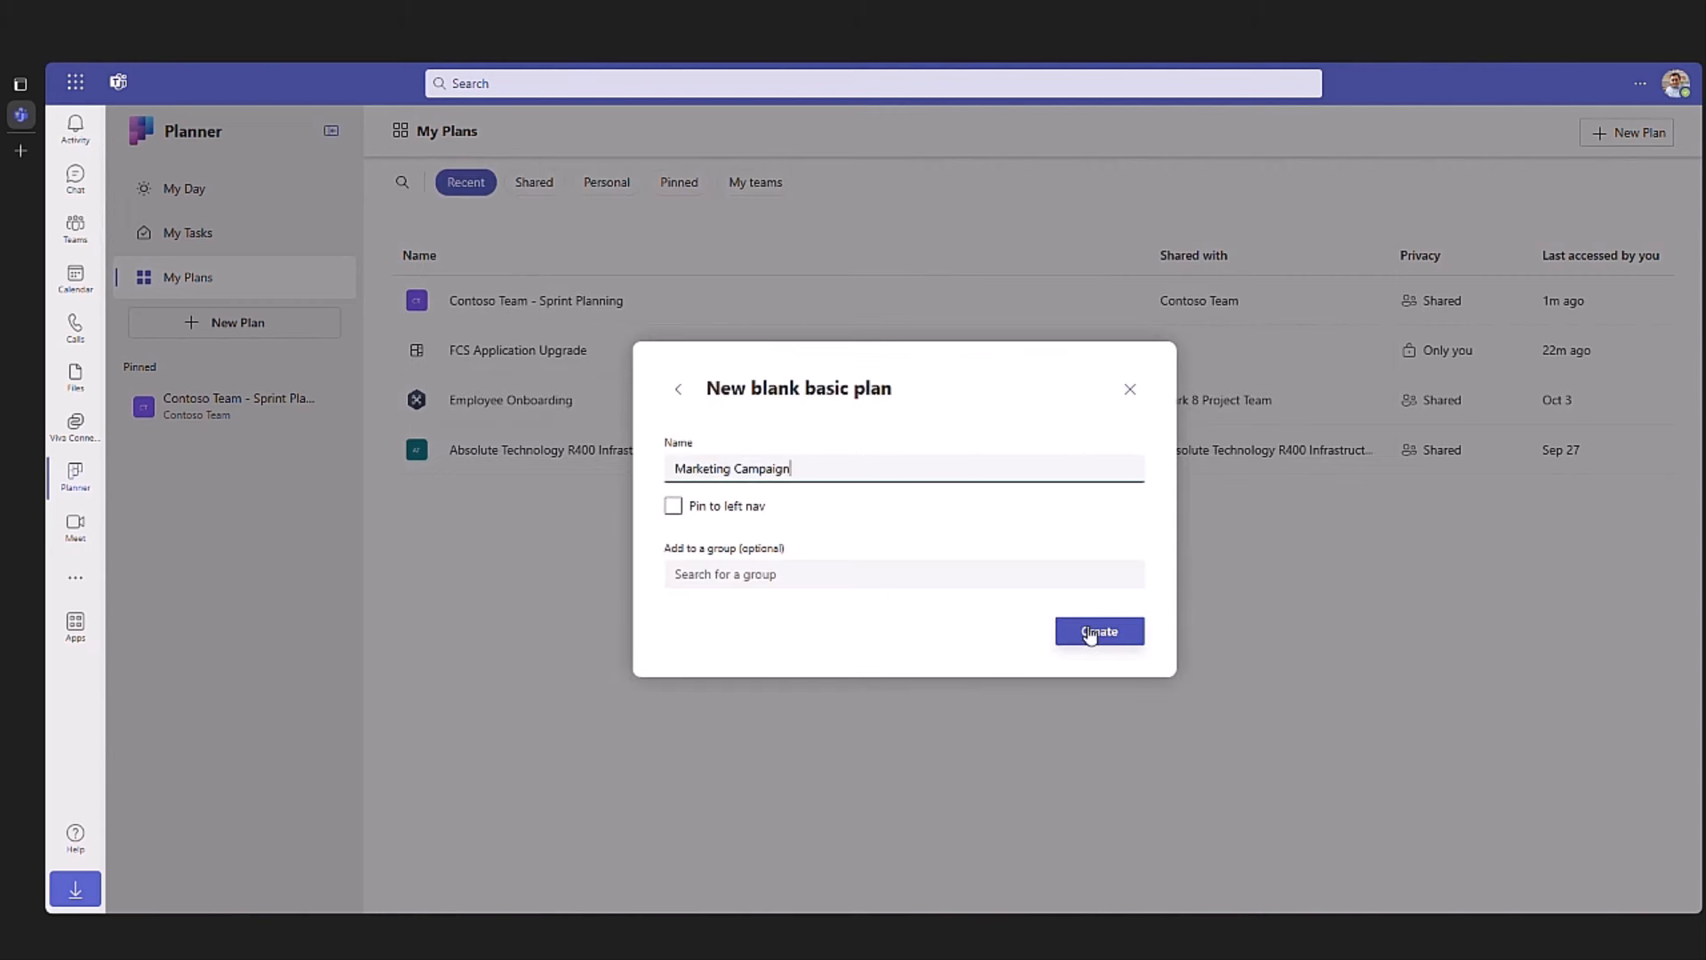
click(1098, 631)
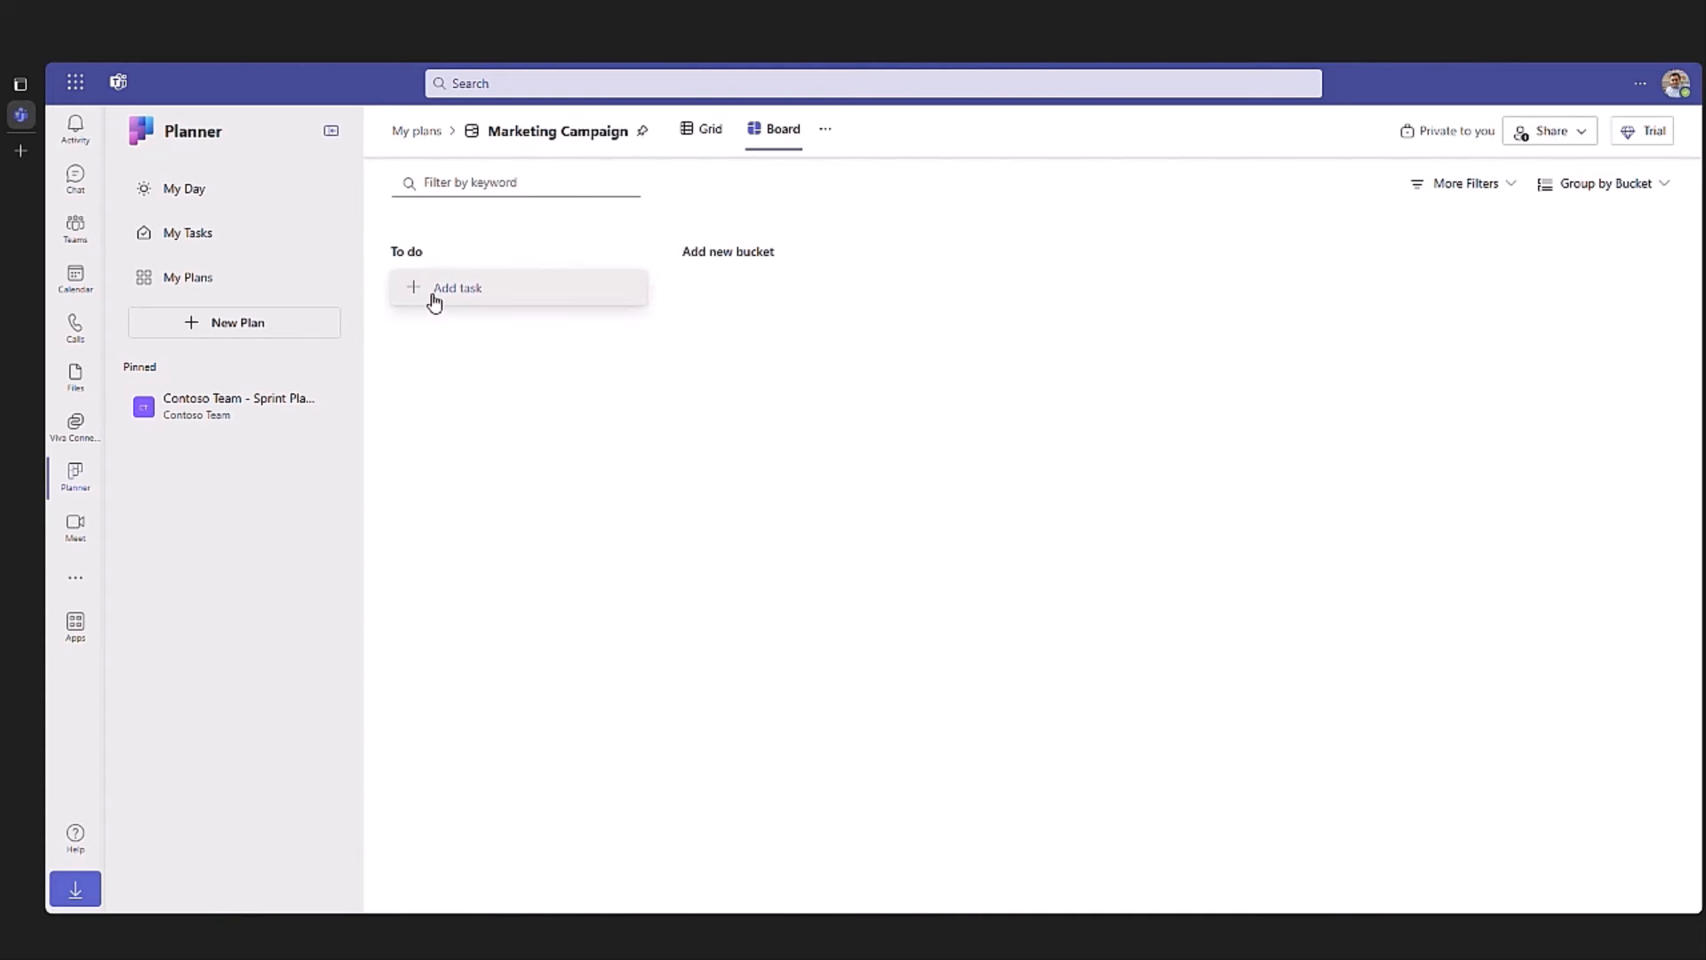
mouse_move(456, 287)
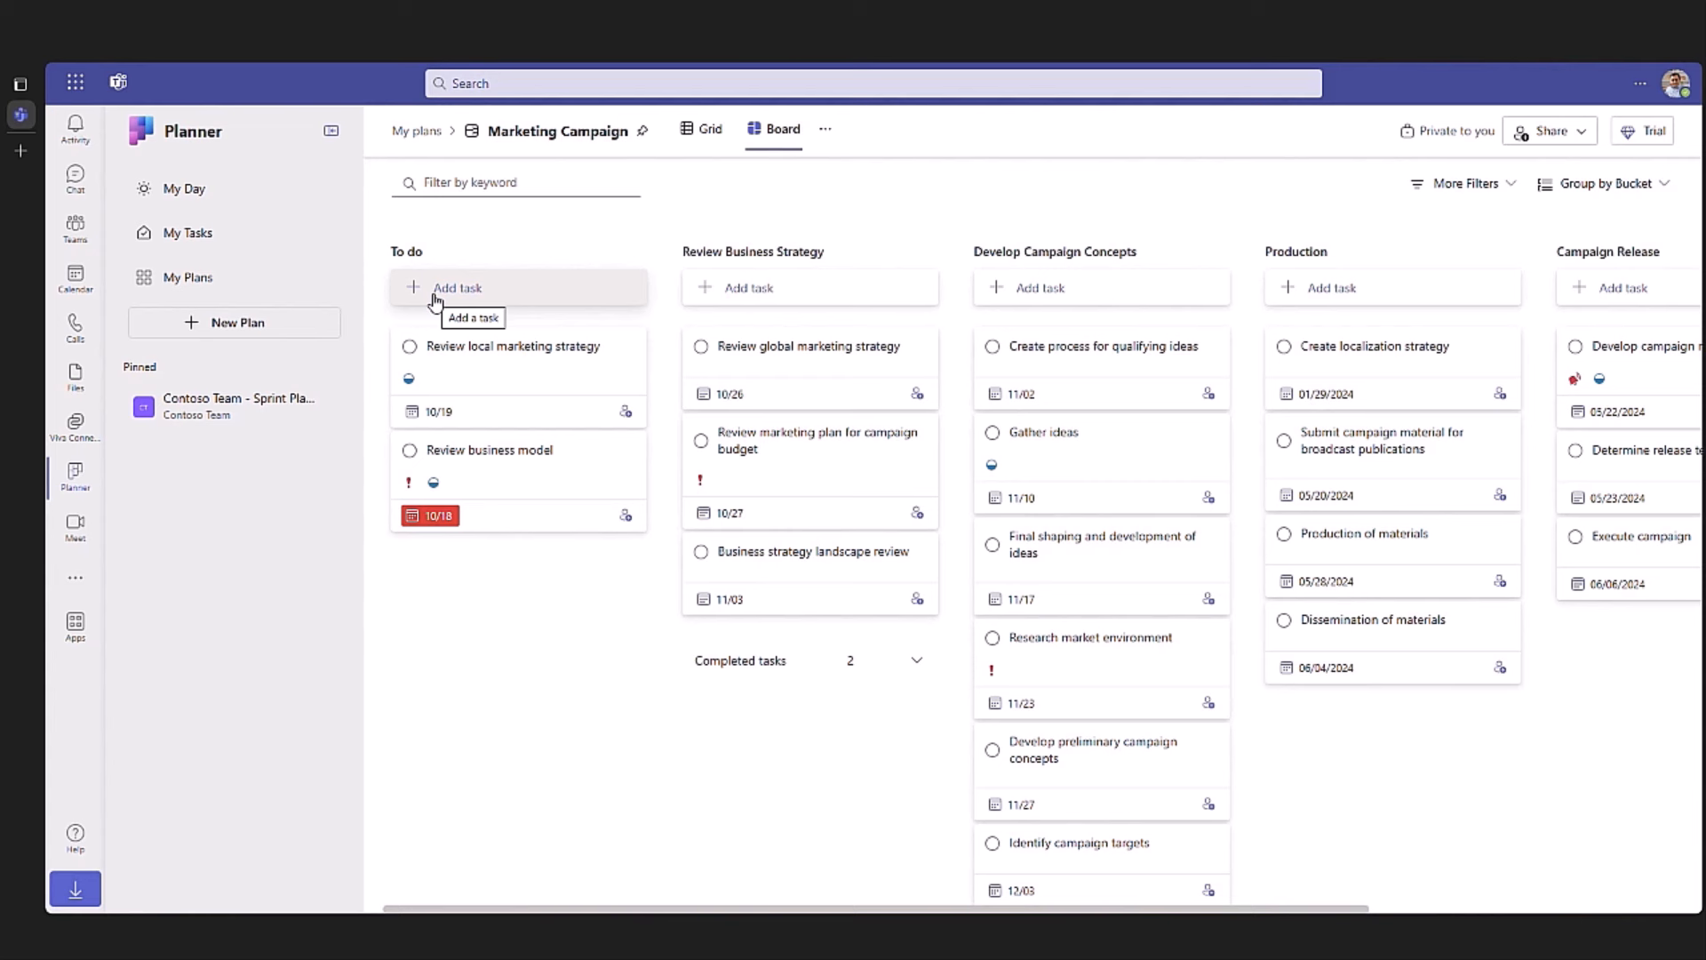
mouse_move(708, 136)
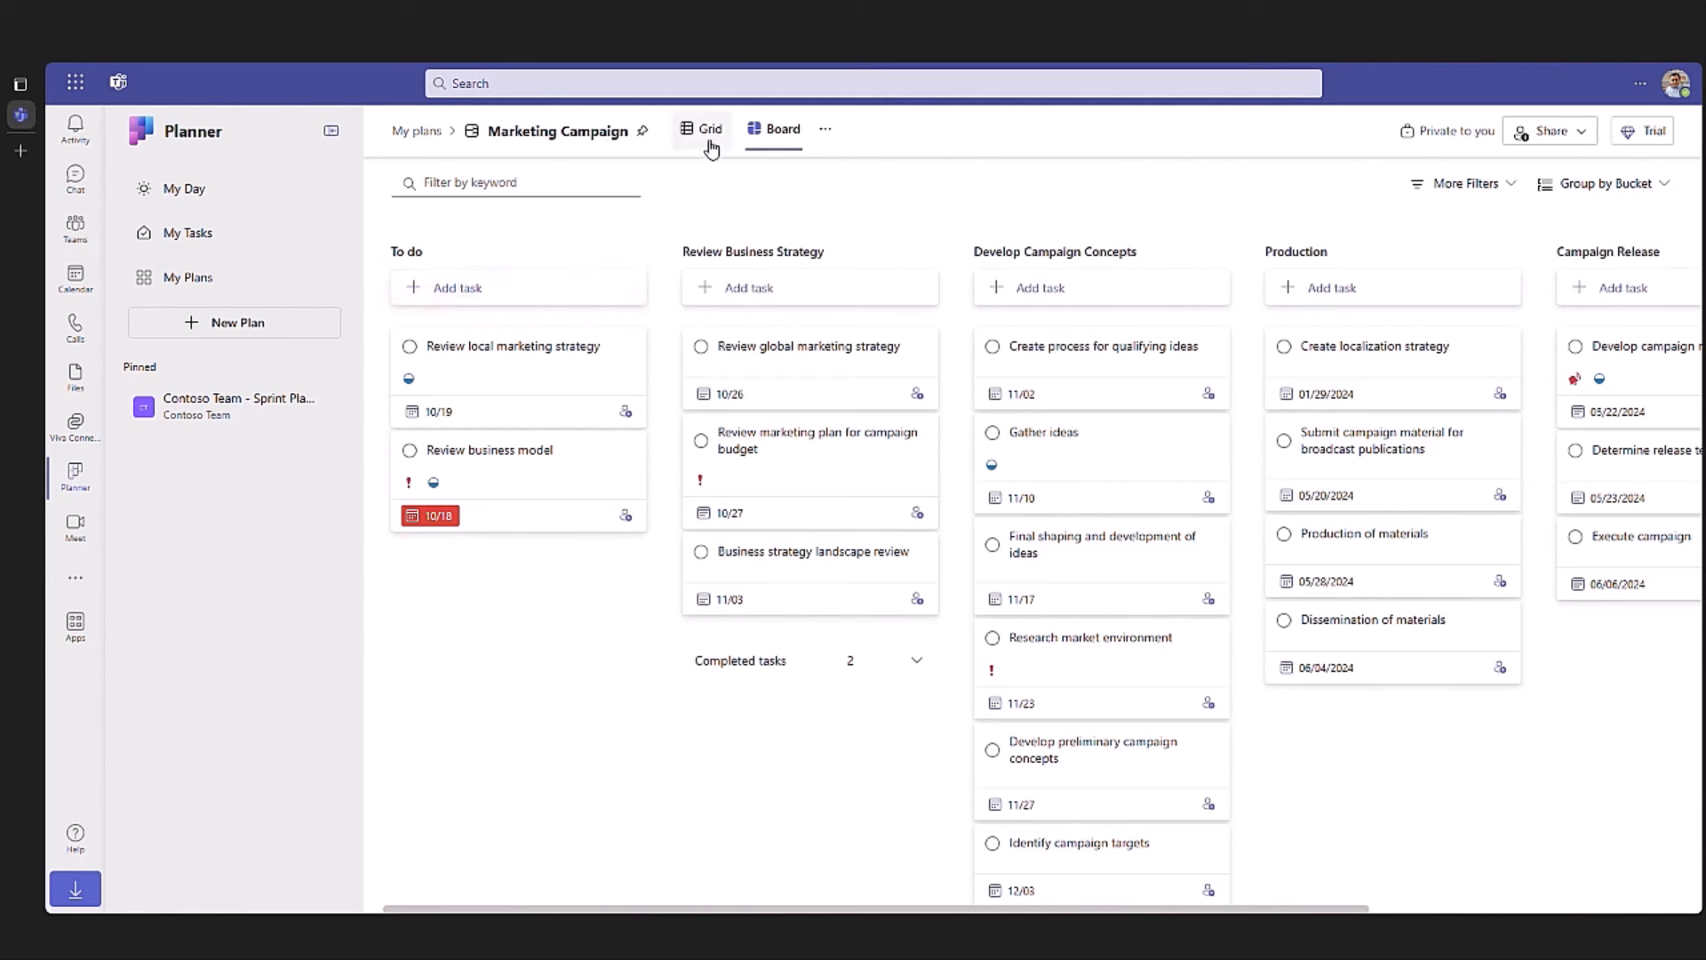
Step: Cycle Marketing Campaign through grid, board, schedule and charts views, then invite members
click(702, 128)
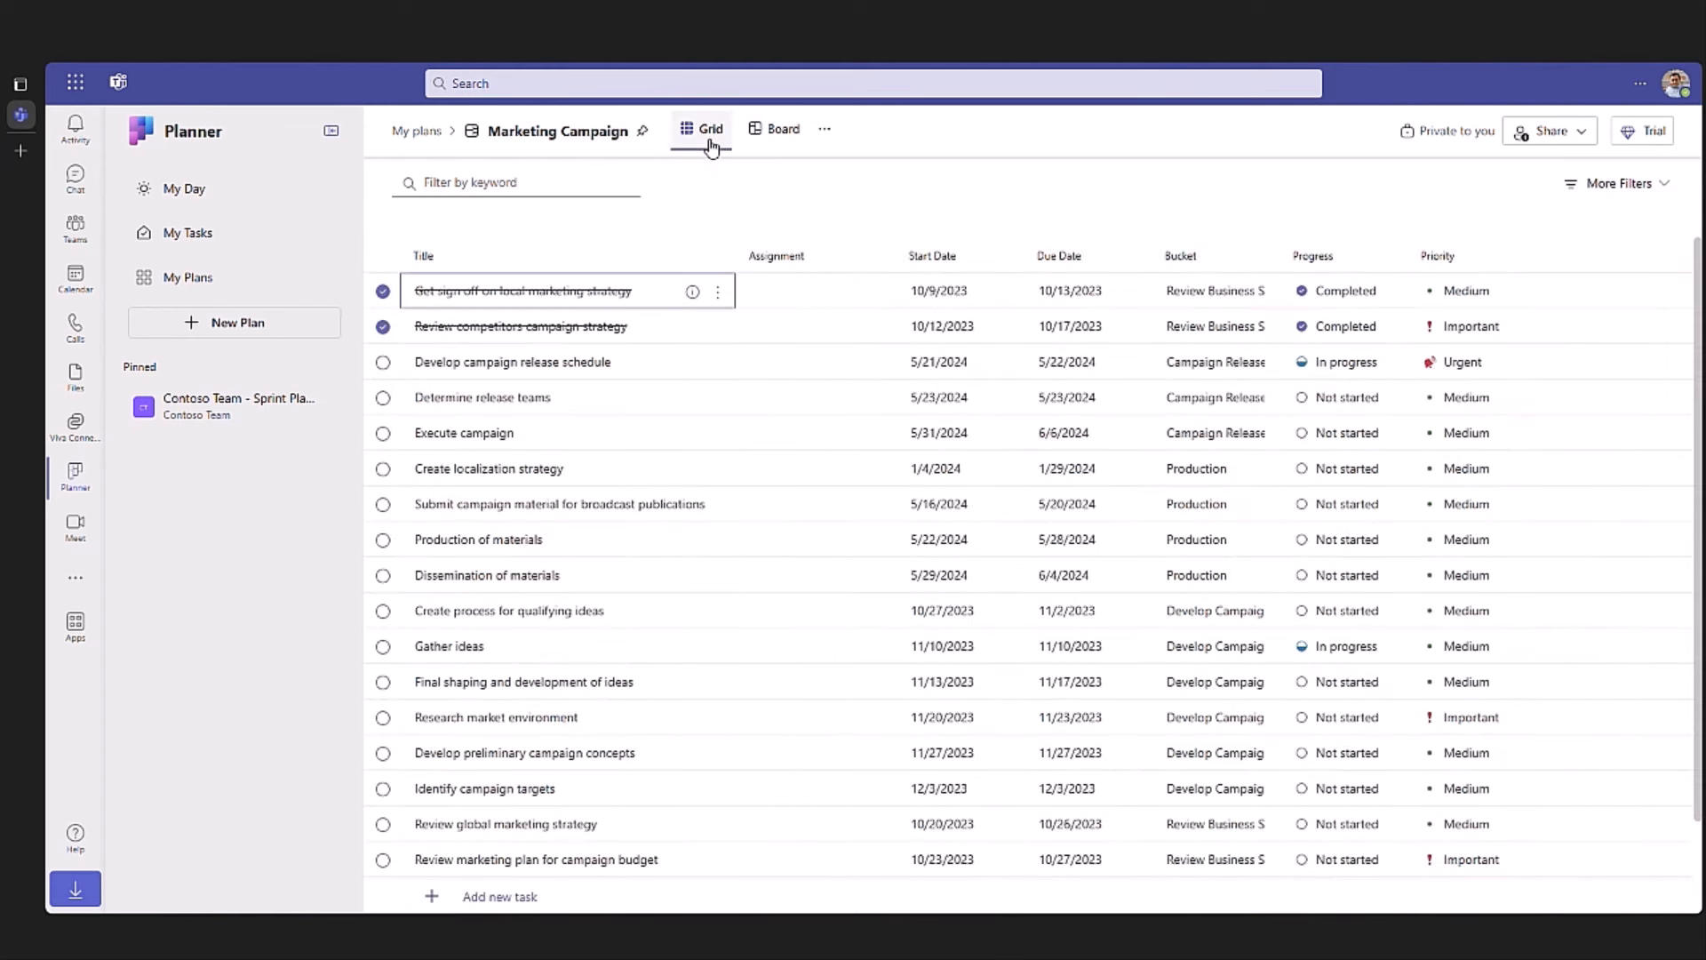
mouse_move(782, 128)
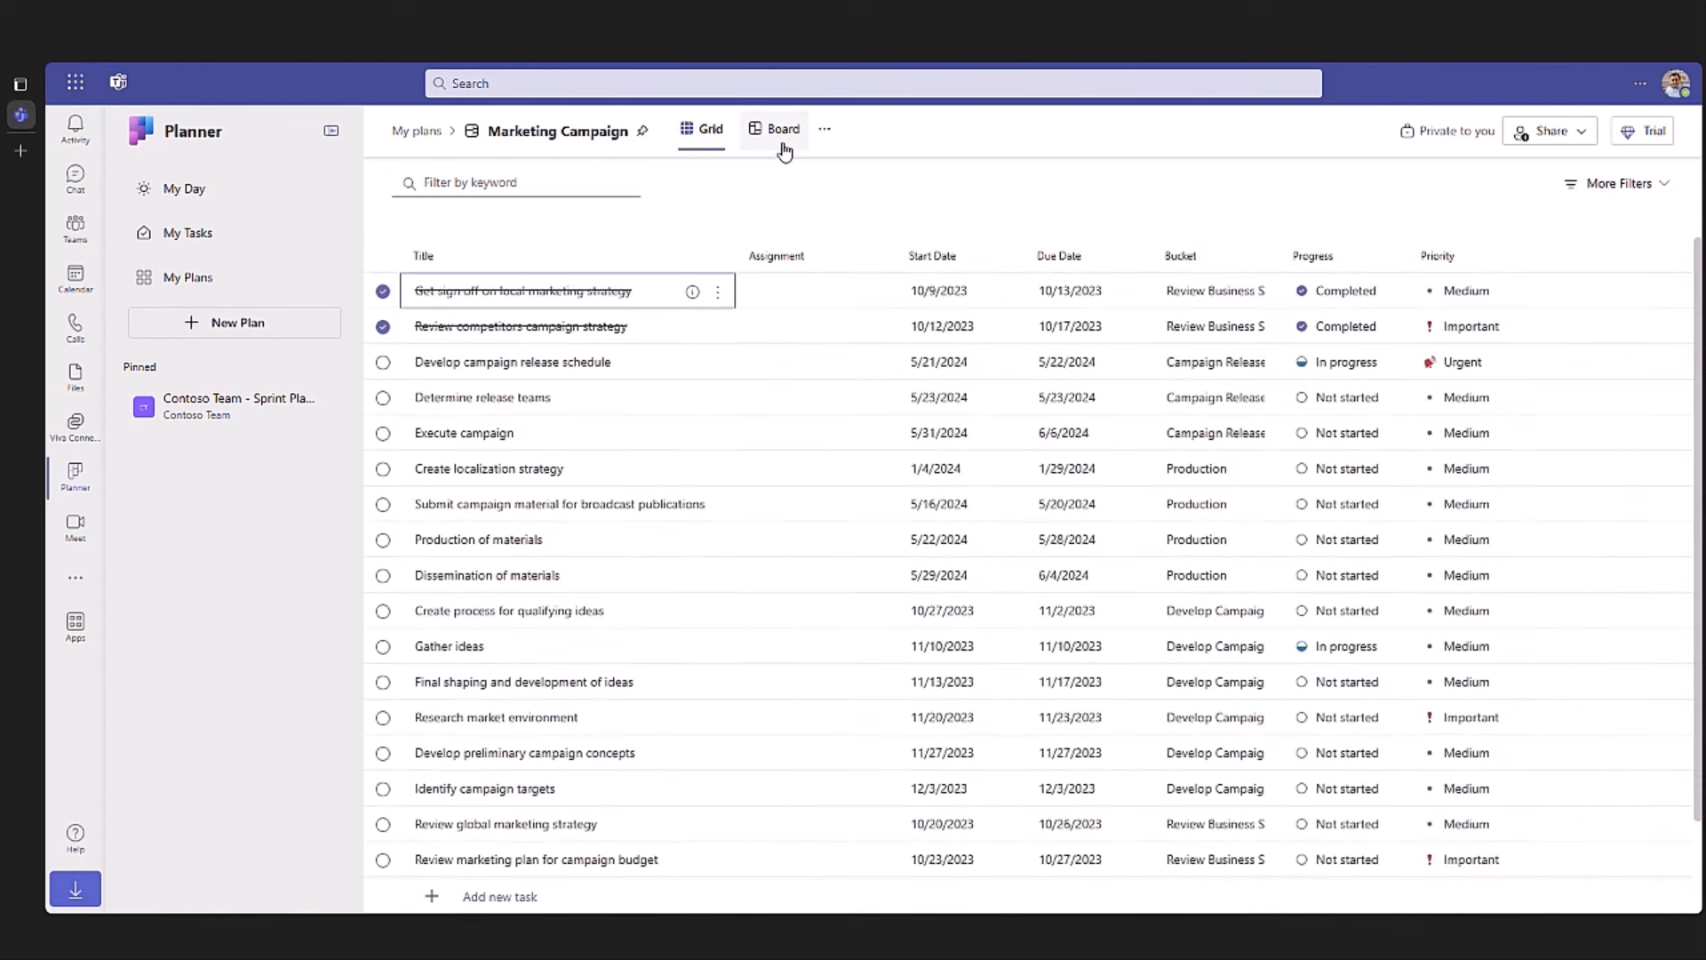
click(774, 128)
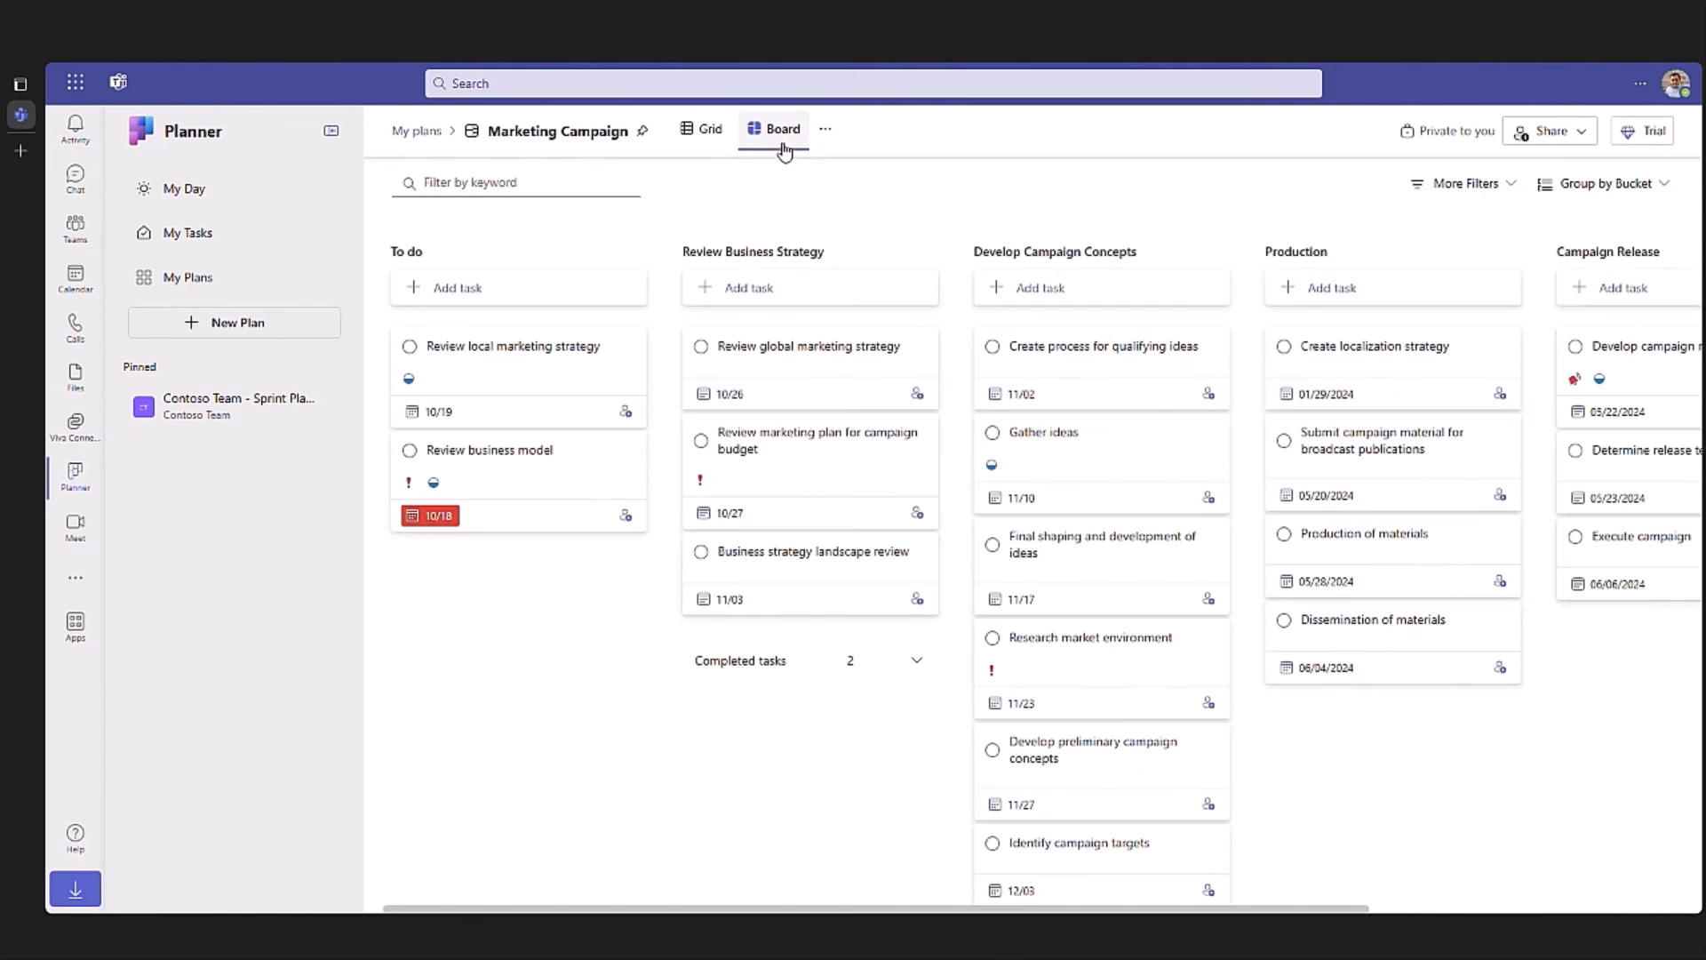
click(825, 128)
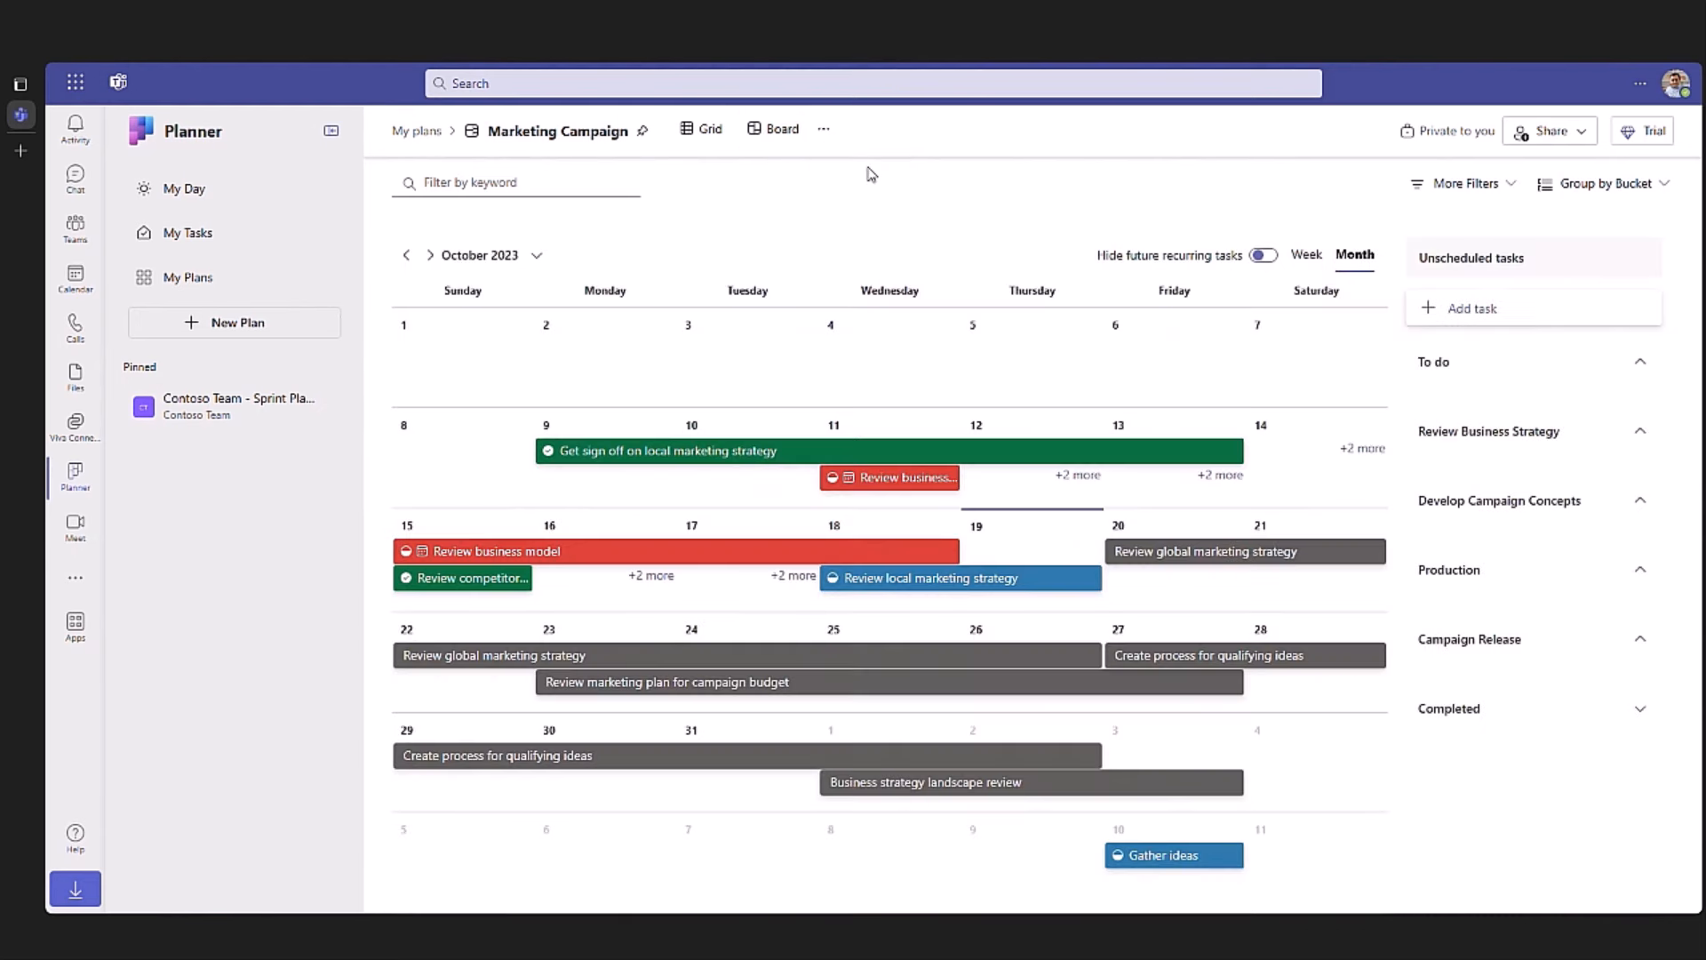
mouse_move(824, 132)
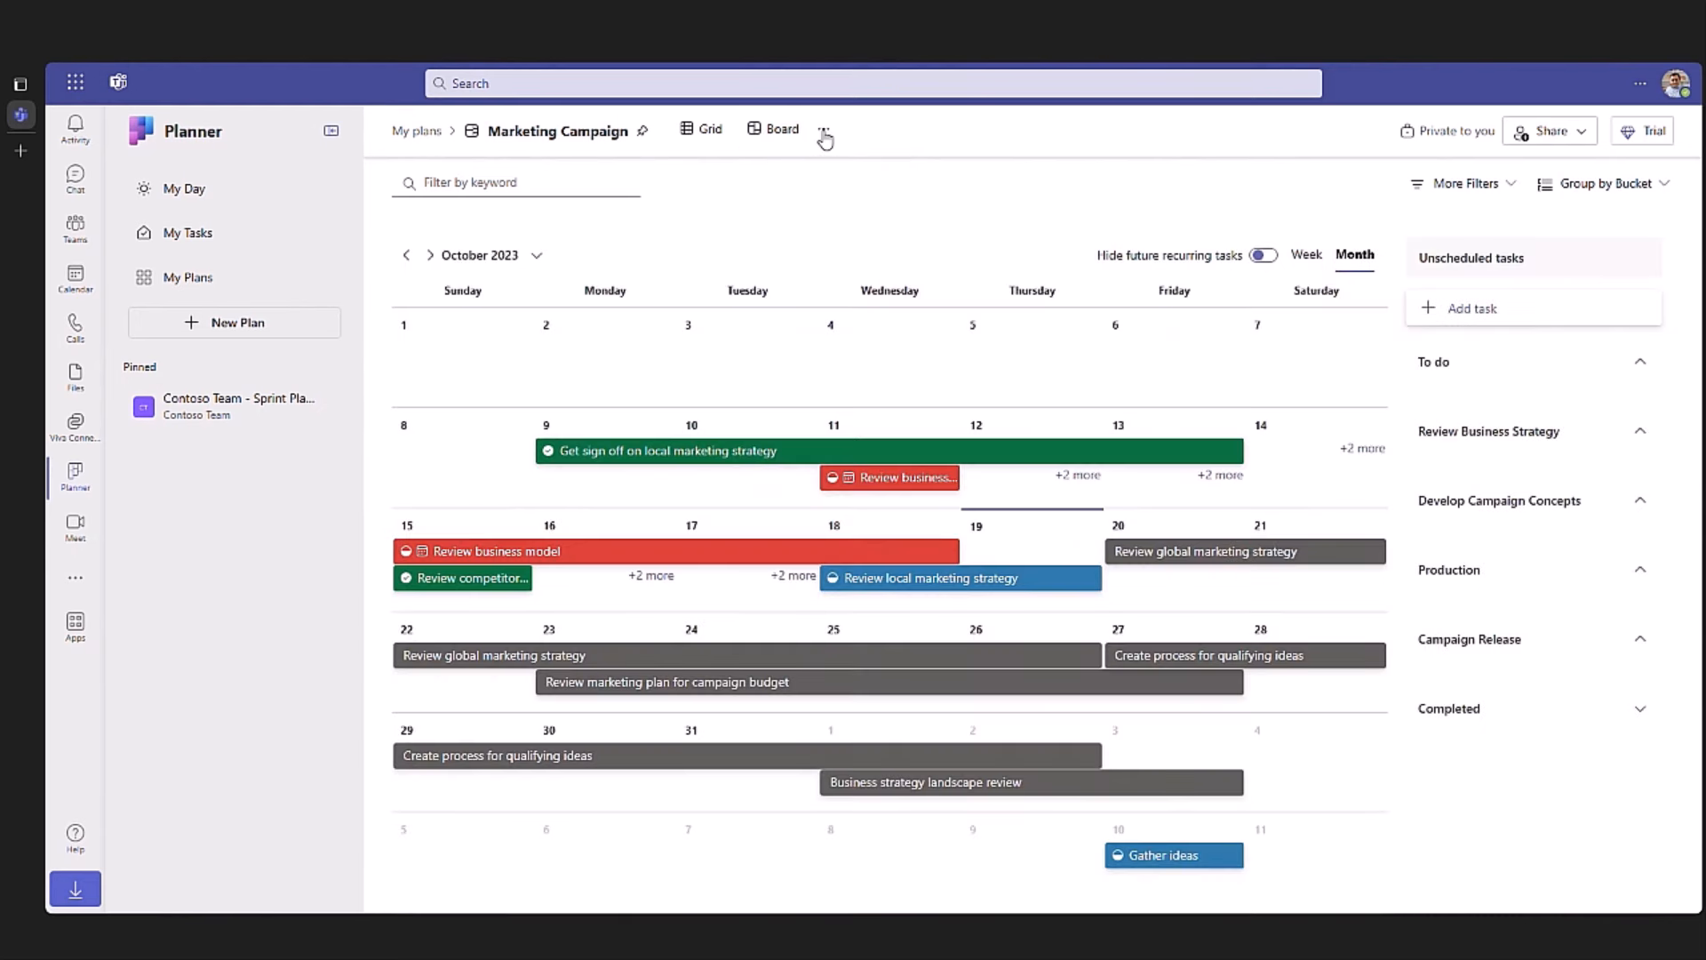
click(824, 128)
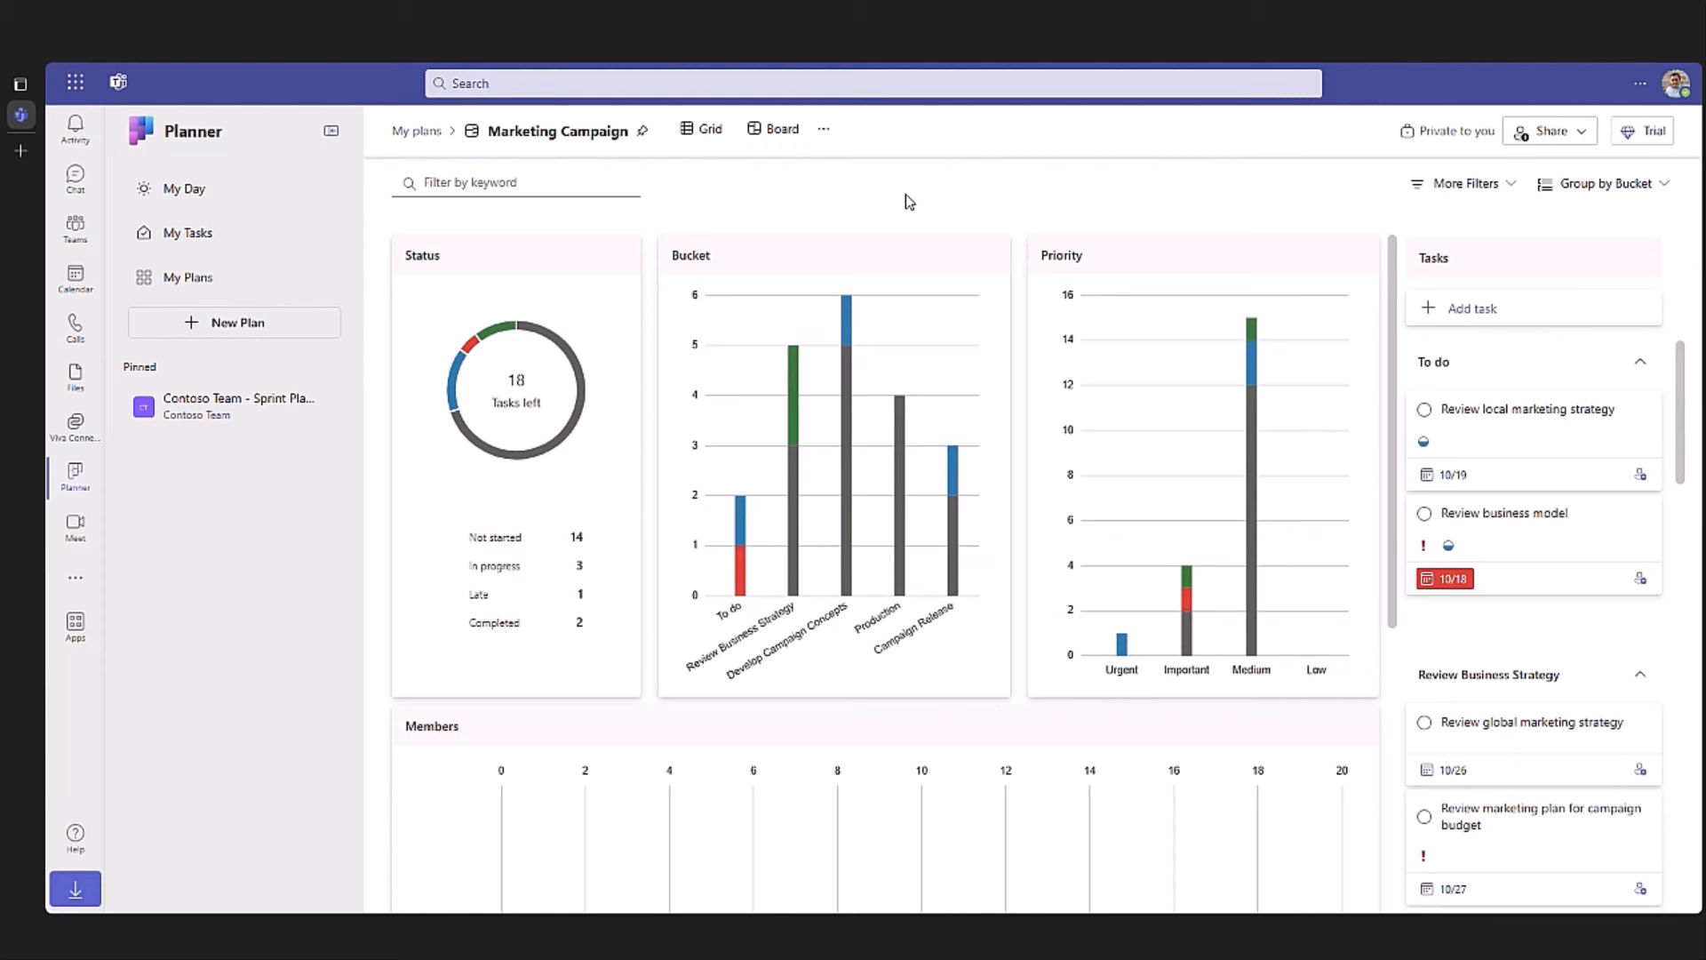
mouse_move(972, 214)
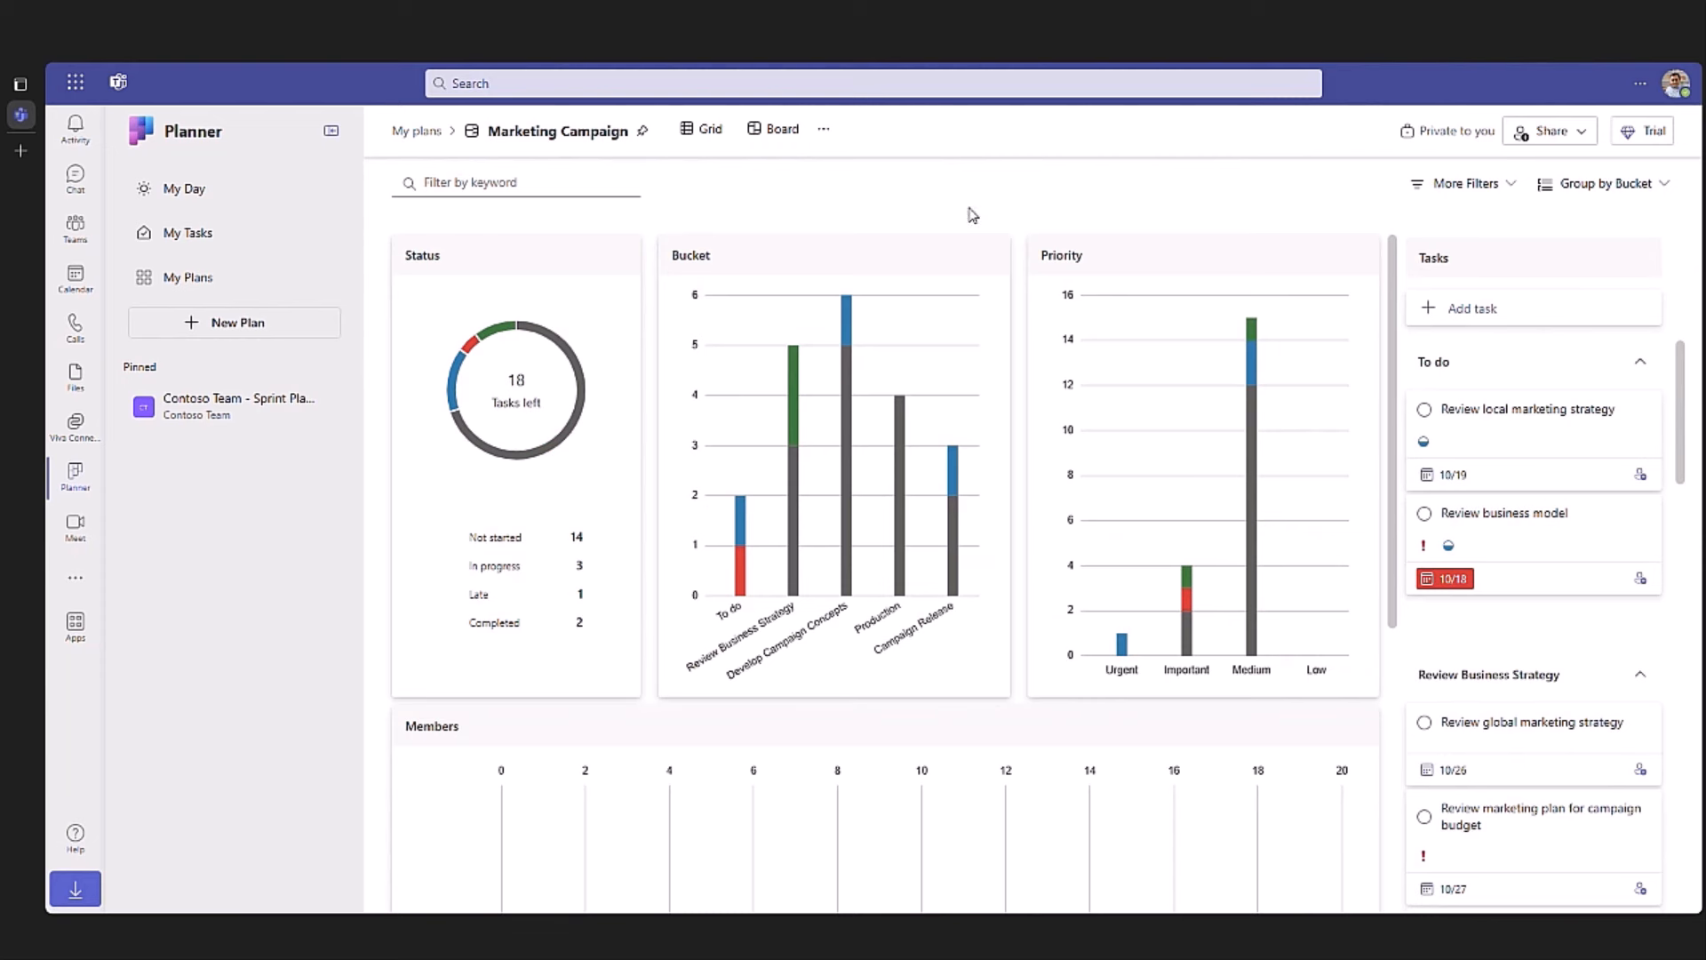
click(1546, 131)
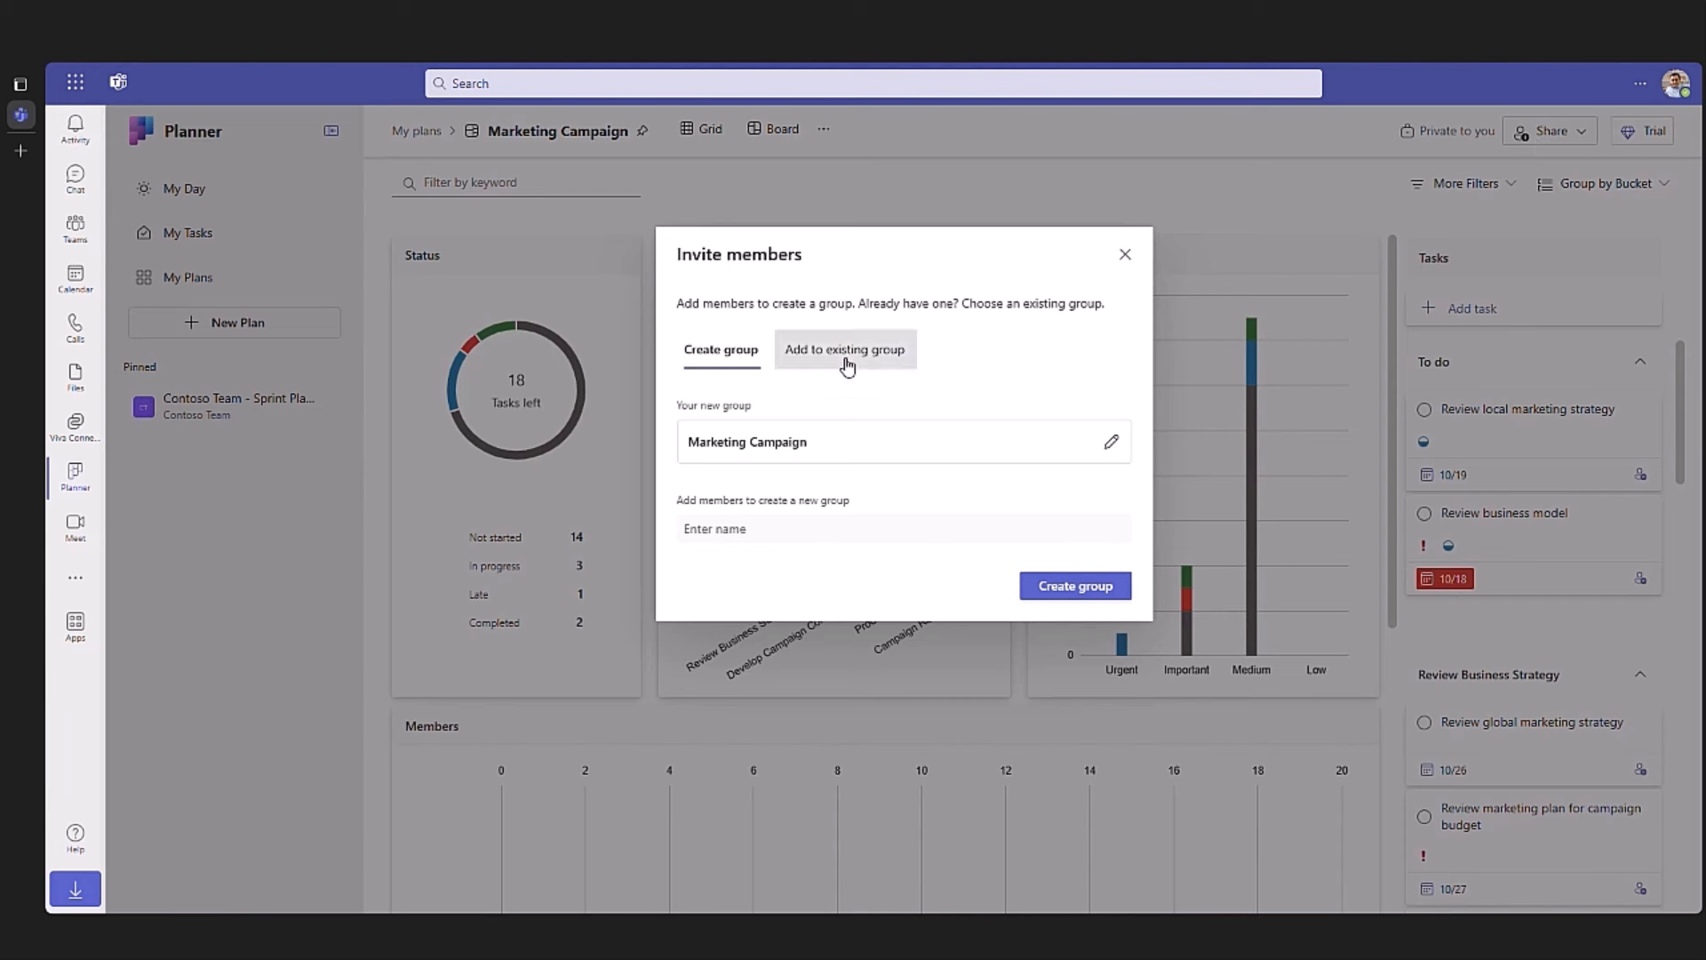
Step: Attach Marketing Campaign to the existing Sales and Marketing group instead of a new one
click(844, 350)
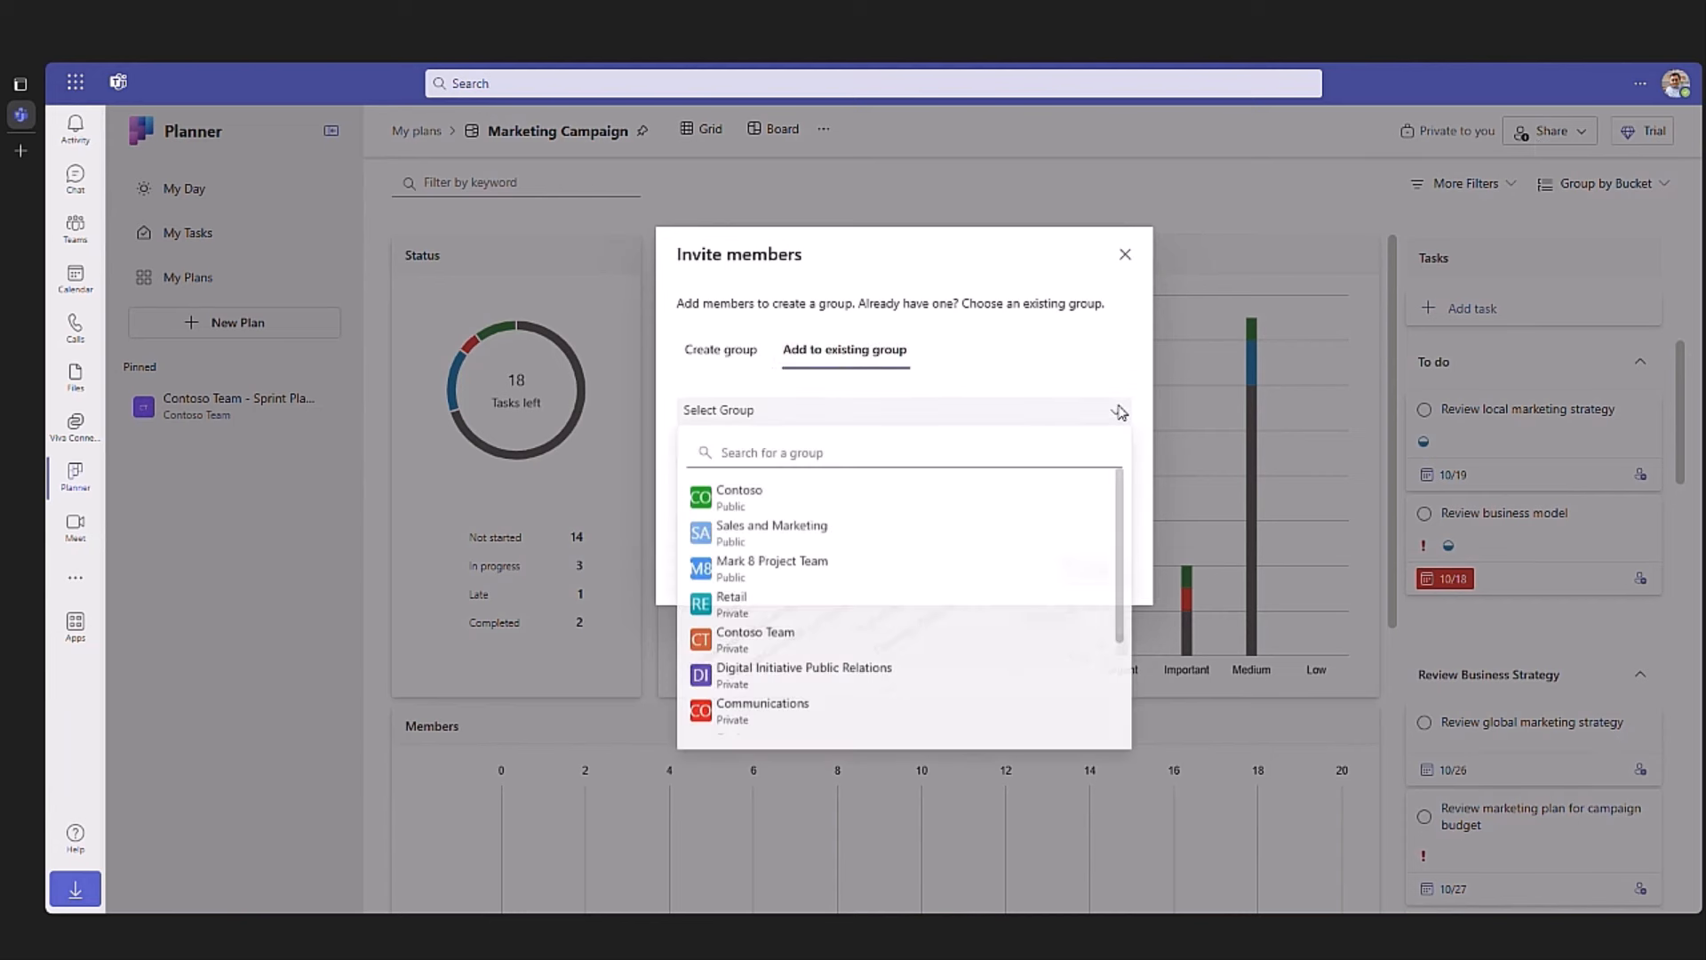
click(768, 533)
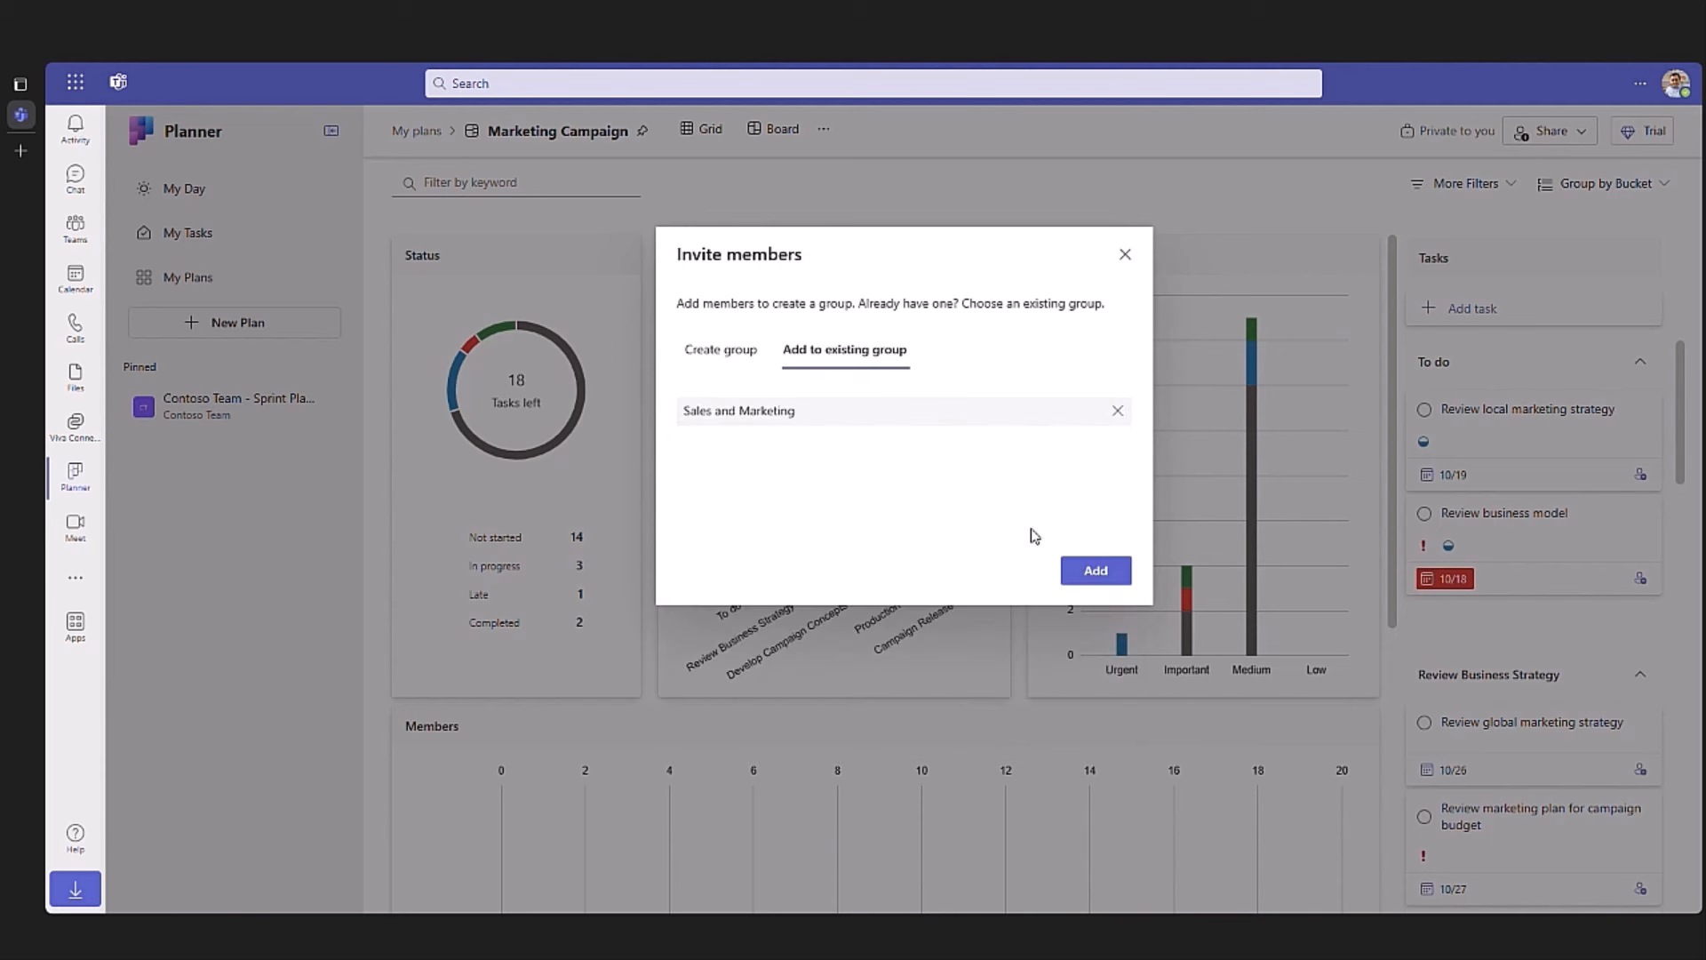
click(1094, 571)
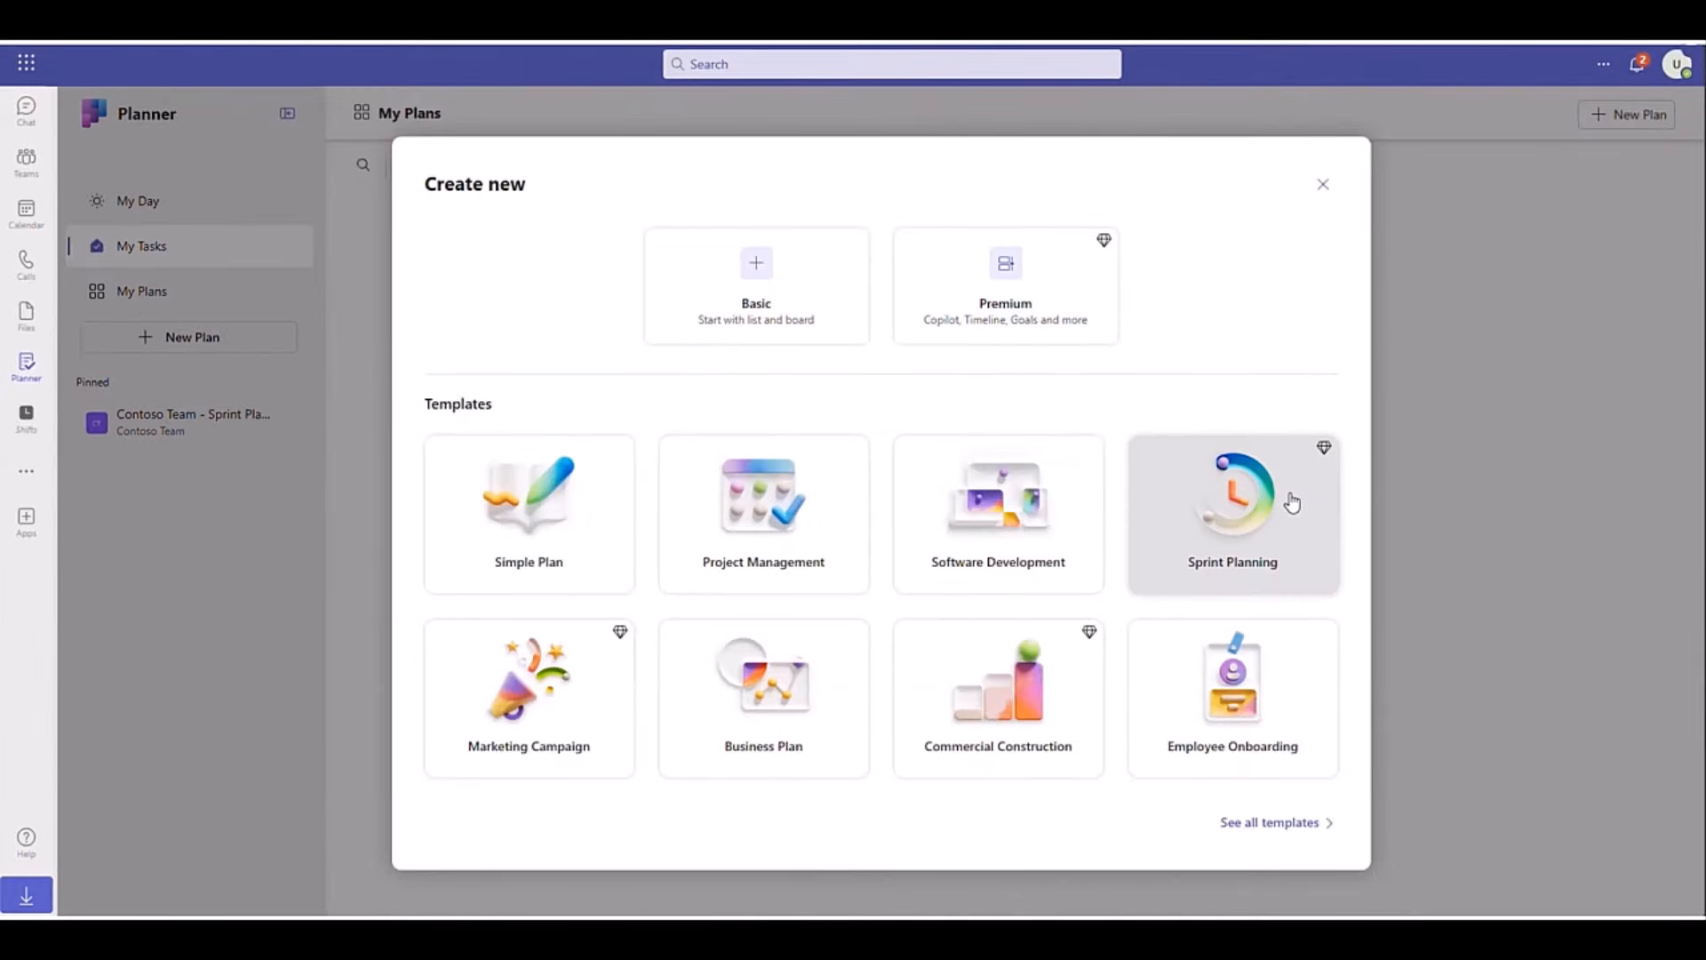
Step: Preview Sprint Planning, start the premium free trial, and create a plan from it
click(1231, 512)
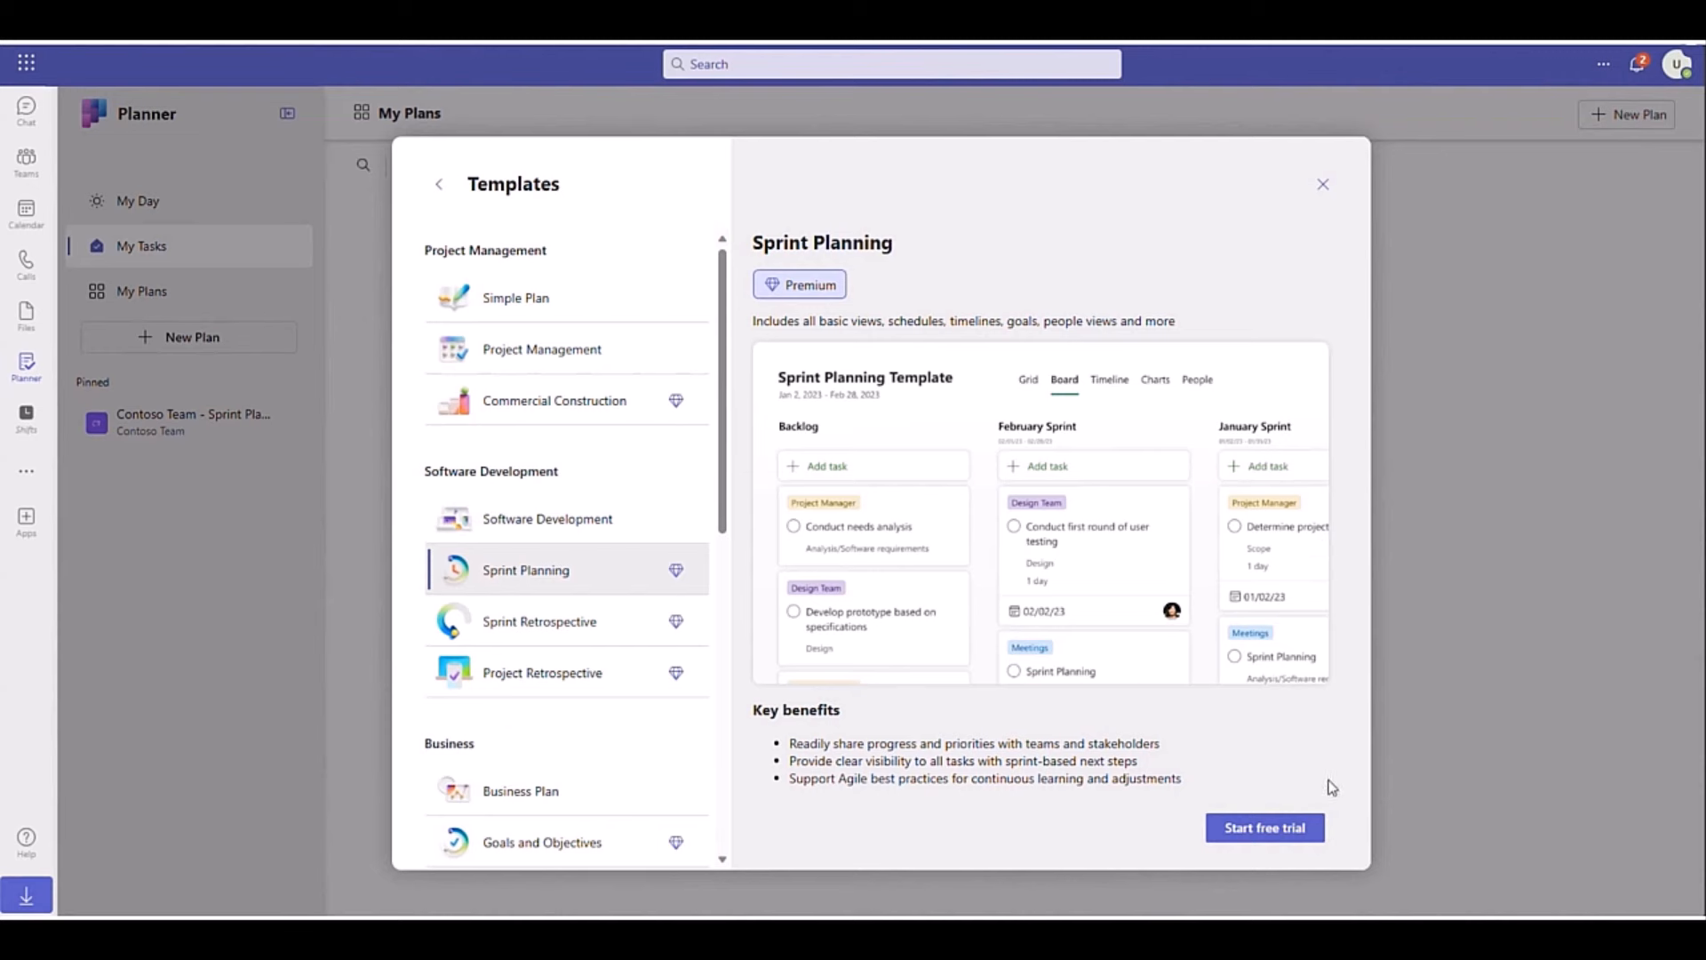
click(1263, 827)
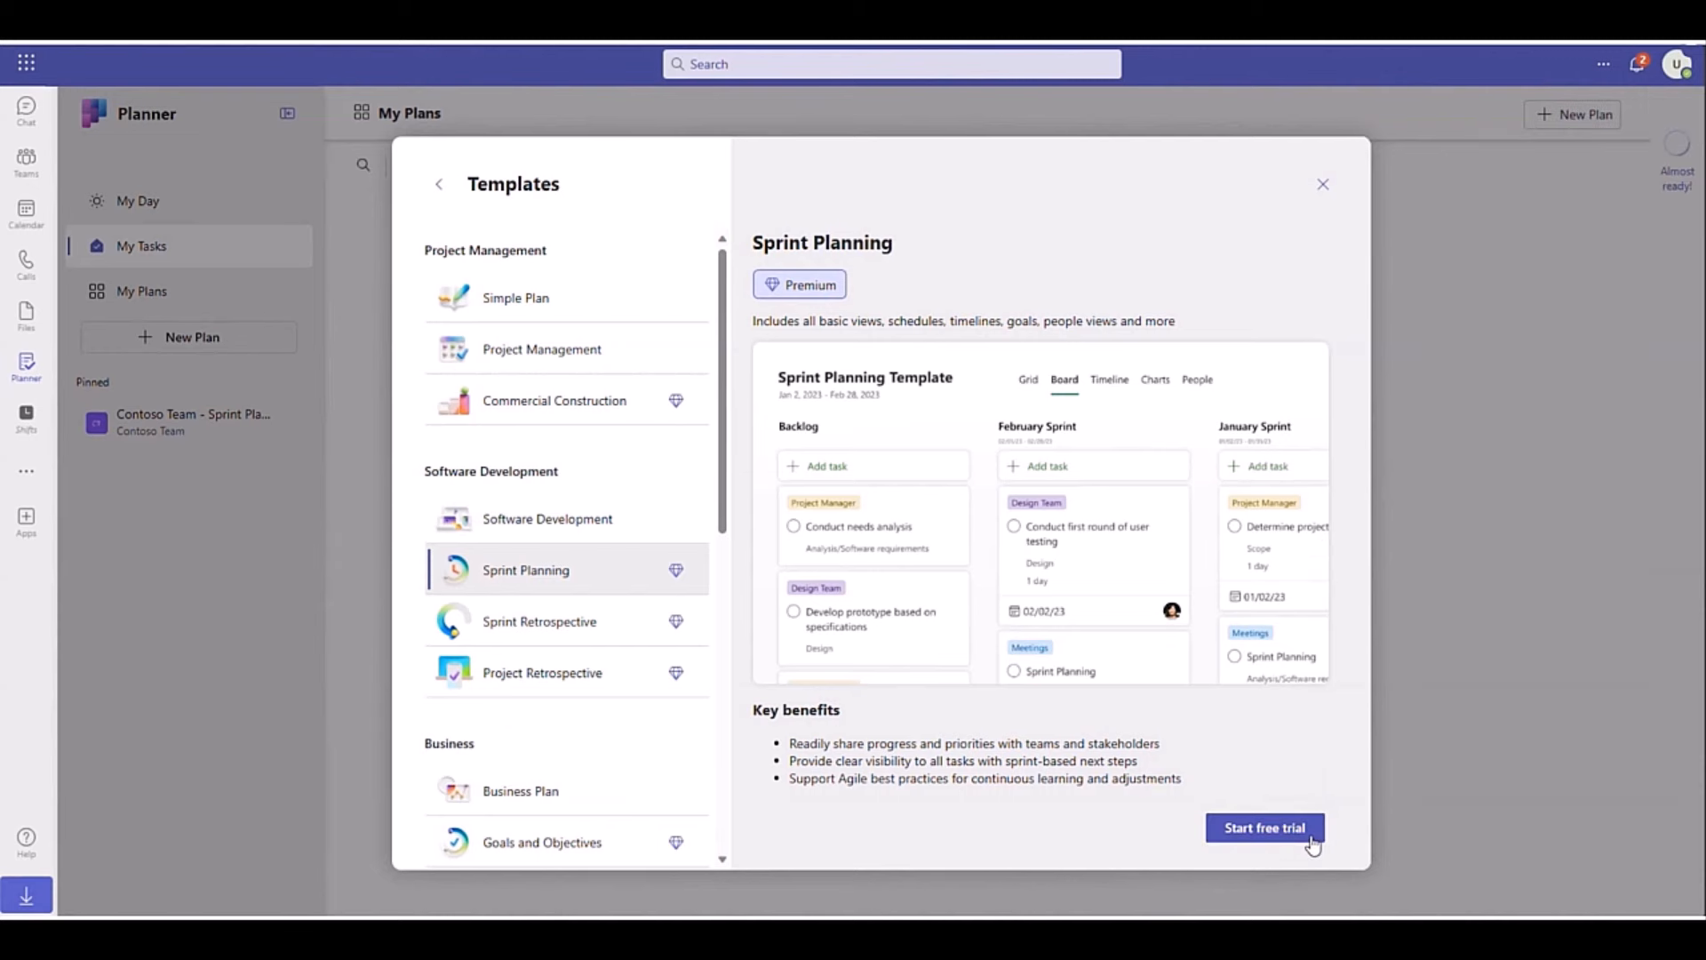
click(1264, 827)
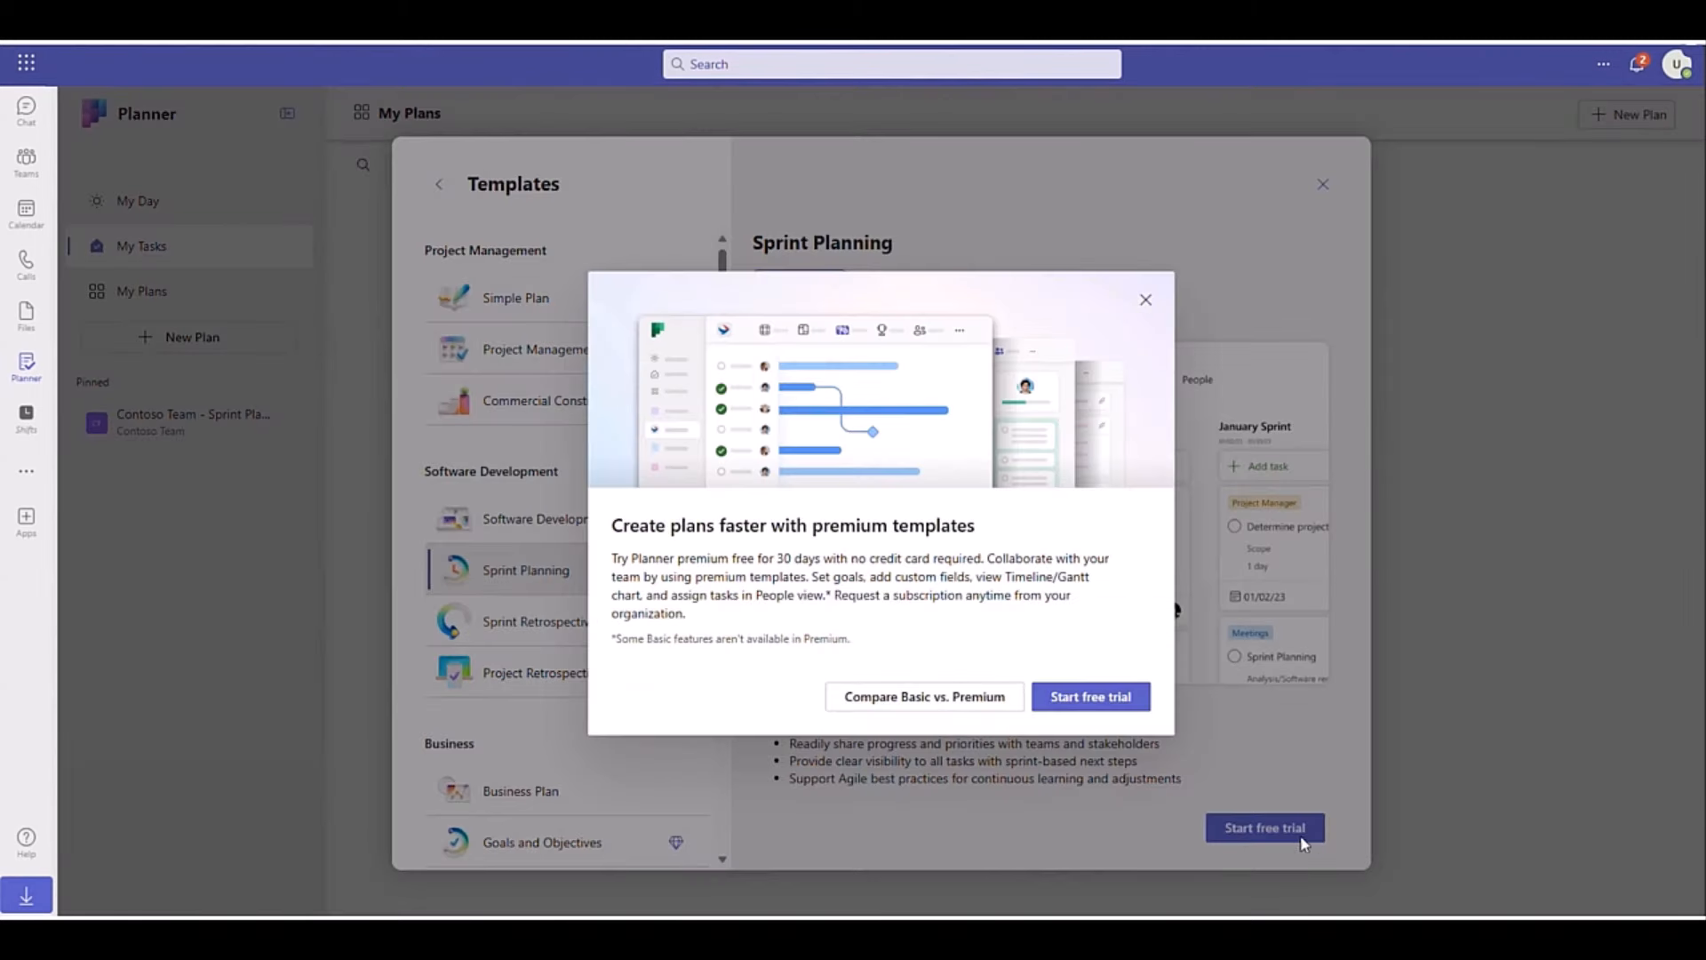
click(1090, 697)
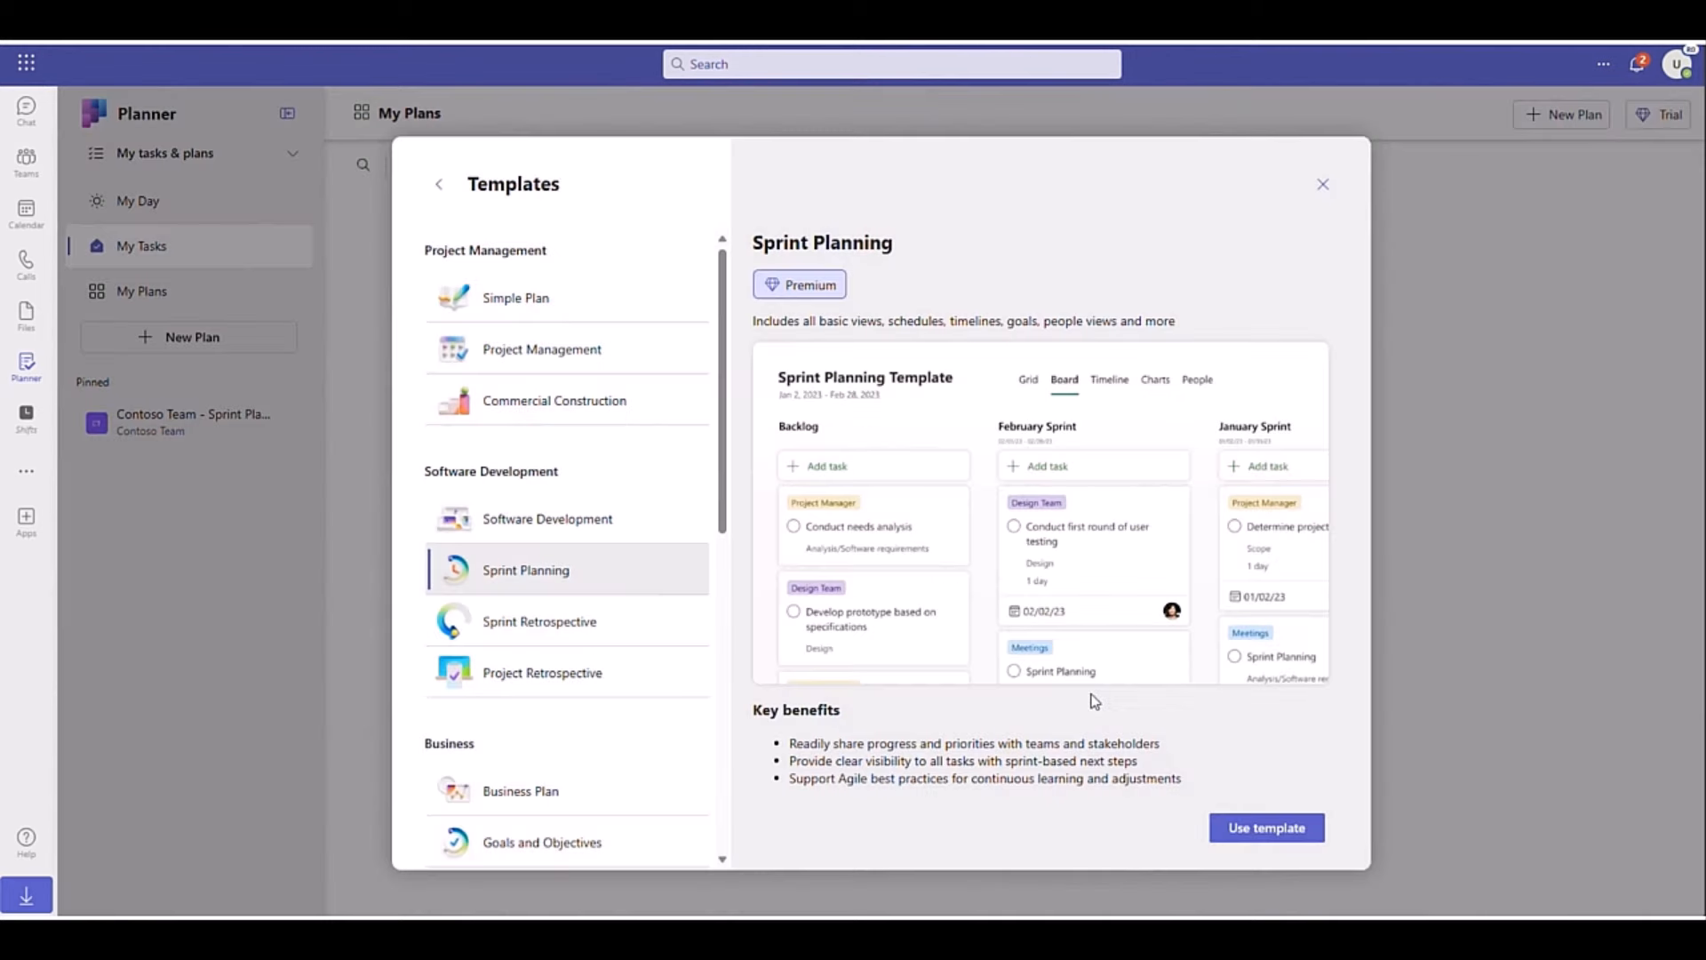
click(1266, 828)
text(Sprint Planni)
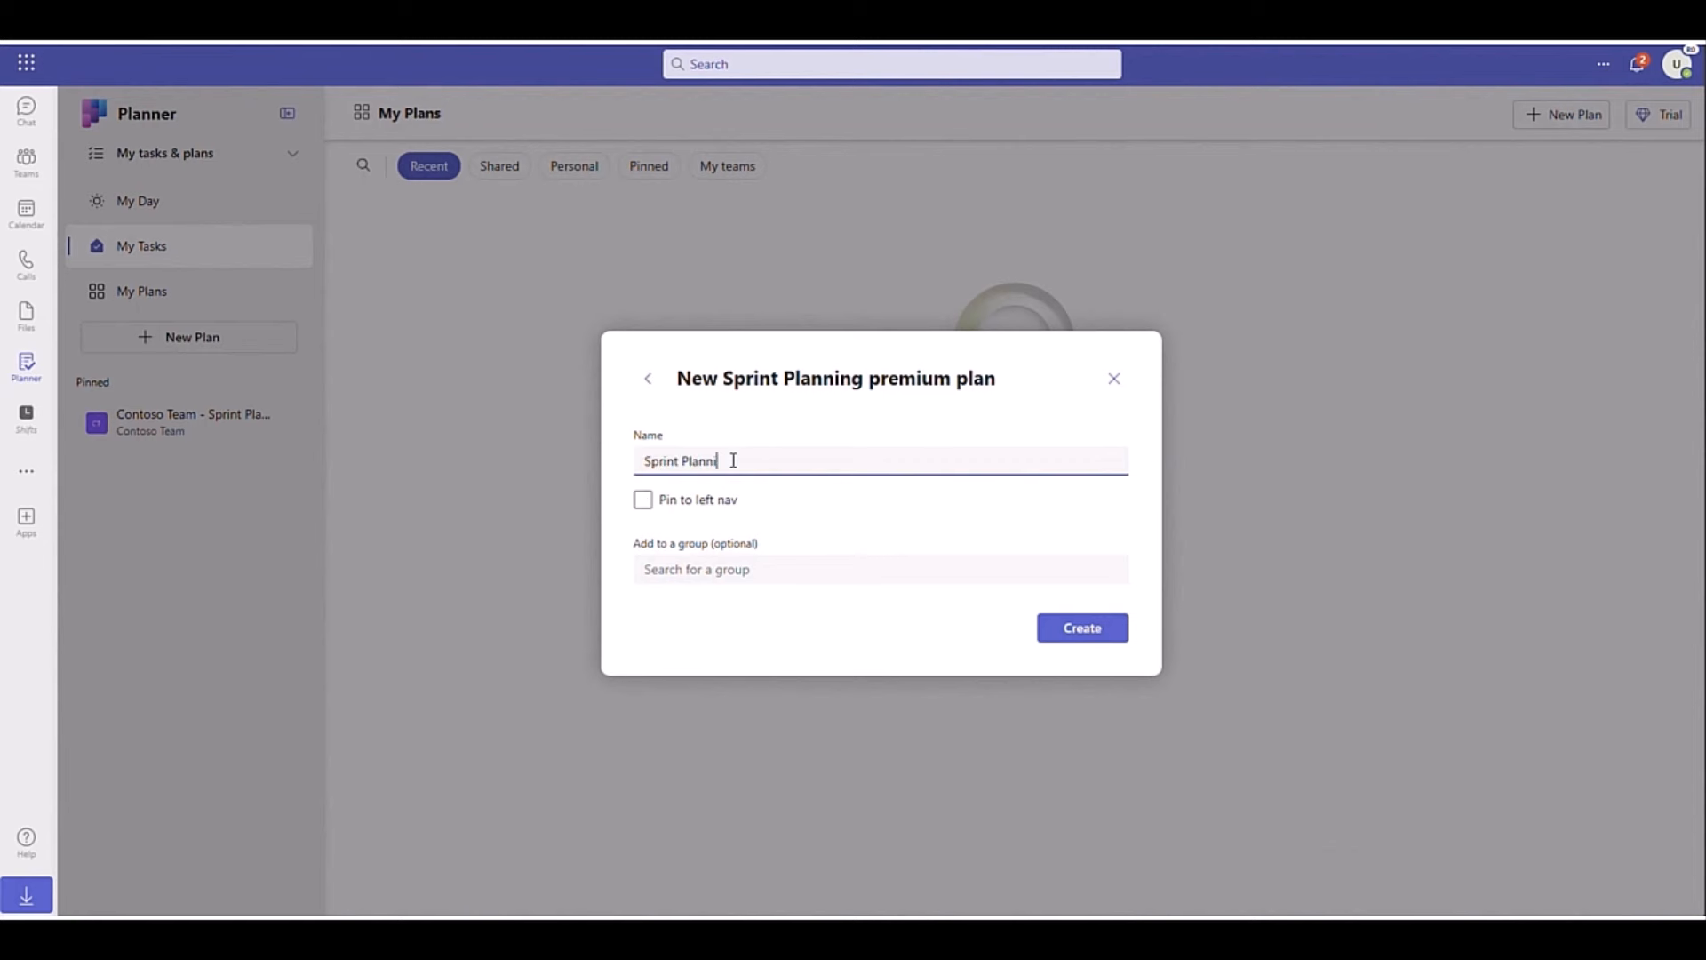
click(1080, 627)
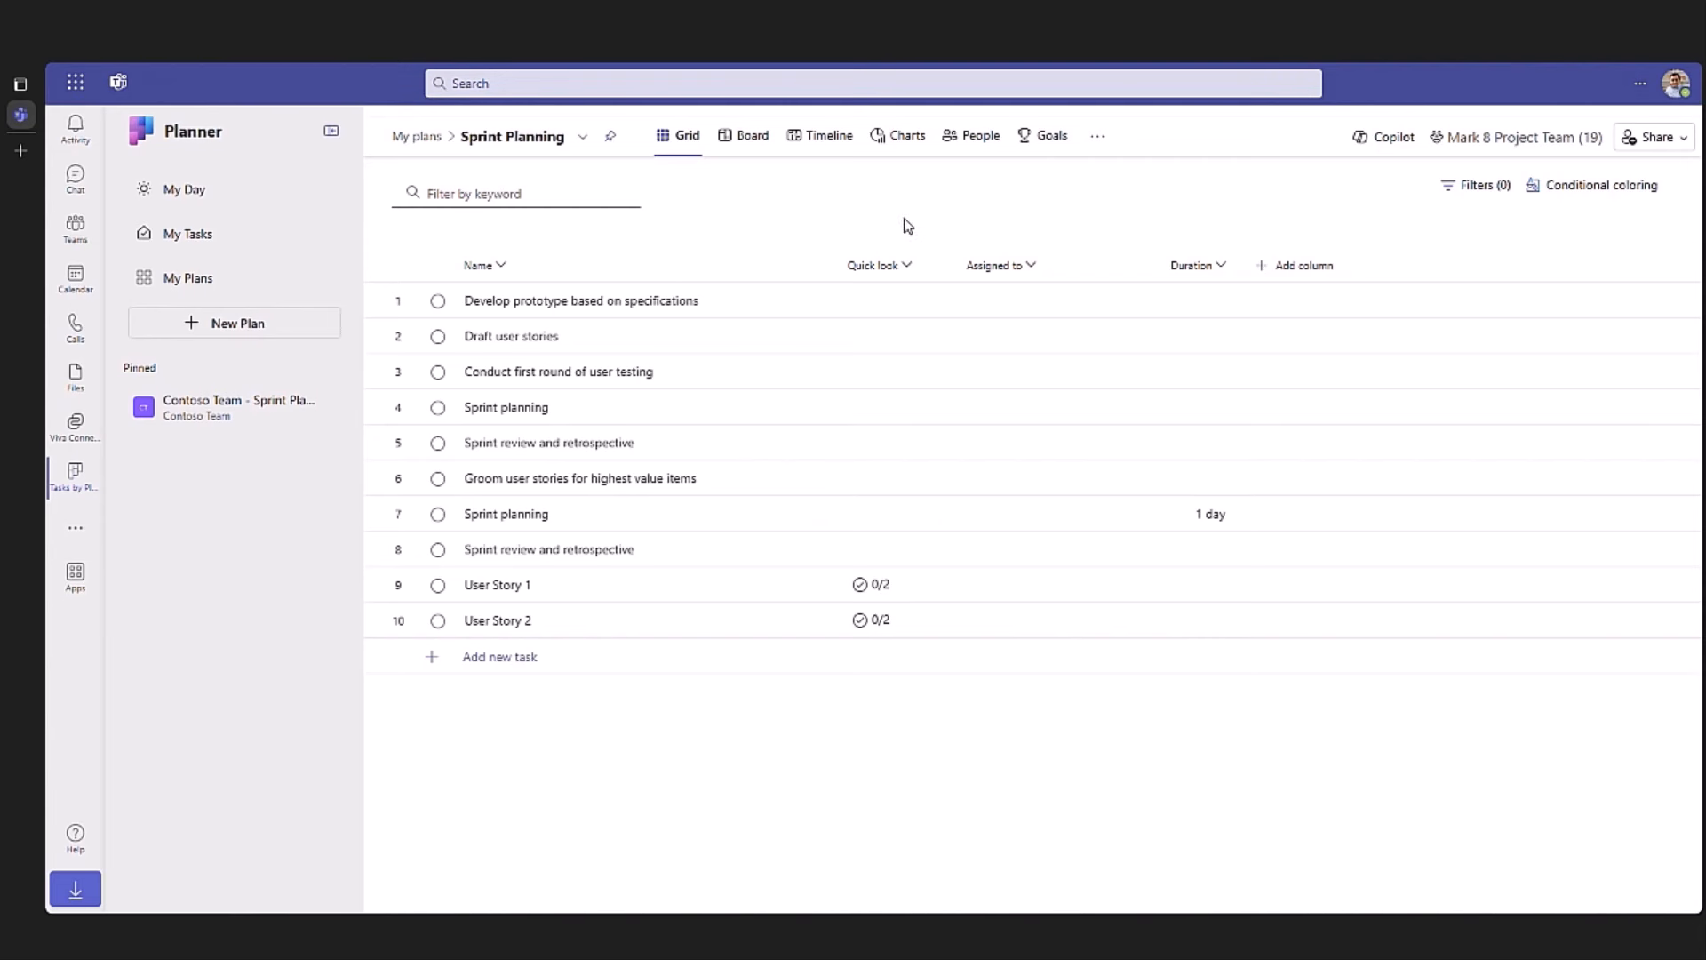
Step: Have Copilot add tasks for a marketing campaign and keep them
click(1383, 136)
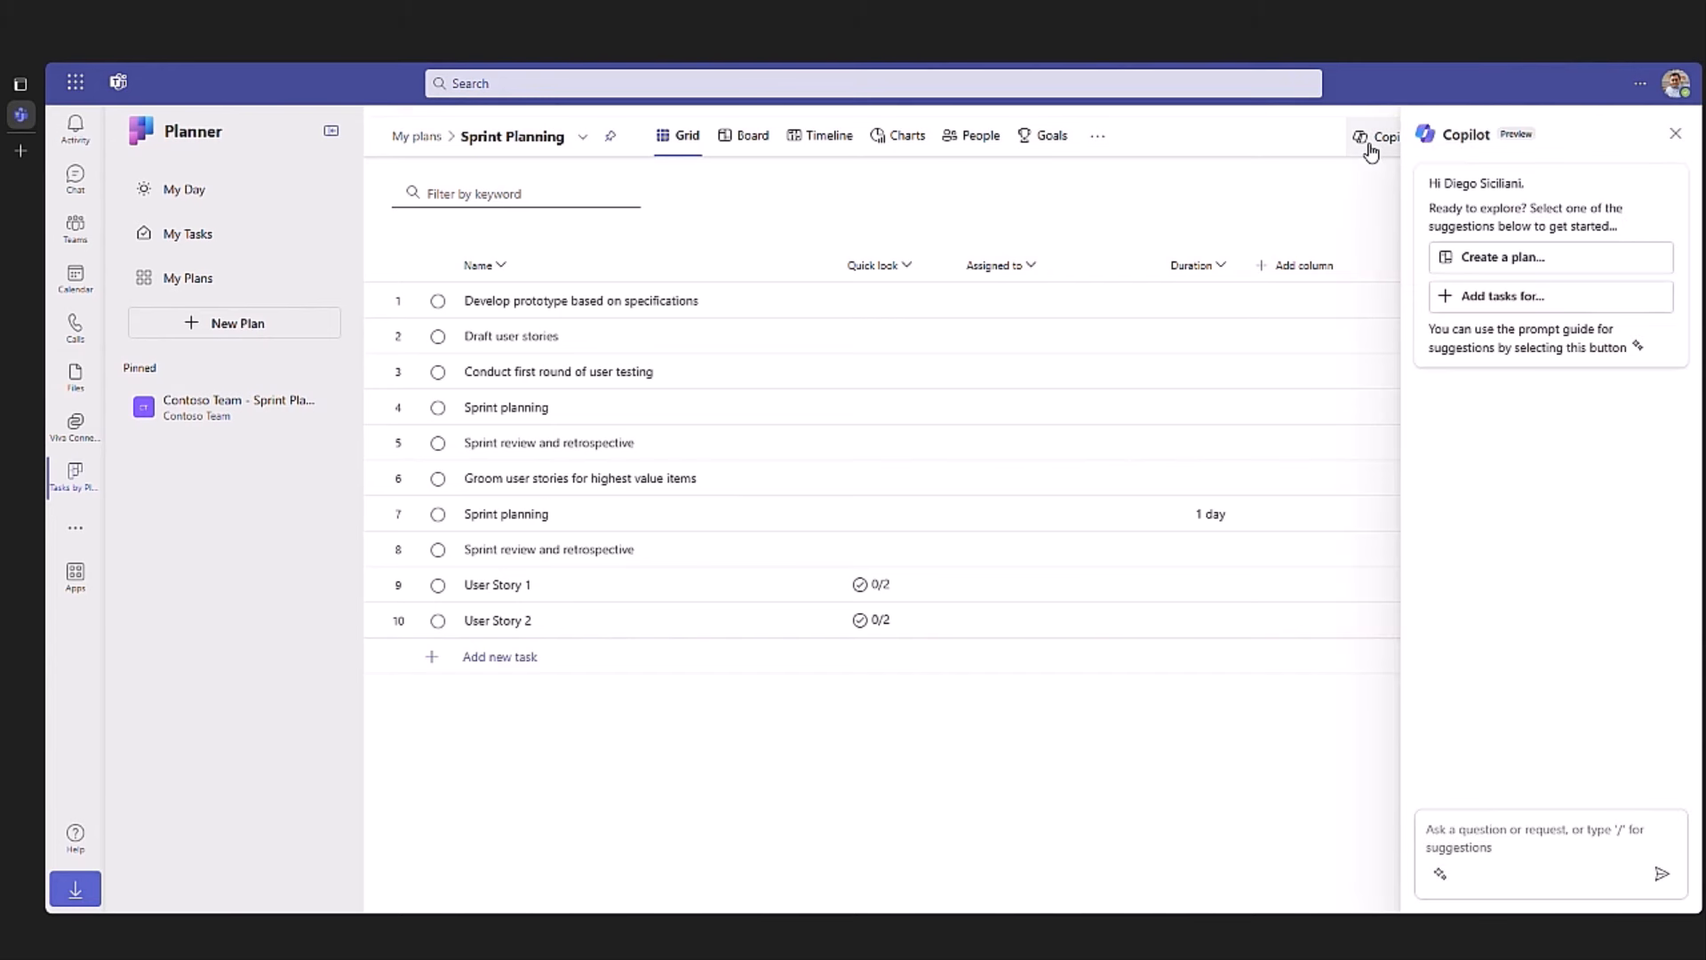
click(1500, 296)
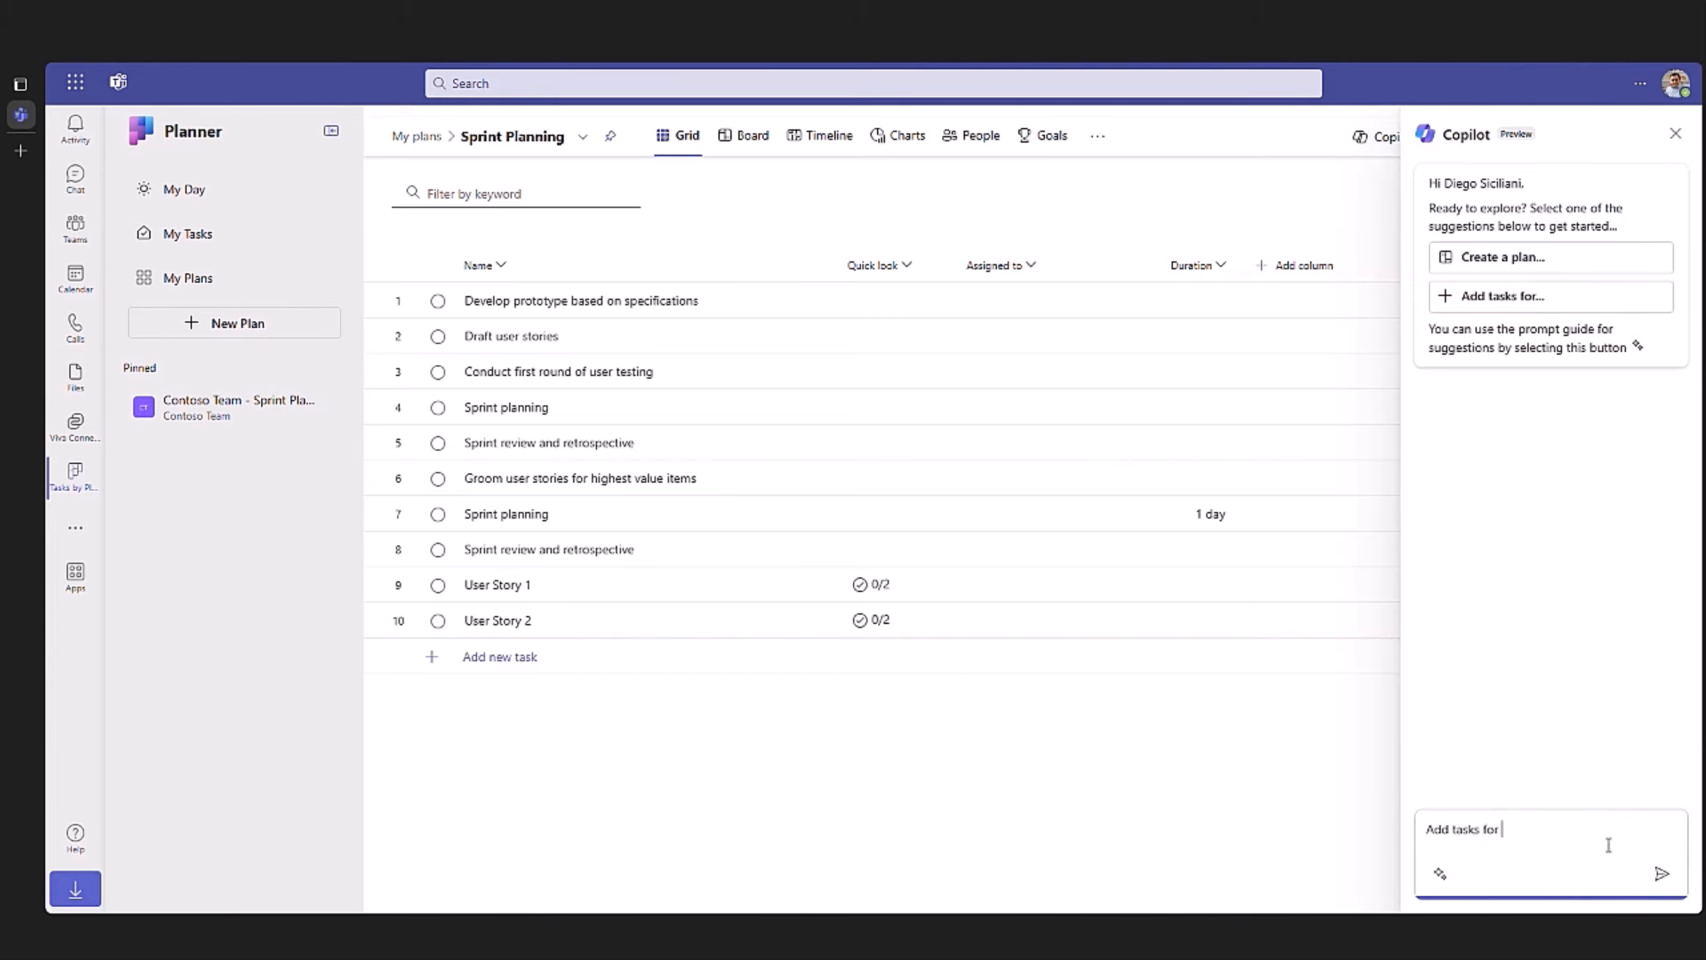
text(a marketing campa)
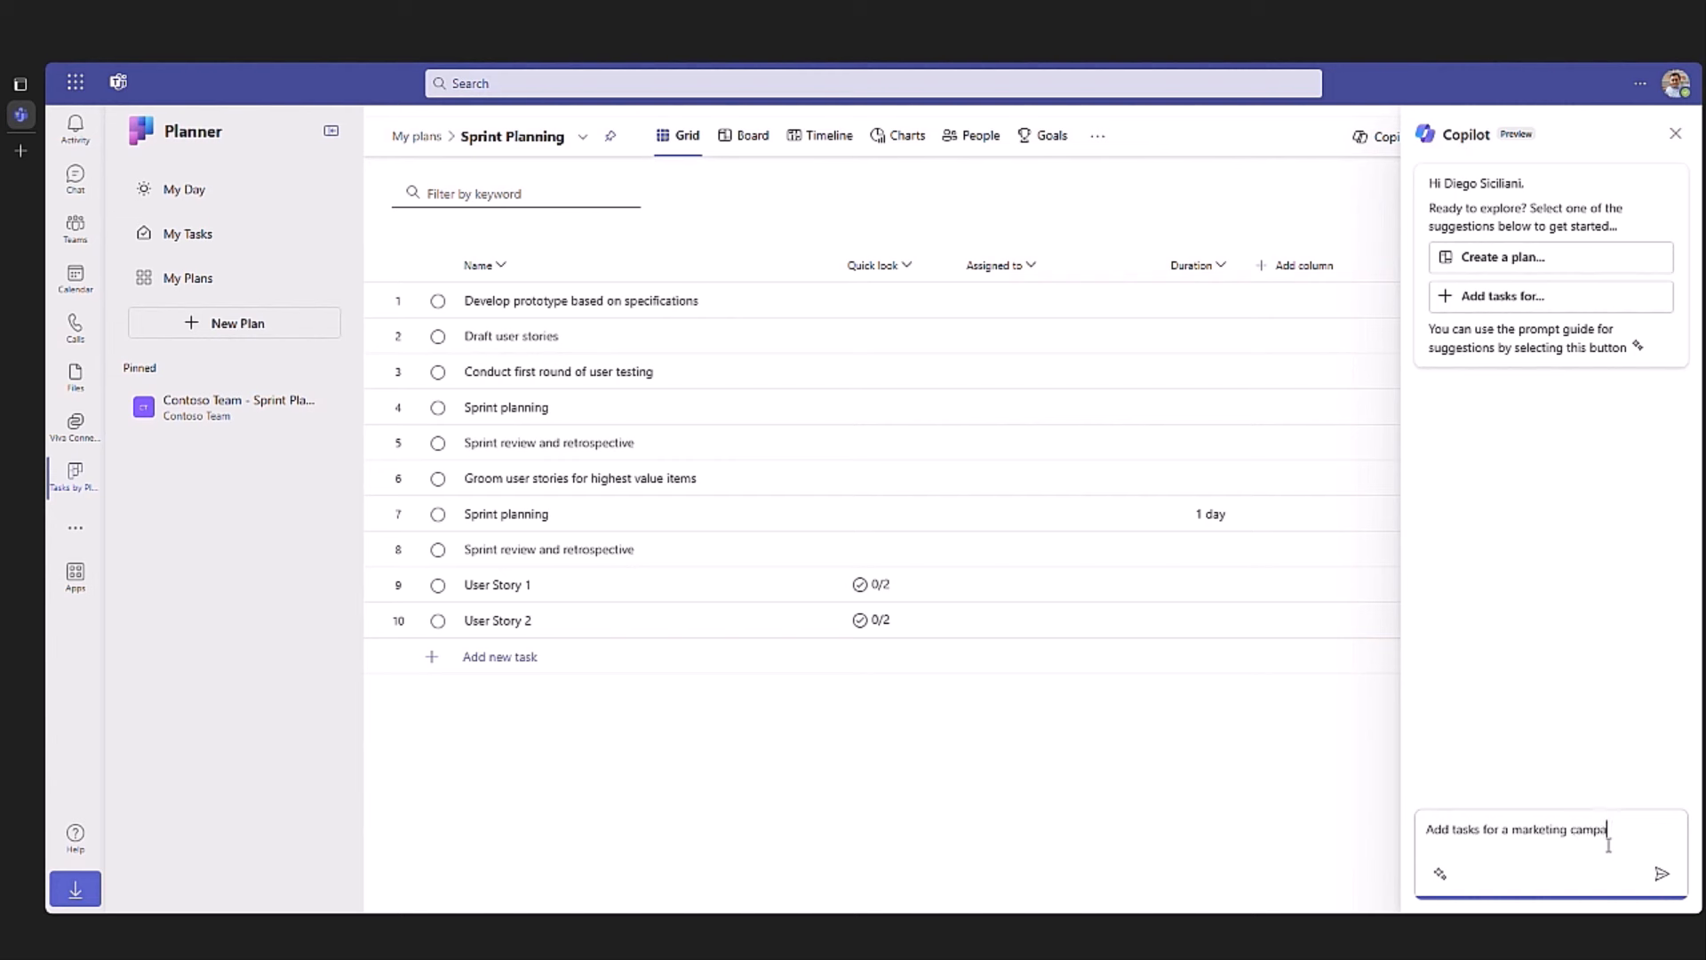
click(1664, 874)
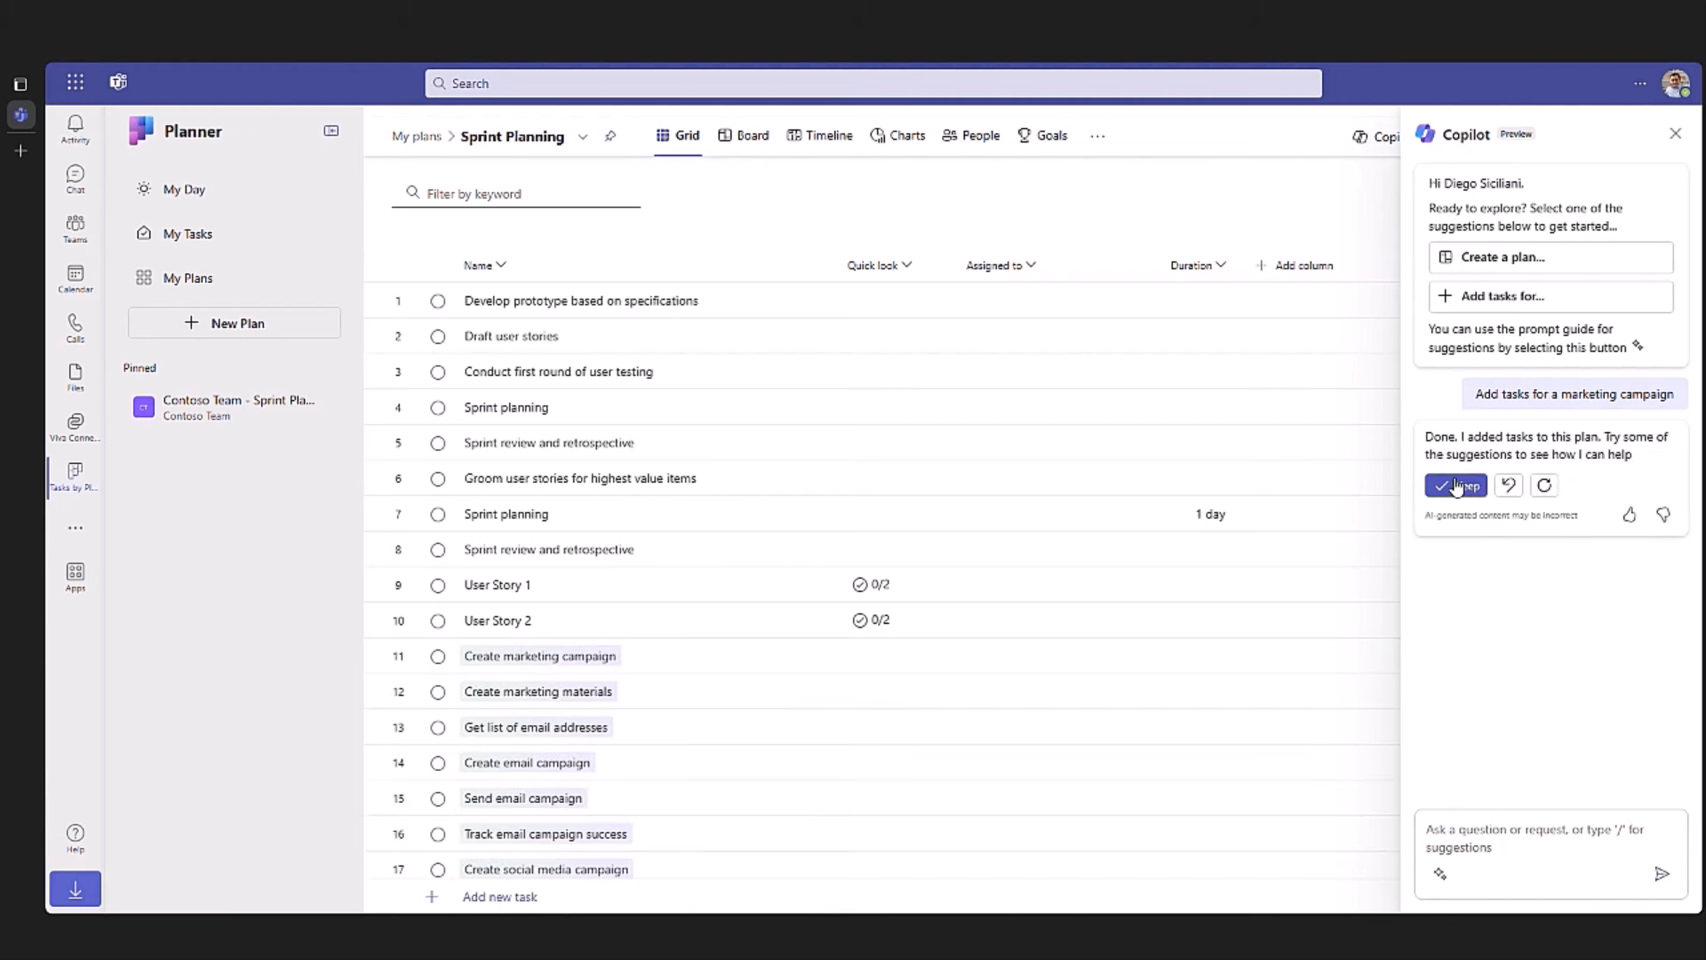
click(1456, 486)
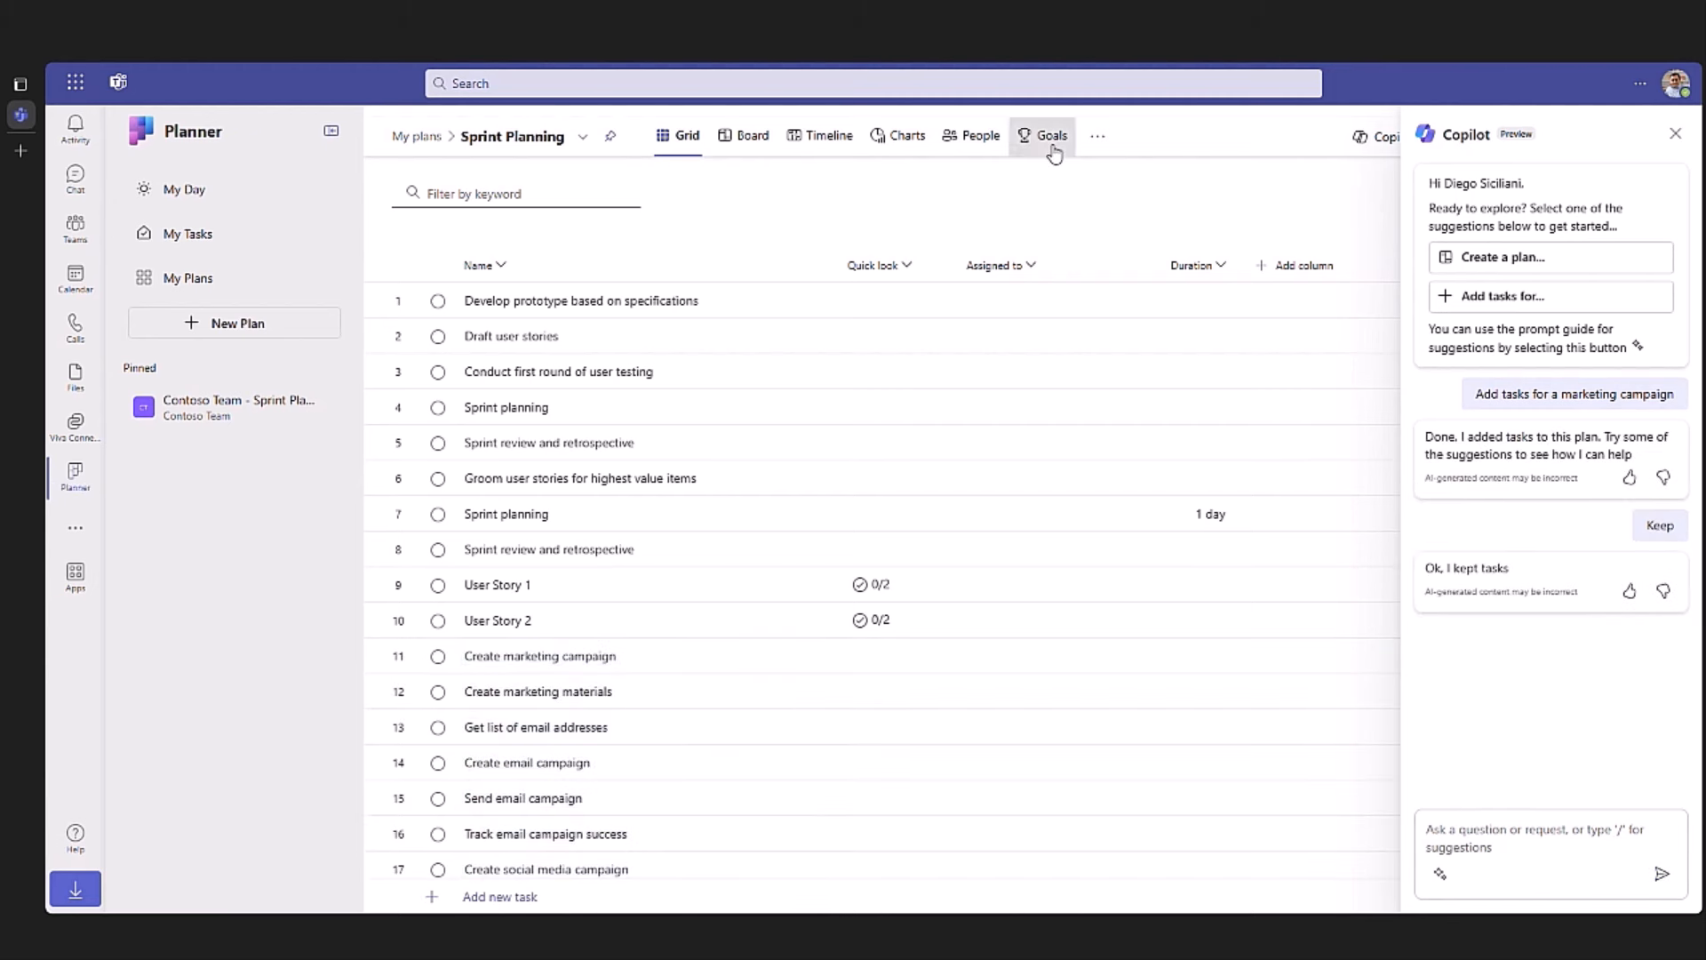
Step: Add goals such as 'Reach $1M in revenue by October 2024' with end dates
click(1052, 135)
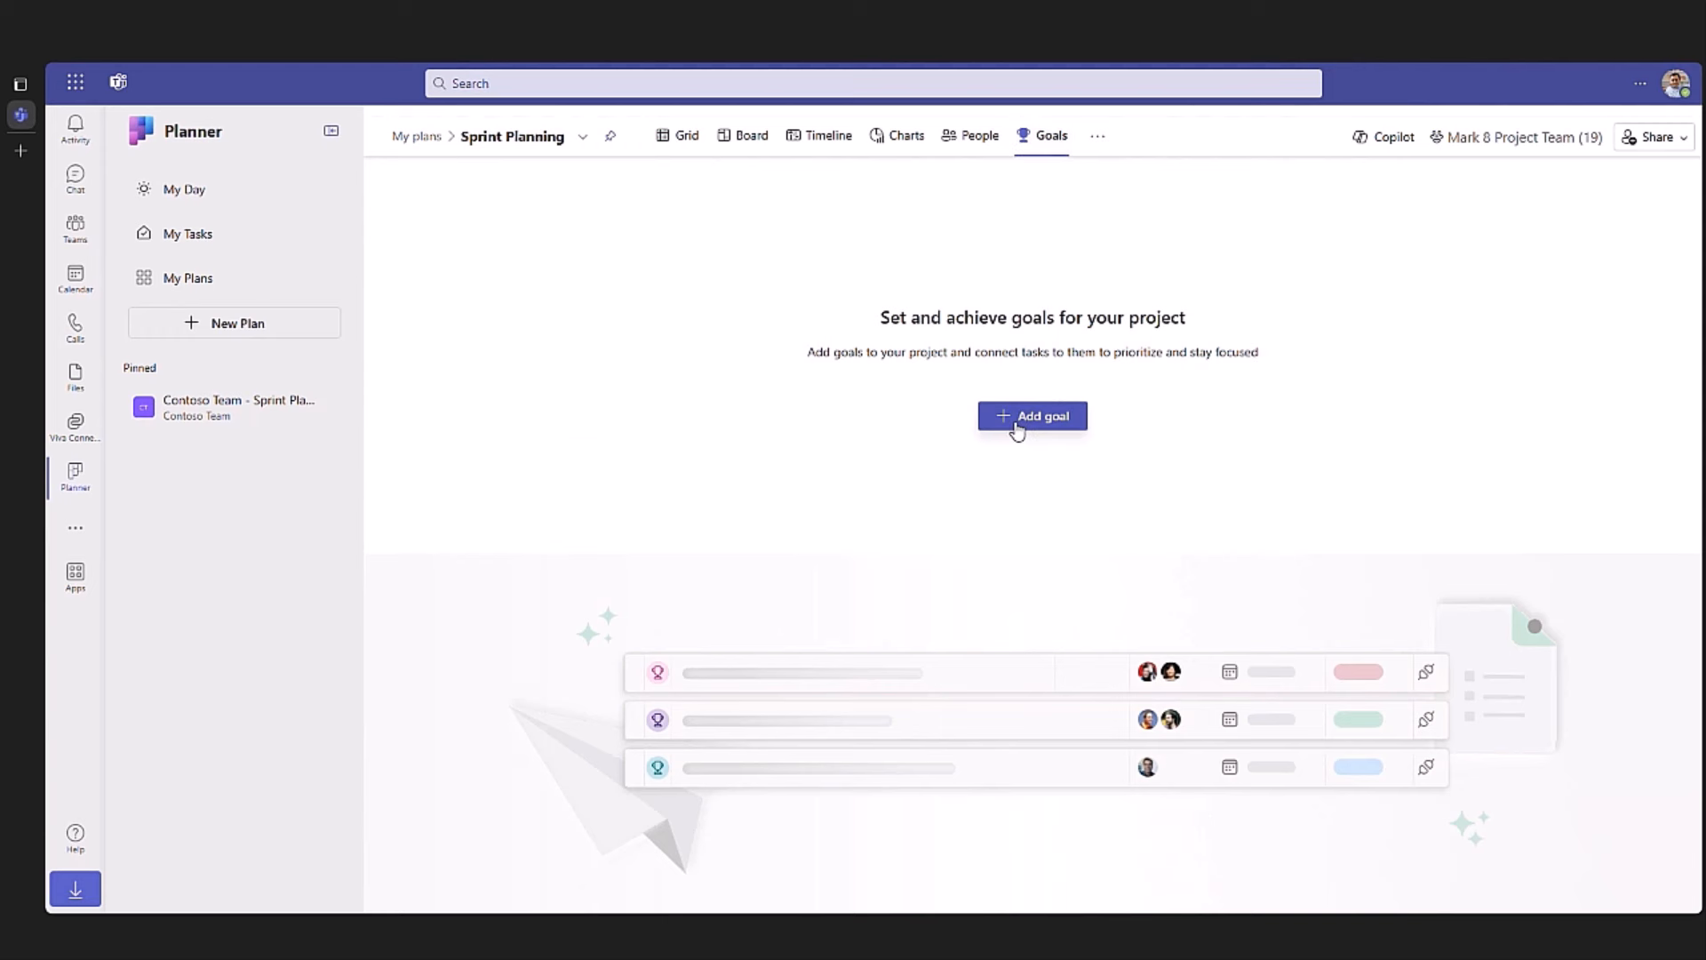
click(1032, 416)
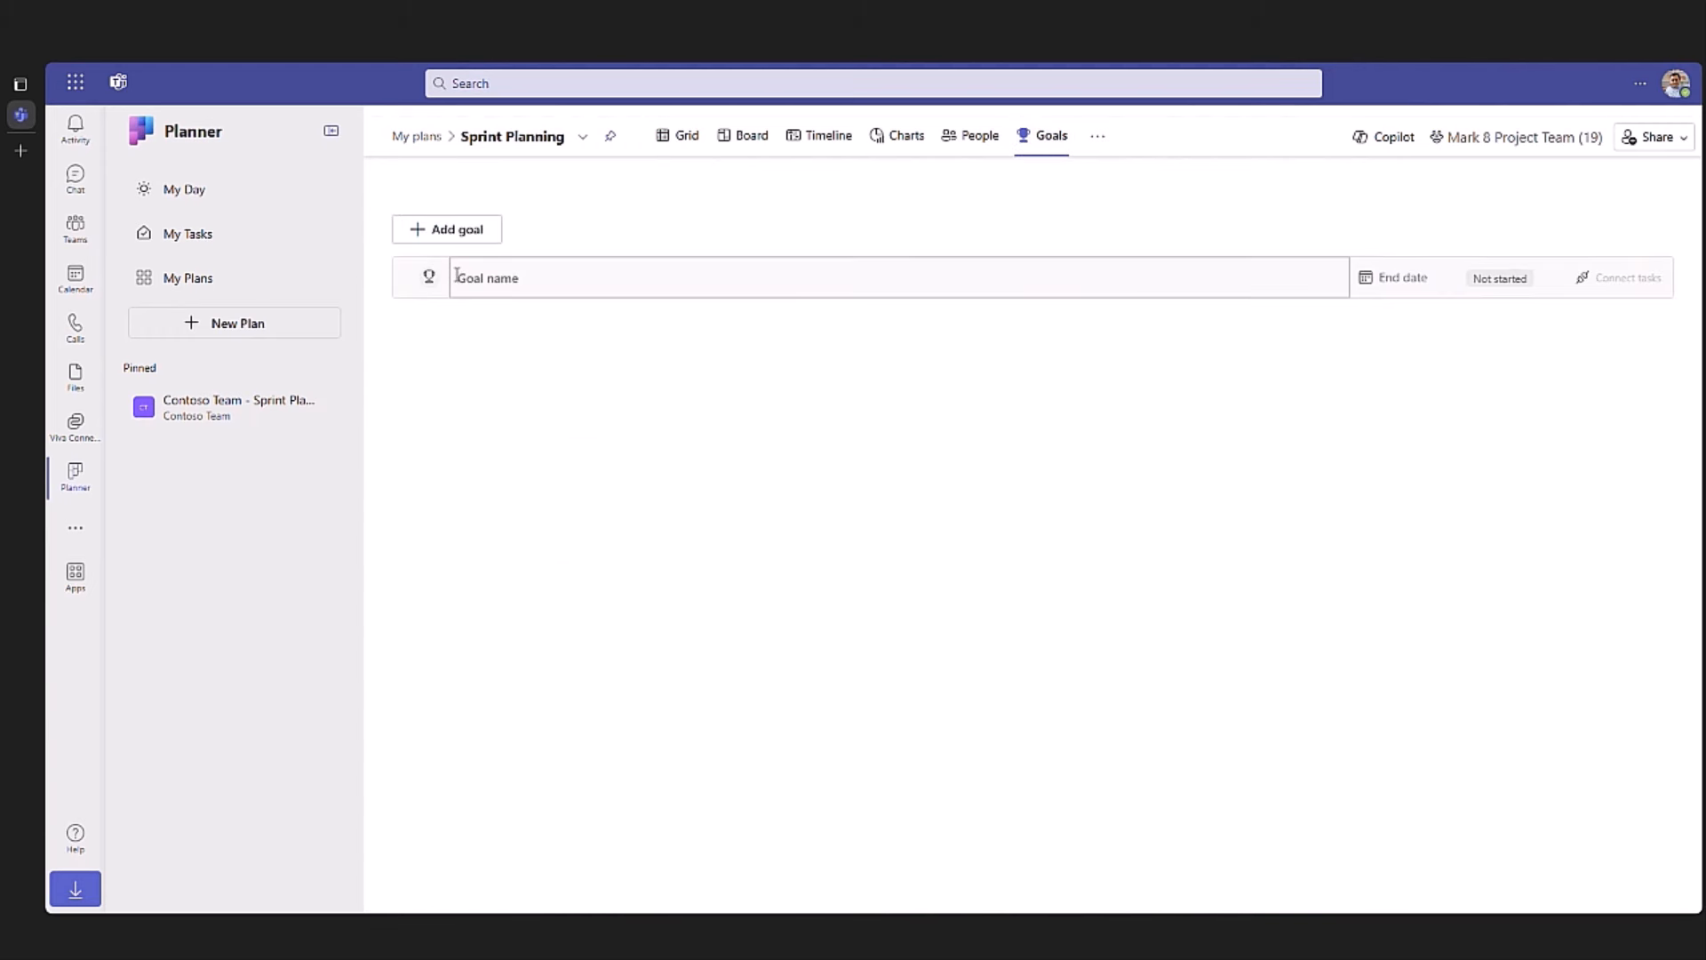
text(Reach $1M in revenue by October 2024)
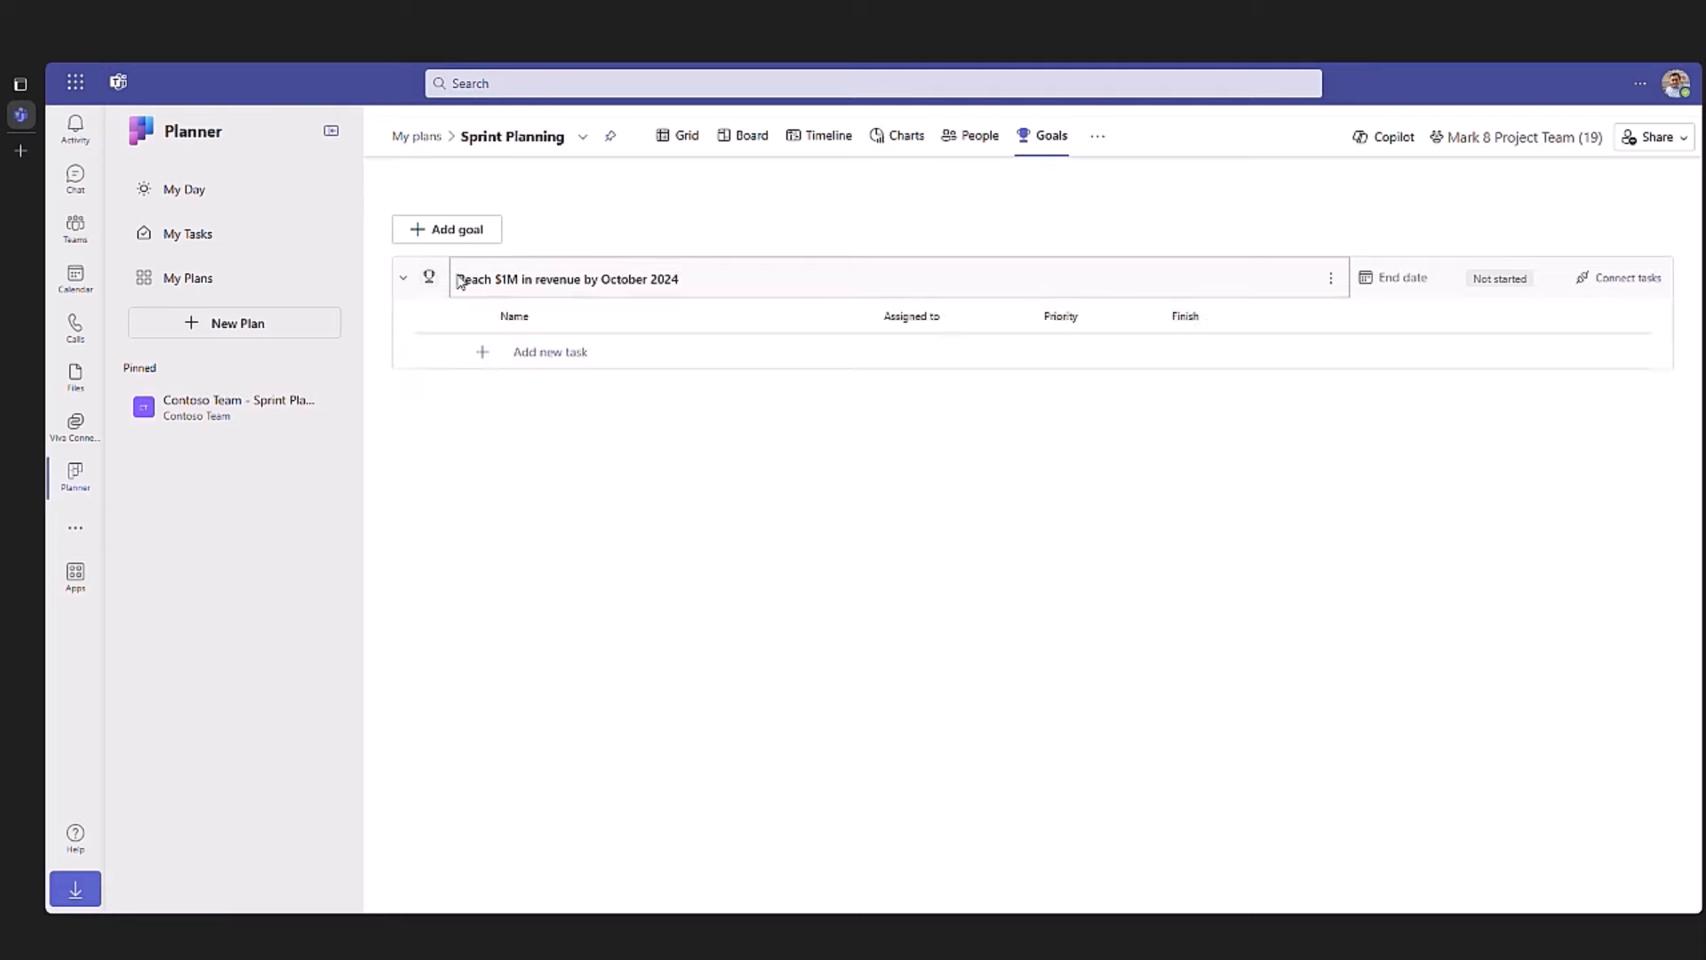
click(446, 230)
text(10/31/)
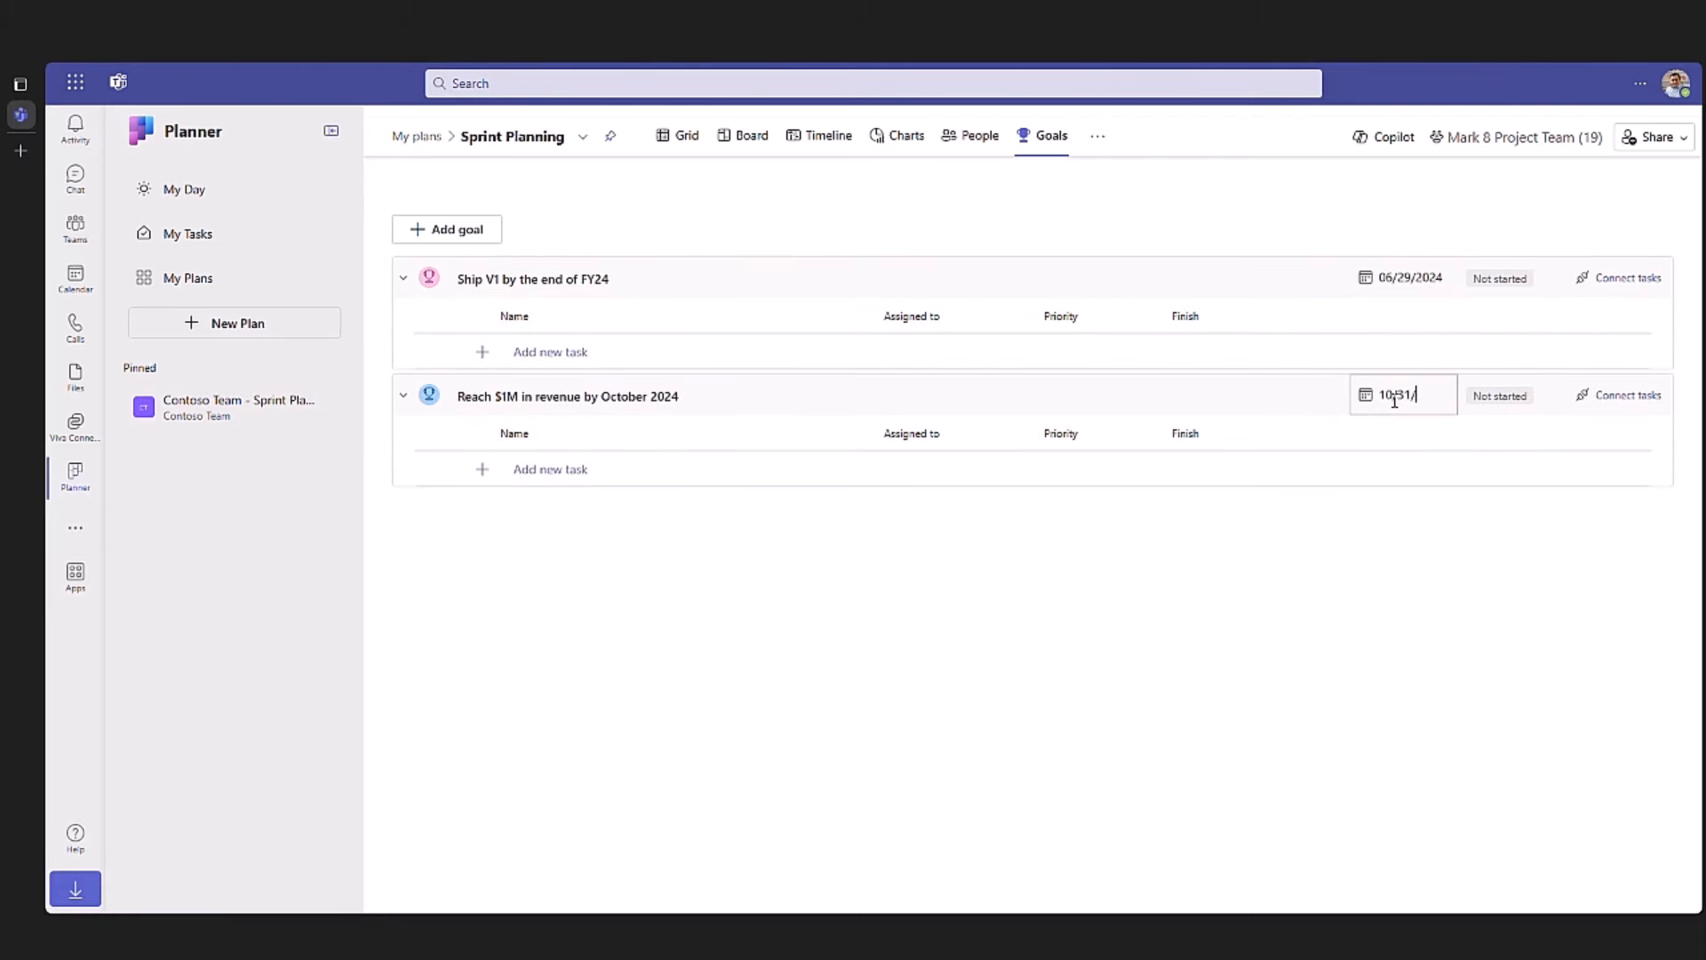
click(687, 135)
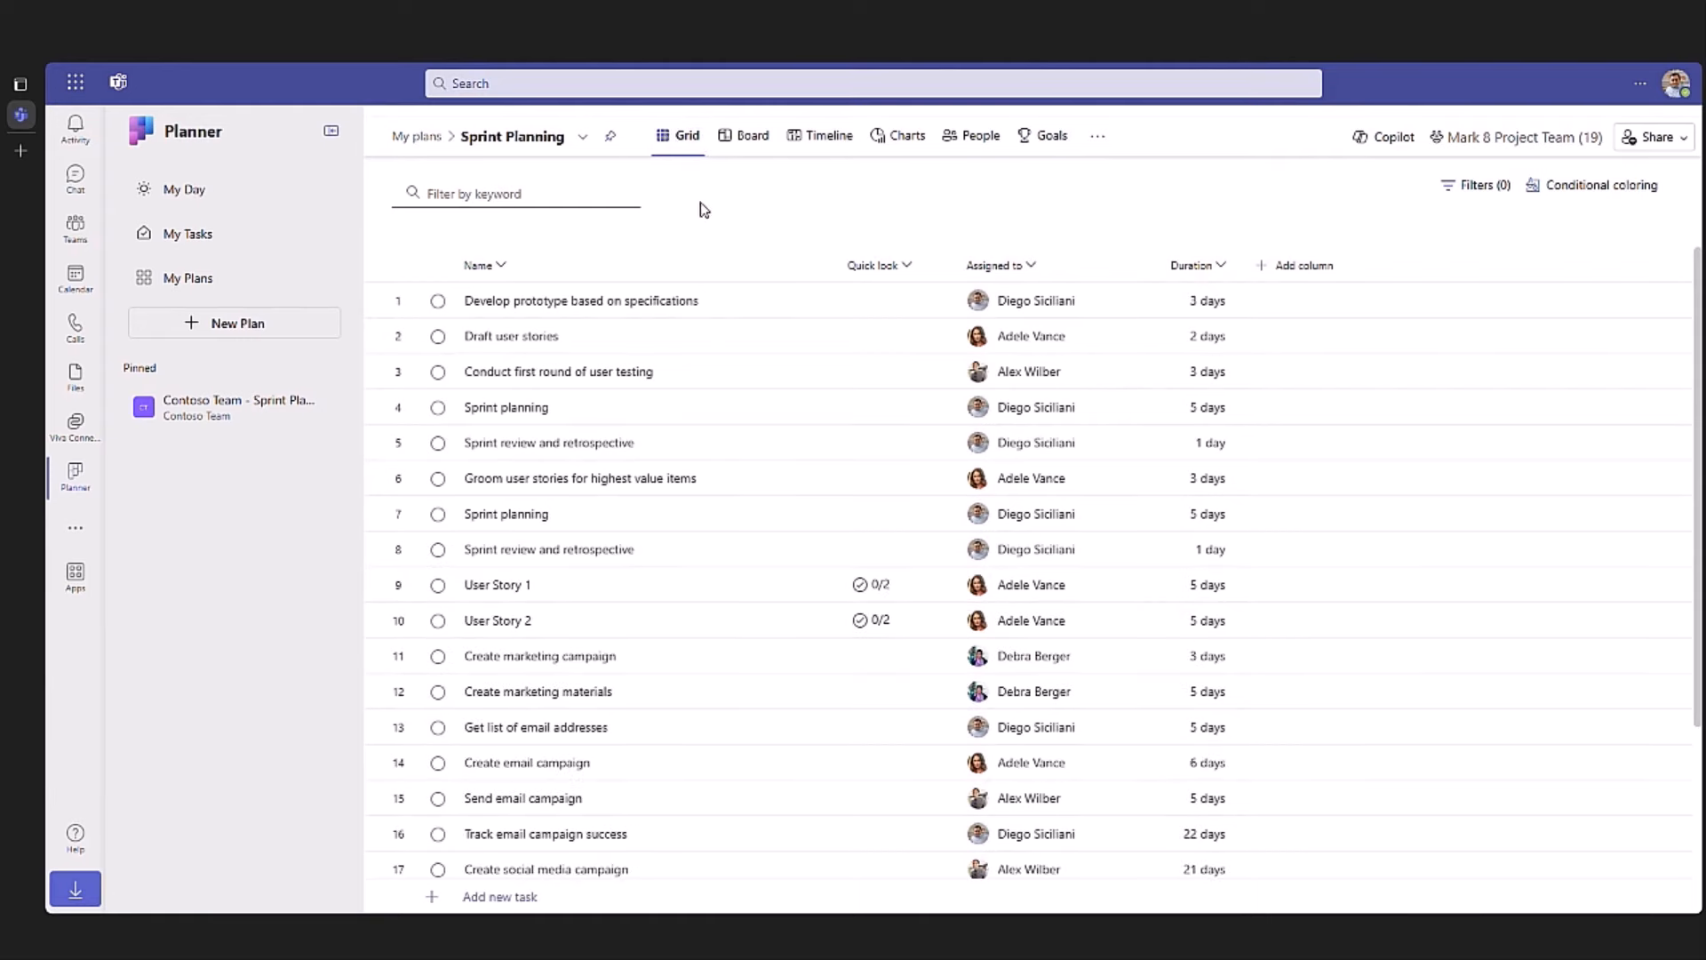
Step: Inspect the Send email campaign task, then timeline, sprint-grouped board, people and grid views
click(523, 798)
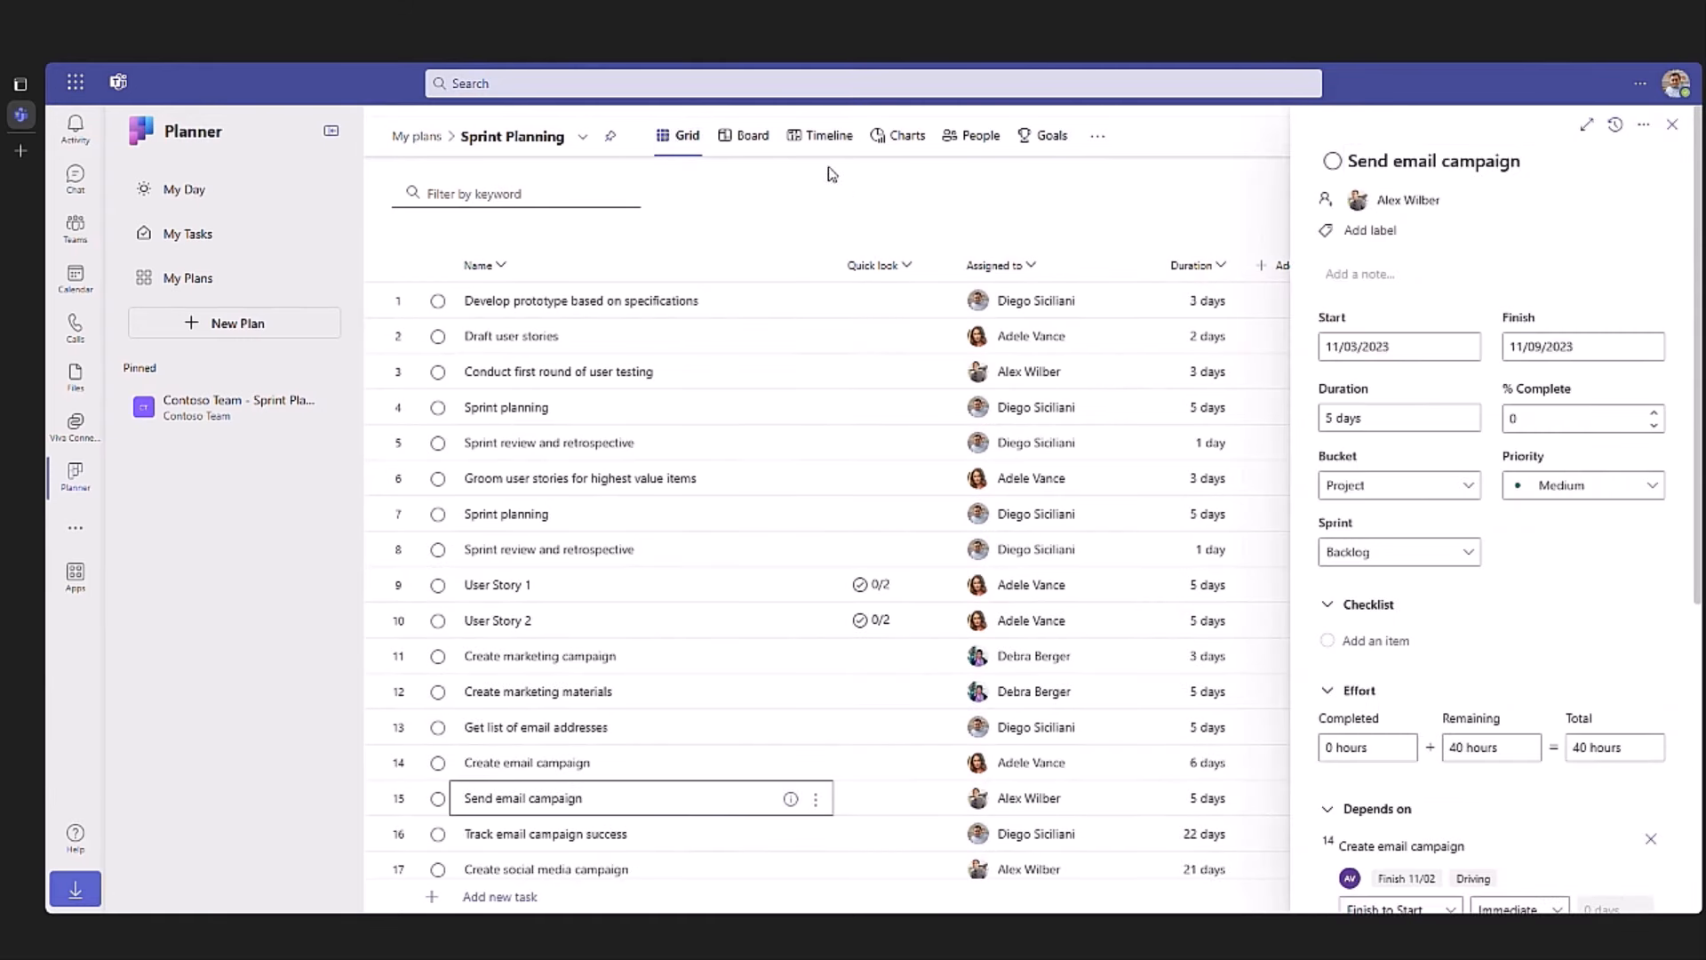
click(827, 136)
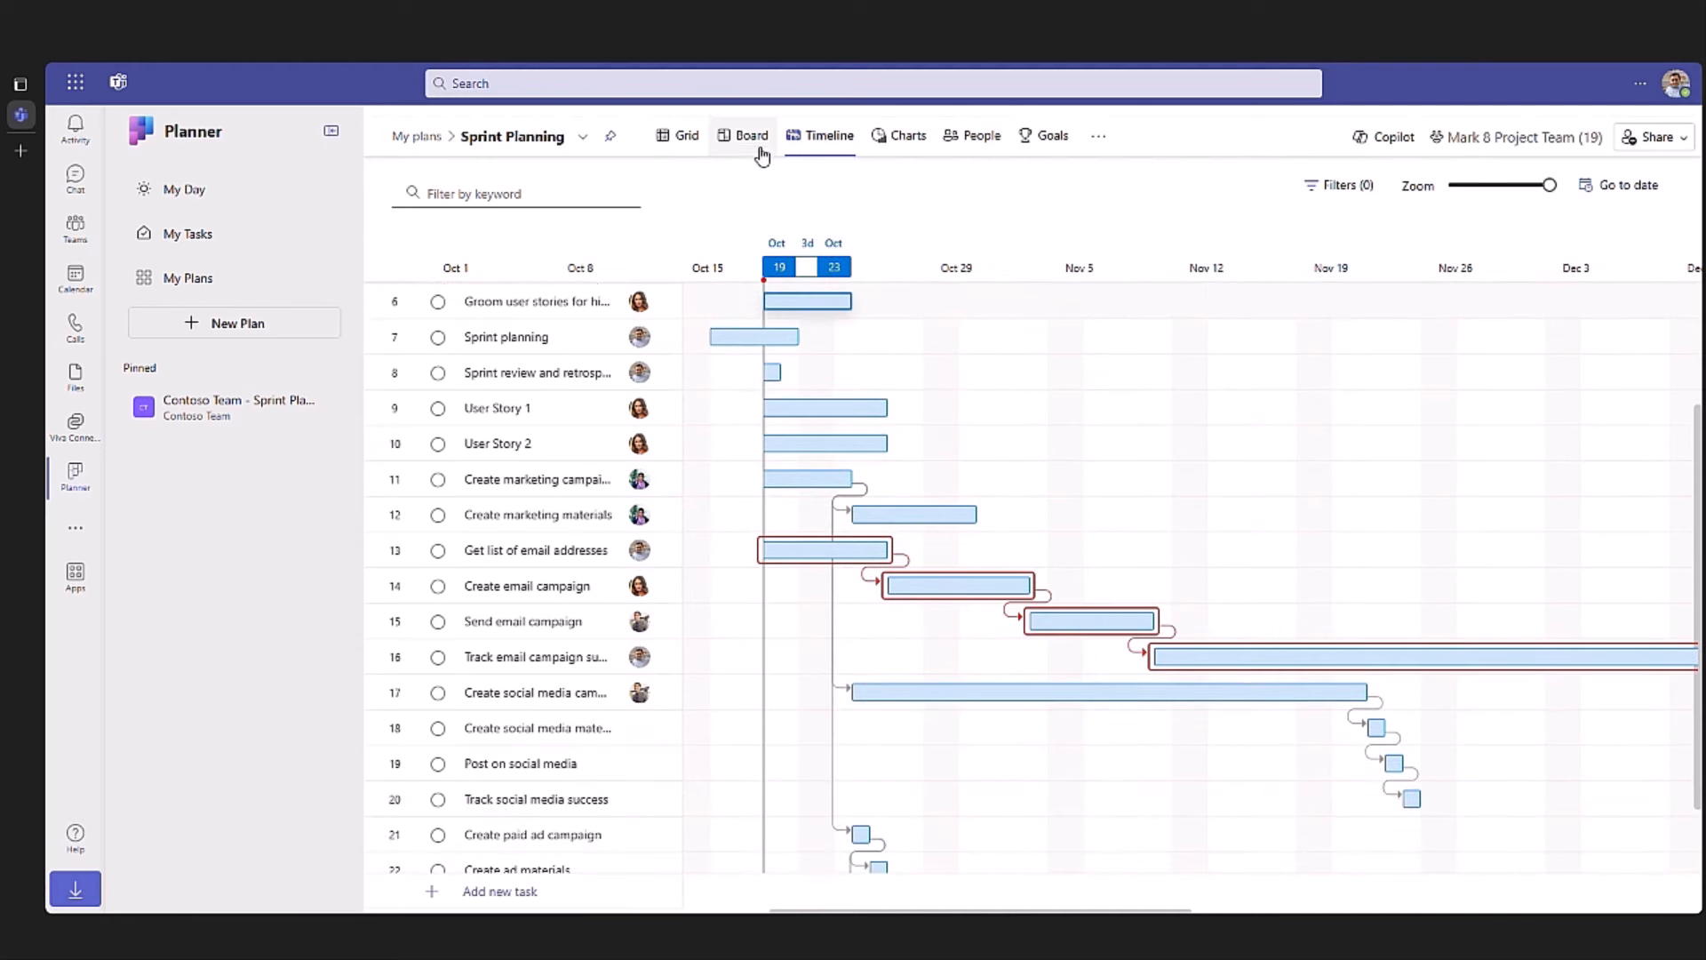
click(750, 135)
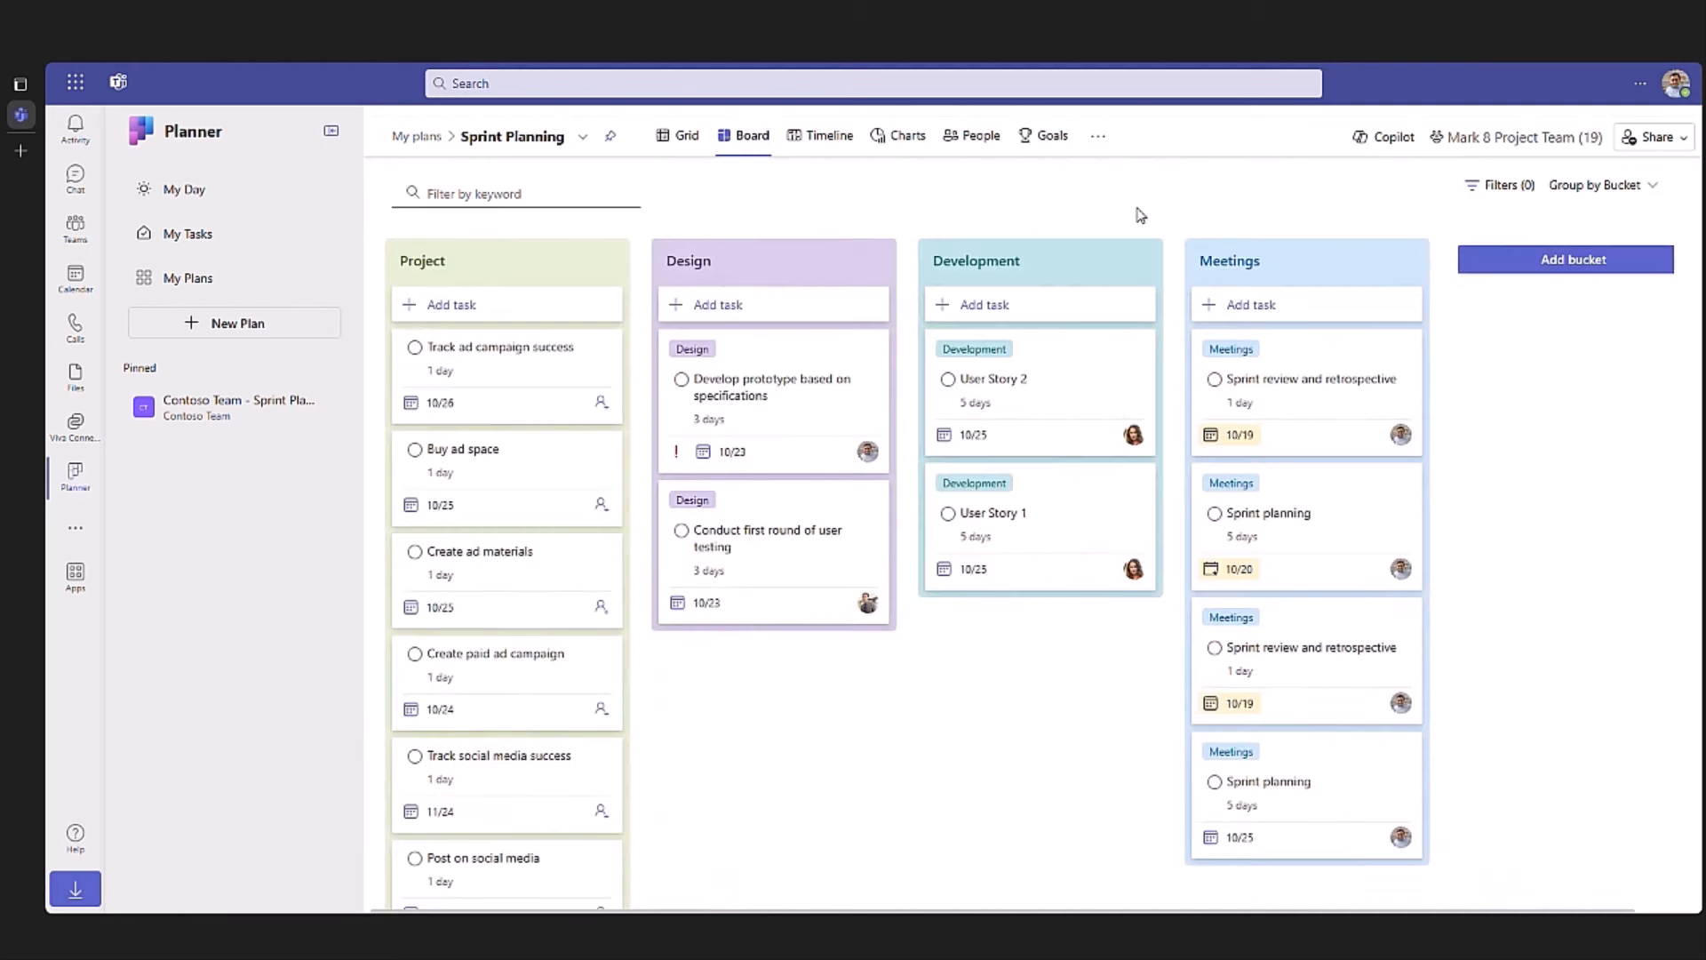
click(1601, 184)
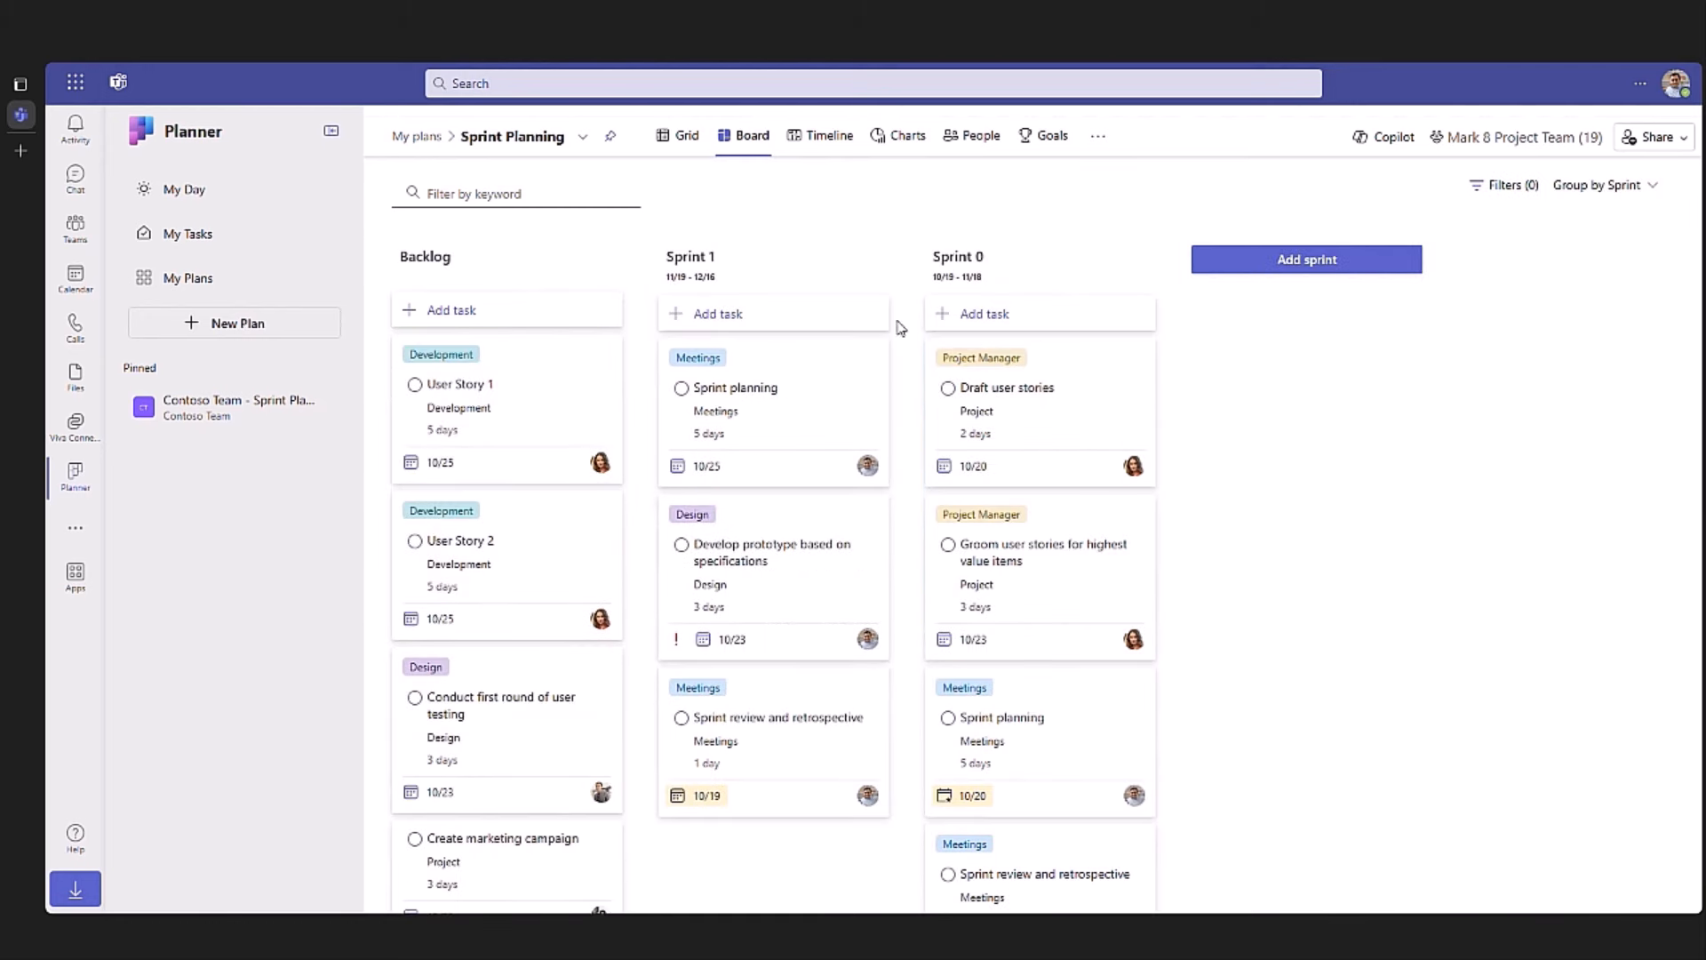
click(978, 135)
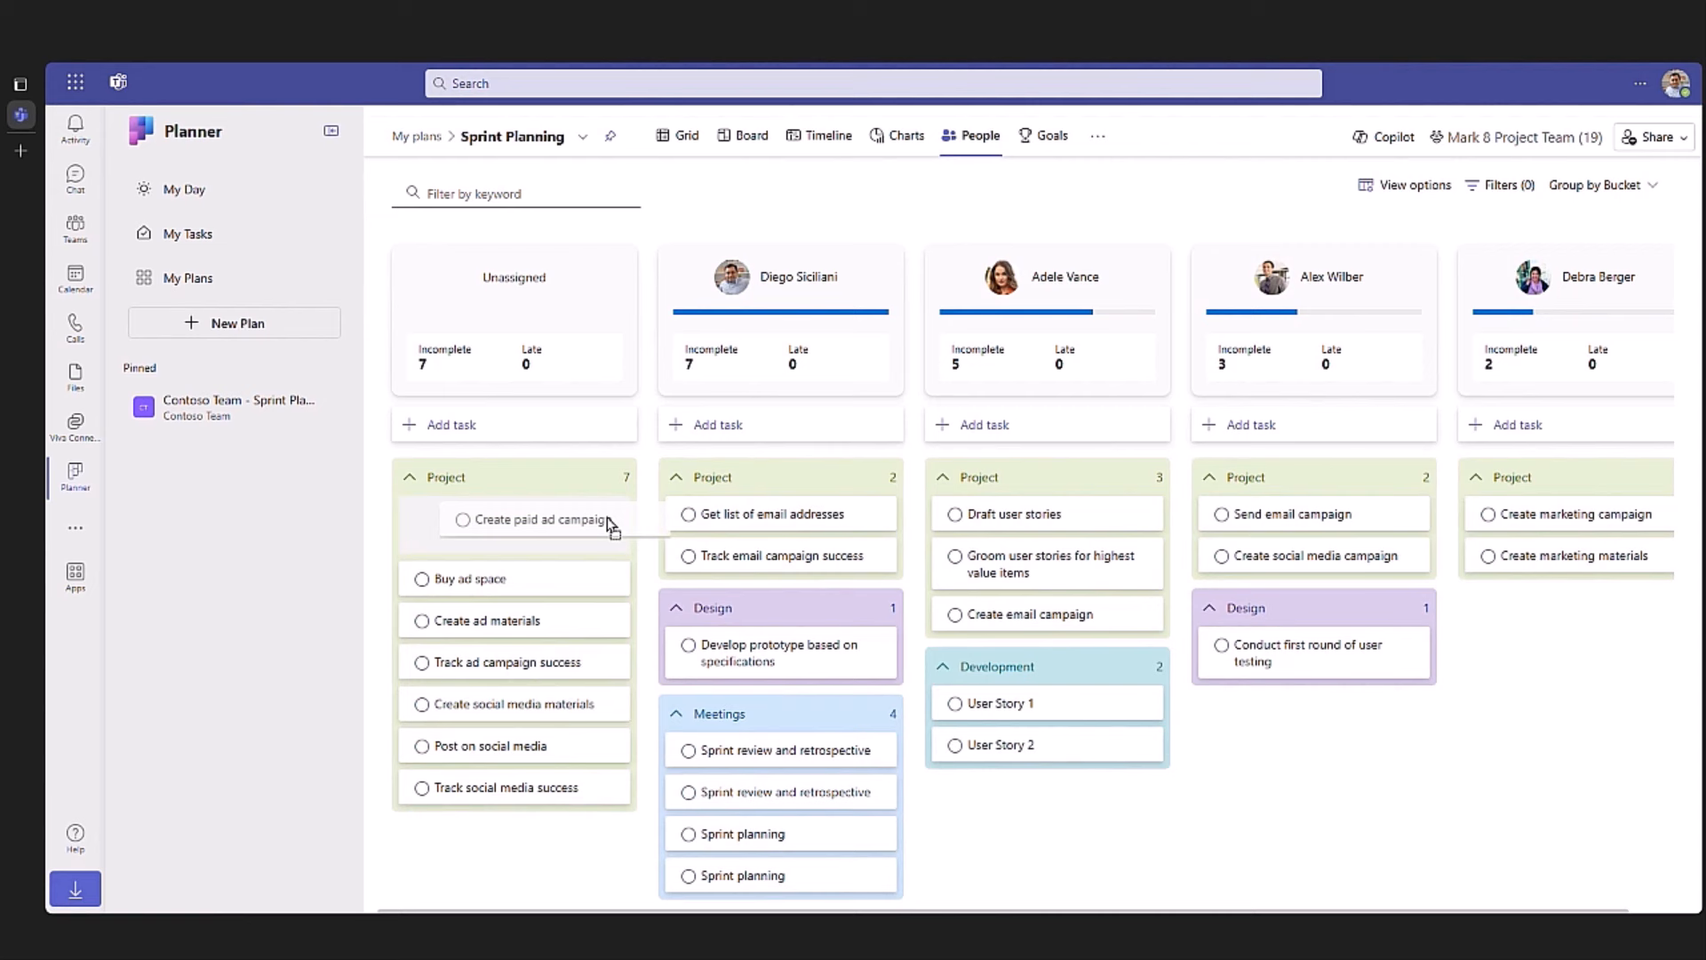
click(677, 135)
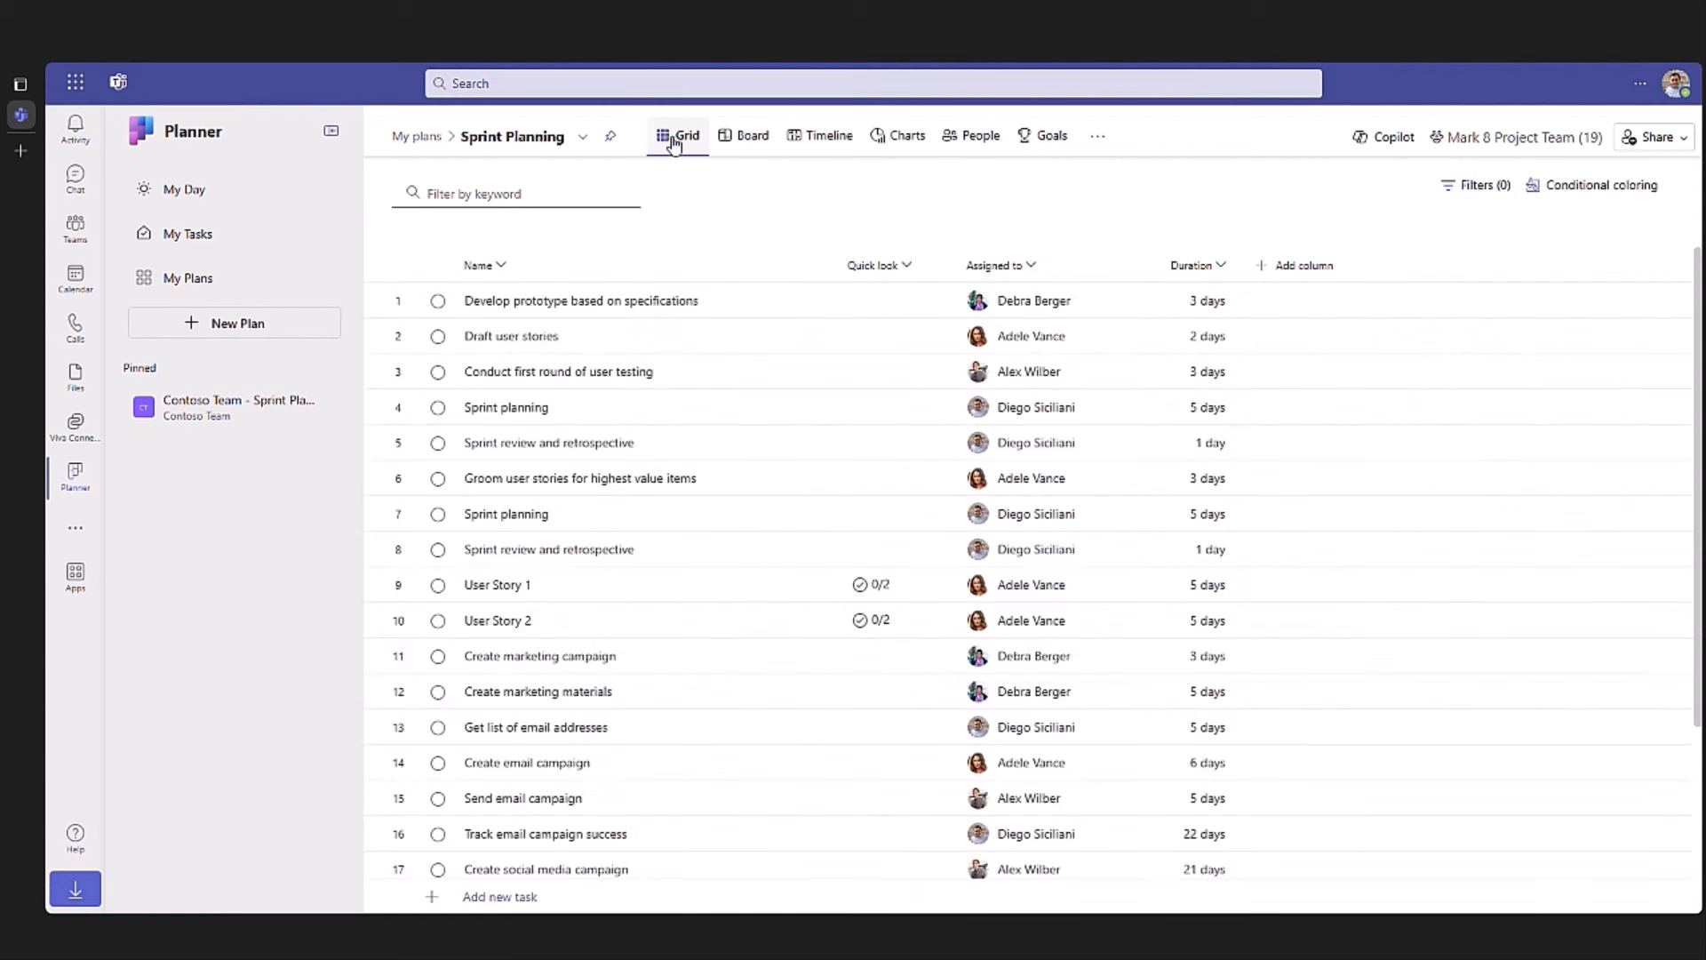
Step: Add a sprint points number column with greater-than conditional colouring
click(1300, 265)
text(Sprint)
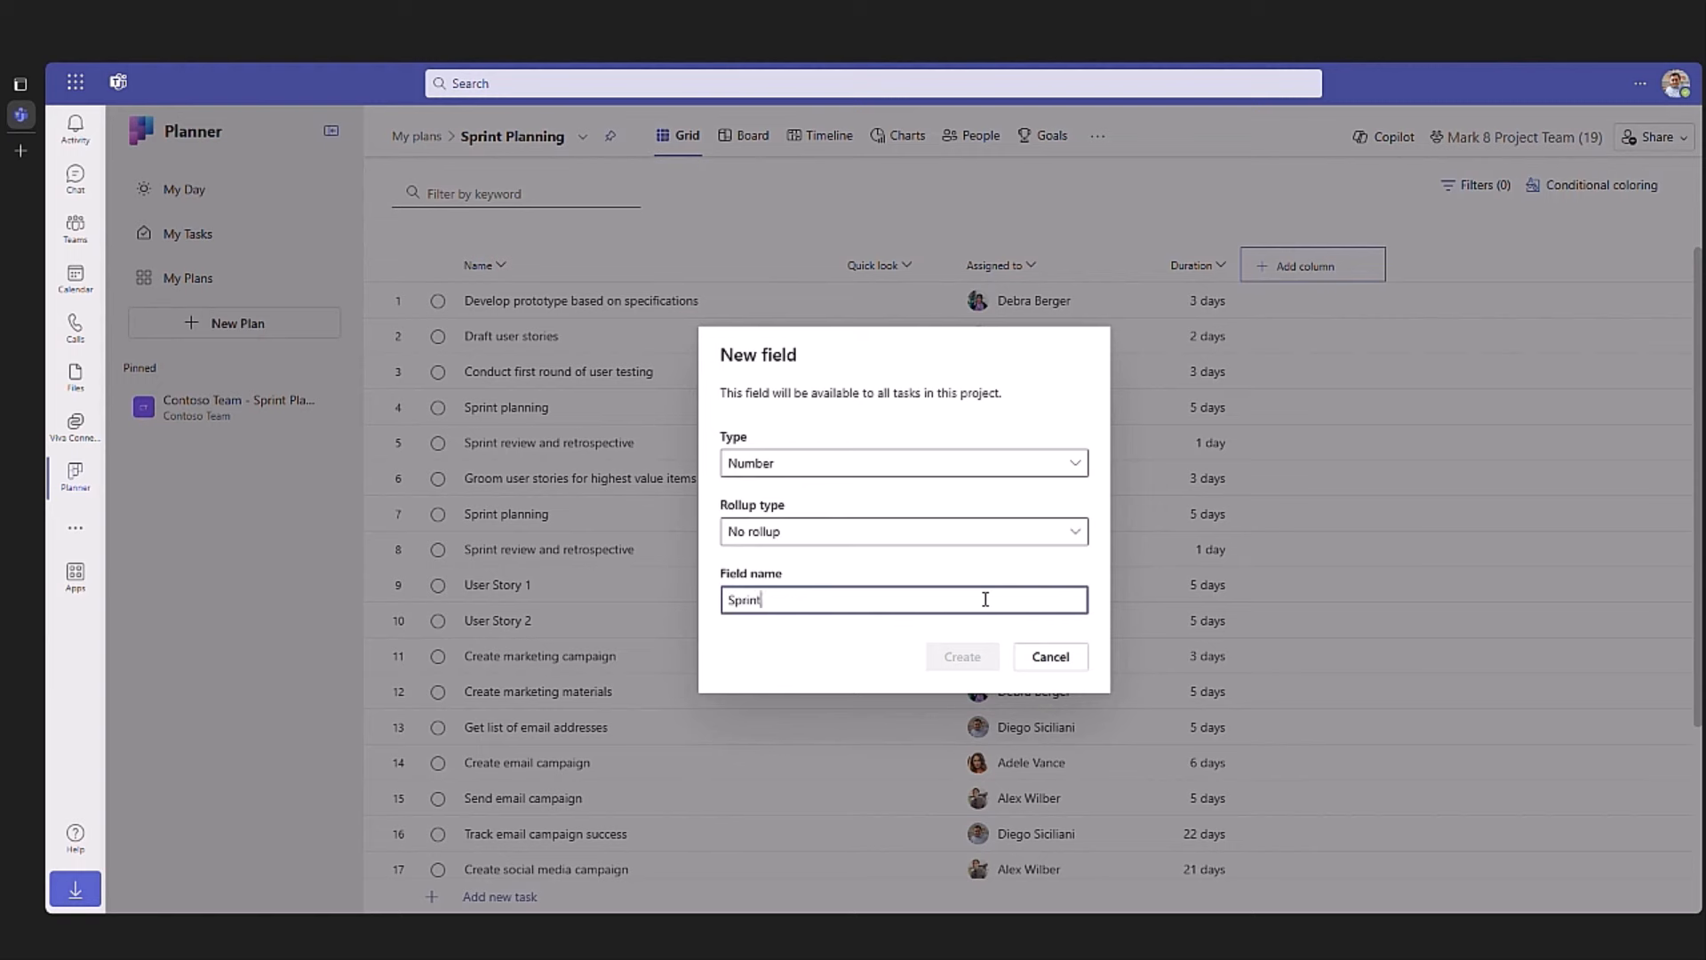
click(961, 656)
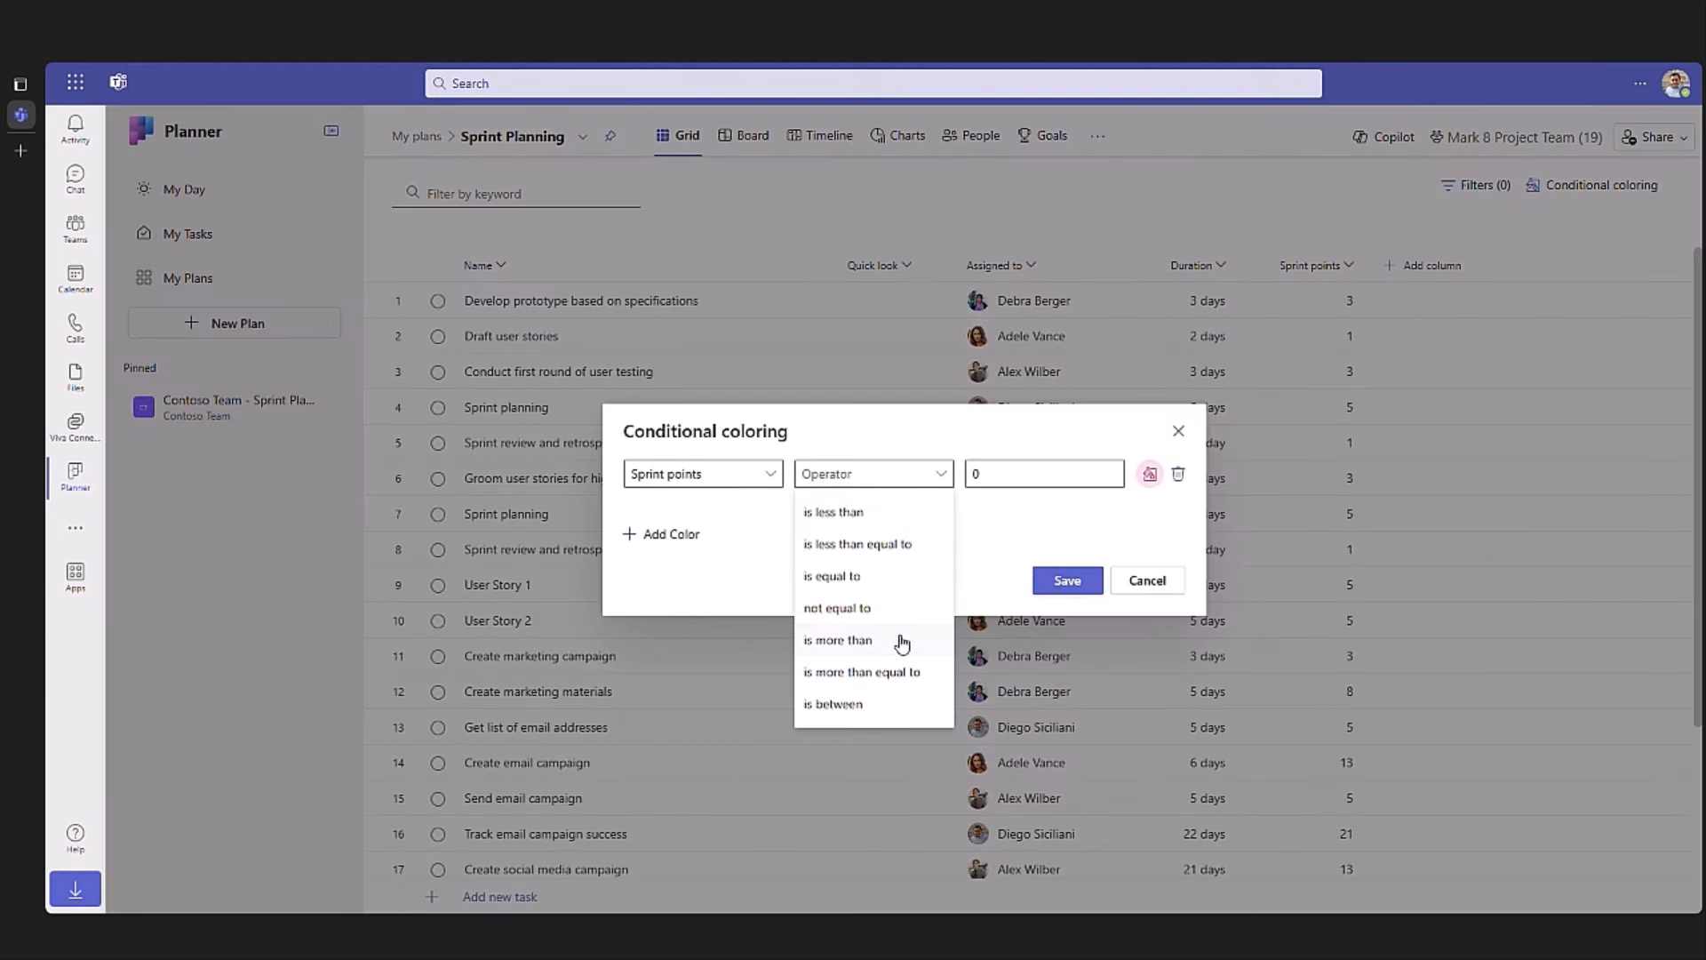
click(1066, 580)
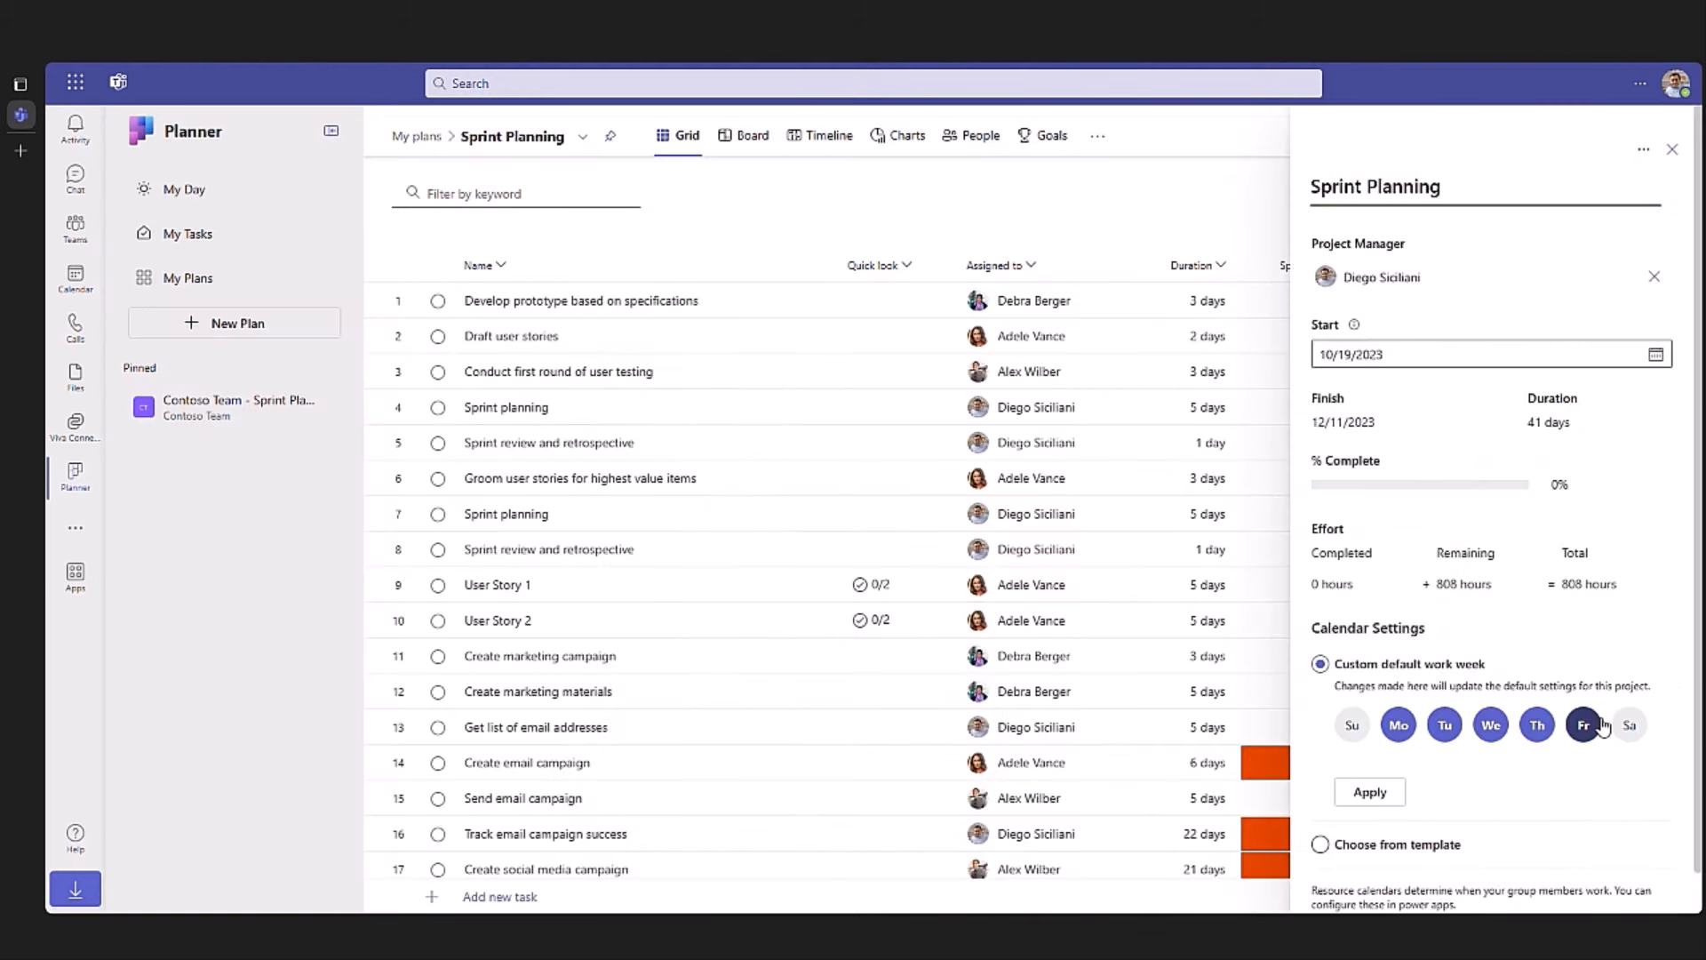
click(187, 277)
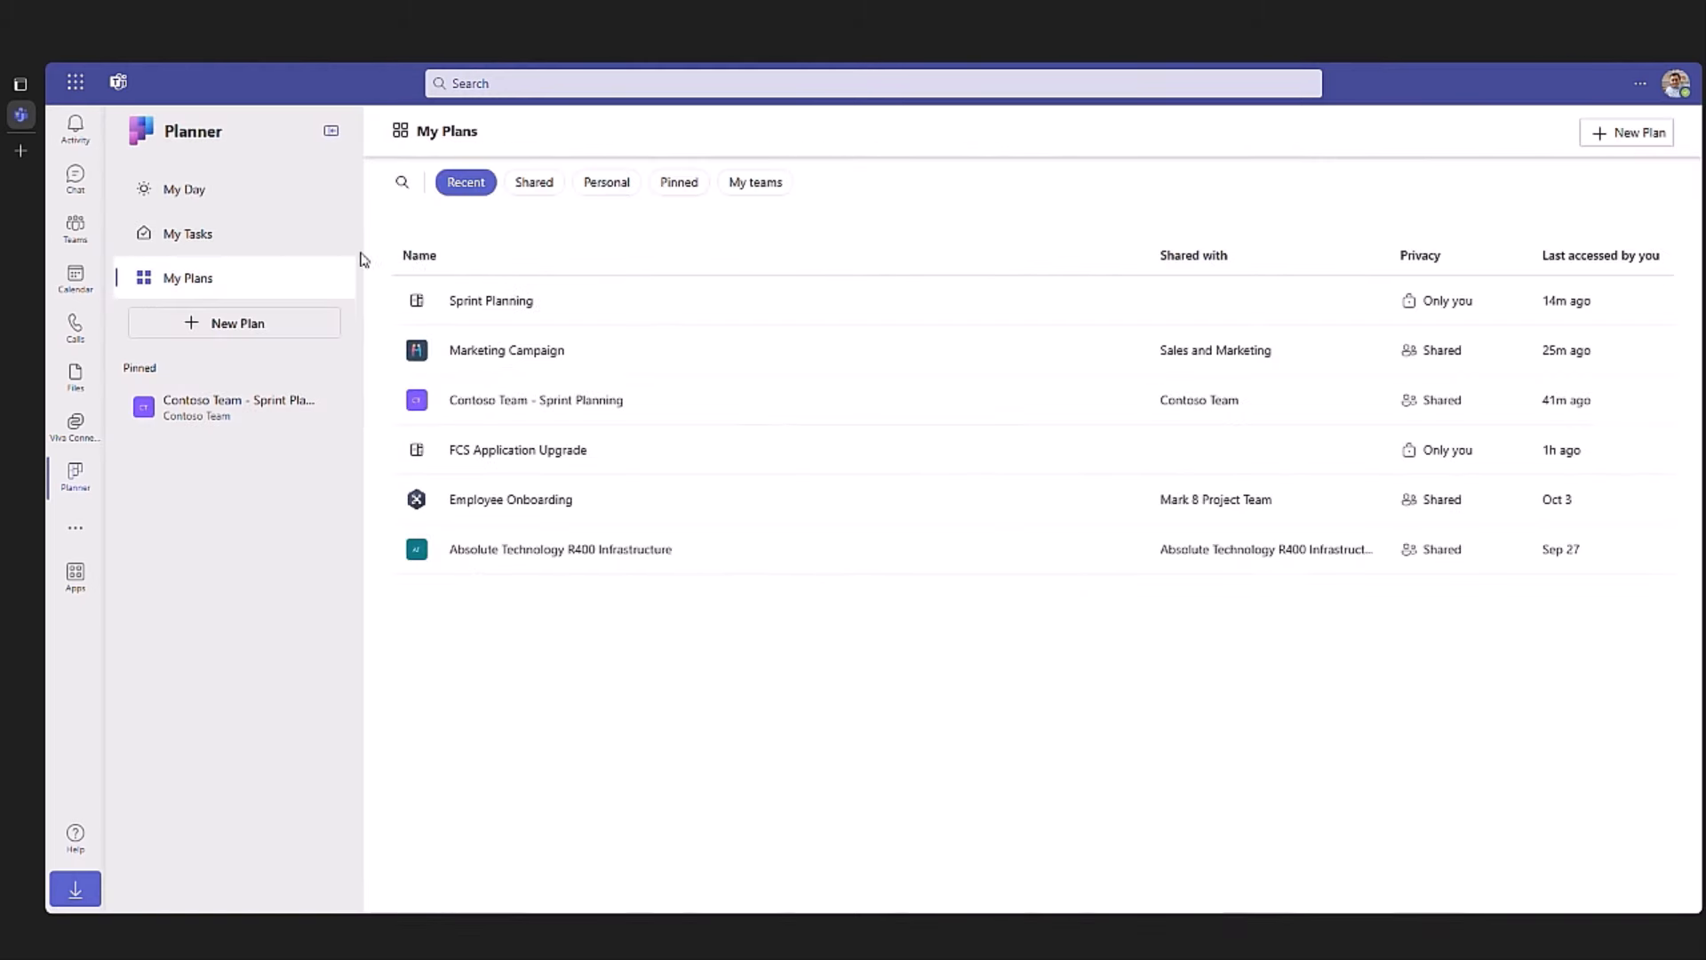
Step: Filter My Plans by personal, pinned and recent, then open Marketing Campaign
click(606, 181)
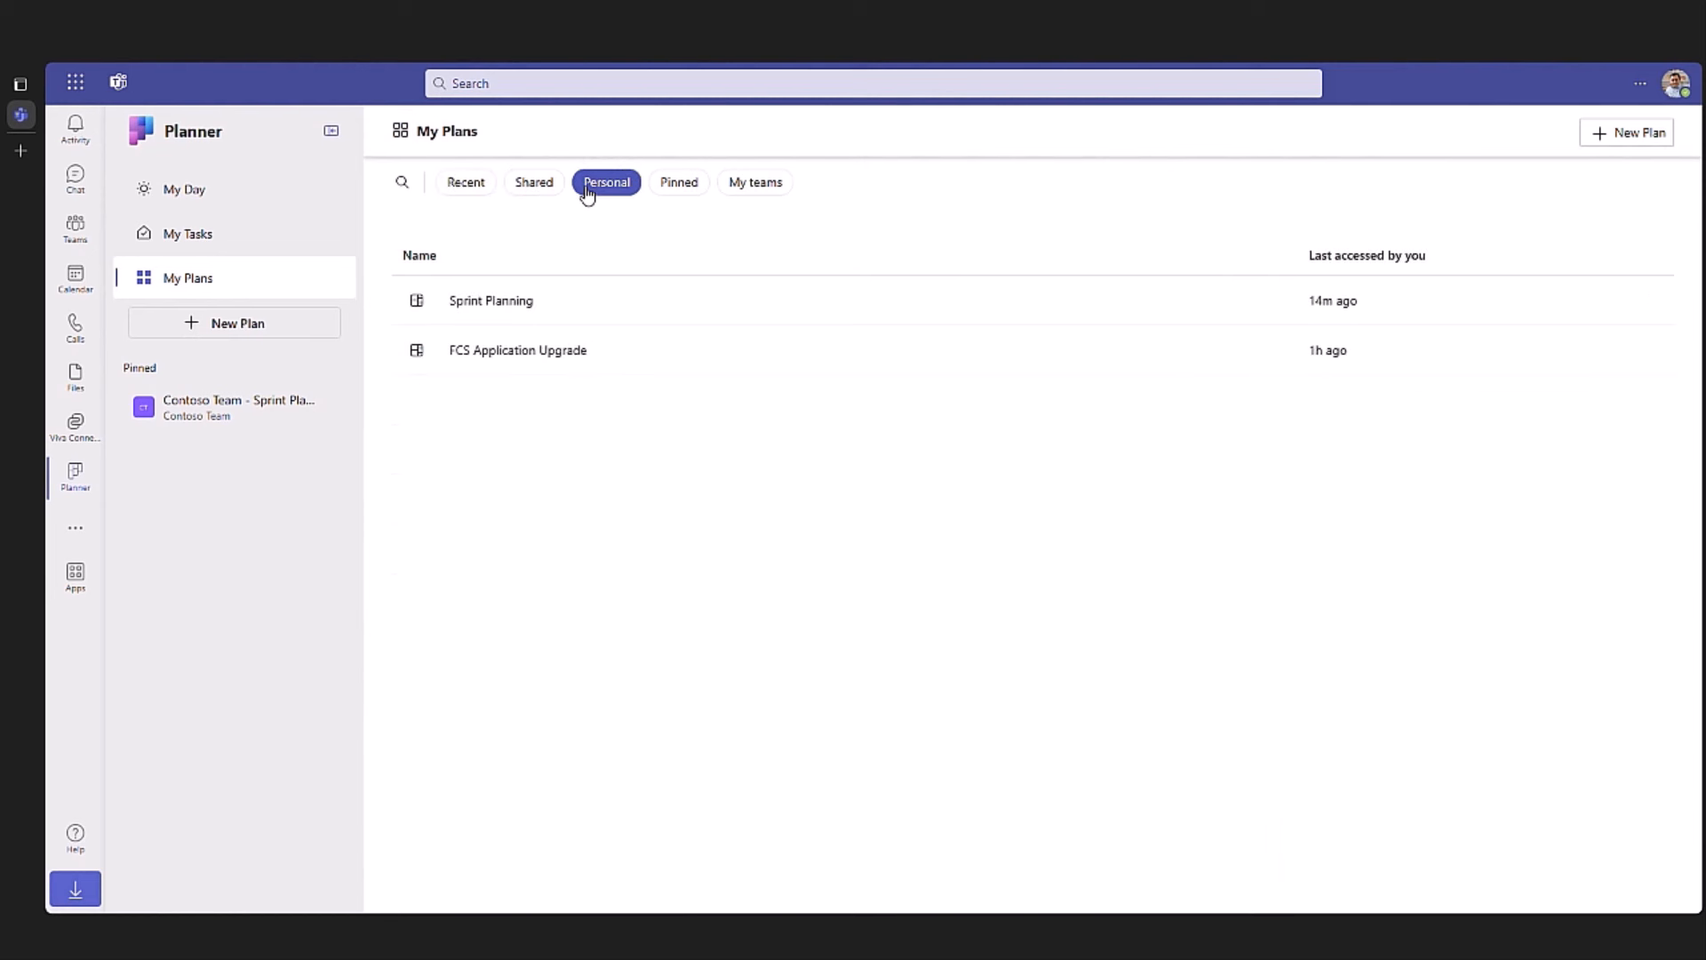
click(678, 181)
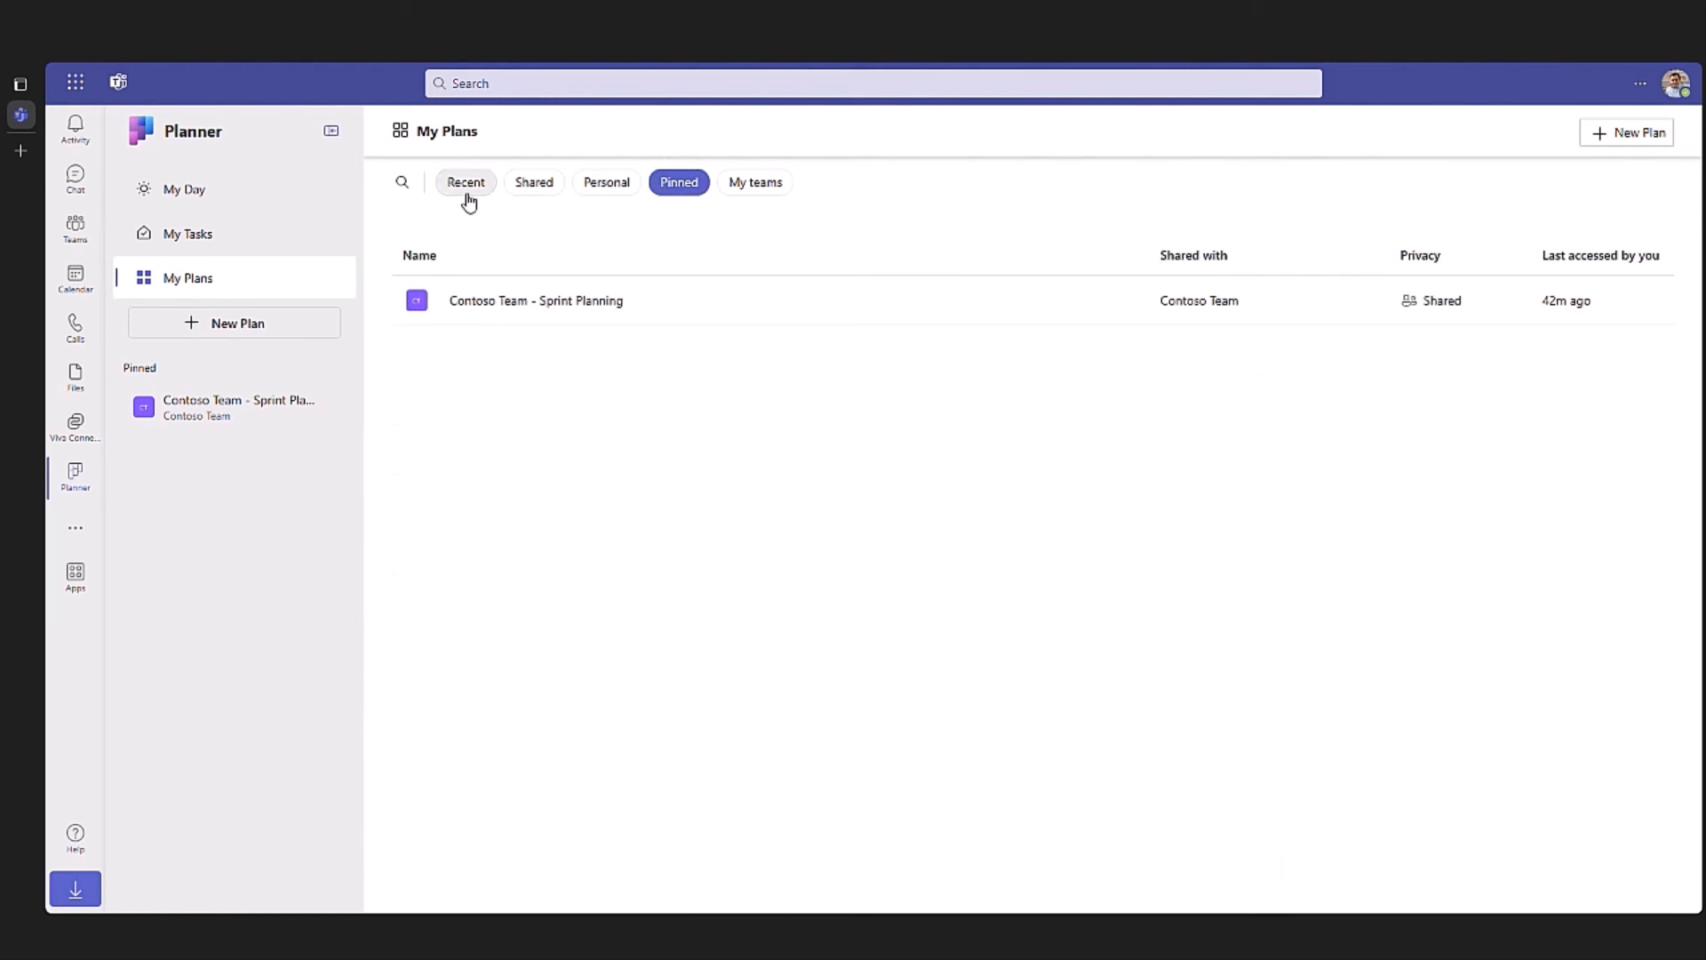
click(464, 181)
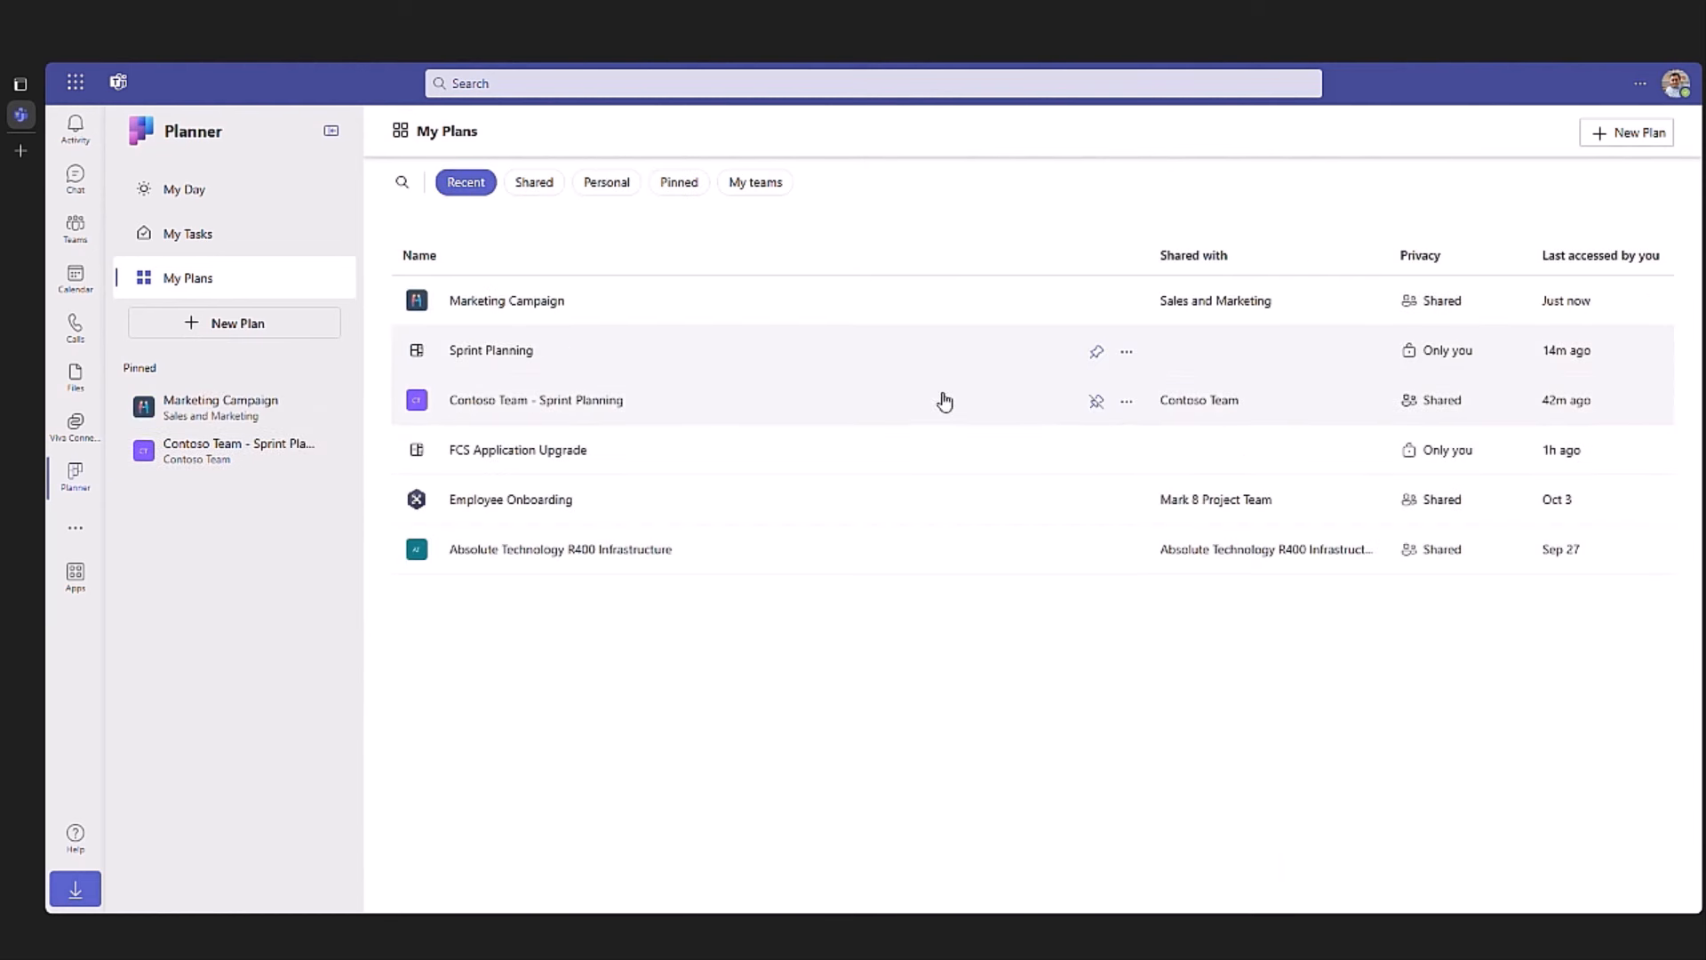
click(220, 407)
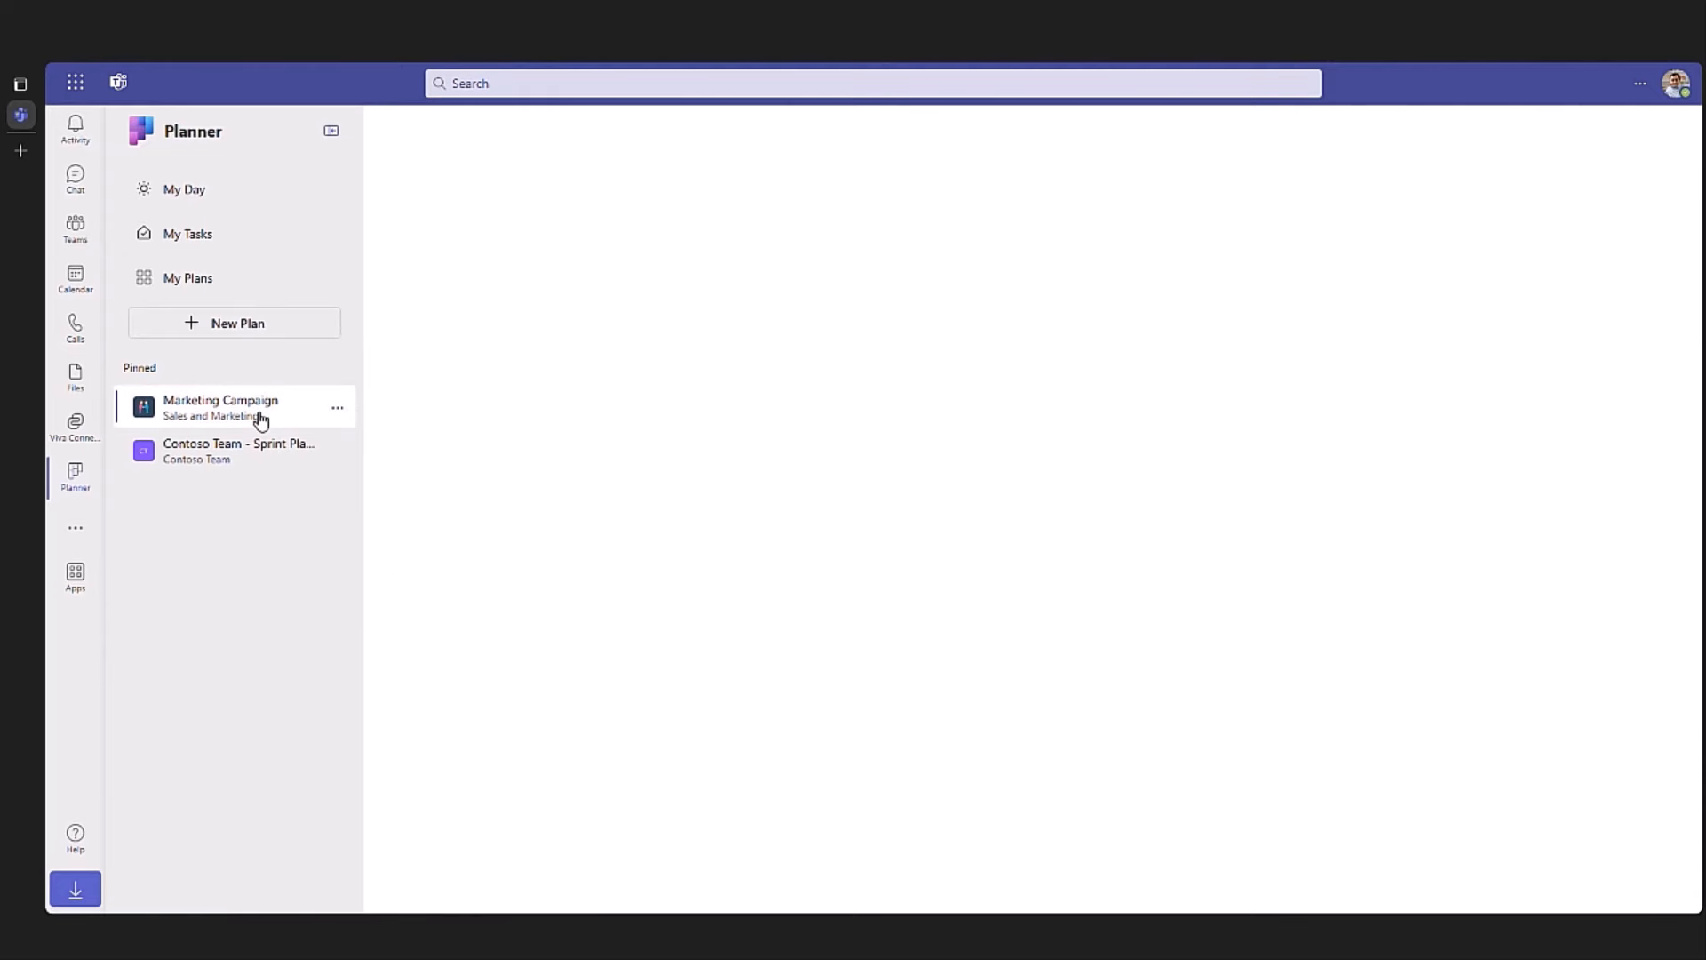
click(219, 407)
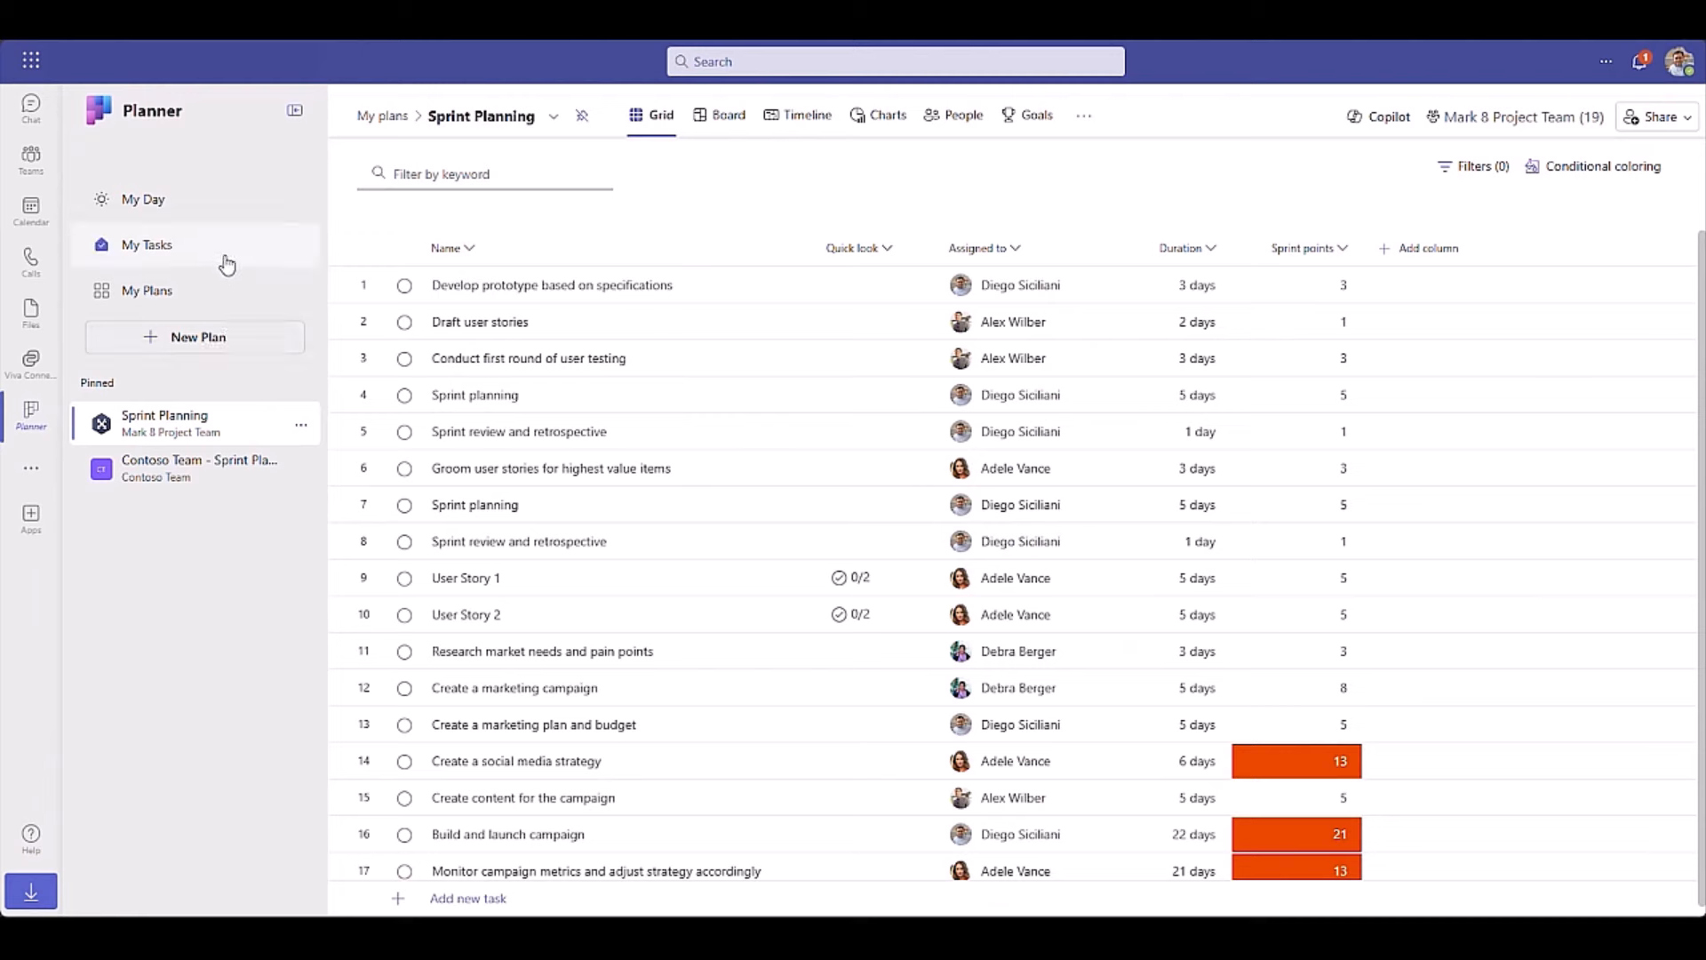
Step: View My Tasks assigned to me and check the broadcast publications task details
click(147, 243)
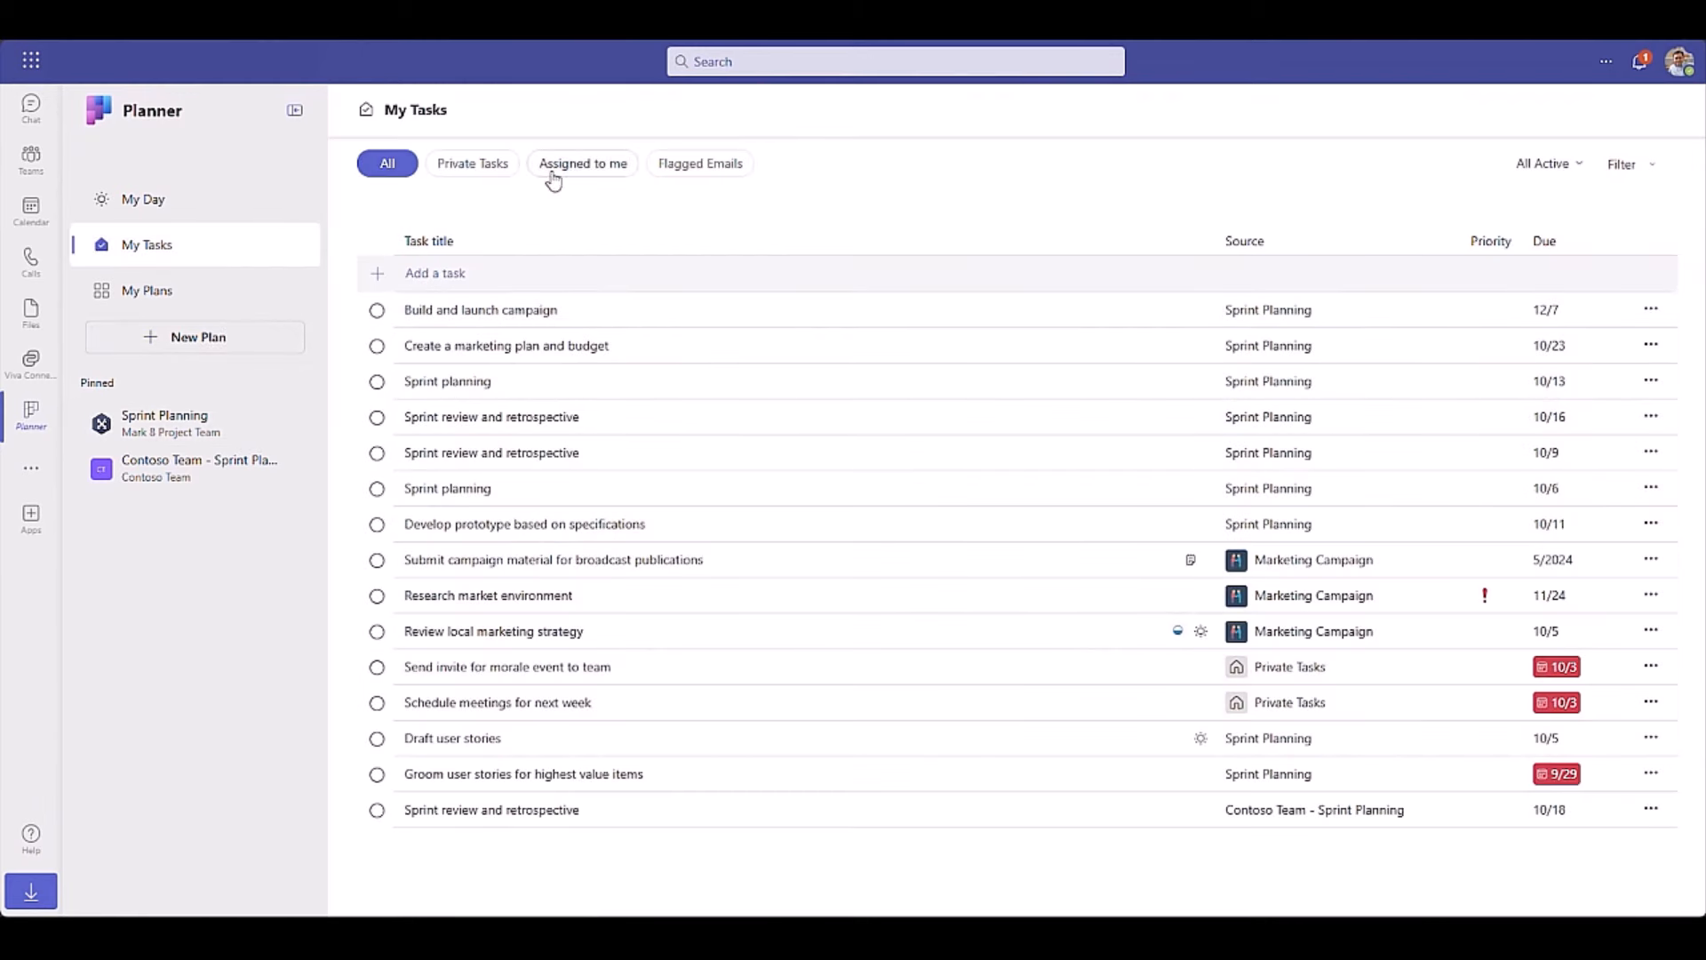
click(582, 163)
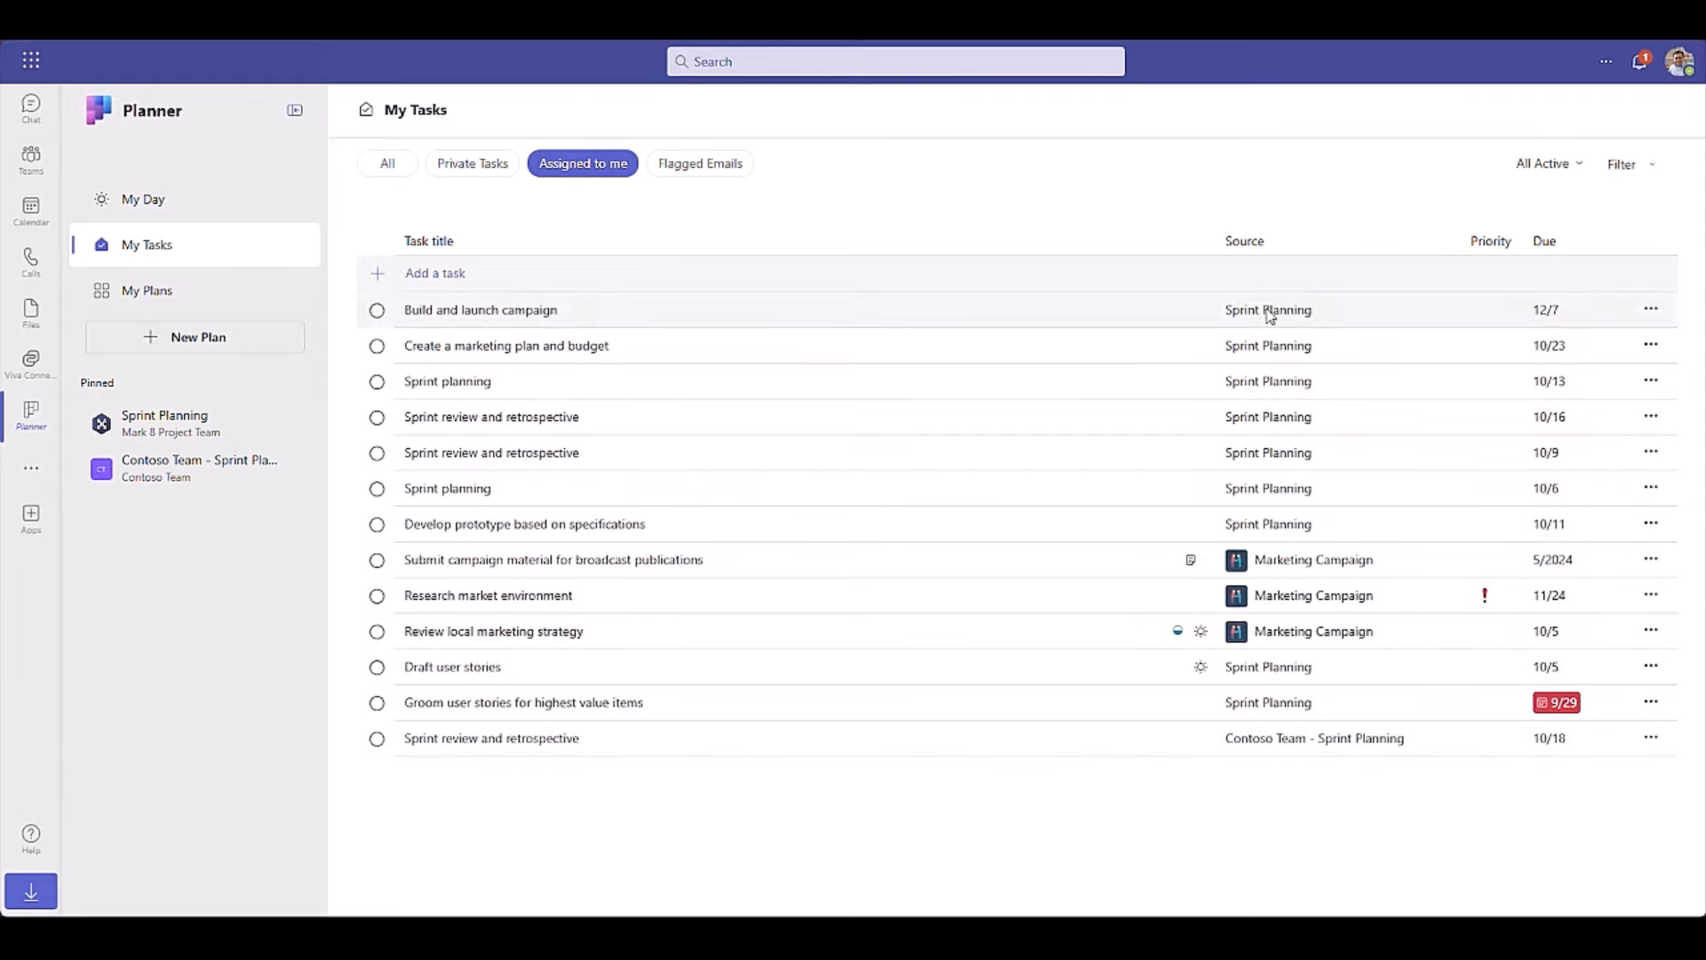
mouse_move(634, 566)
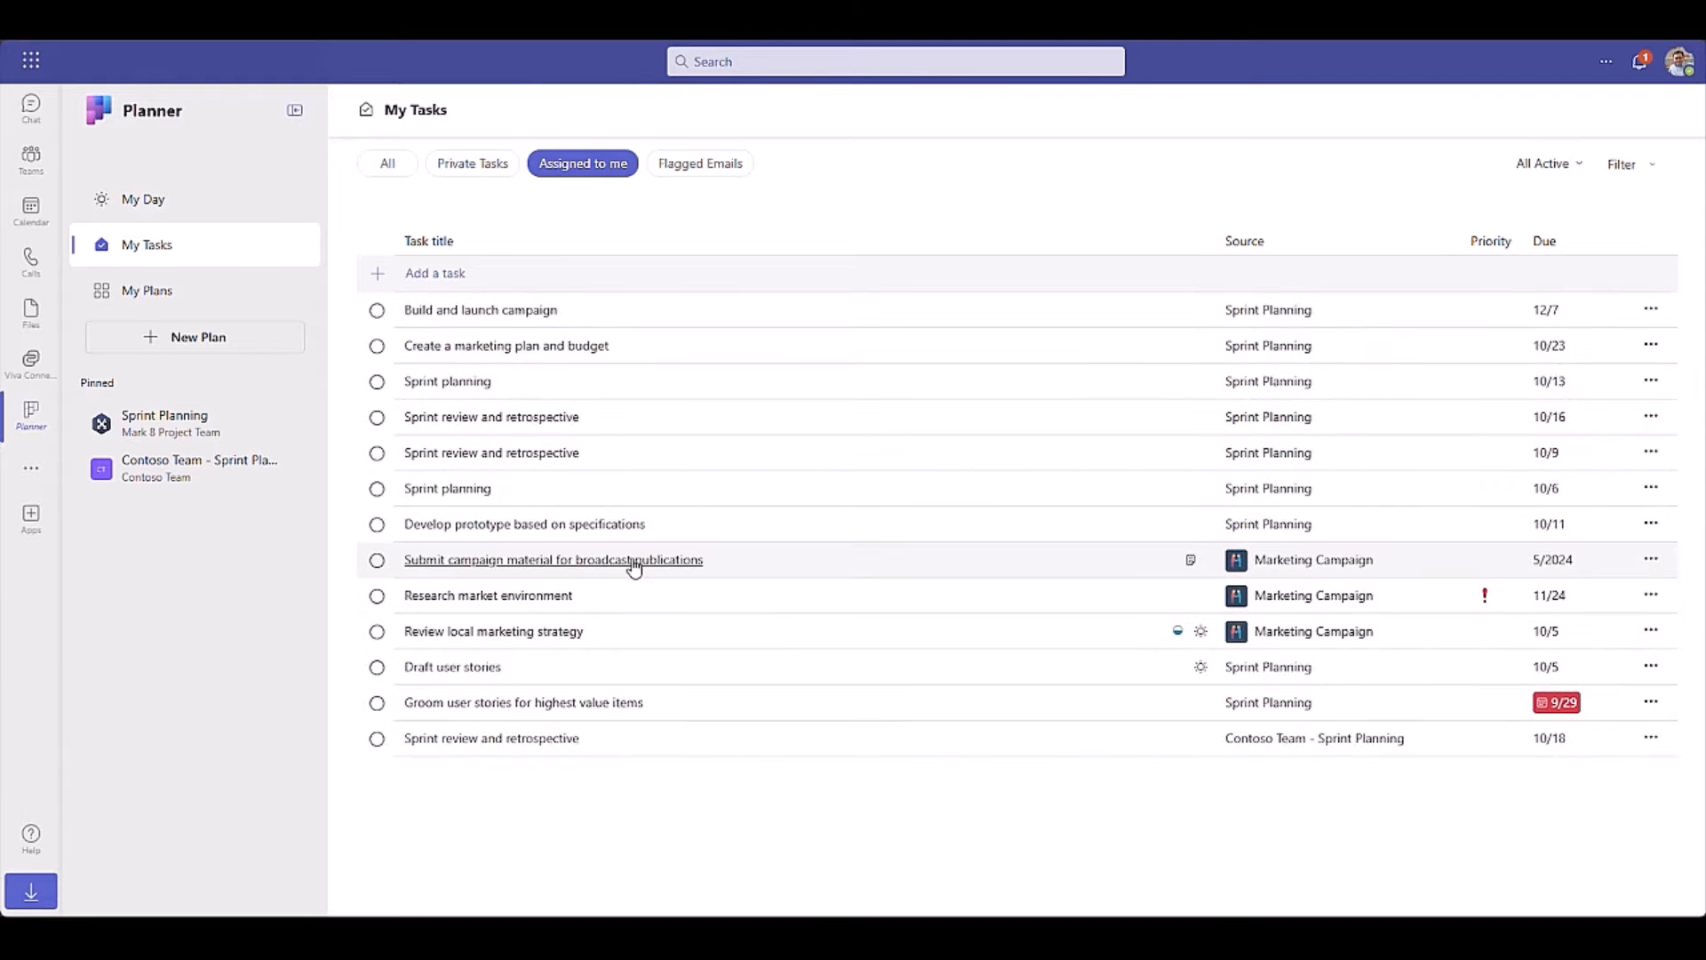
click(553, 559)
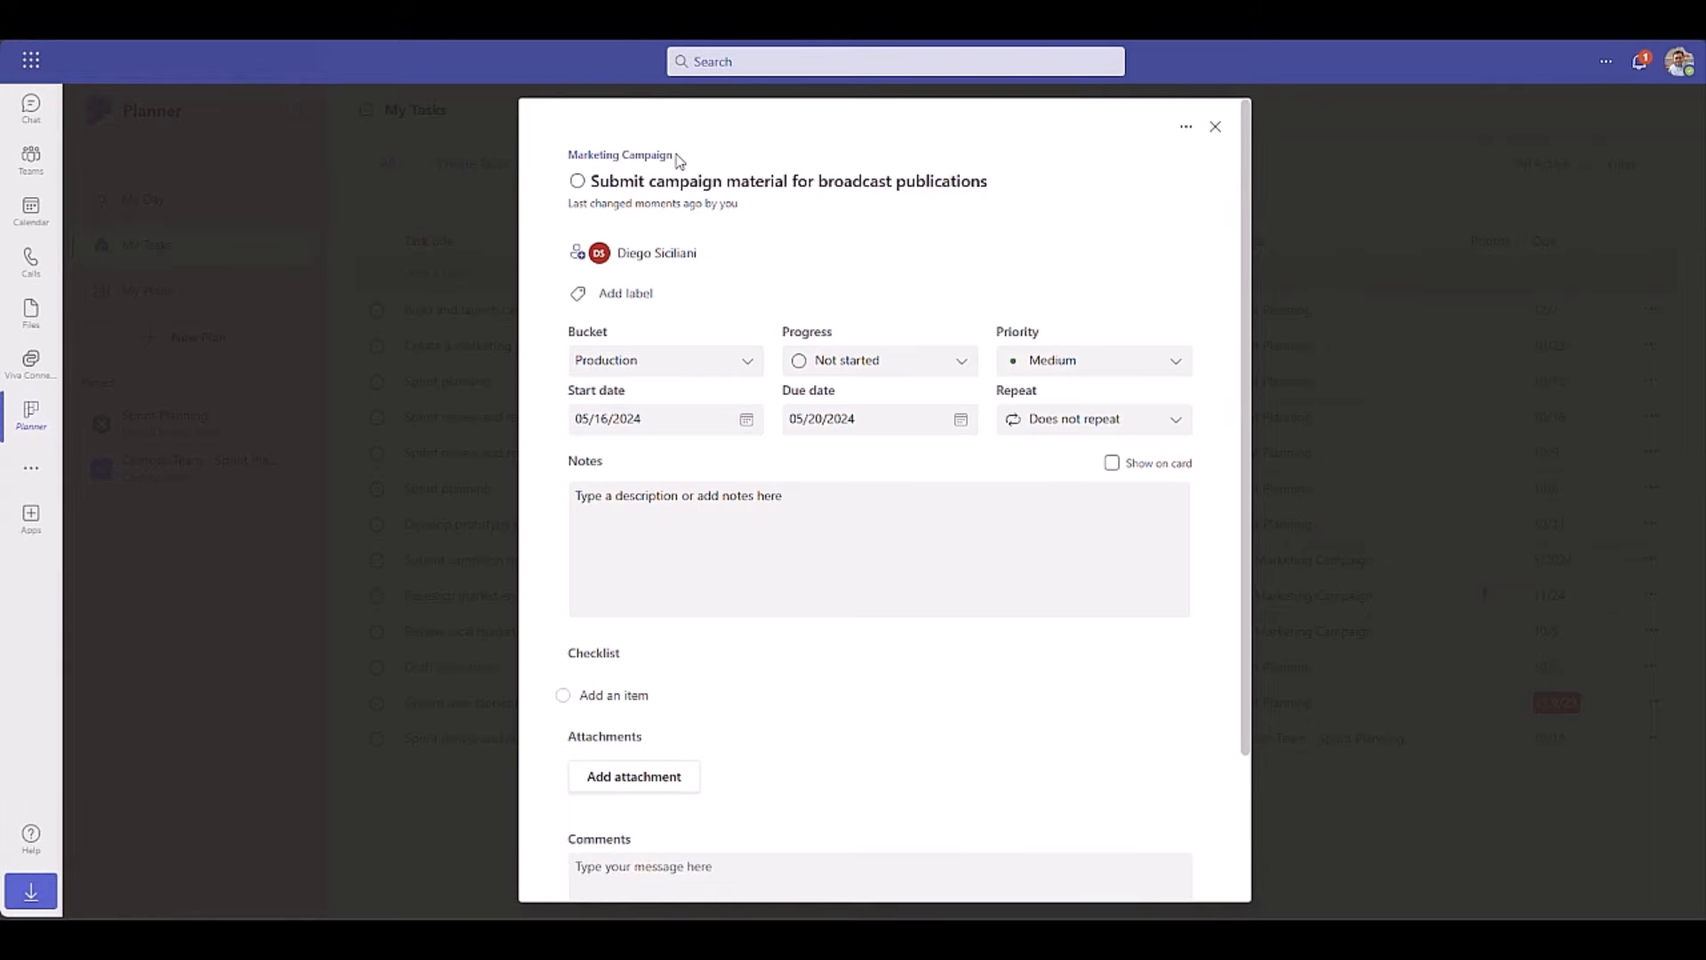
click(1216, 126)
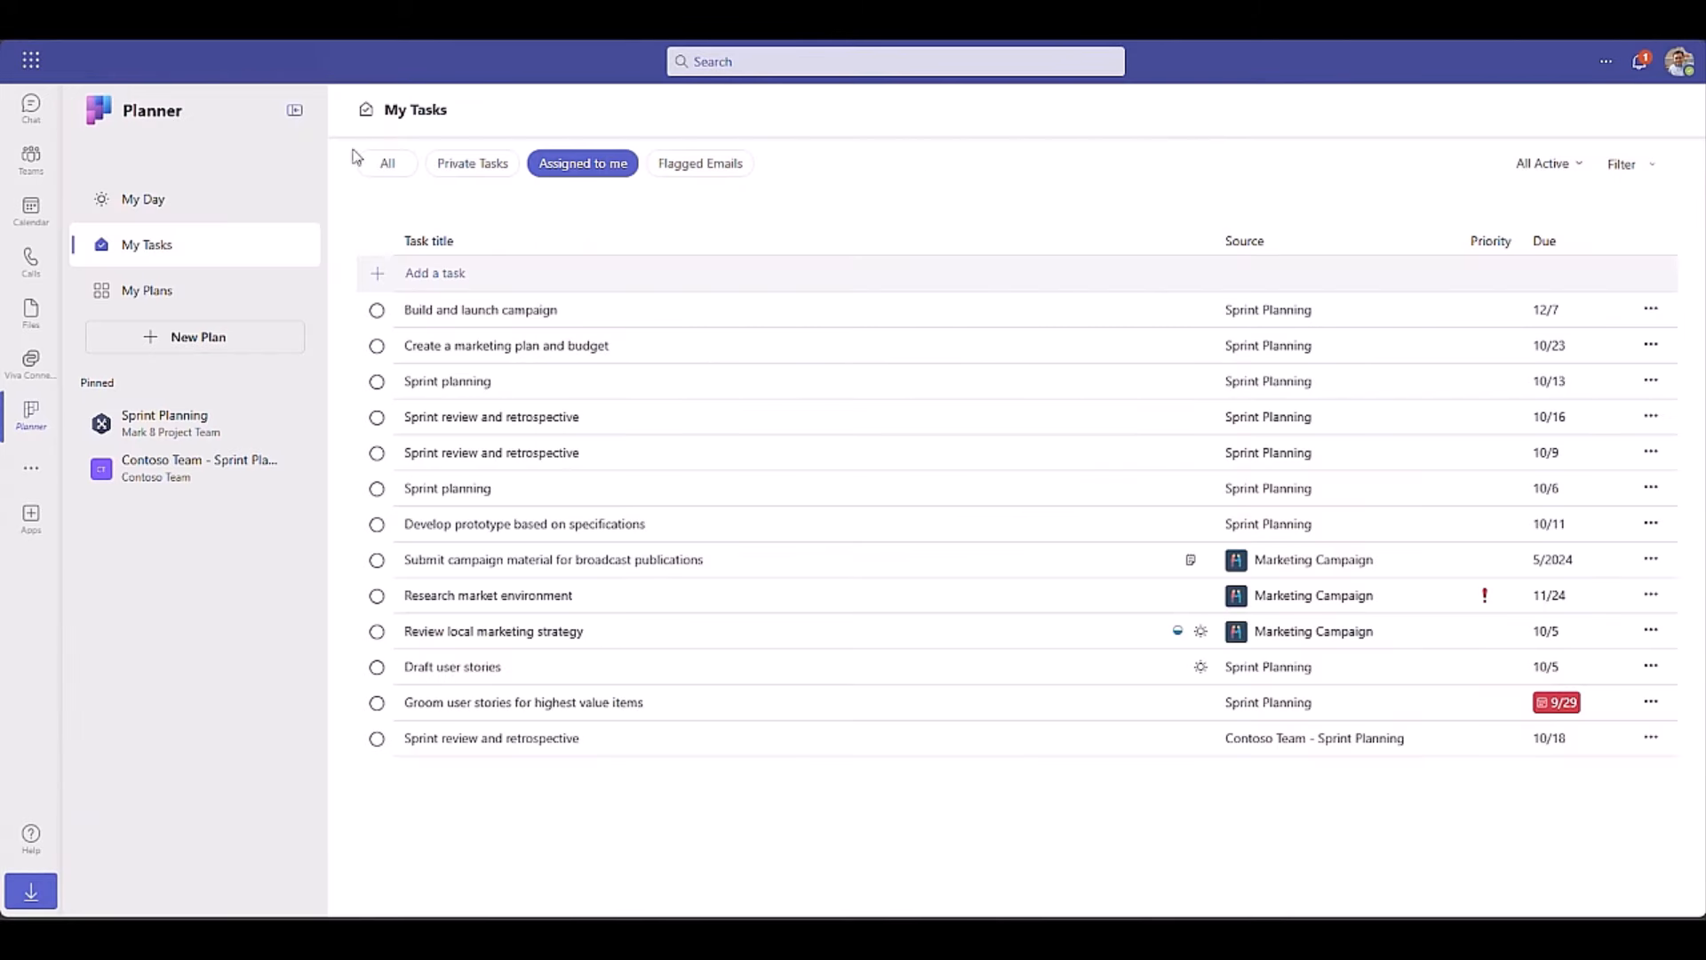
Step: Add the overdue Groom user stories task to My Day and confirm it appears
click(142, 199)
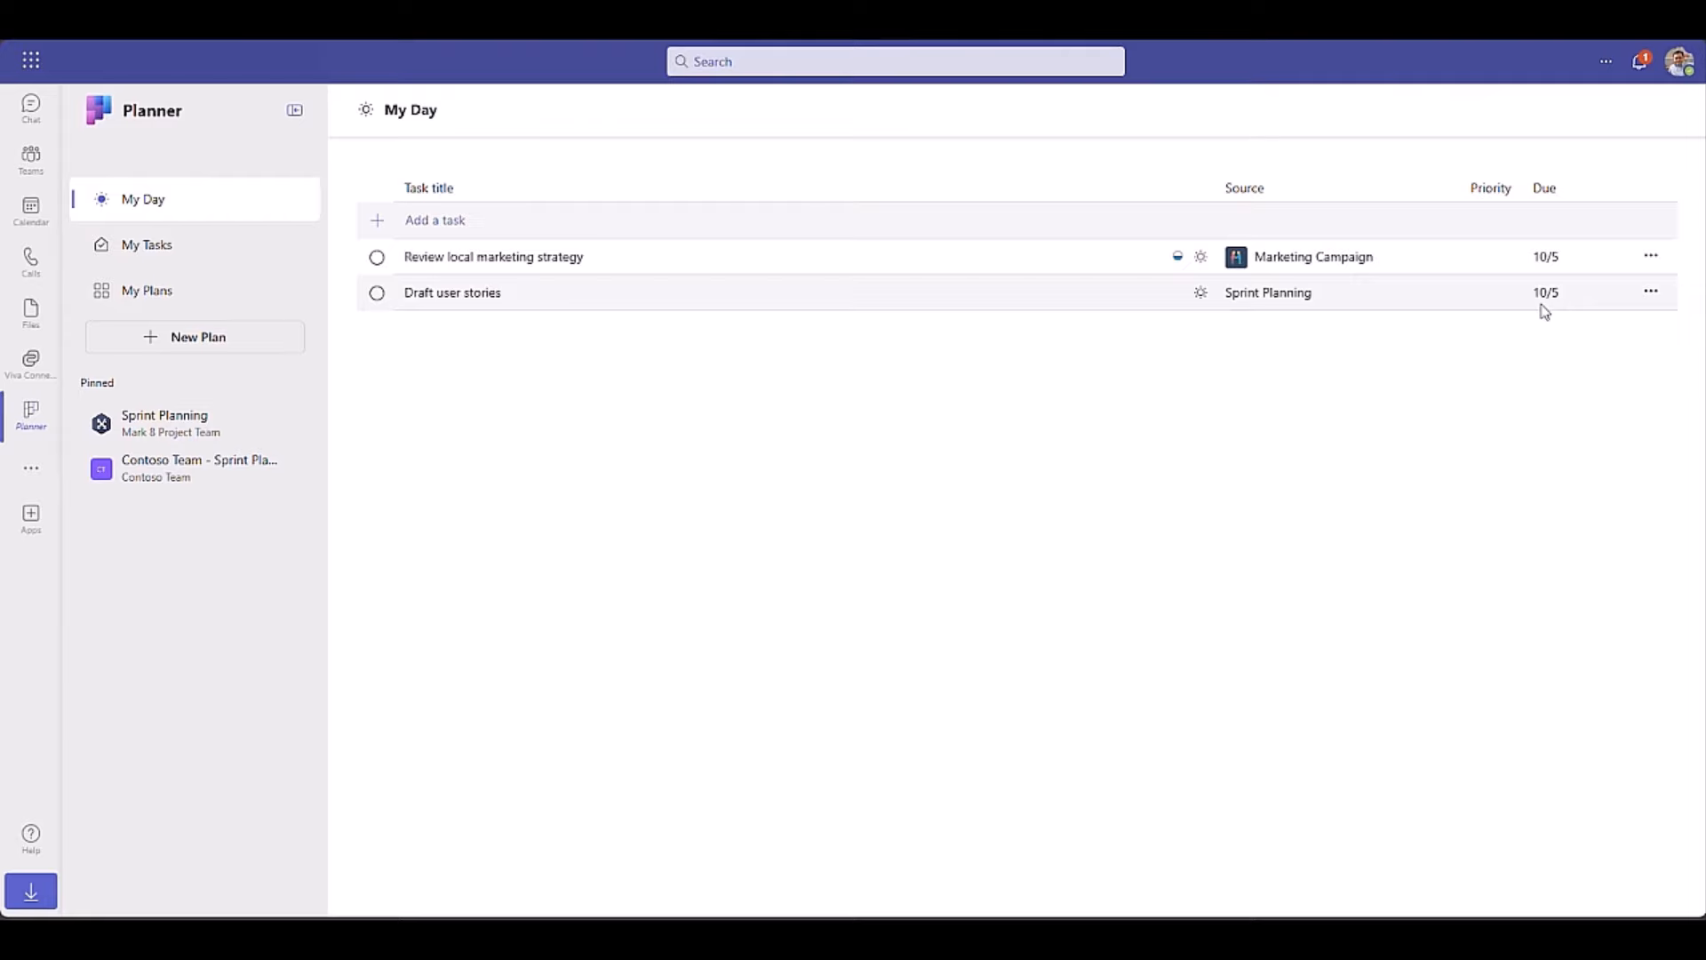
click(147, 244)
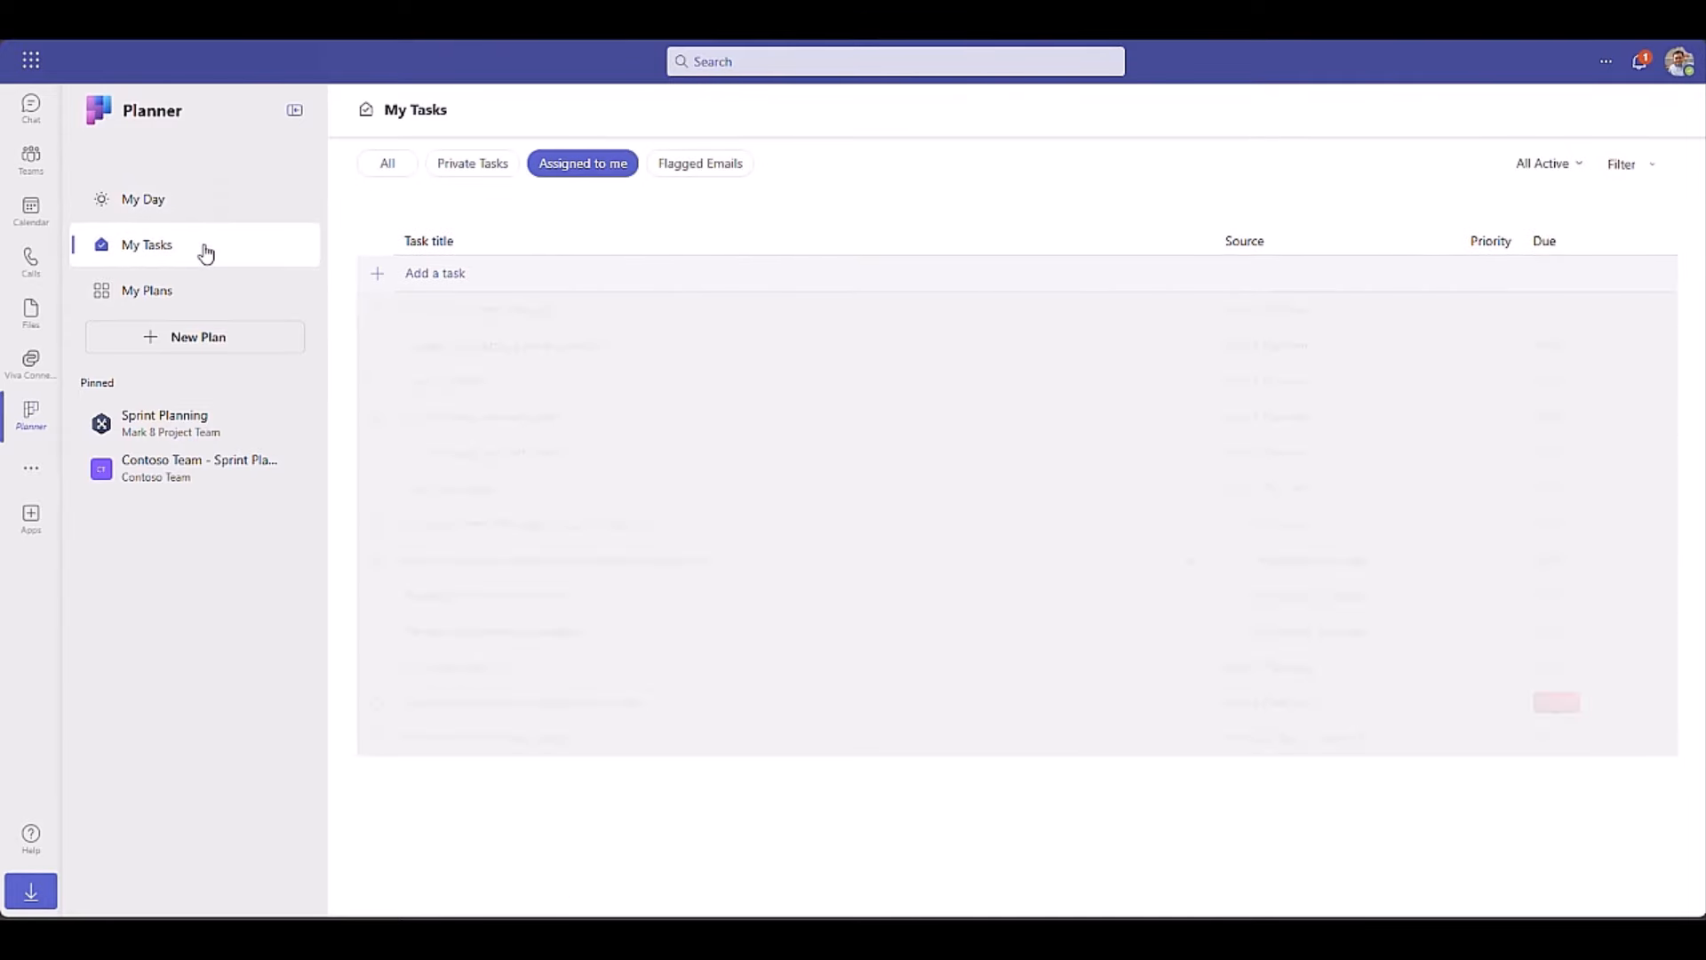
click(1651, 702)
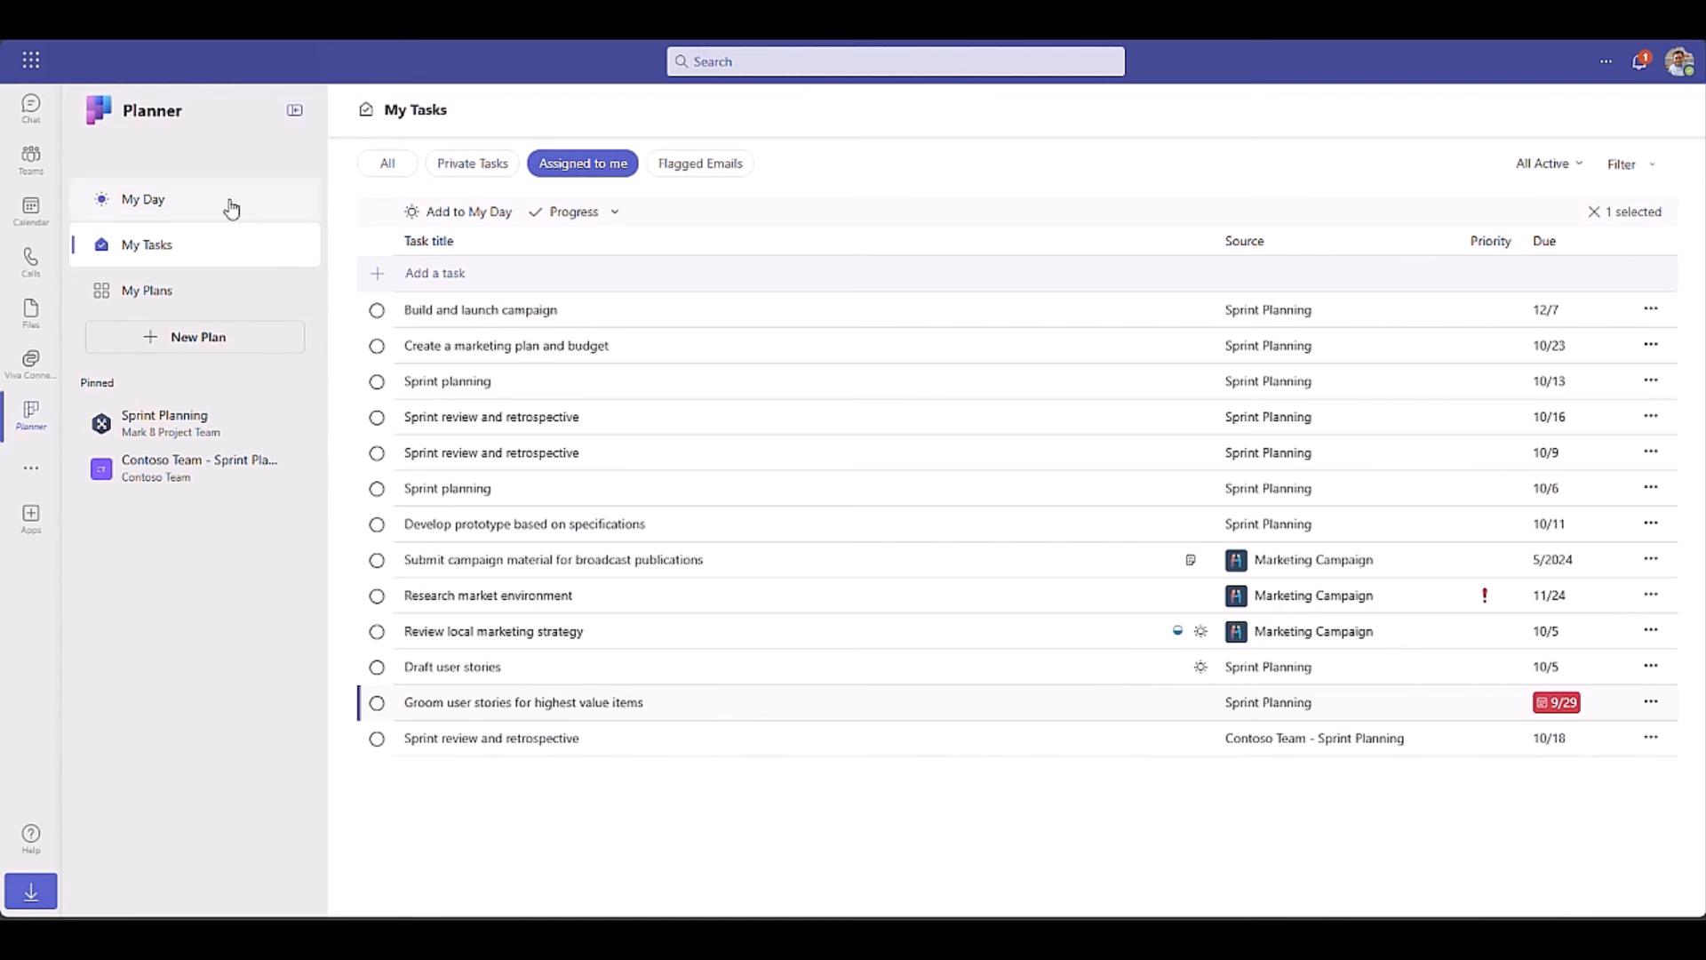
click(142, 199)
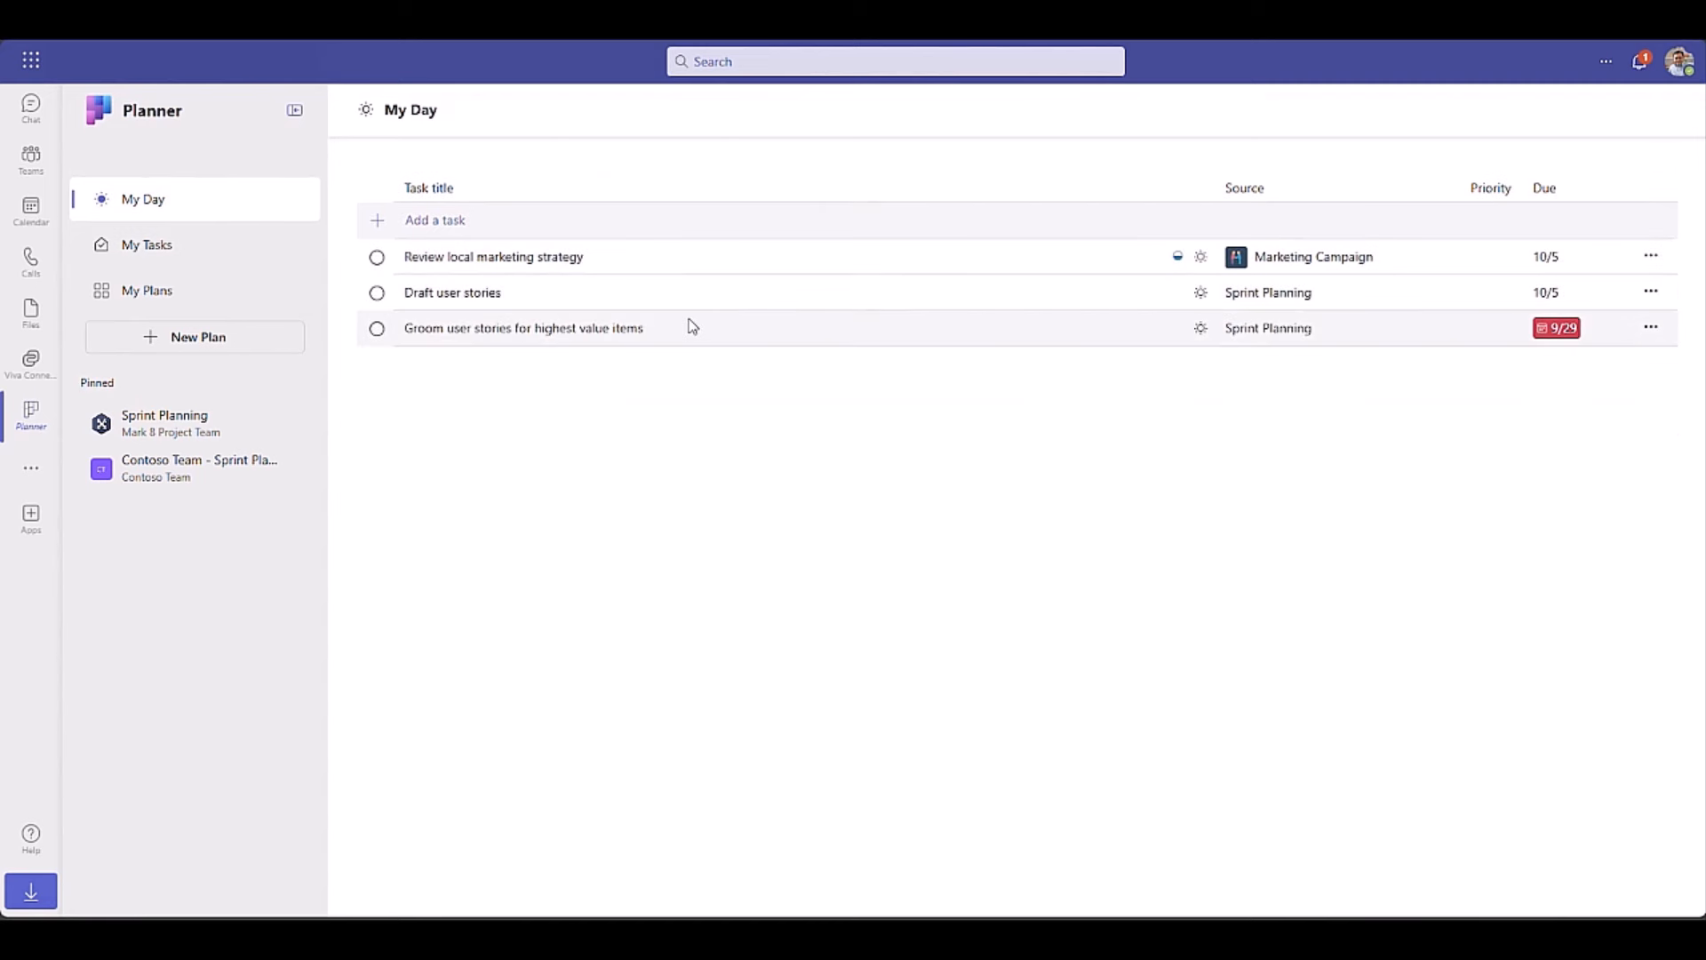
mouse_move(653, 331)
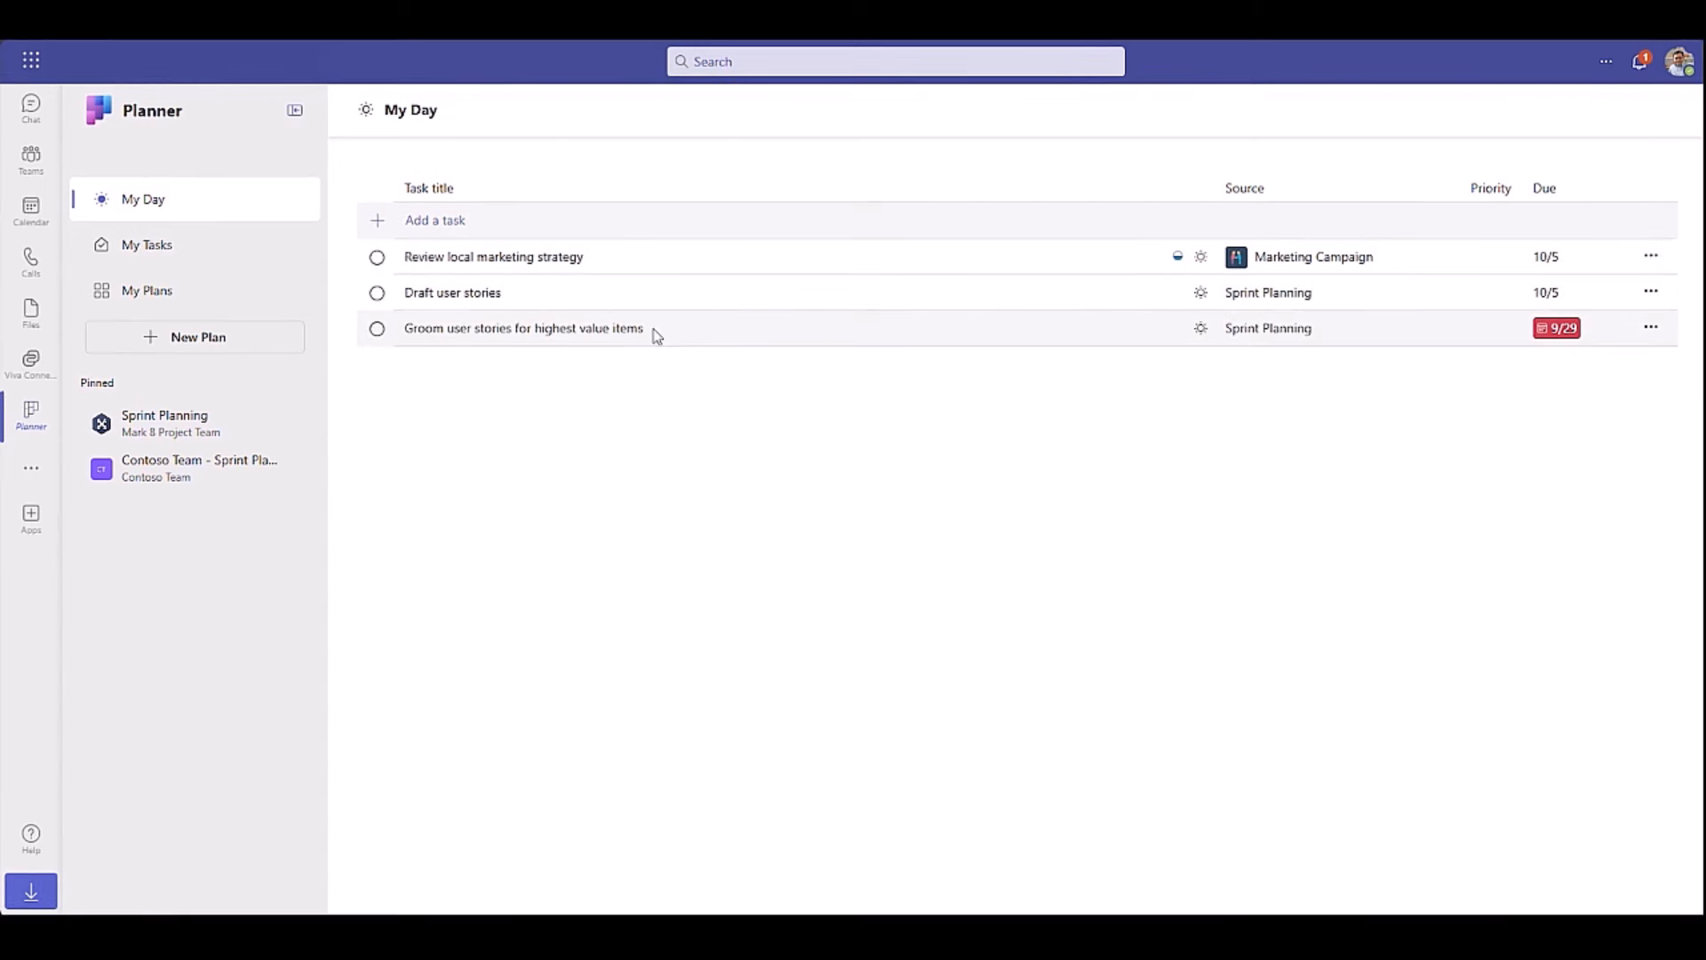
mouse_move(278, 191)
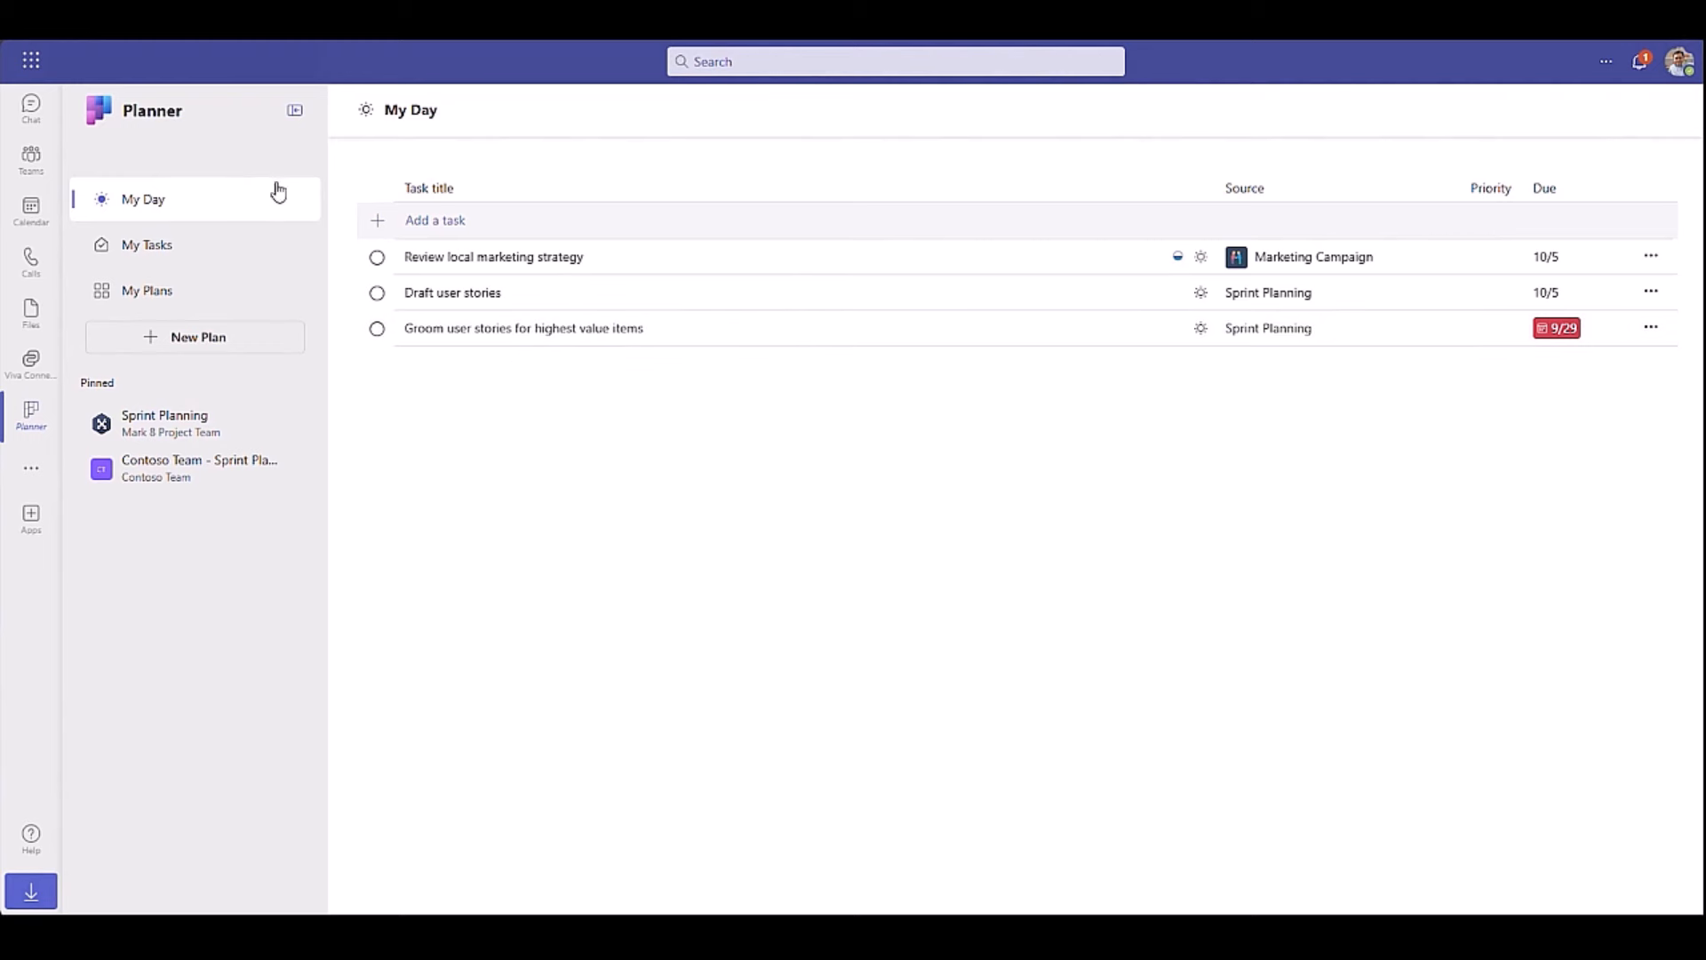
click(300, 150)
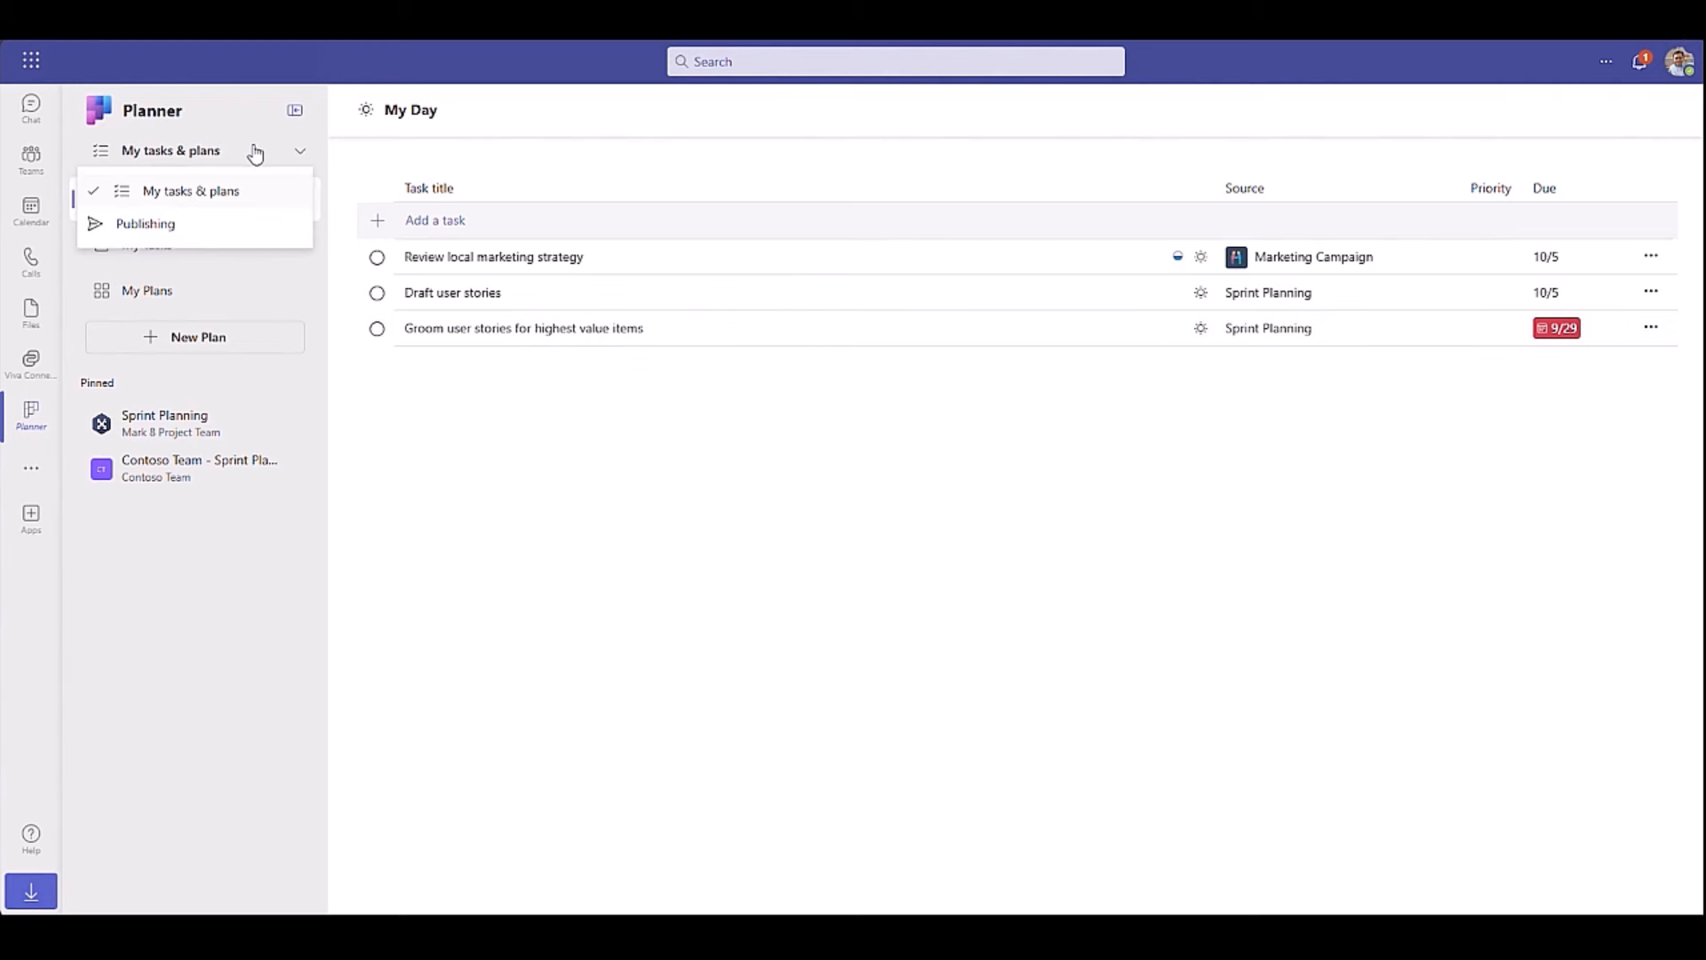
mouse_move(145, 223)
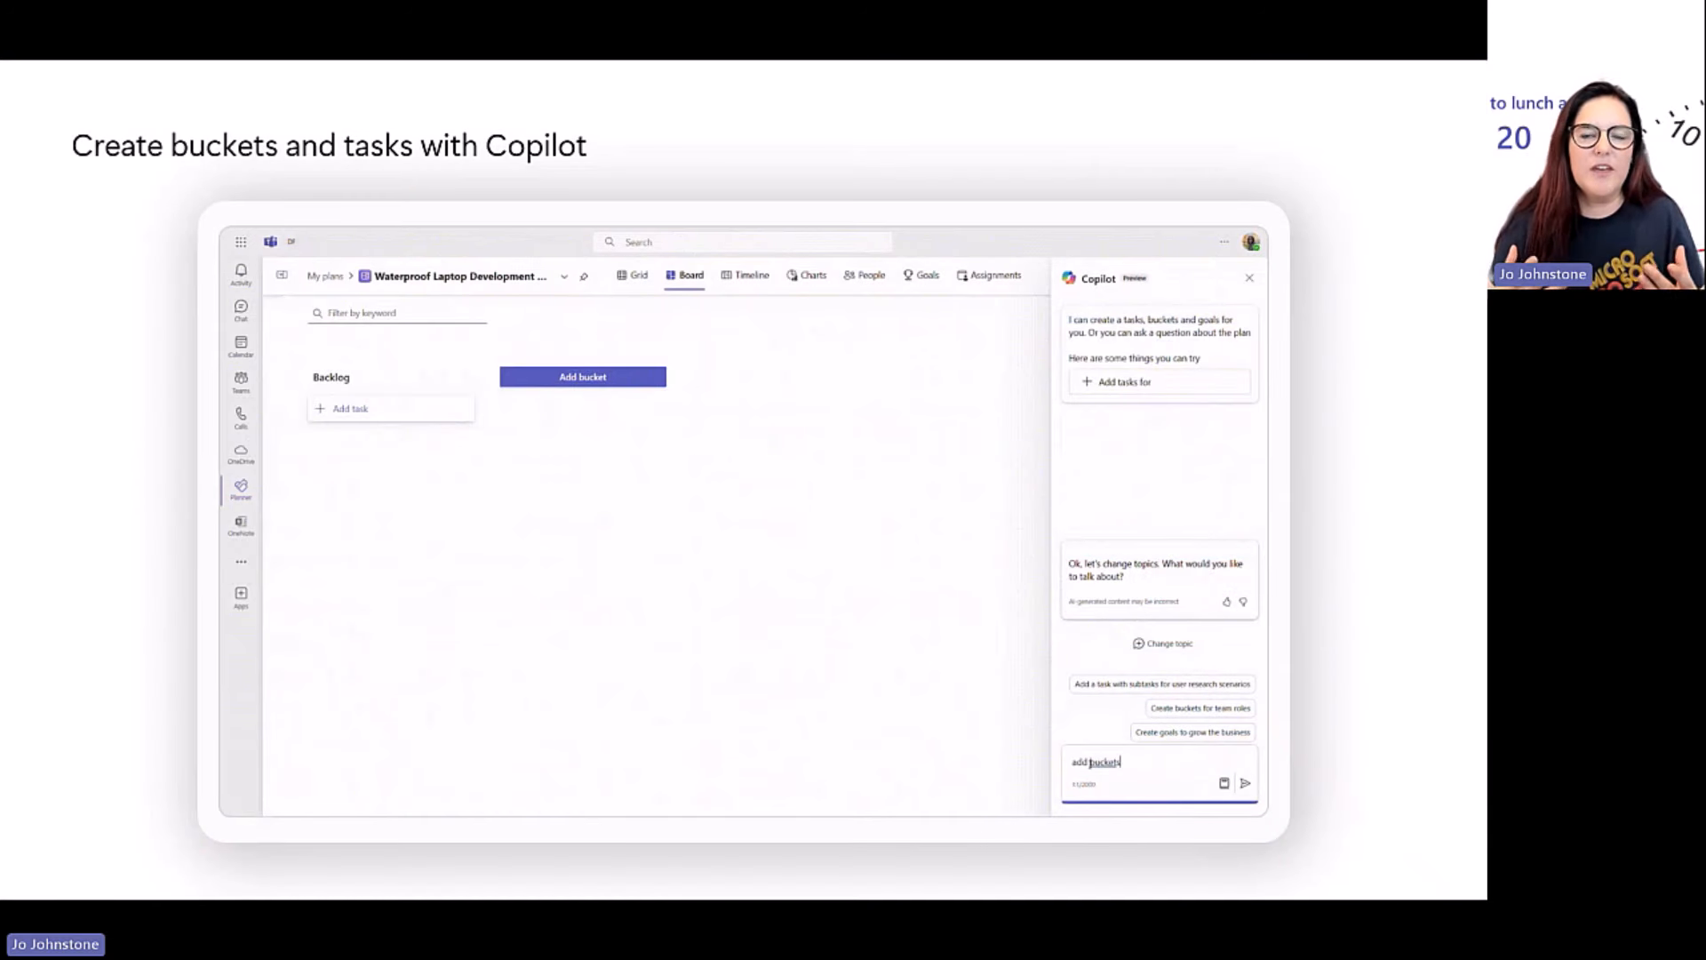
Step: Ask Copilot for Design, Engineering, Marketing and Sales Team buckets with tasks
click(1245, 782)
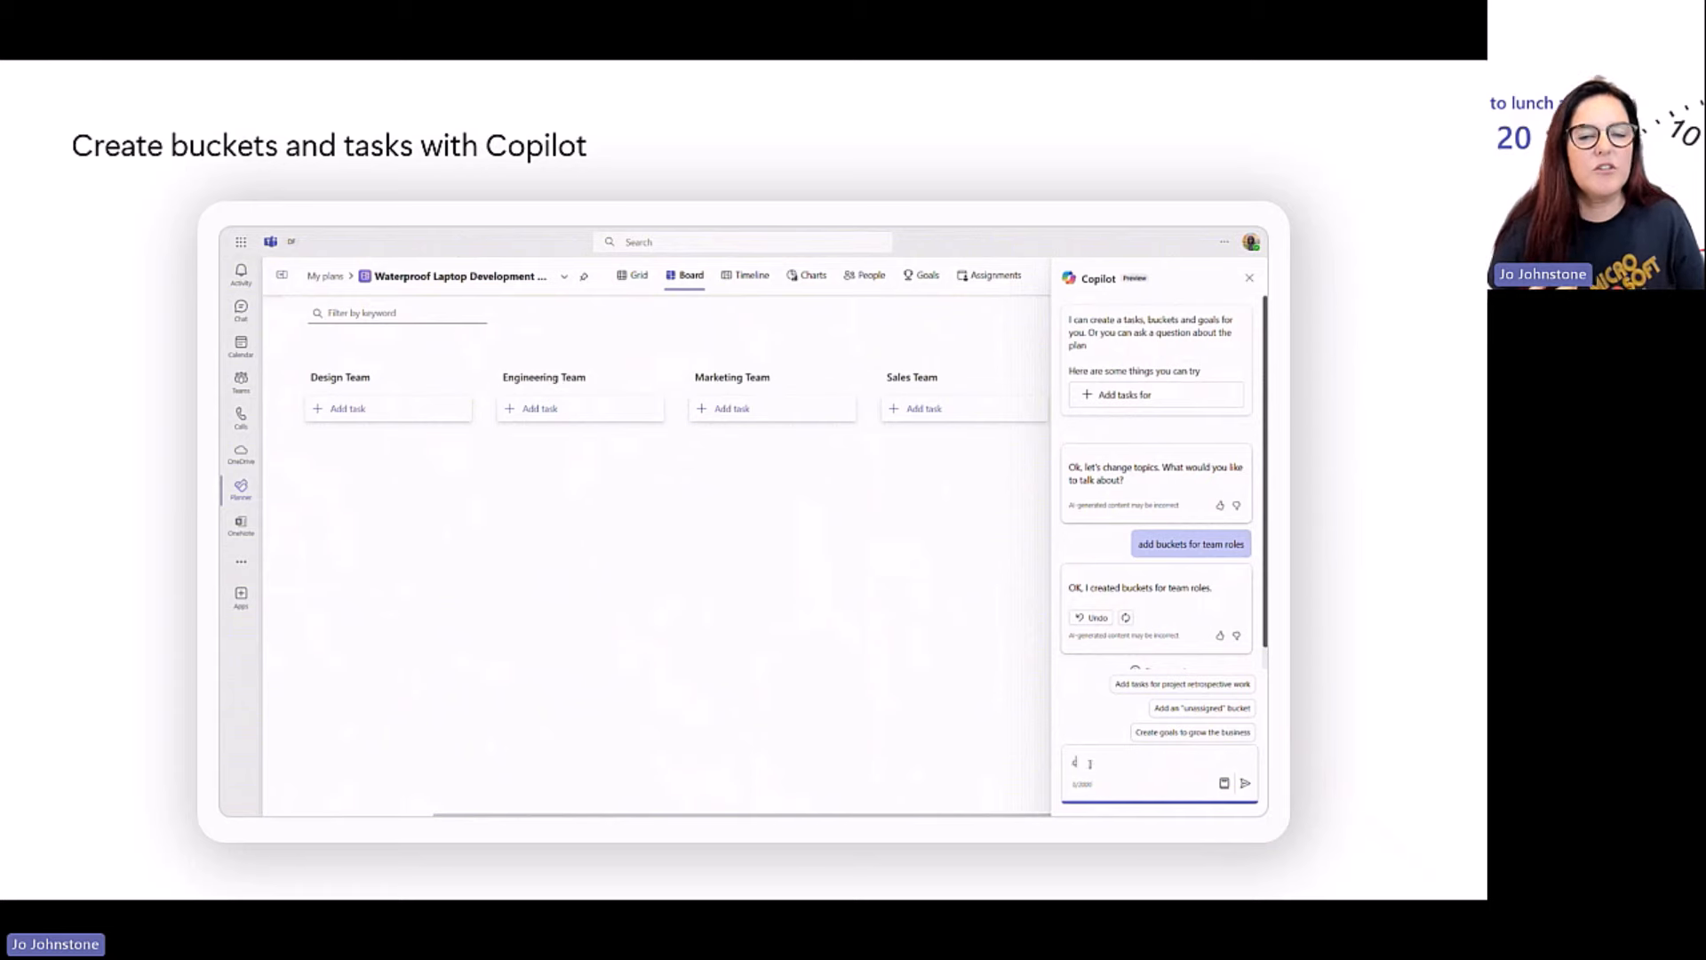
click(1170, 640)
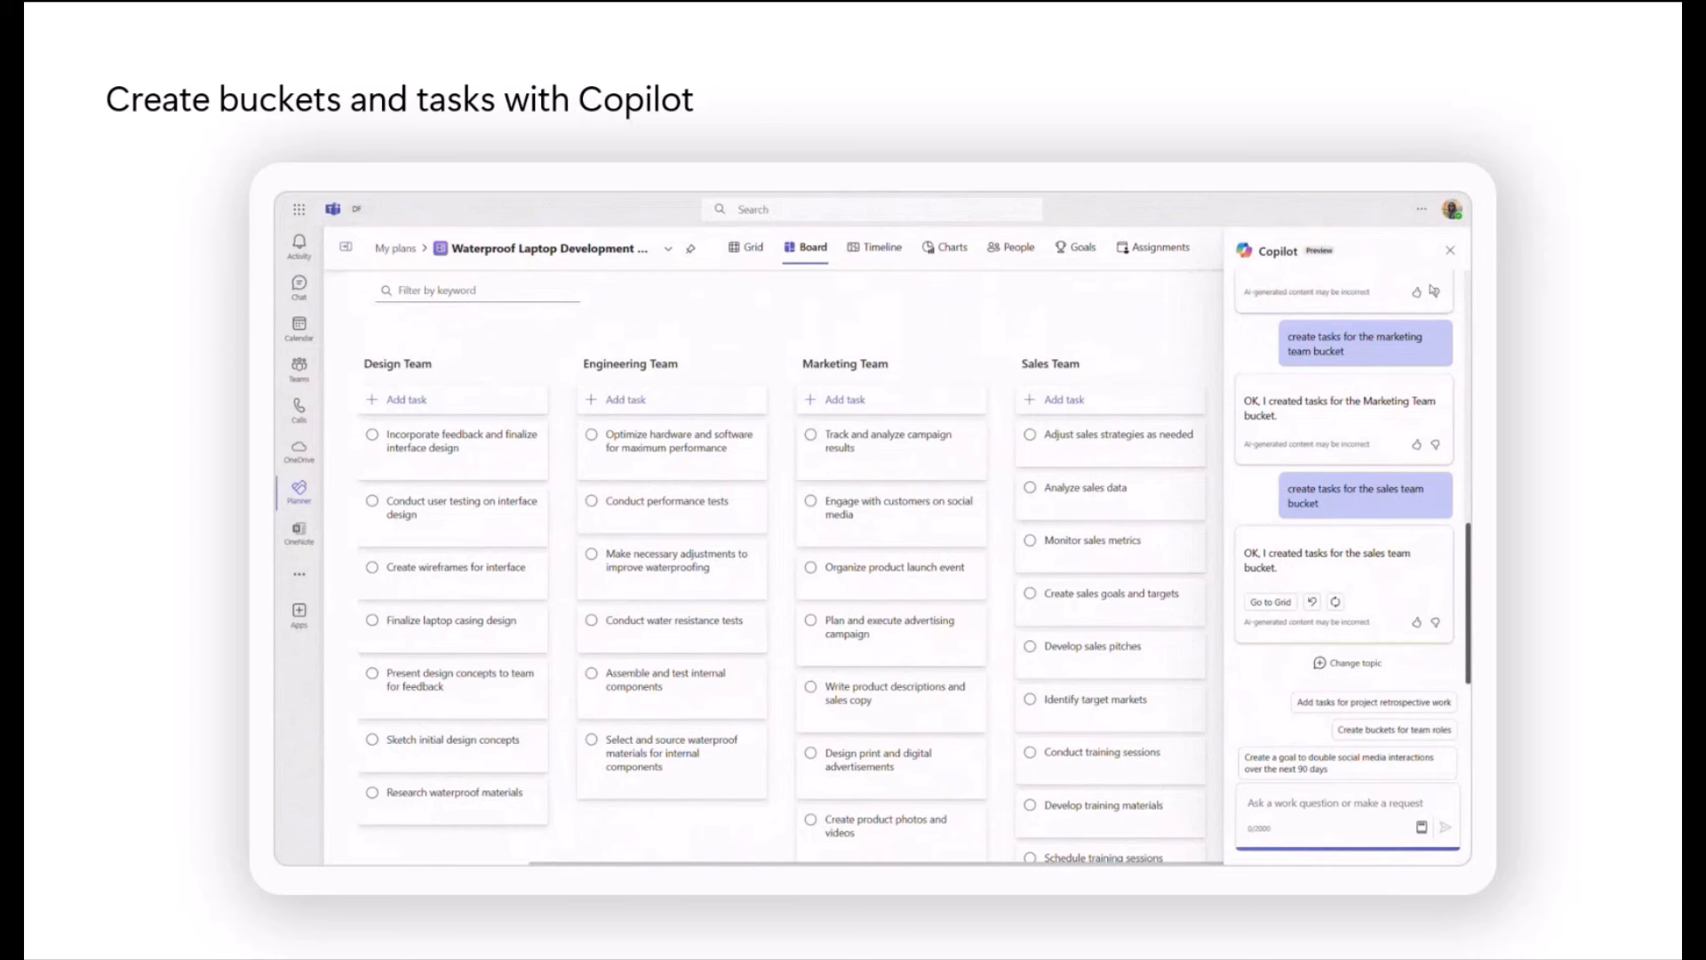
mouse_move(1425, 306)
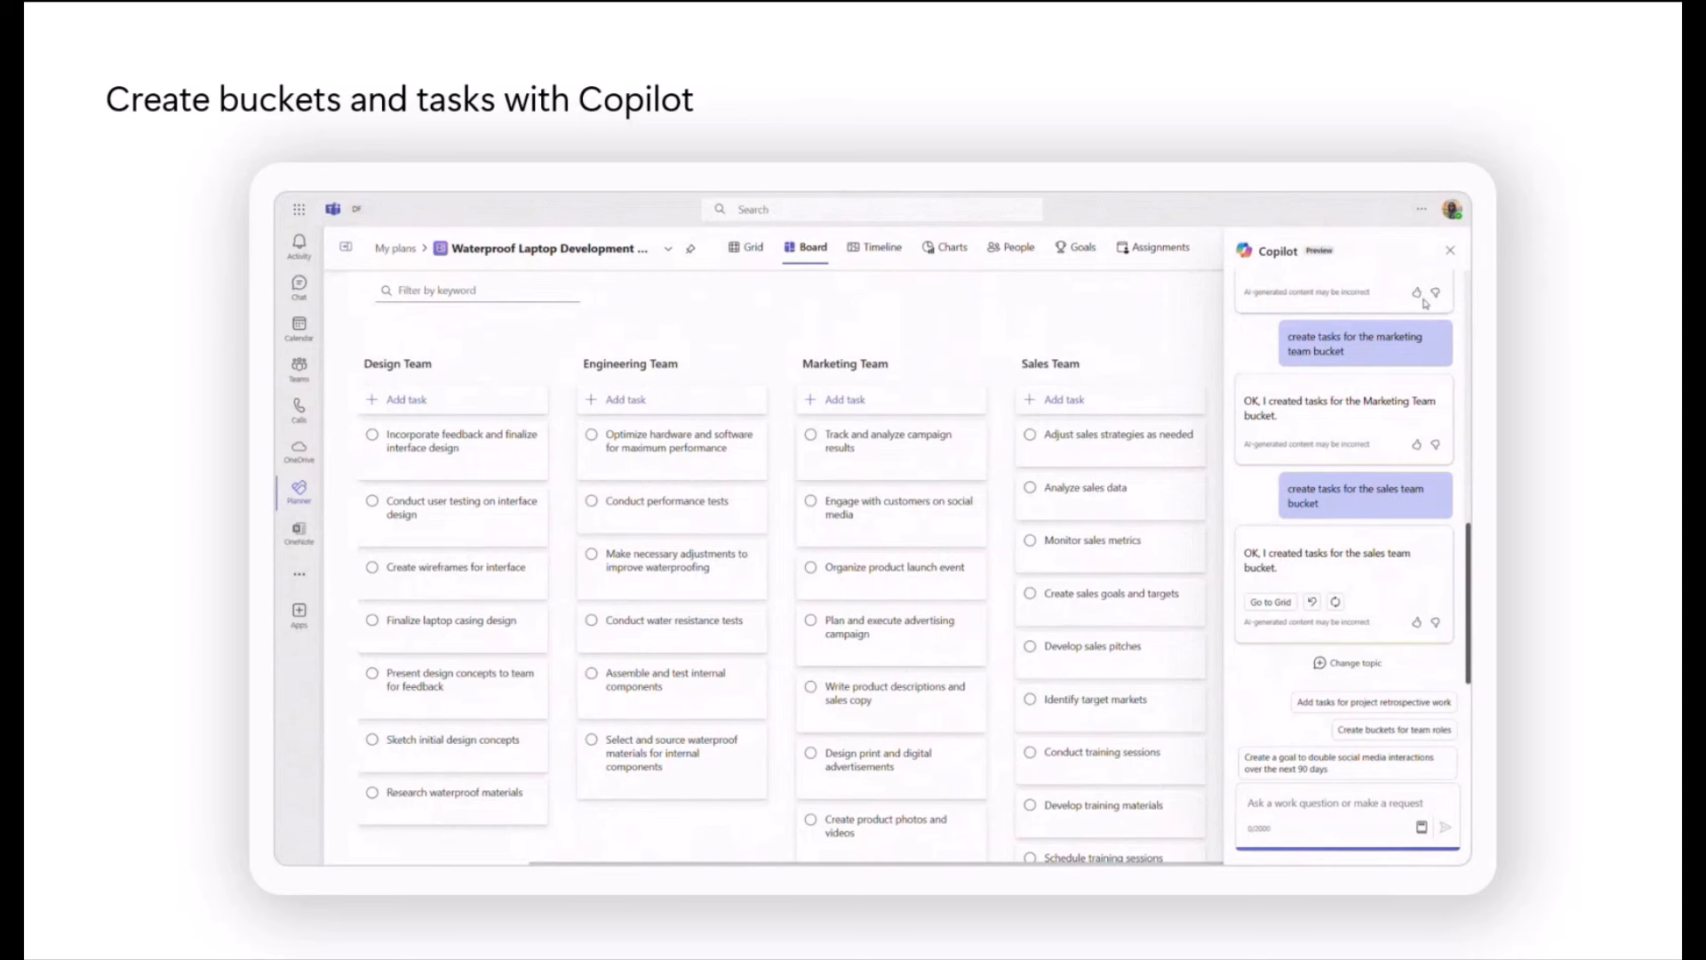
click(1394, 728)
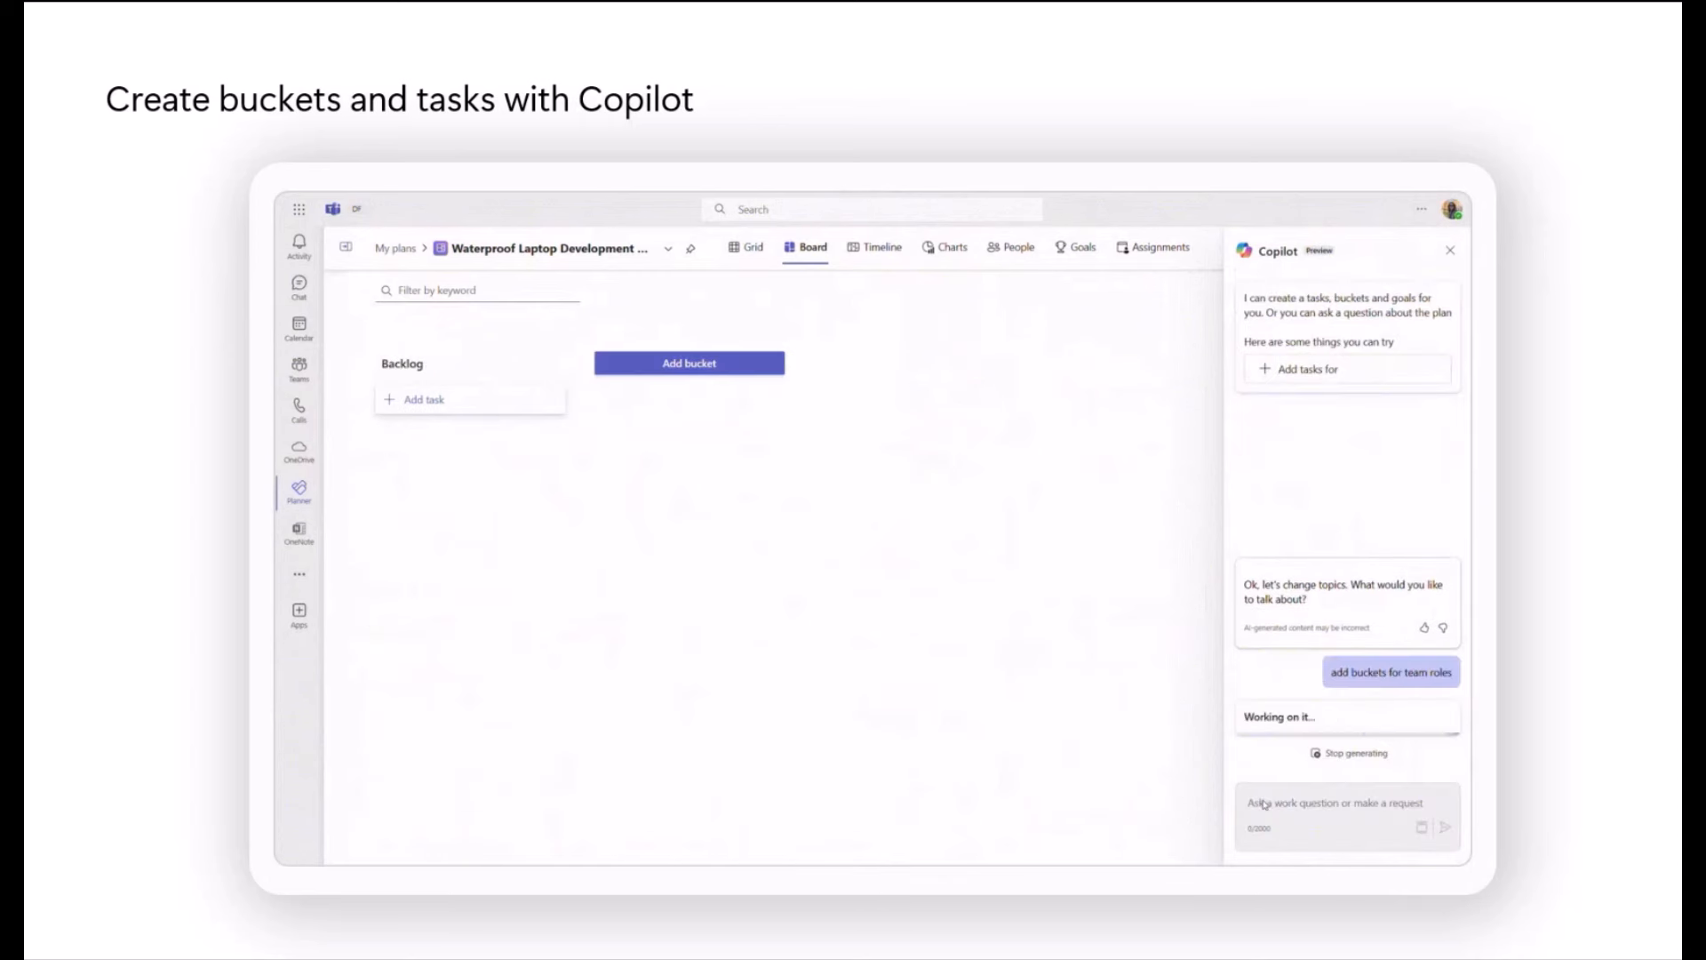
Step: On the goals slide, have Copilot propose three waterproof laptop launch goals
click(1081, 247)
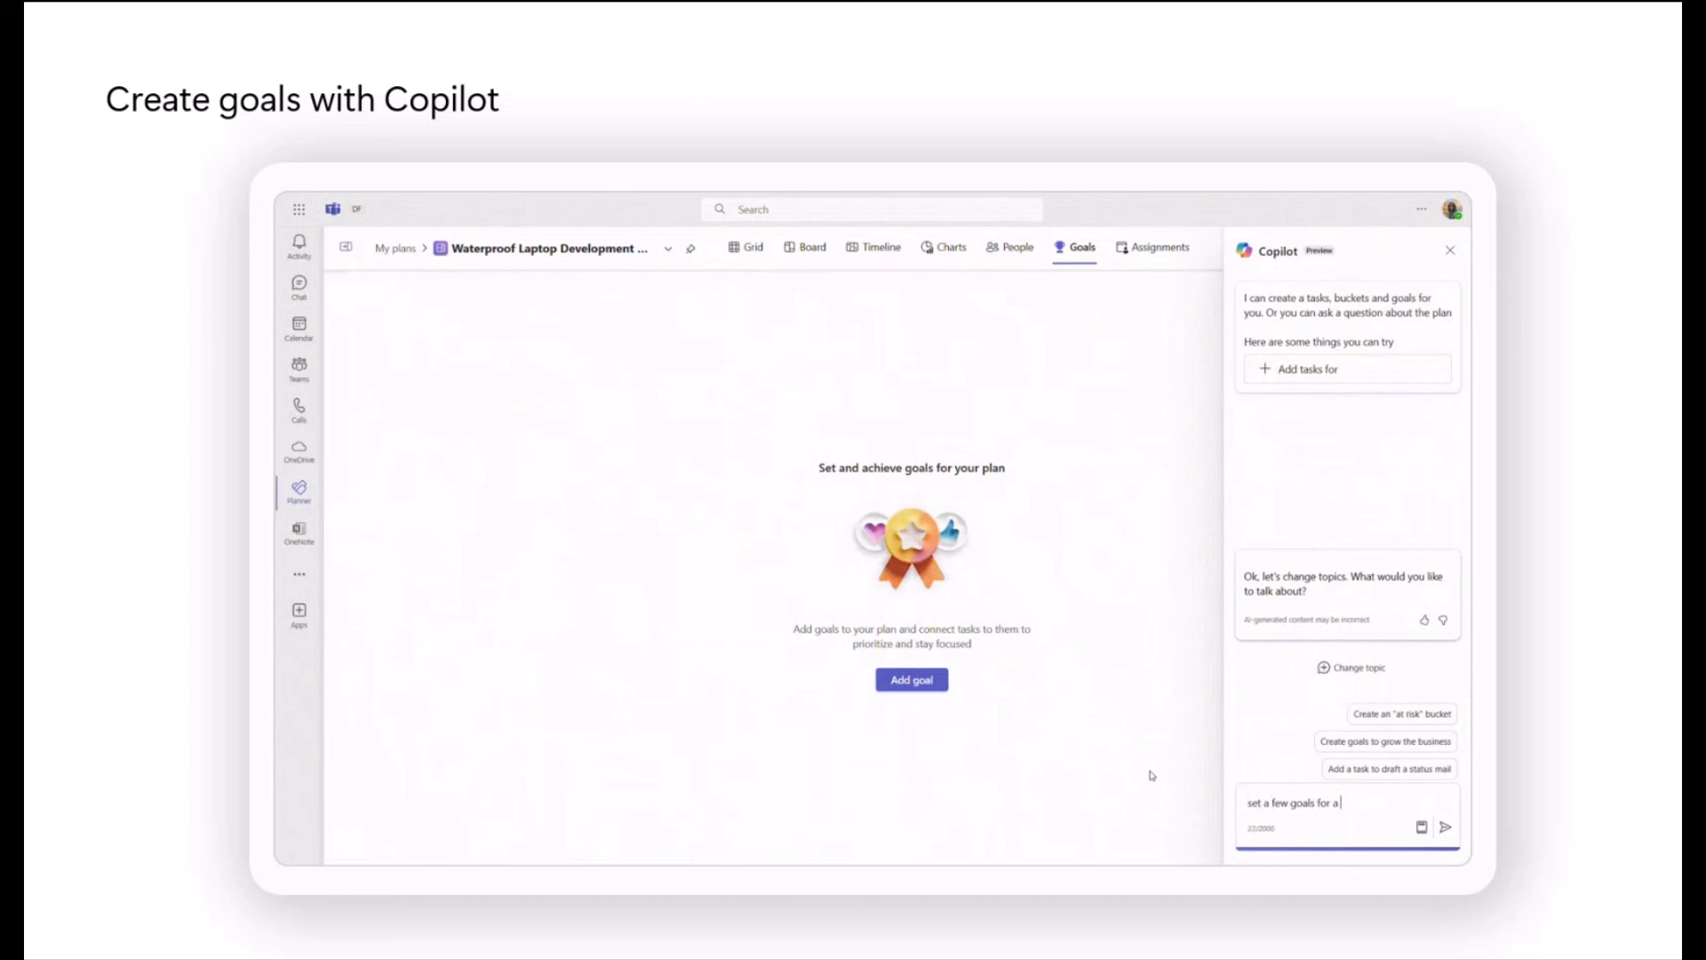
click(1445, 827)
text(make the ga)
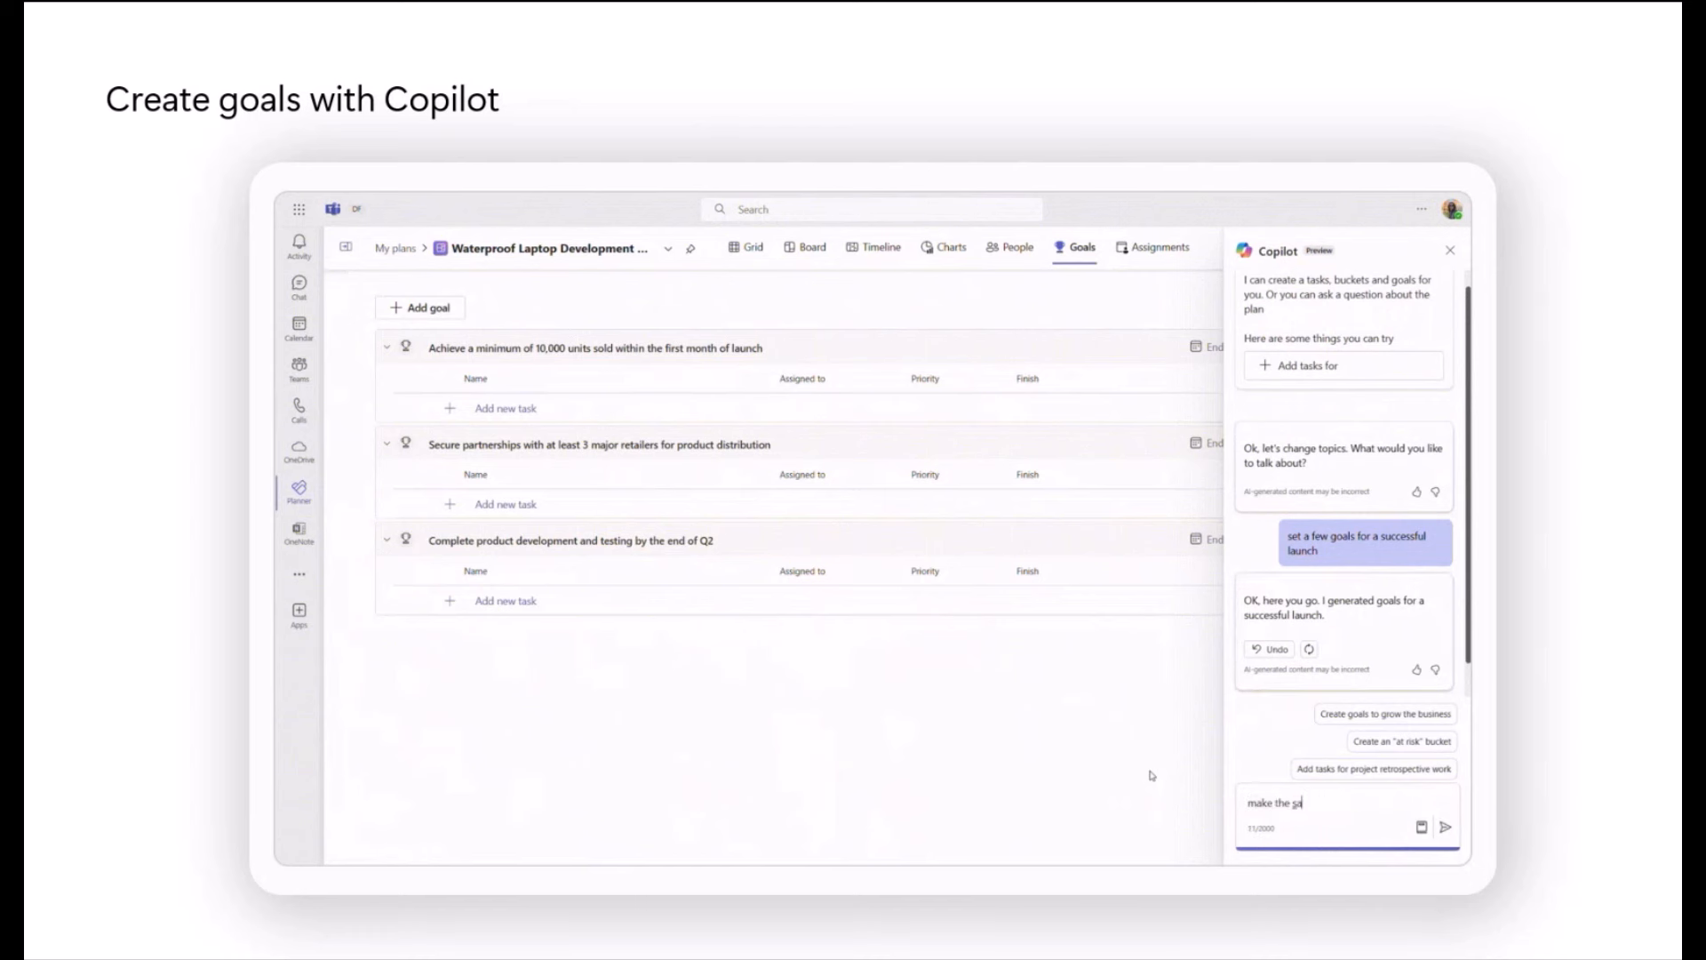
click(1445, 827)
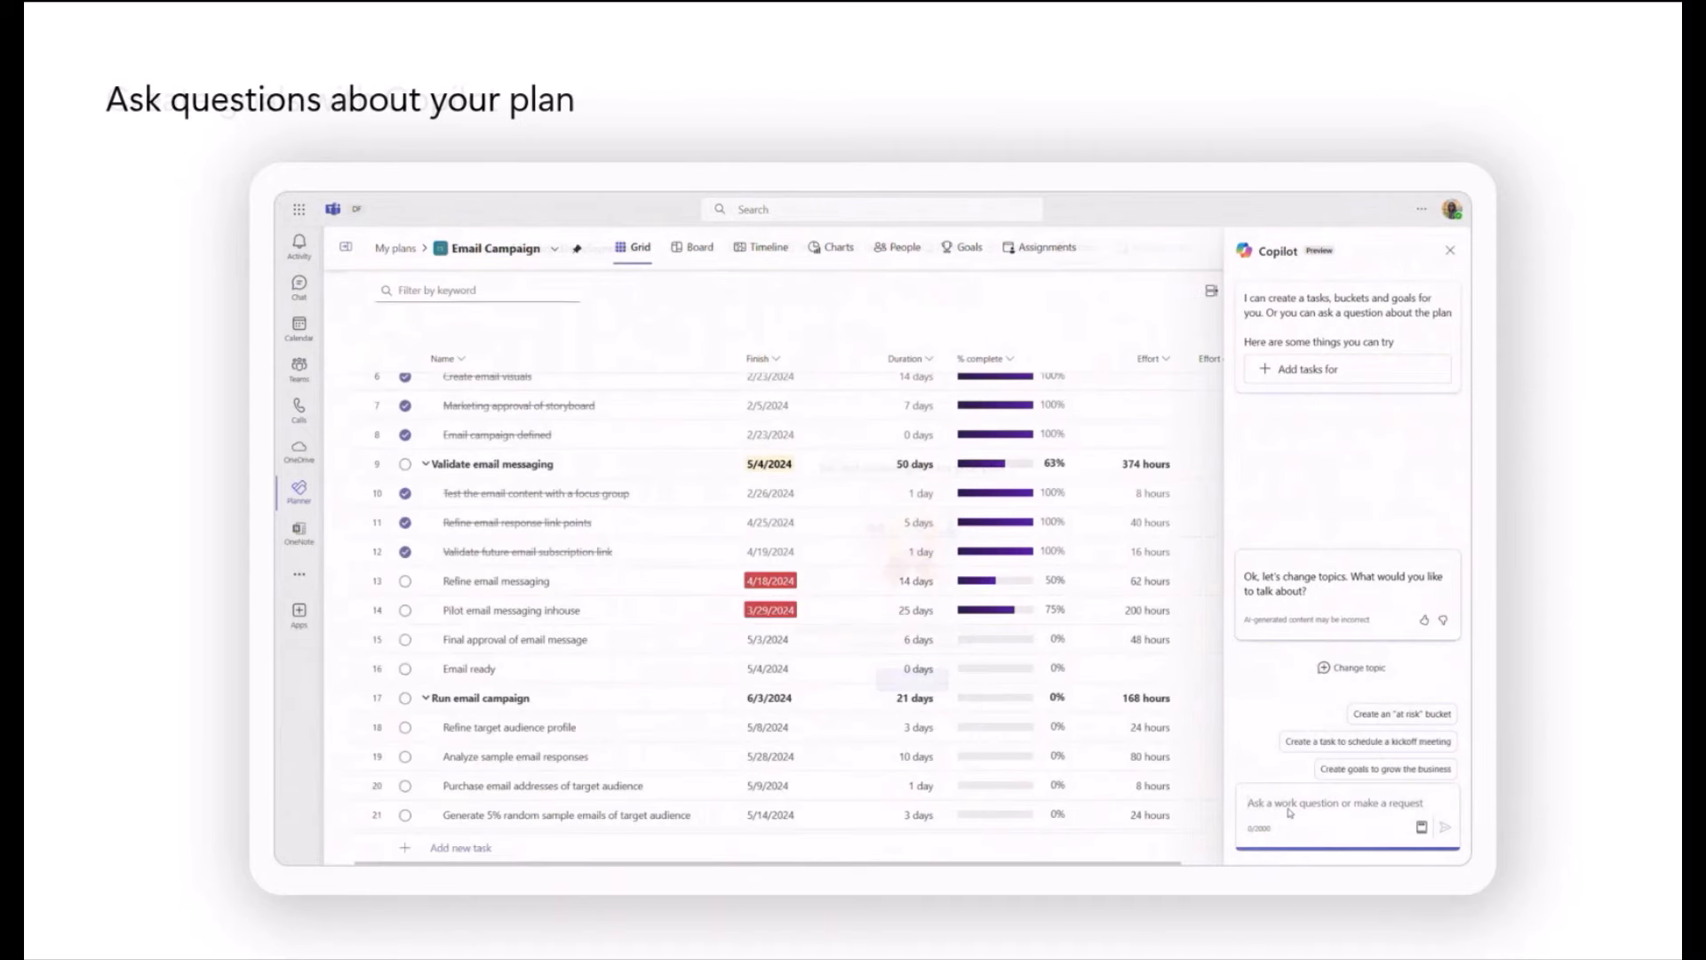
Step: Ask Copilot 'What is the status of this plan?' with highlights and risks, then for possible mitigations
text(what is the status of this plan? Include hea)
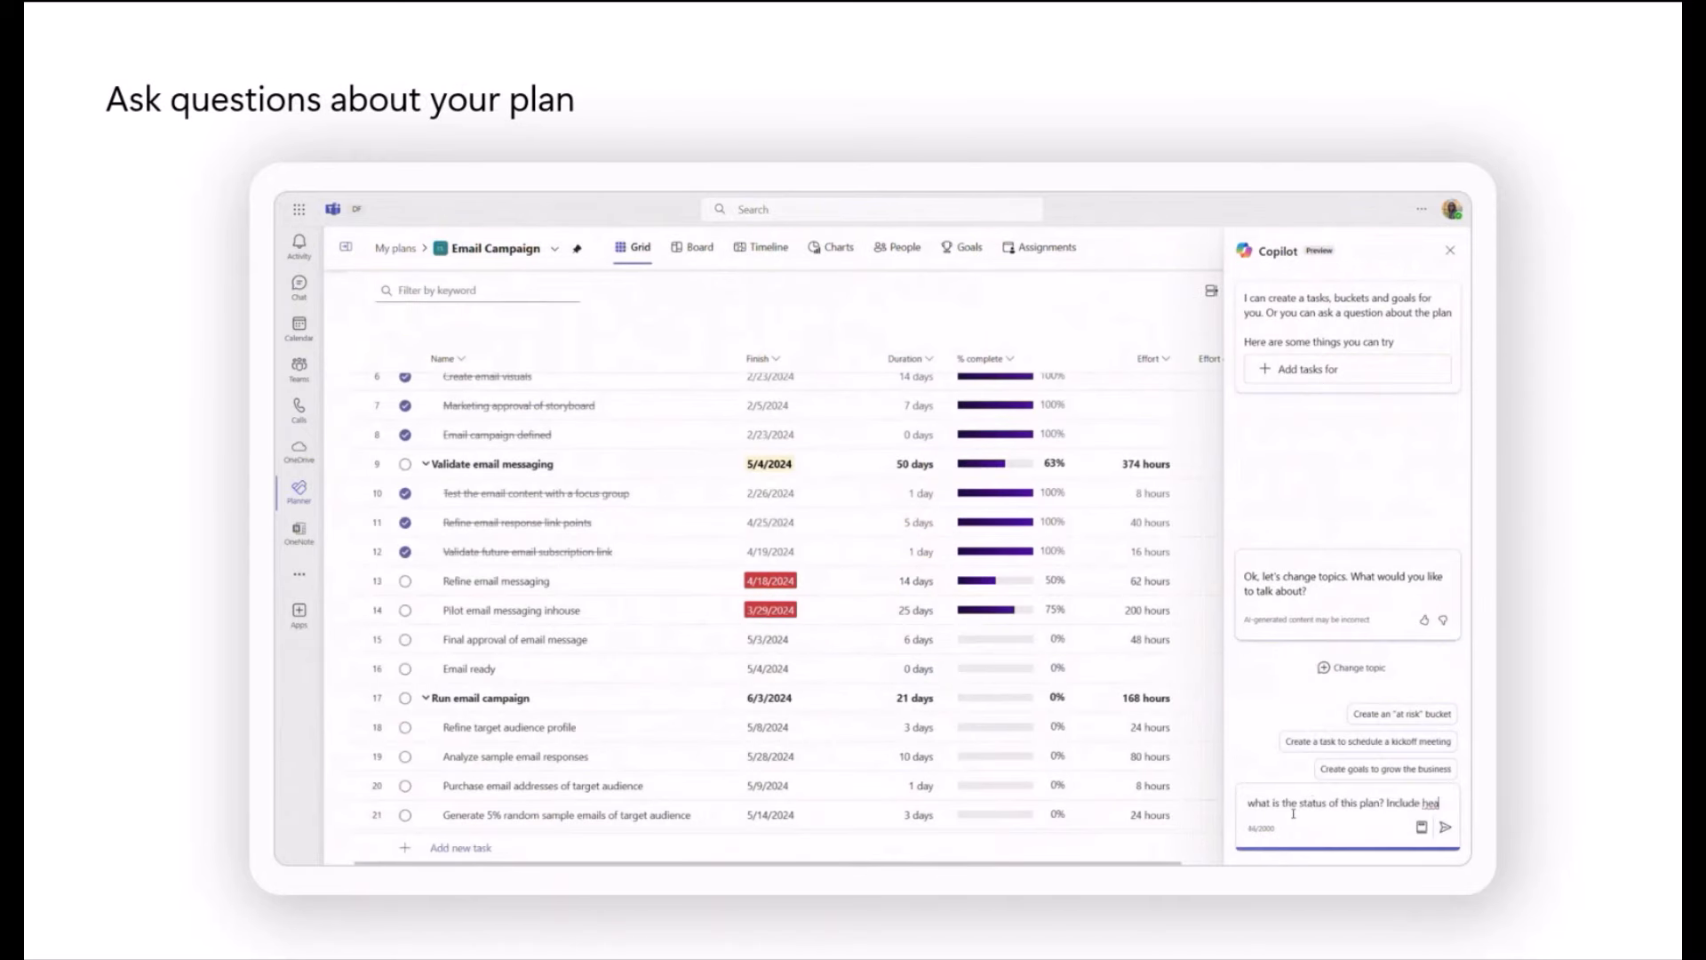
click(1445, 828)
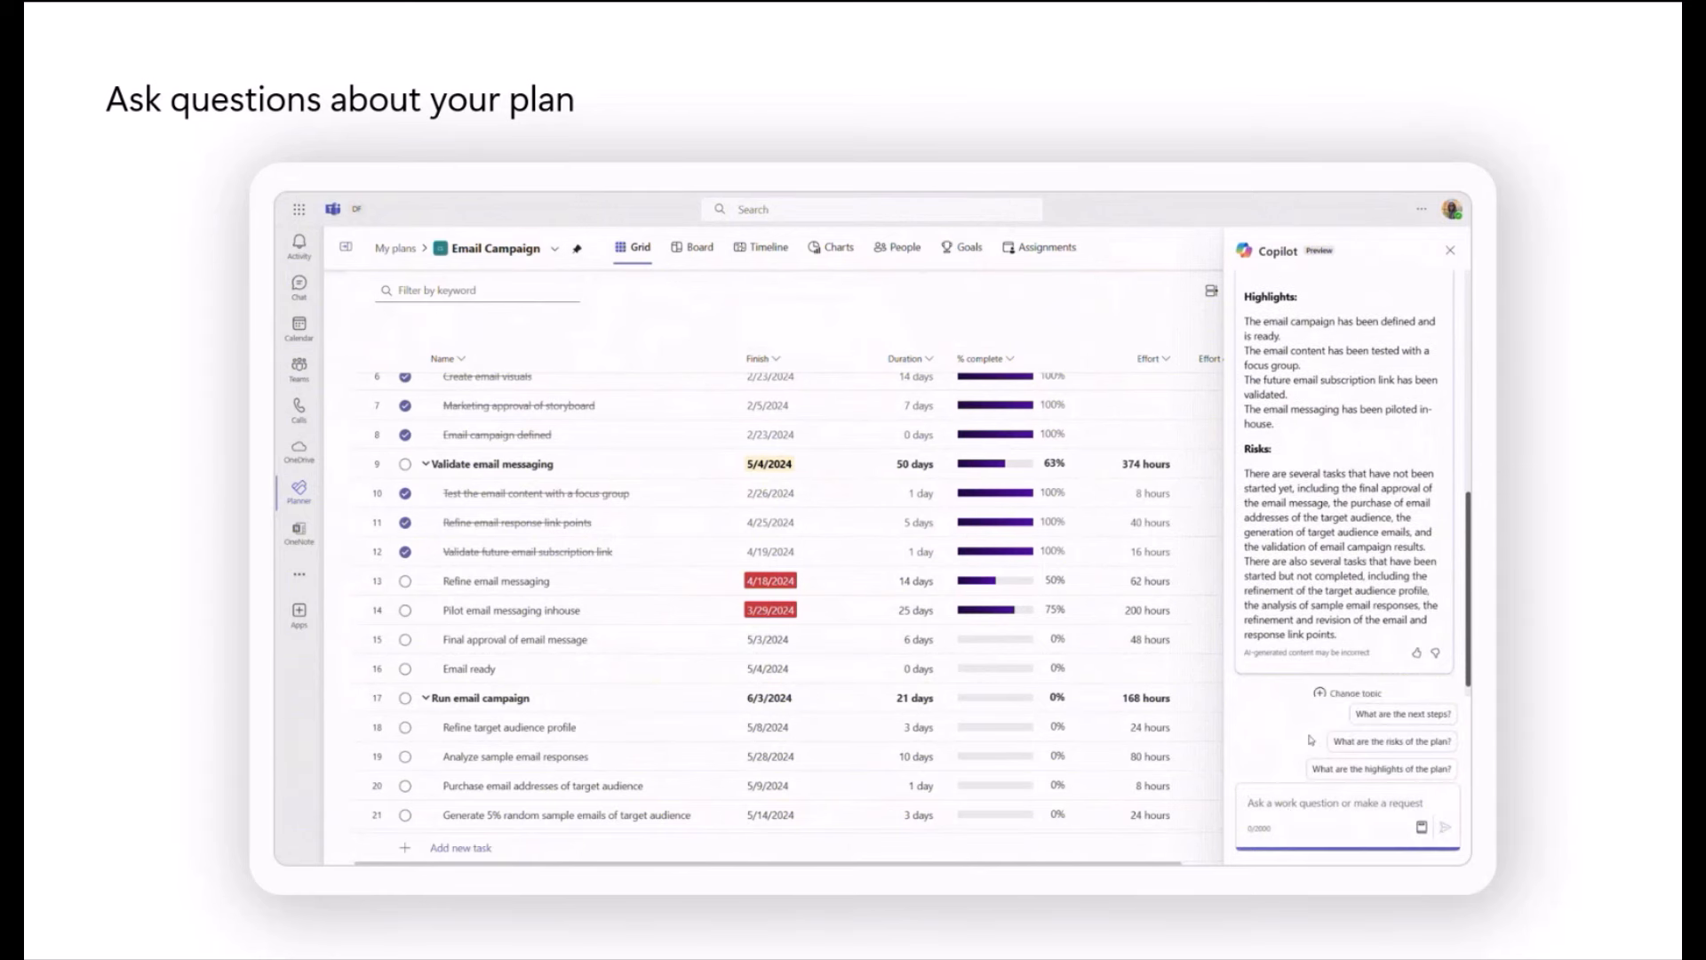
text(What are some possible mitigations for the)
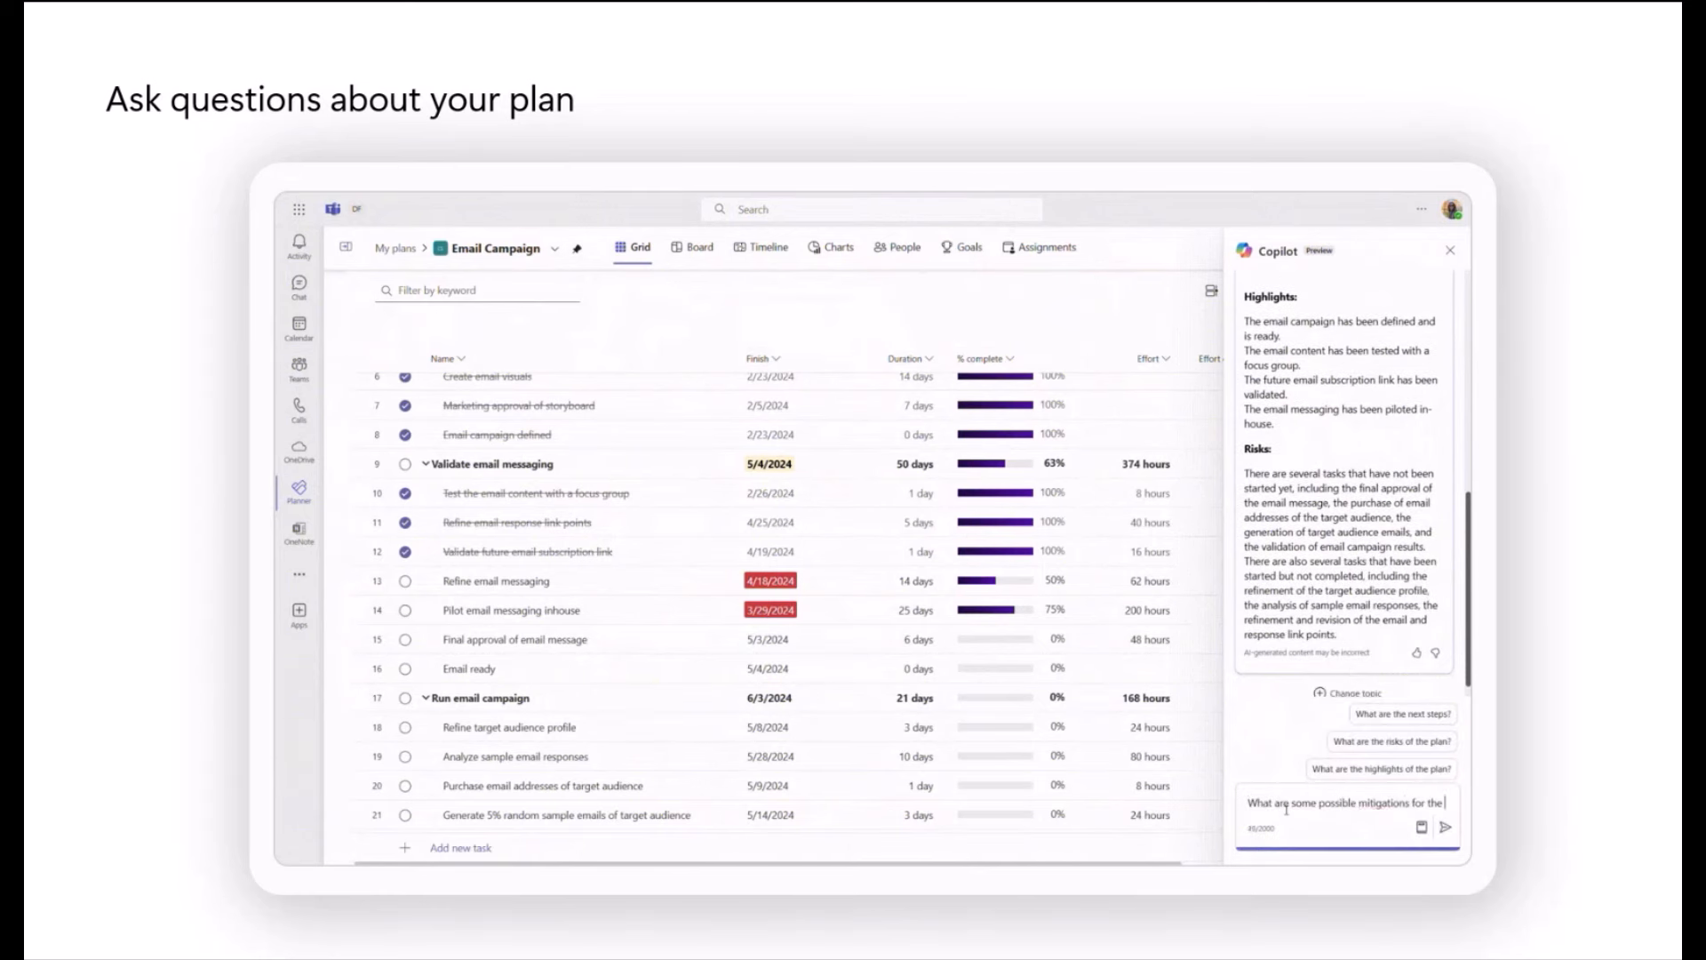
click(1446, 827)
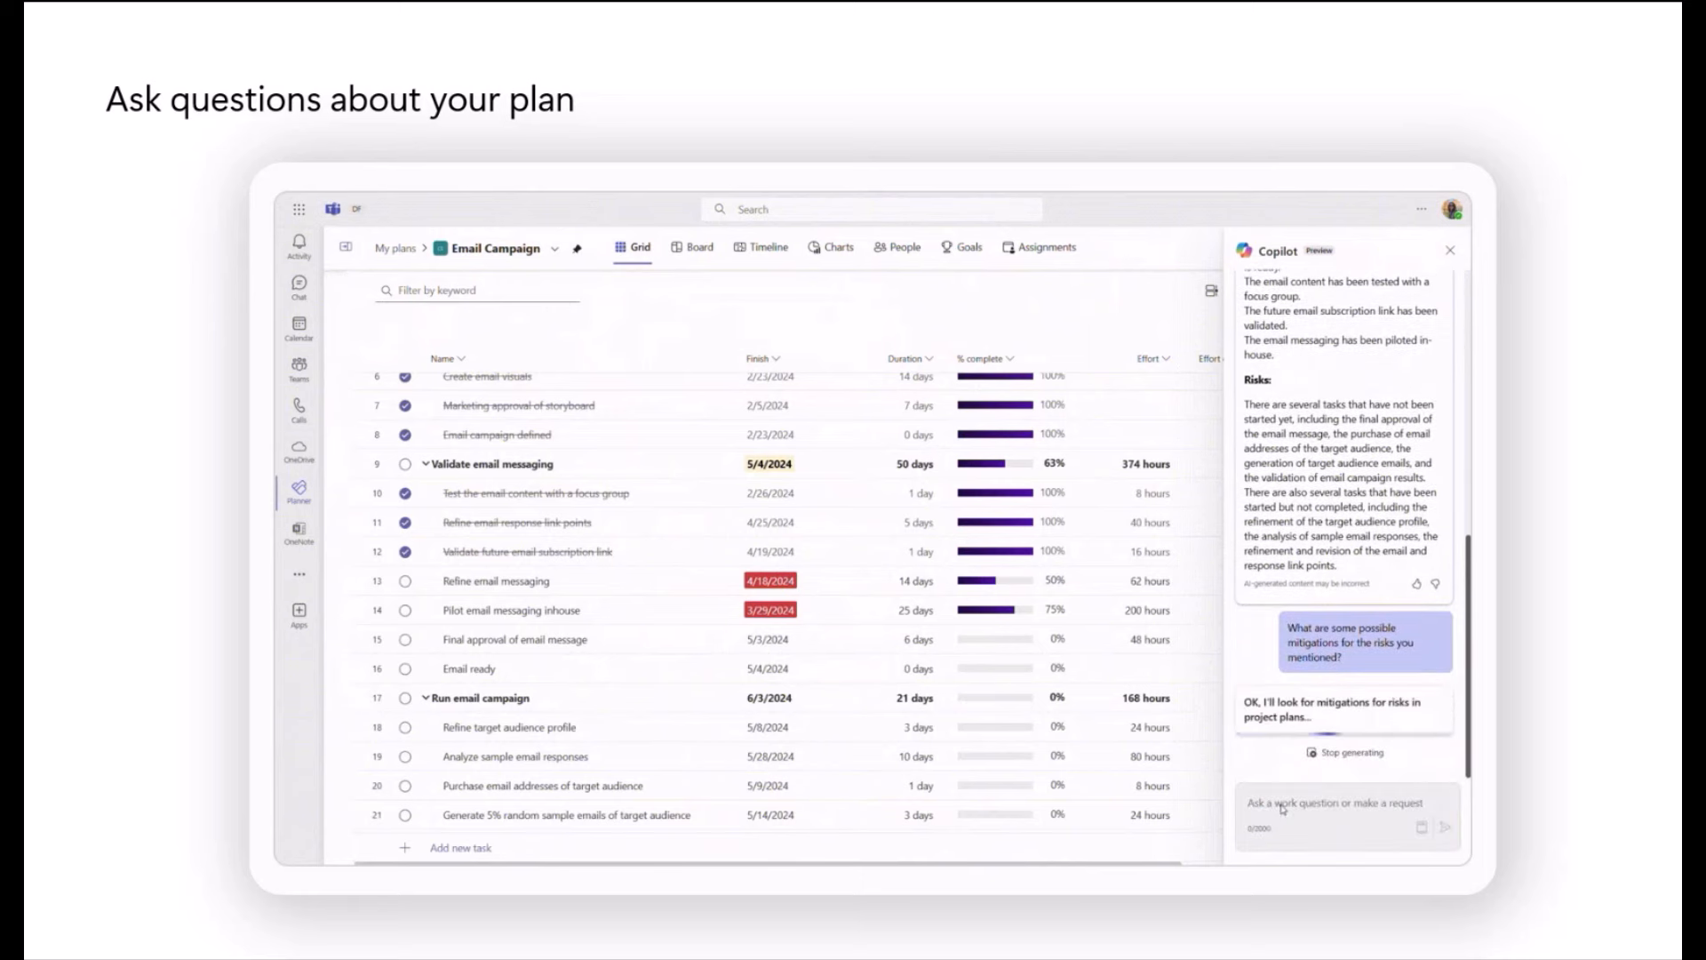